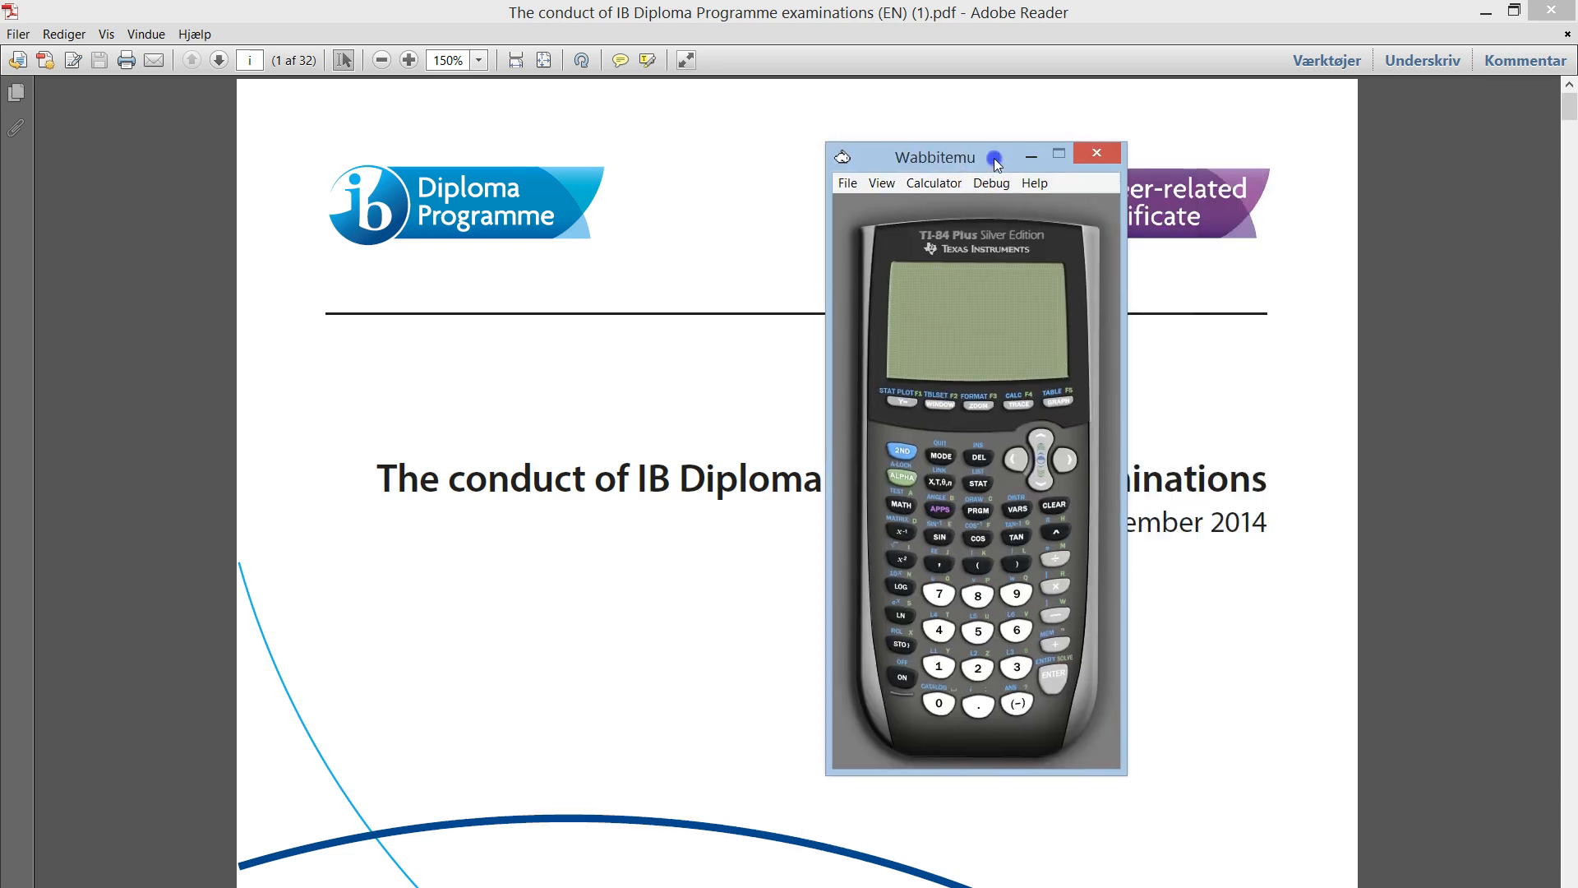
mouse_move(995, 163)
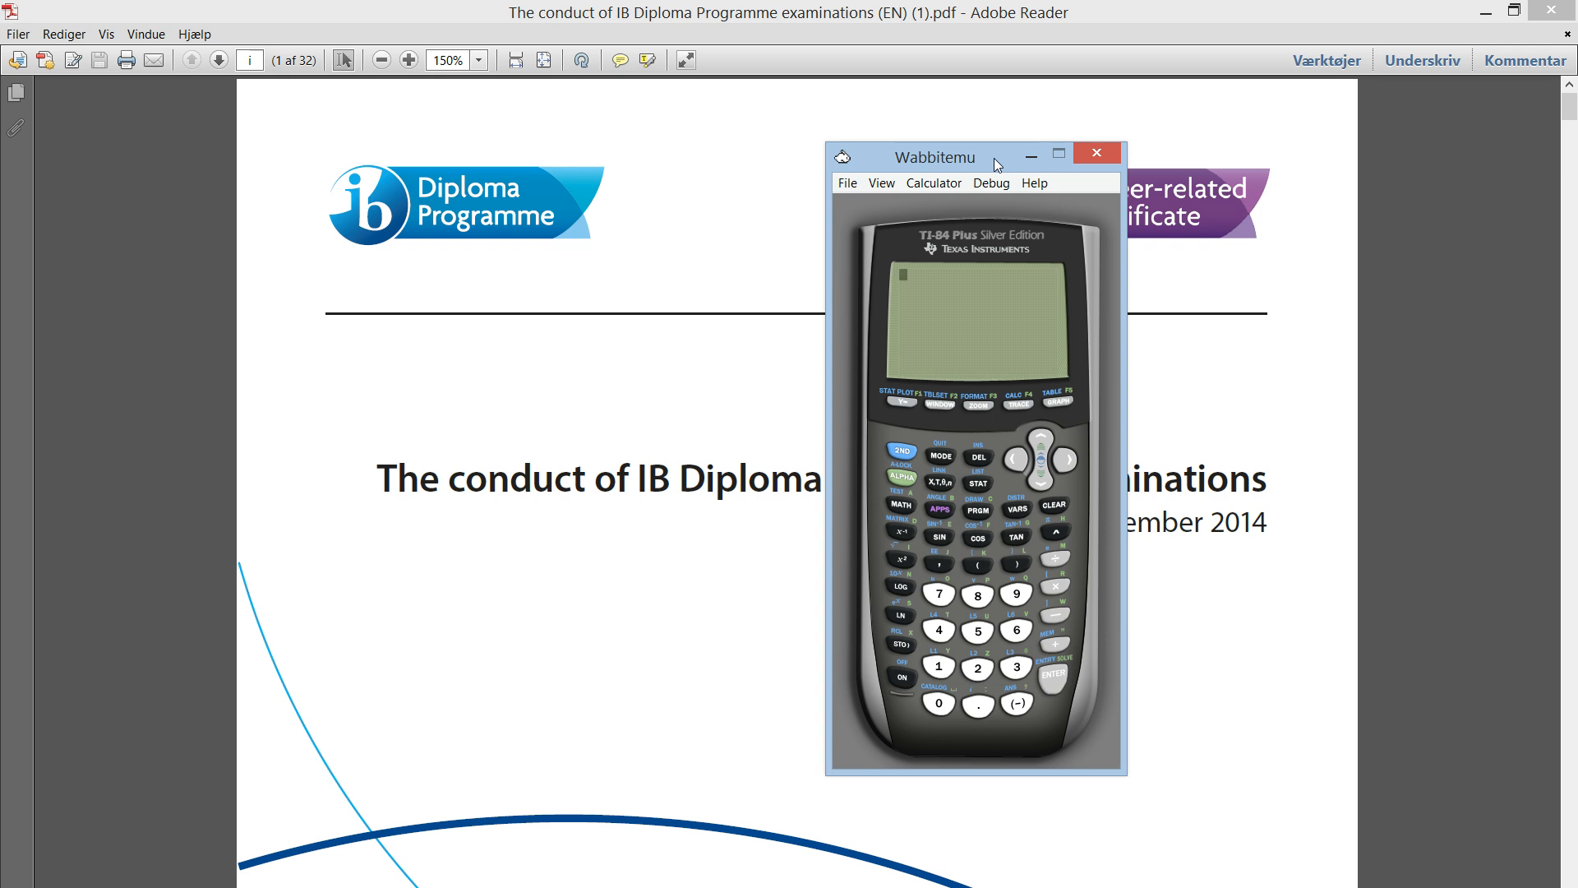
mouse_move(990, 163)
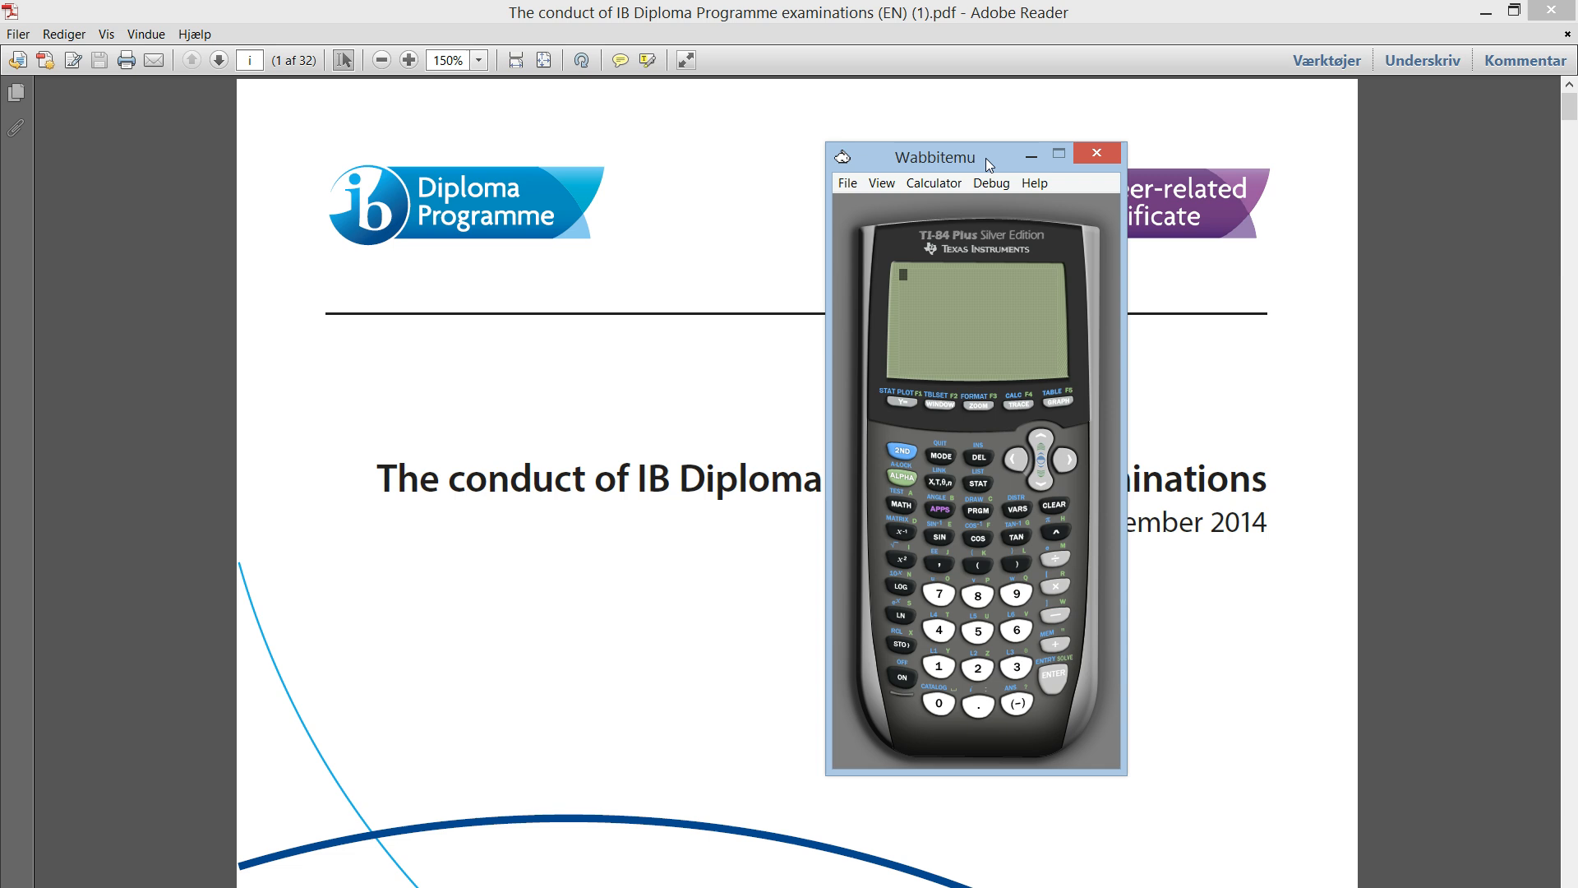
mouse_move(990, 182)
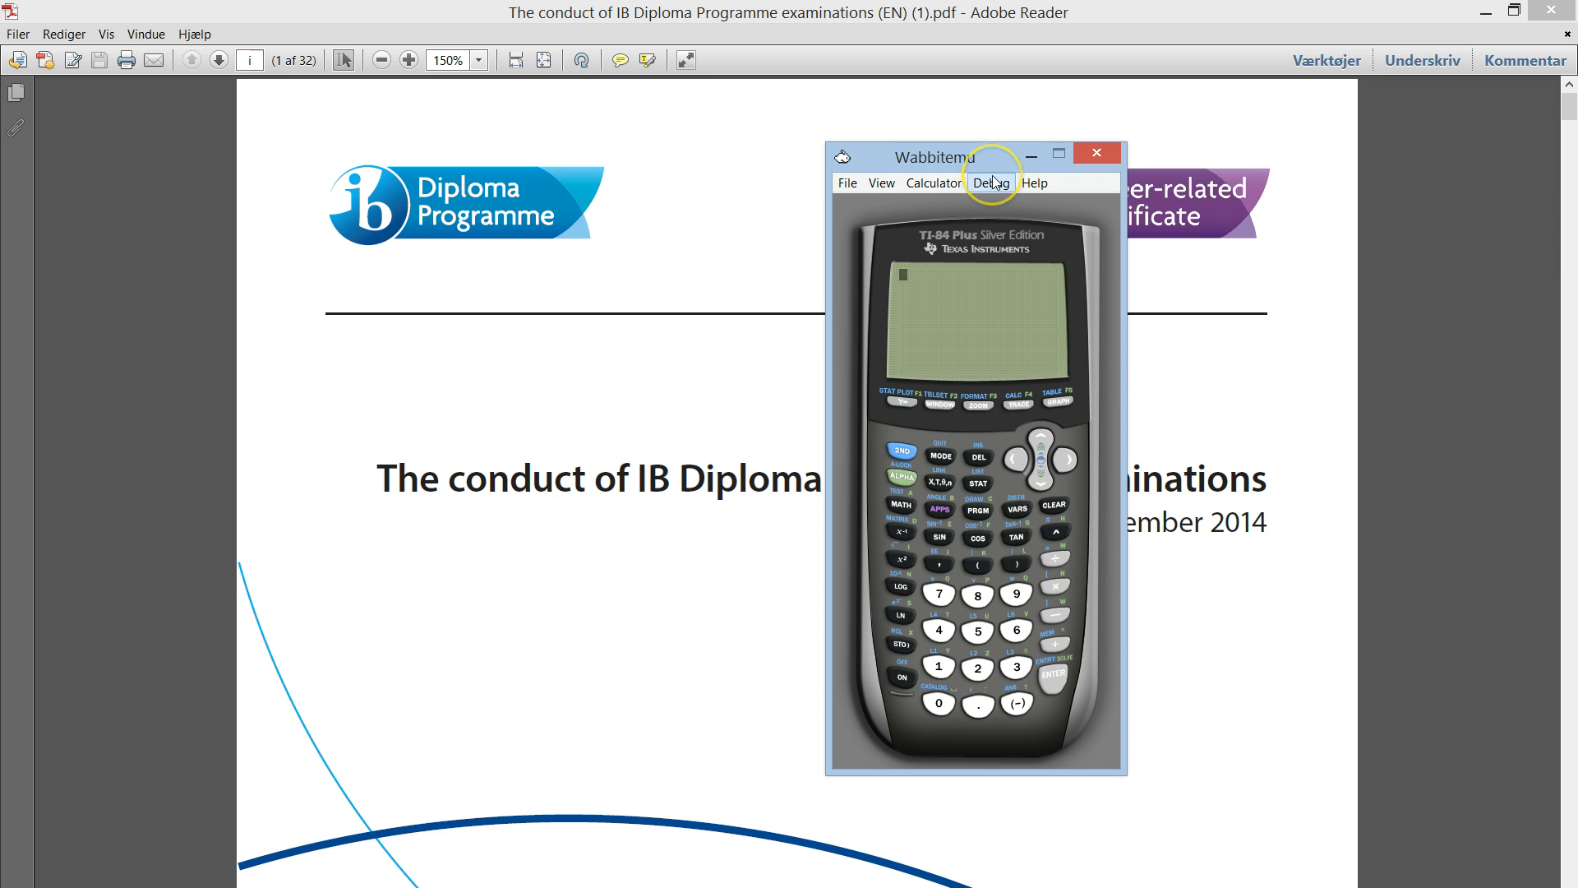
mouse_move(898, 464)
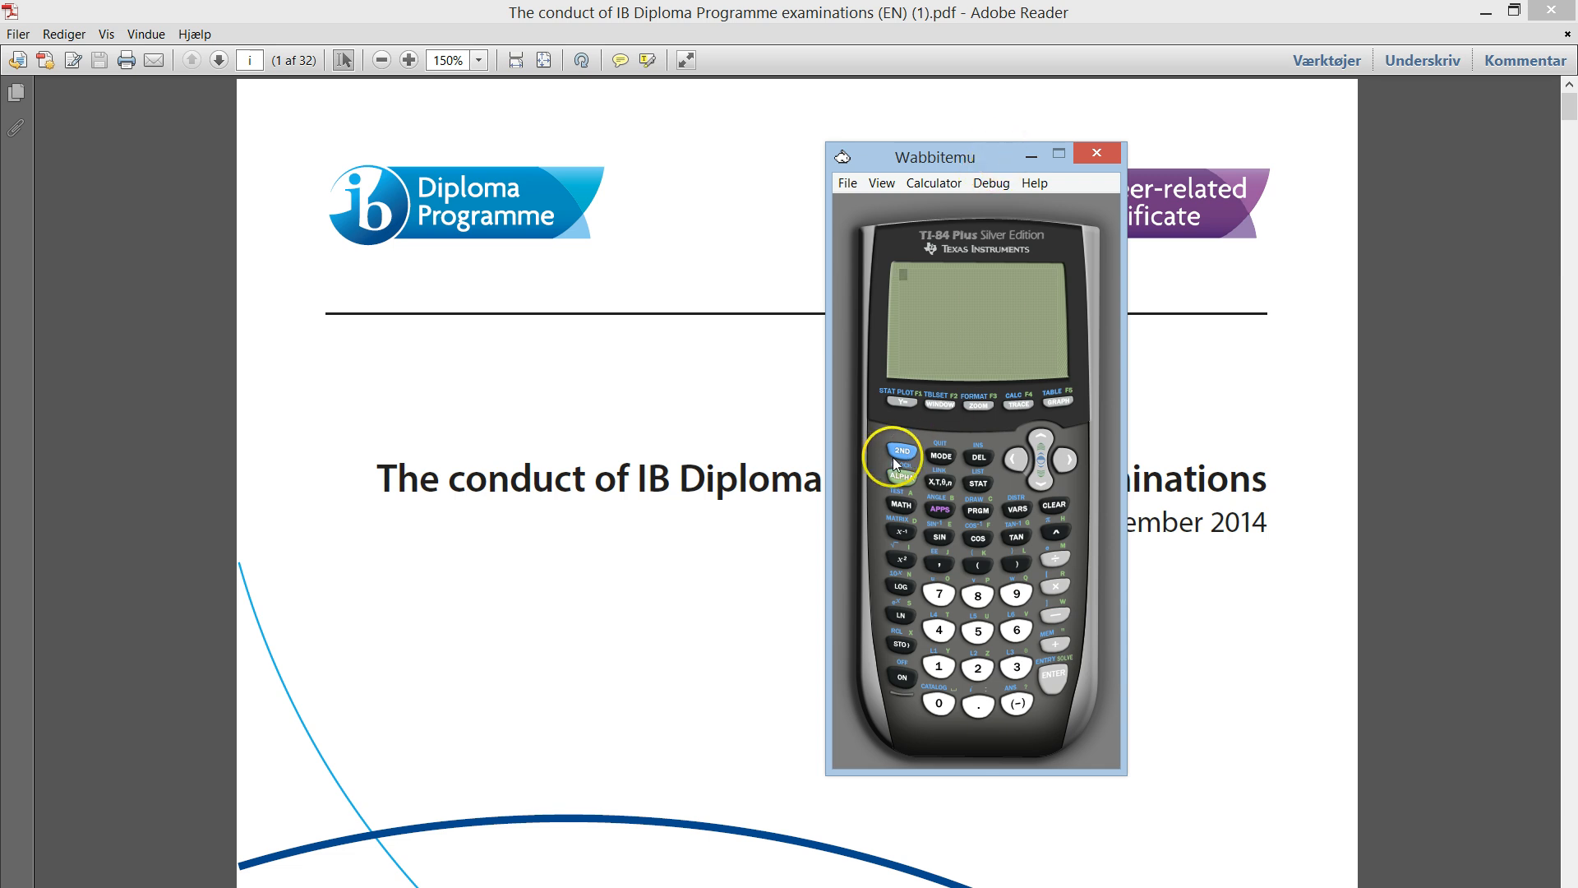
mouse_move(1056, 650)
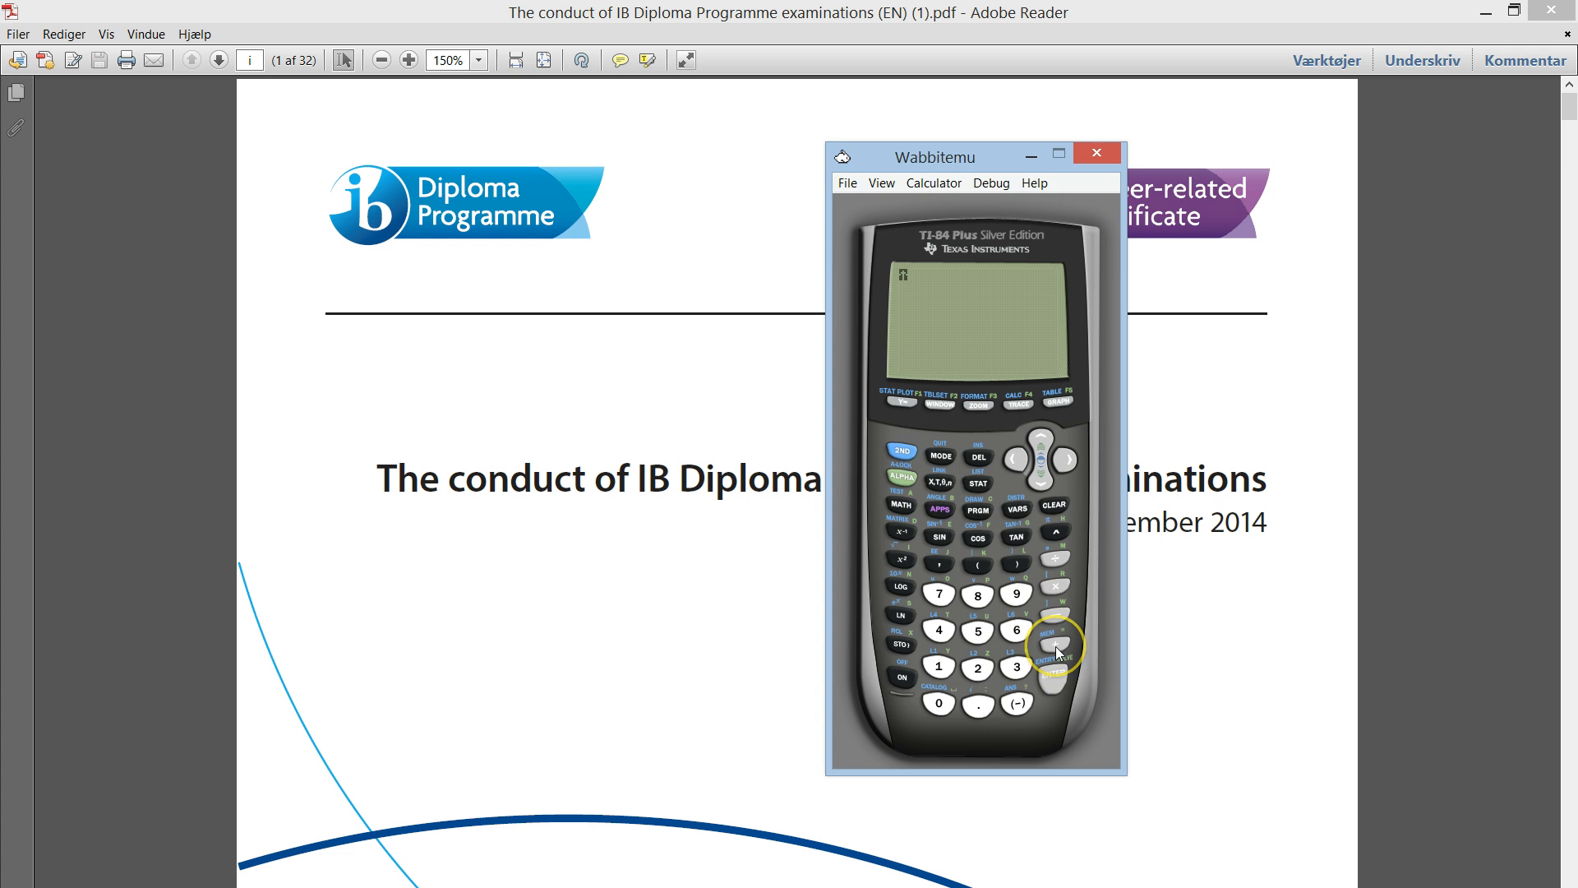
- Reach the calculator's memory Reset screen listing All RAM and Defaults
click(1054, 637)
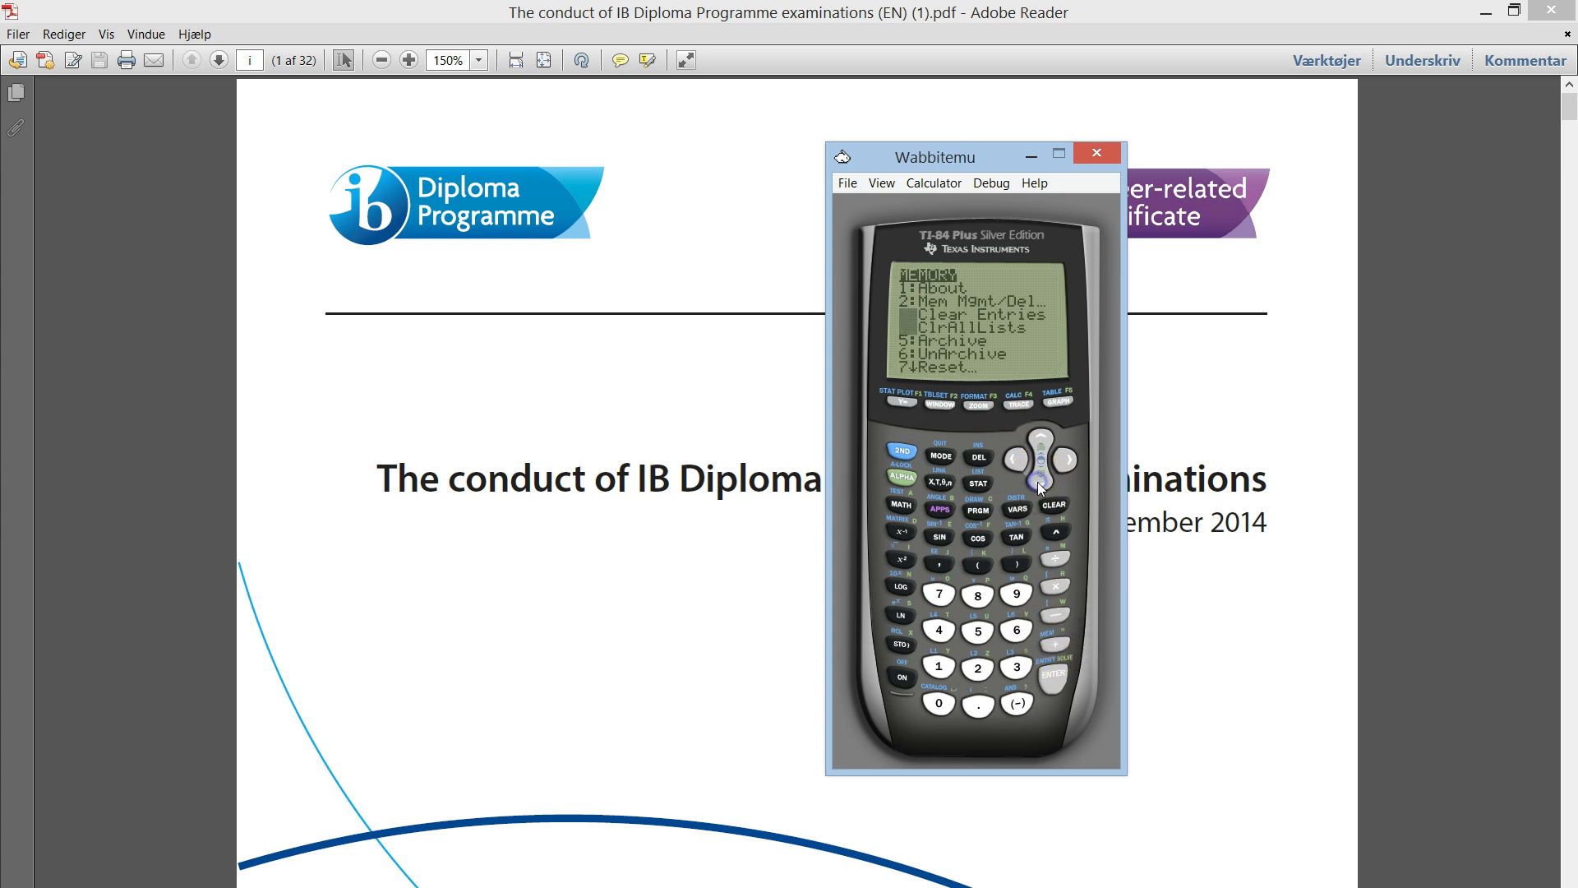
click(1053, 671)
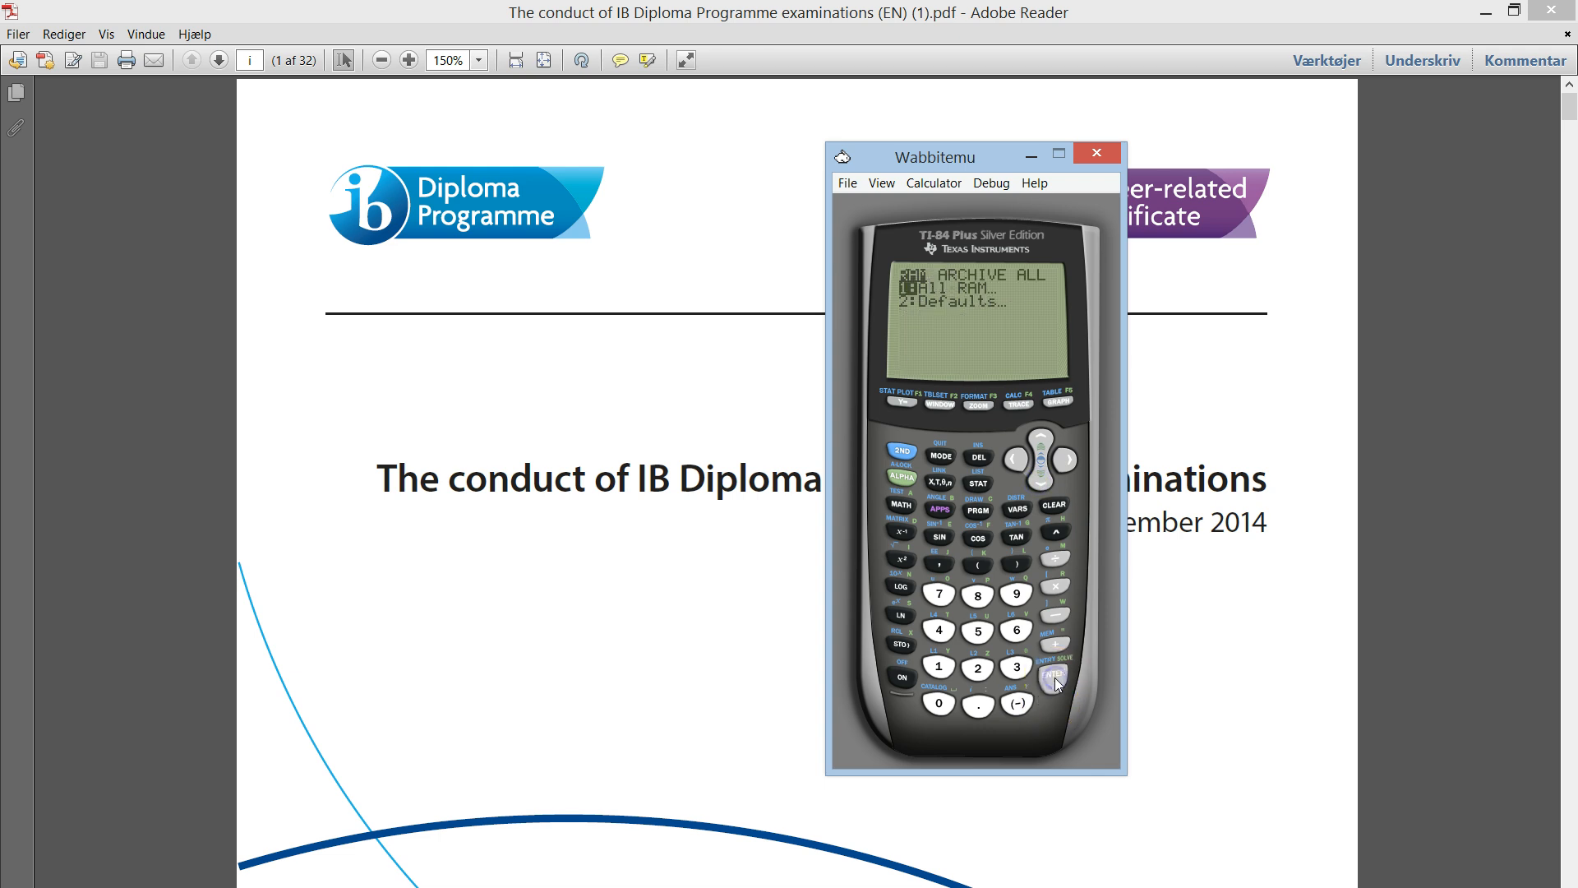
mouse_move(1008, 360)
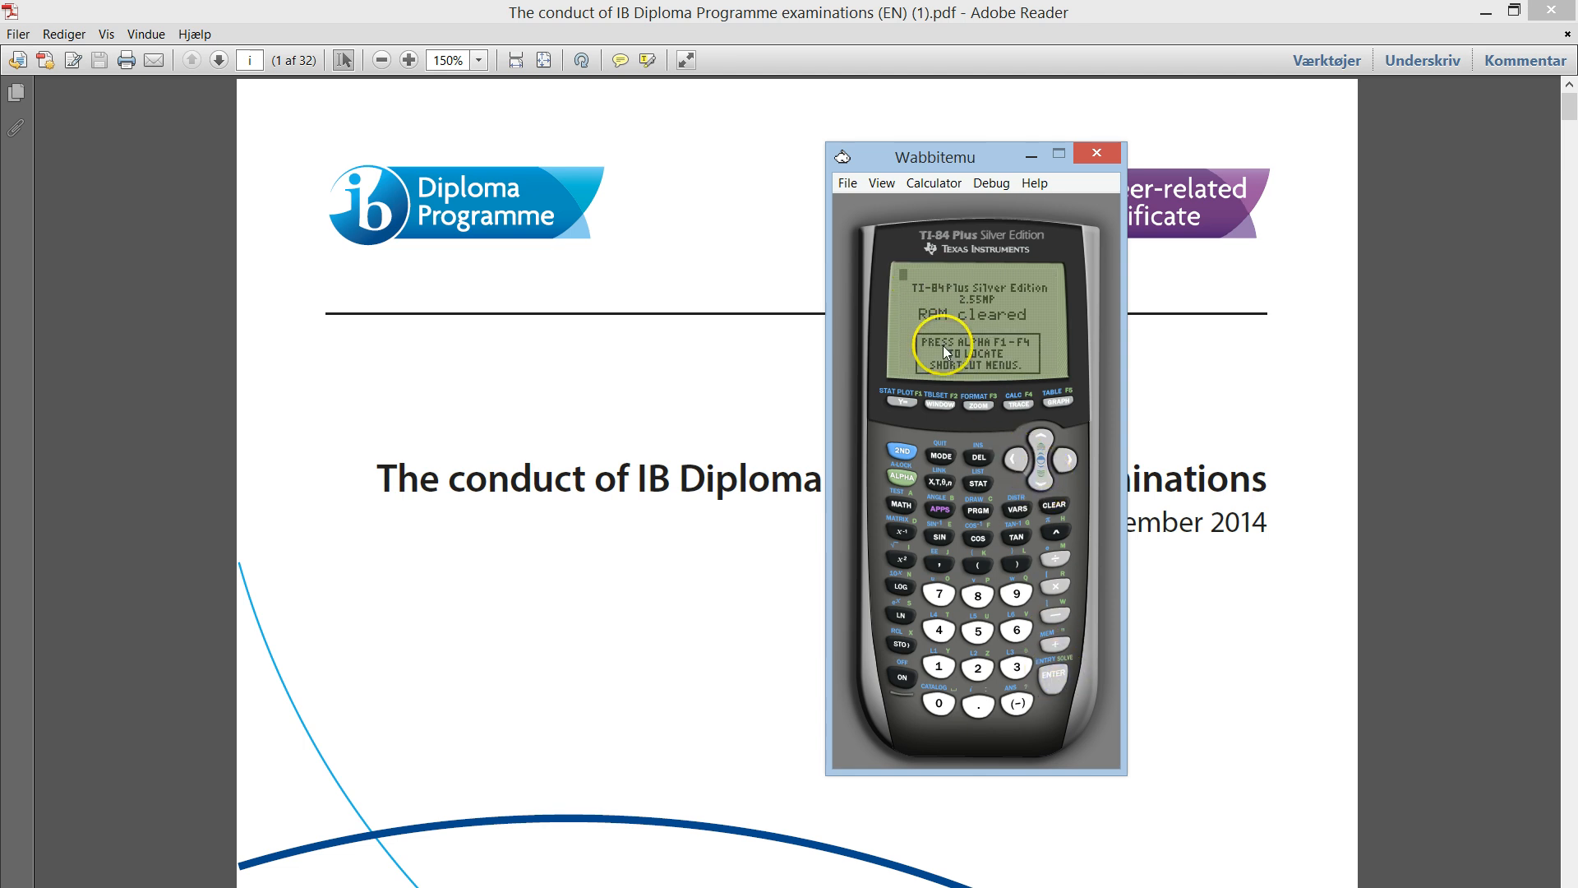
mouse_move(1026, 327)
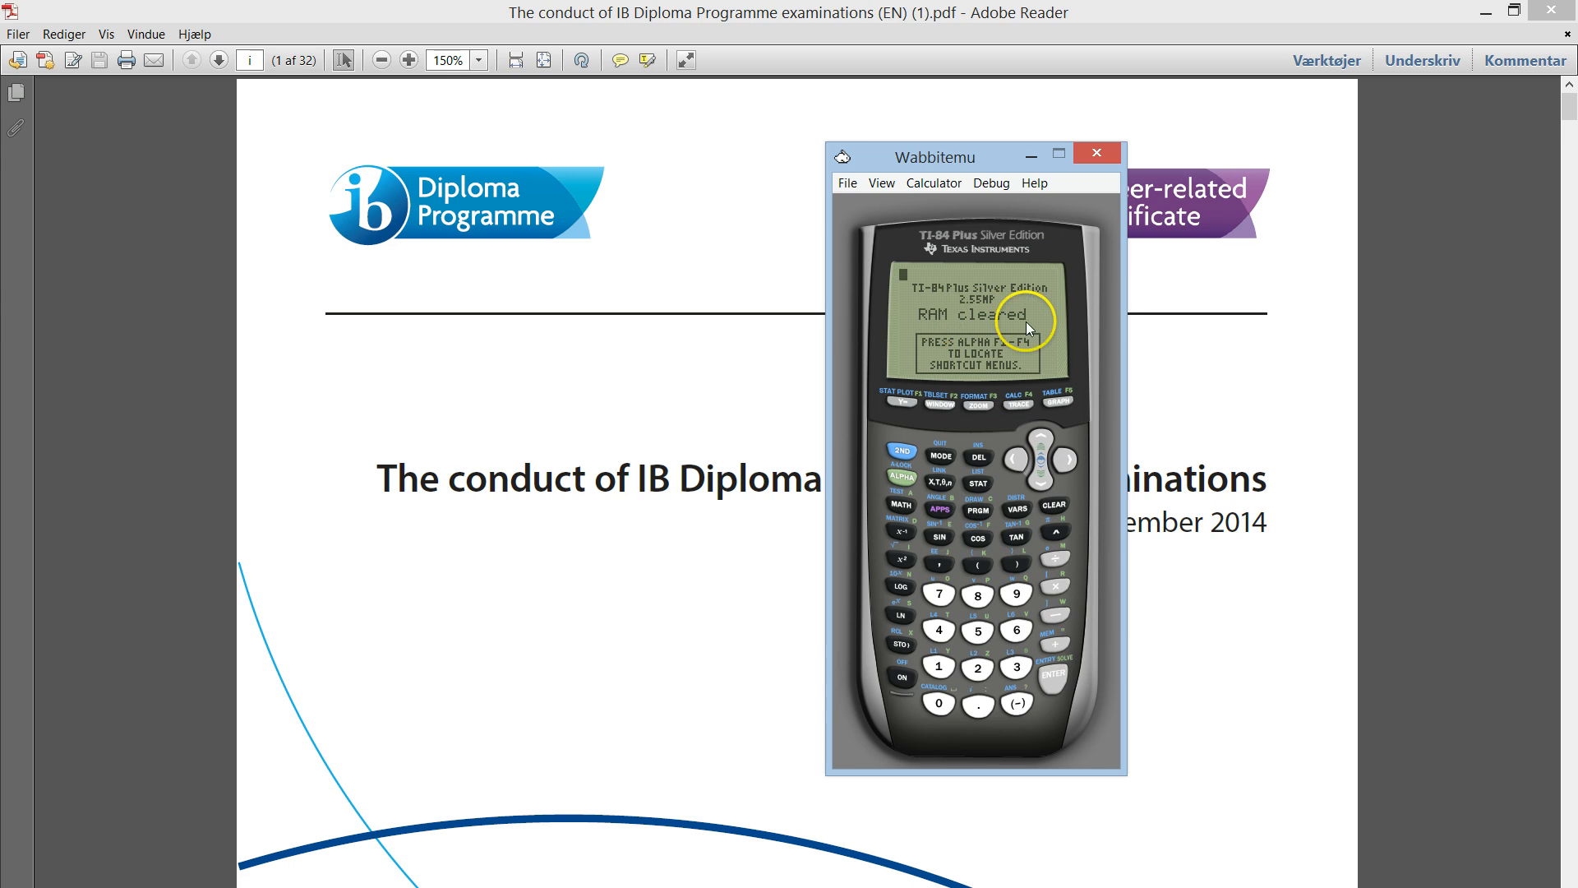
mouse_move(1026, 327)
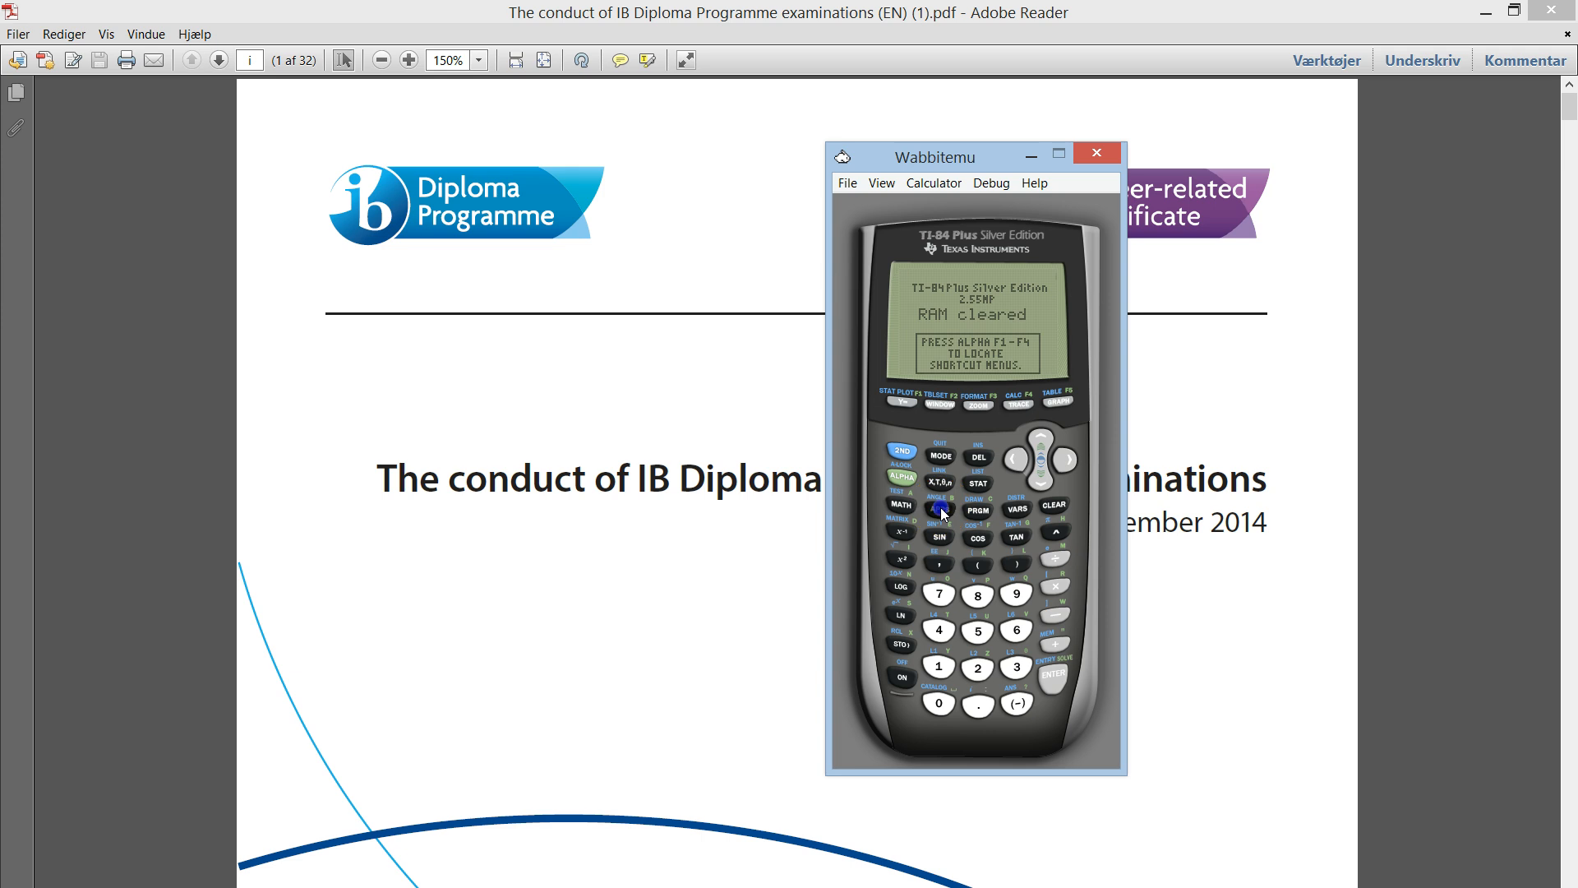
click(901, 508)
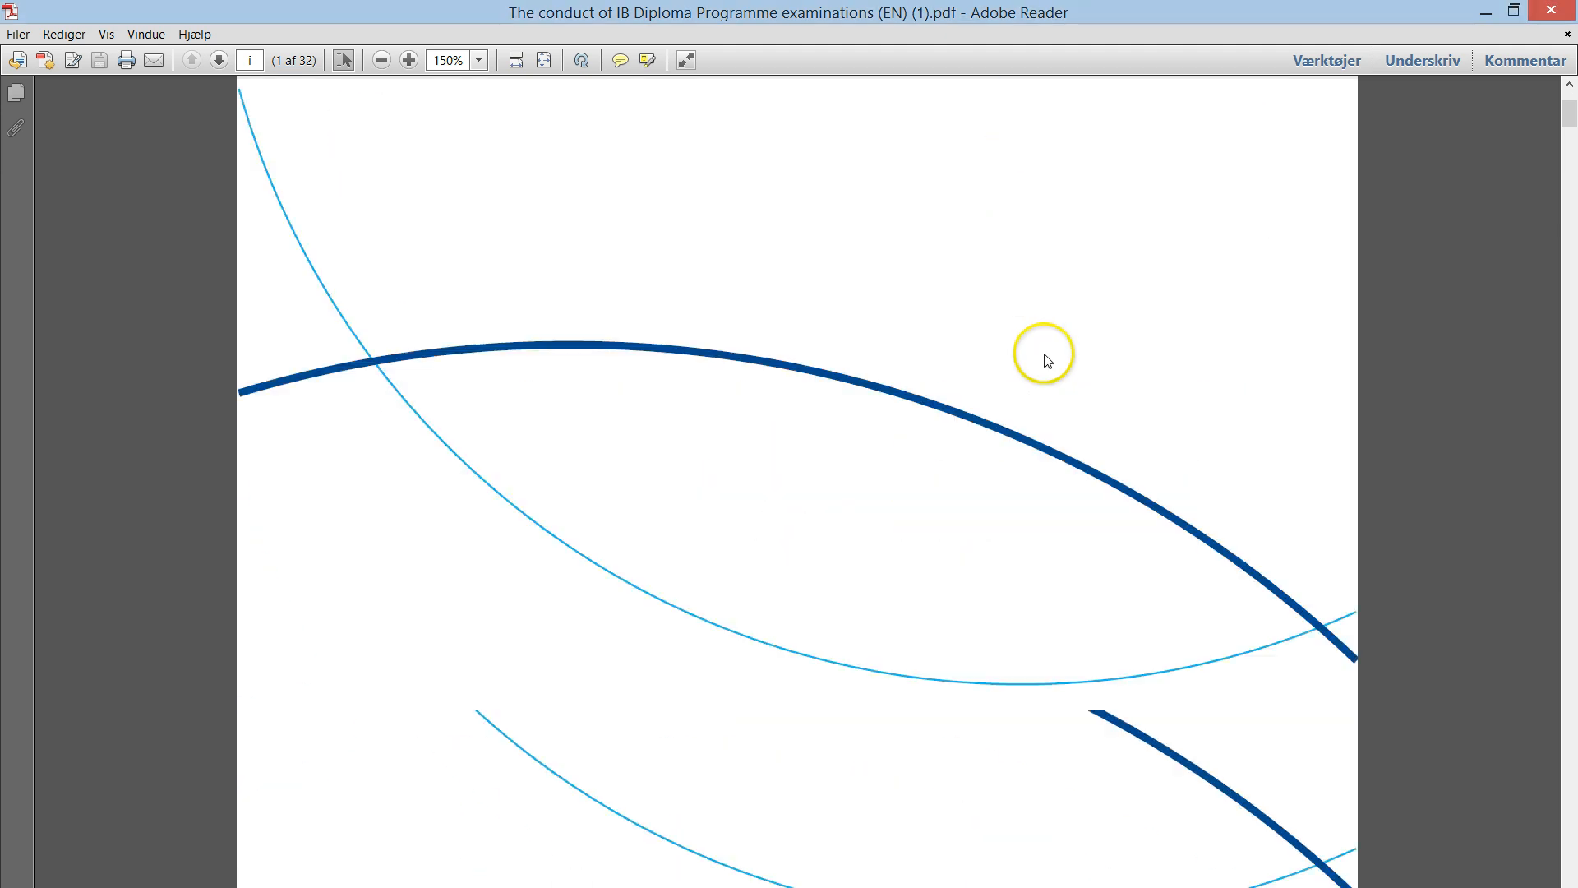
- Scroll the exam-conduct PDF back toward its title page
scroll(up, 3)
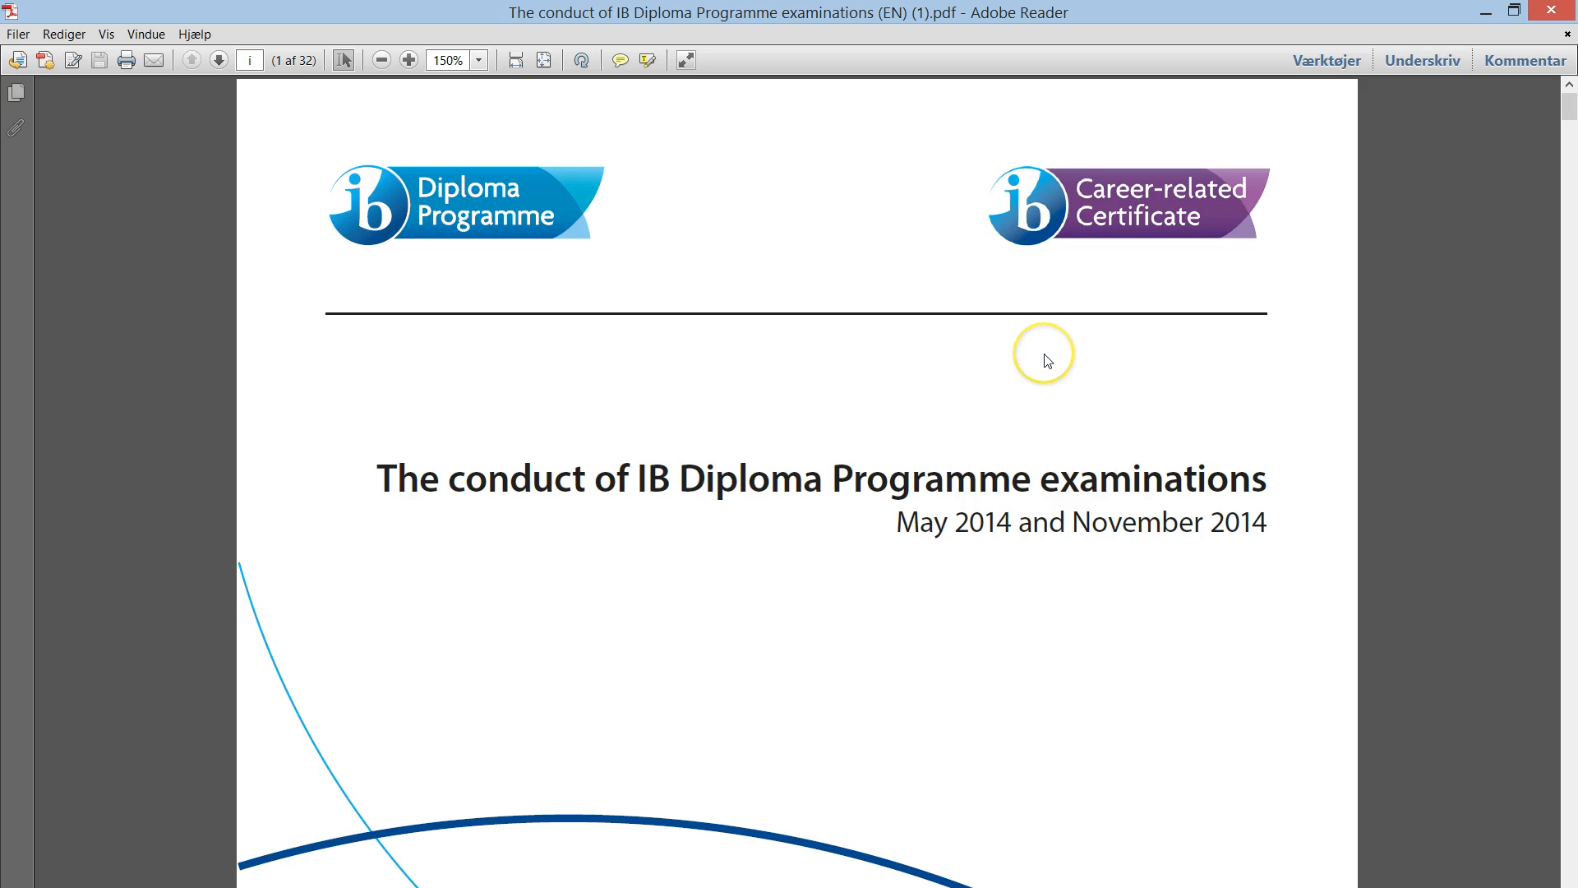
mouse_move(645, 461)
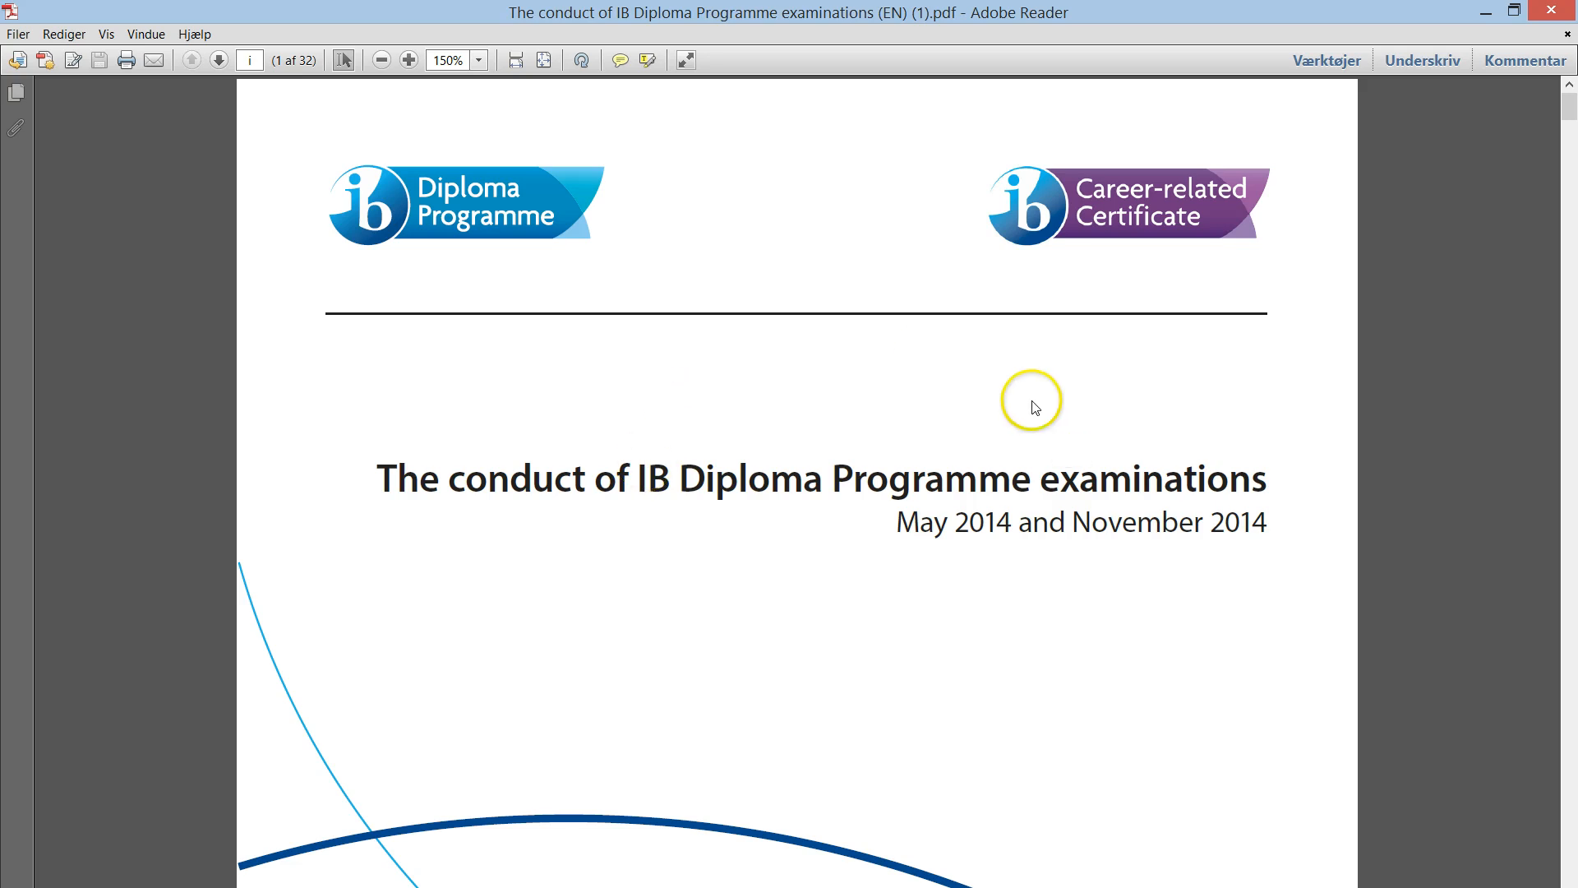
mouse_move(593, 17)
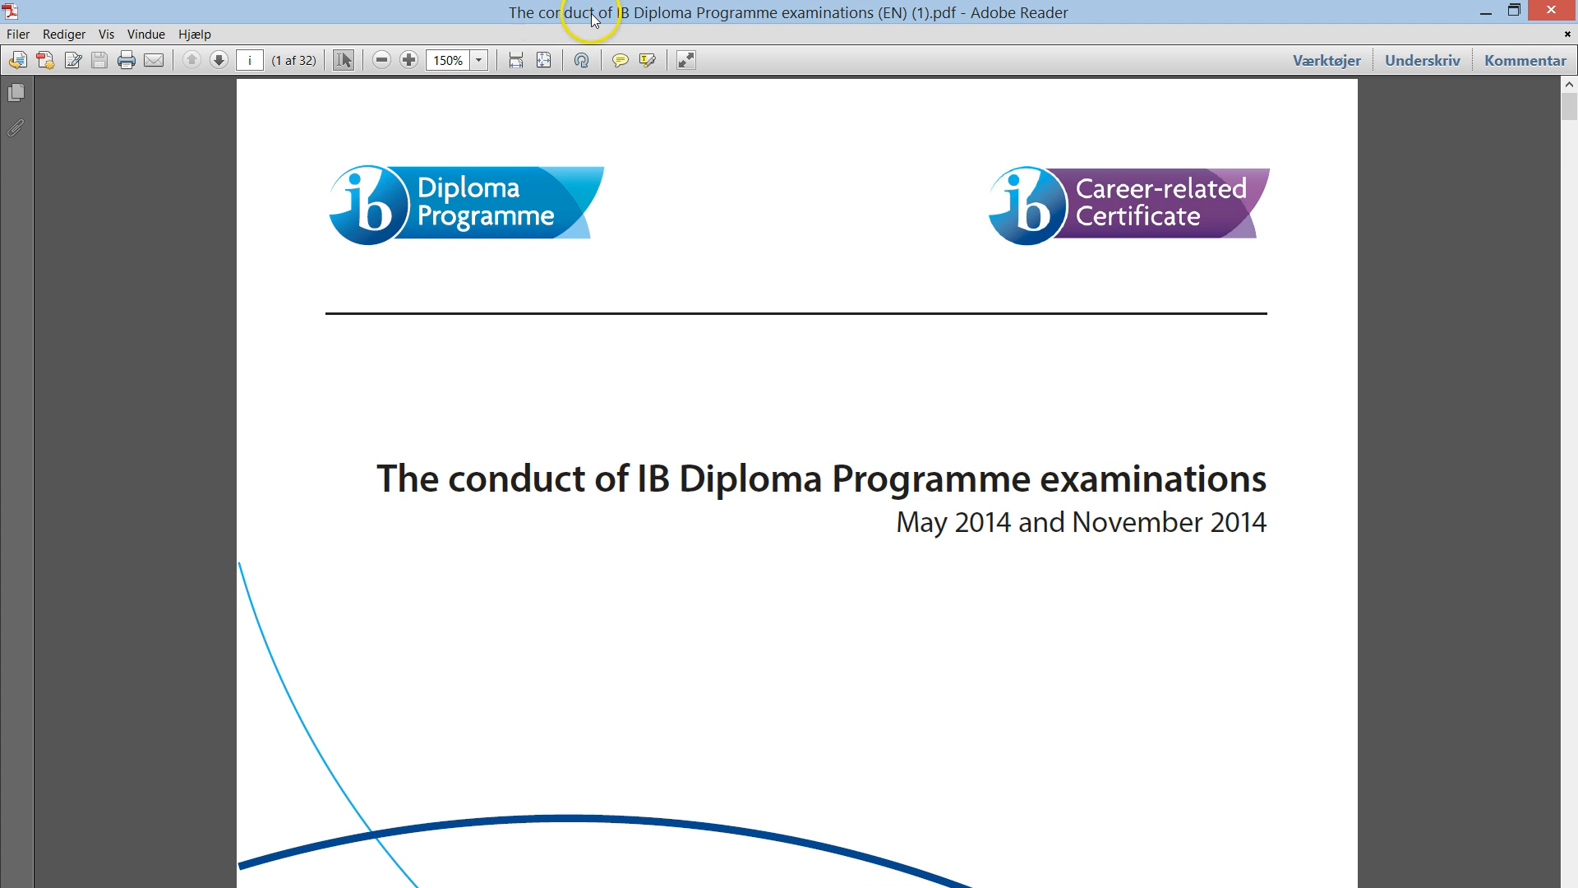
mouse_move(895, 304)
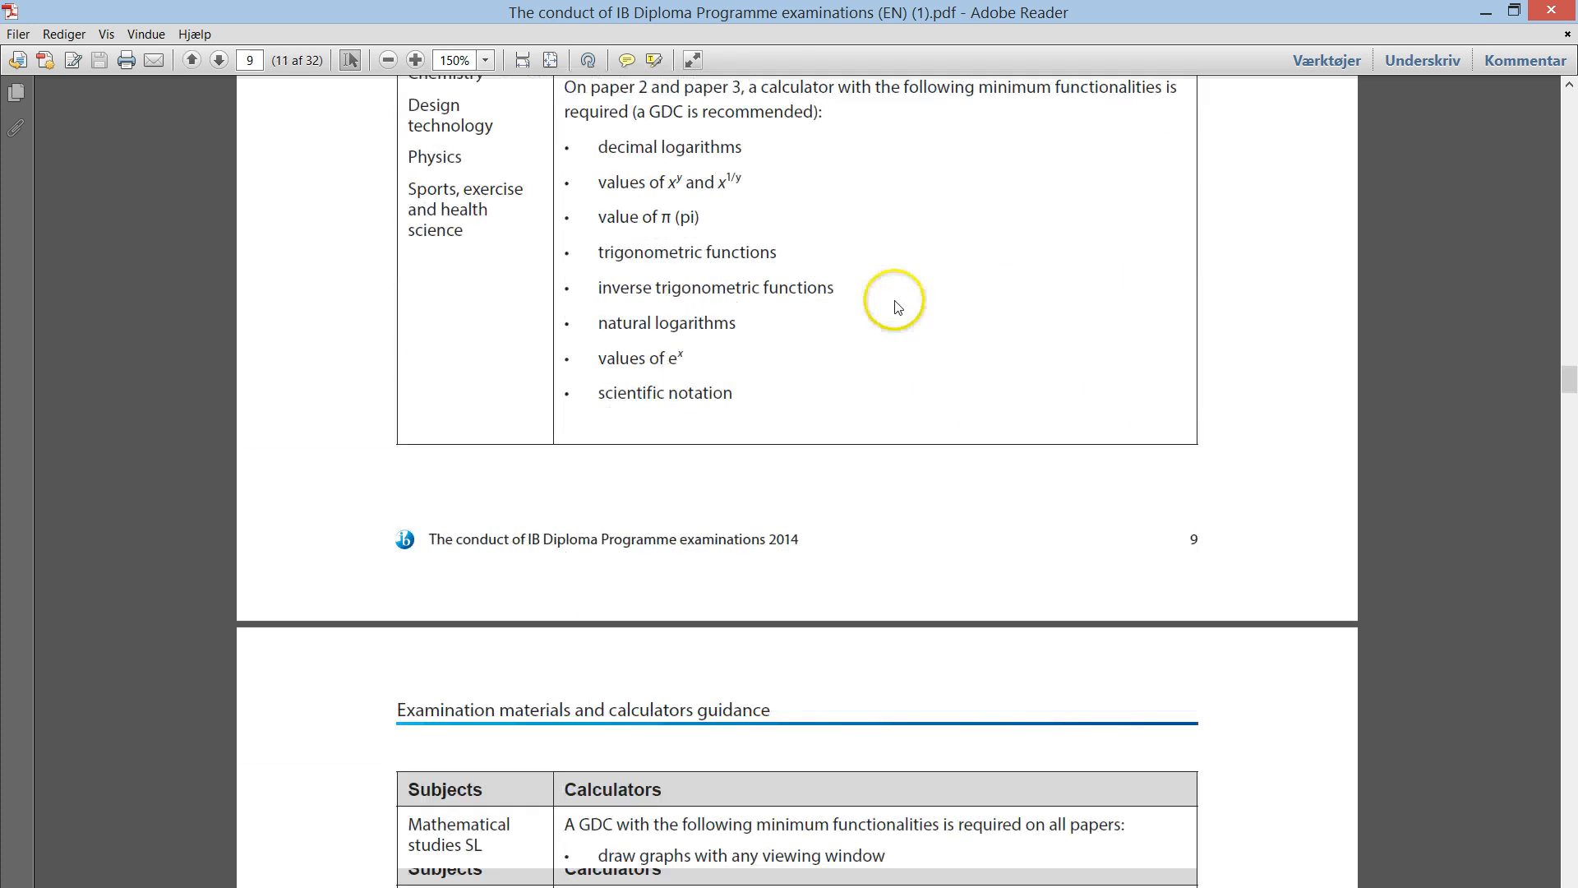
- Show the approved flash apps table, highlighting Finance and PlySmlt2, and return to its heading
click(217, 59)
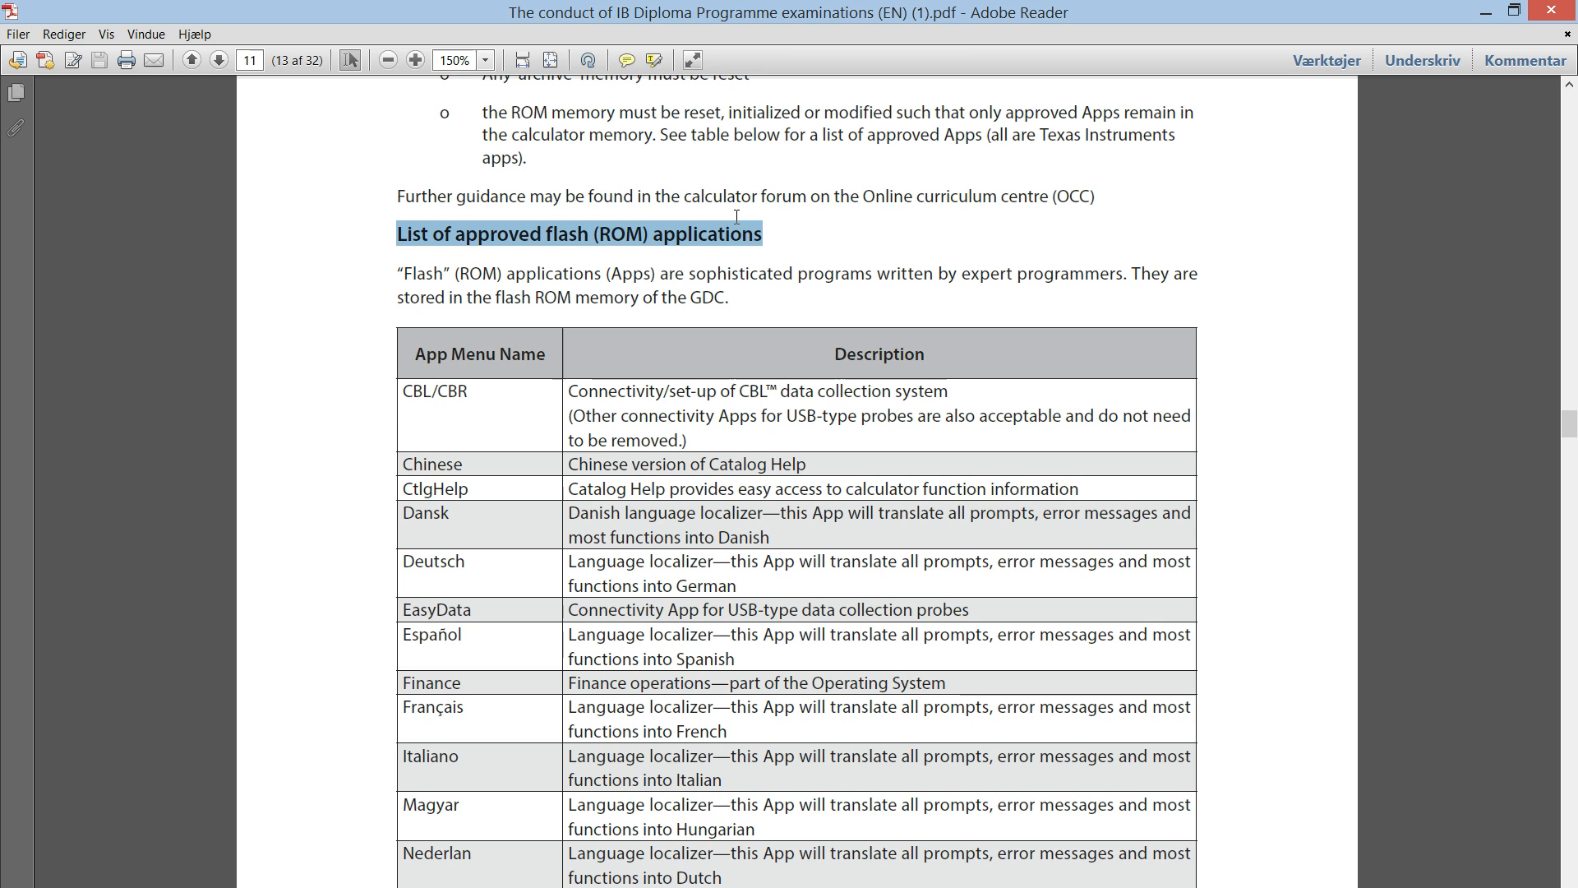
scroll(down, 3)
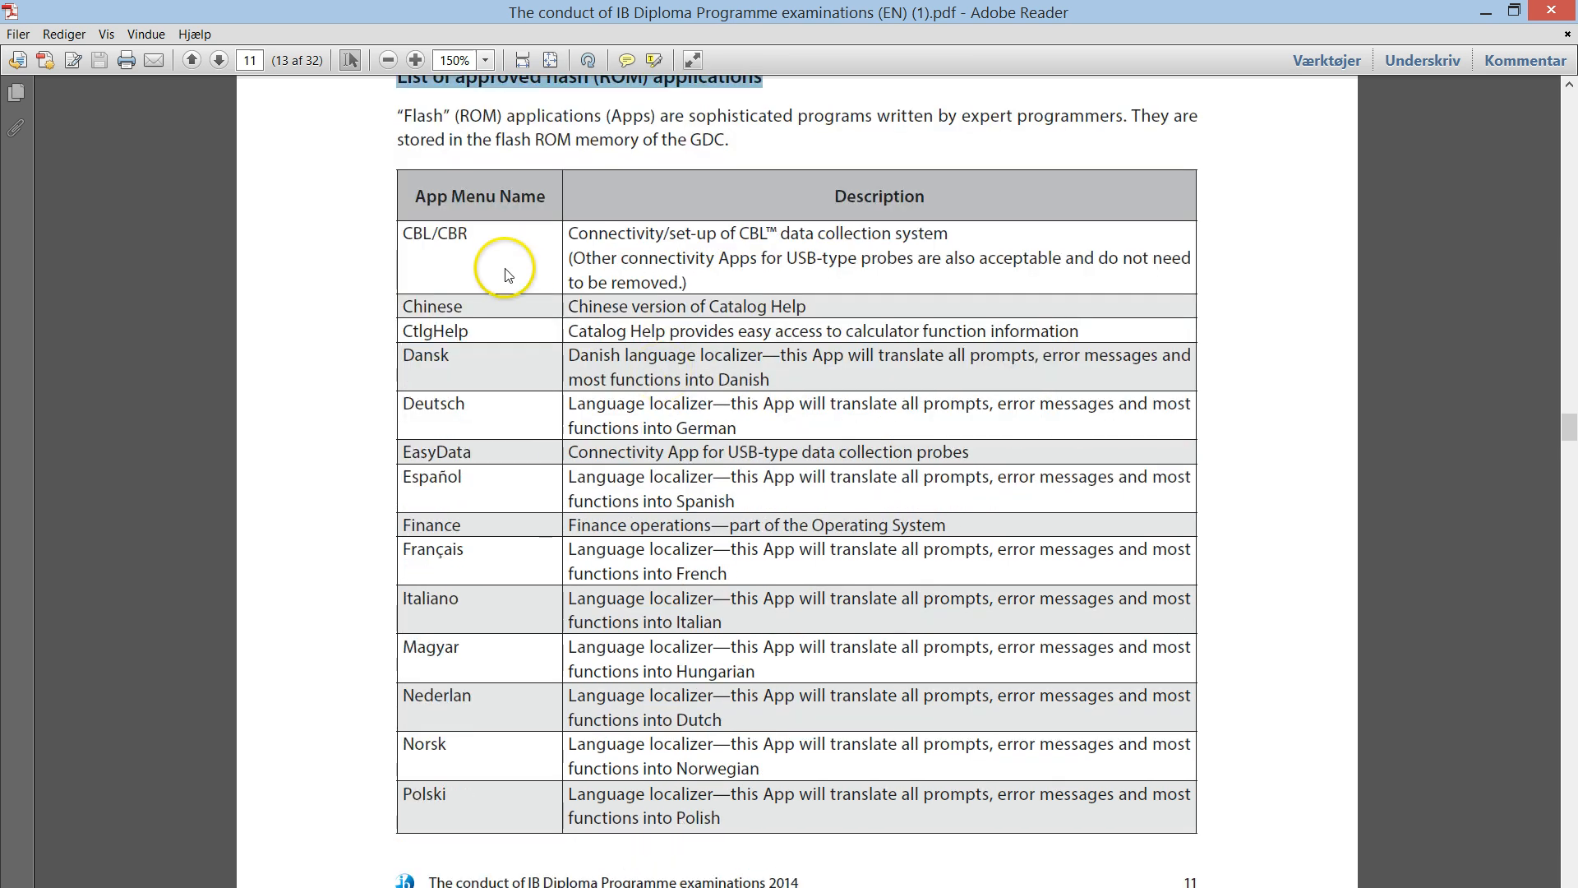
mouse_move(503, 817)
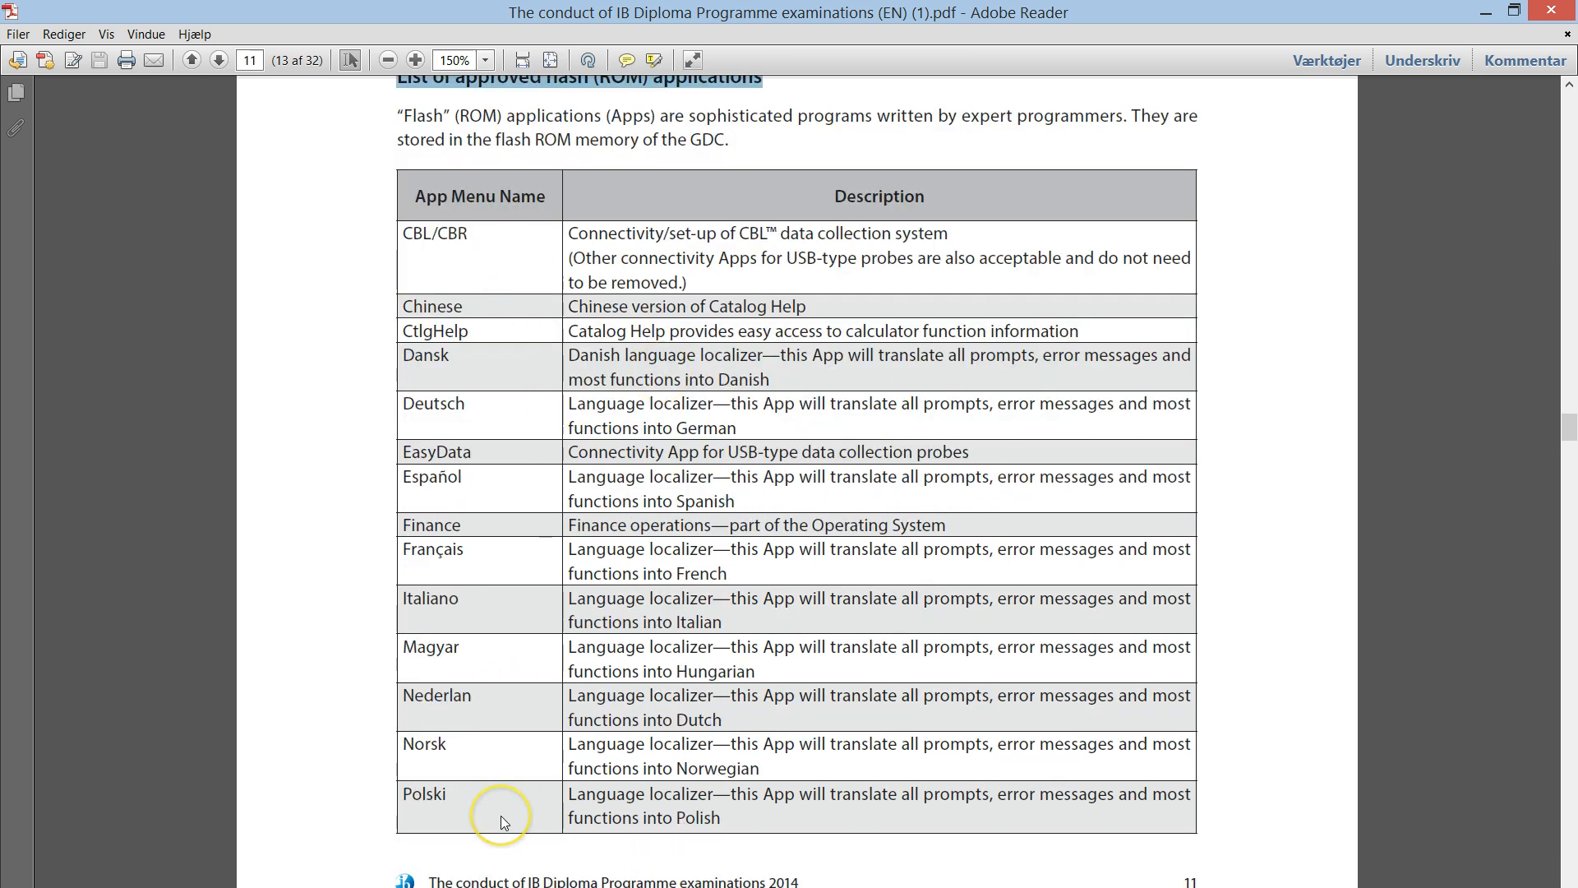
mouse_move(513, 811)
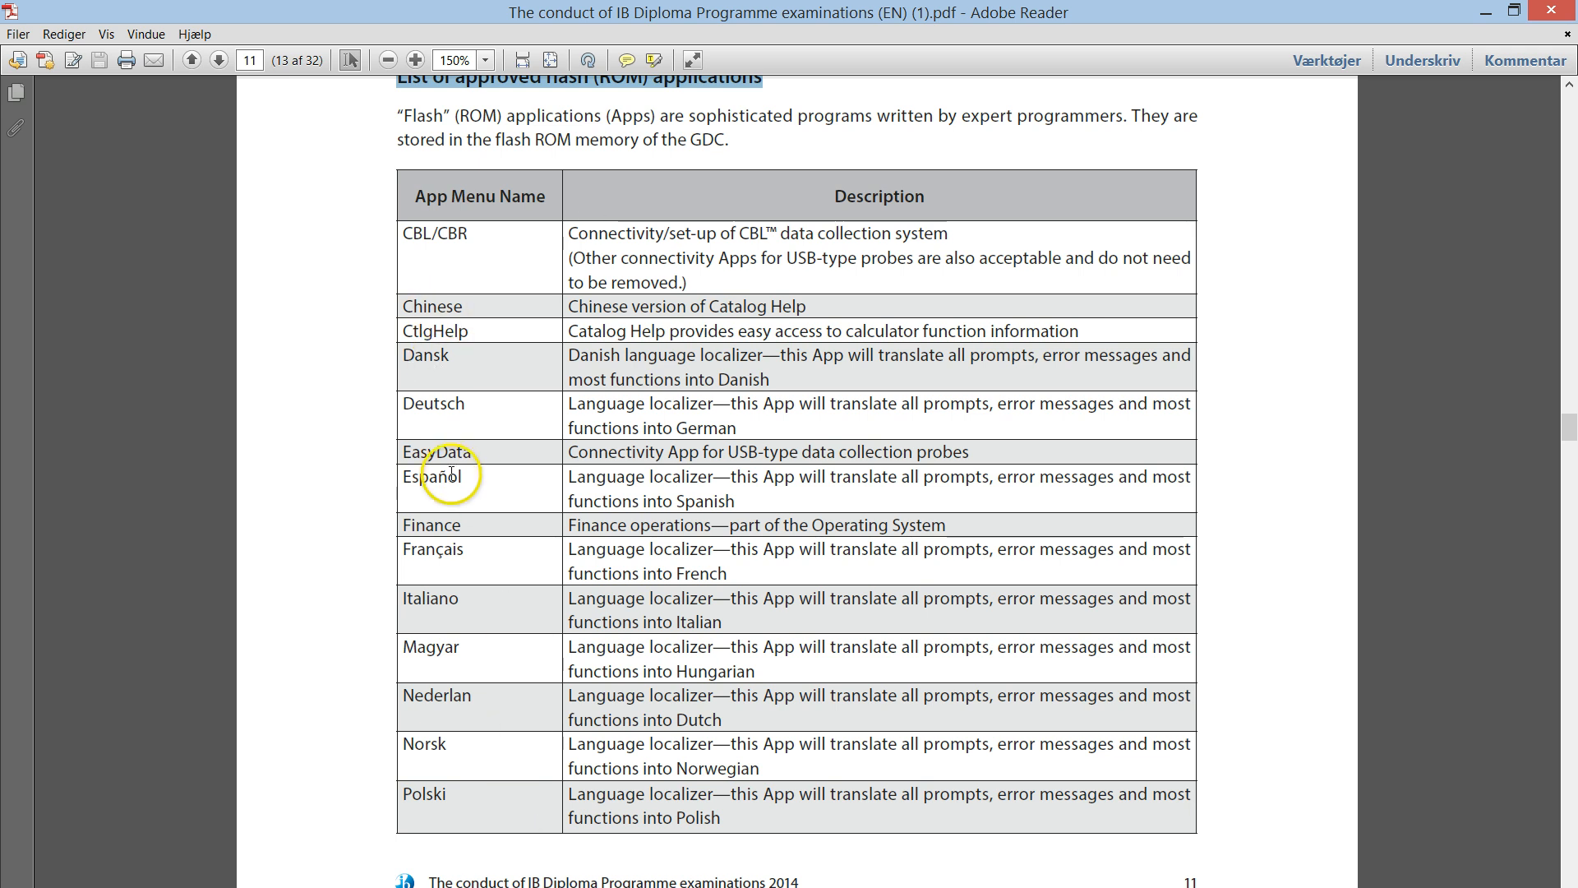
double_click(431, 524)
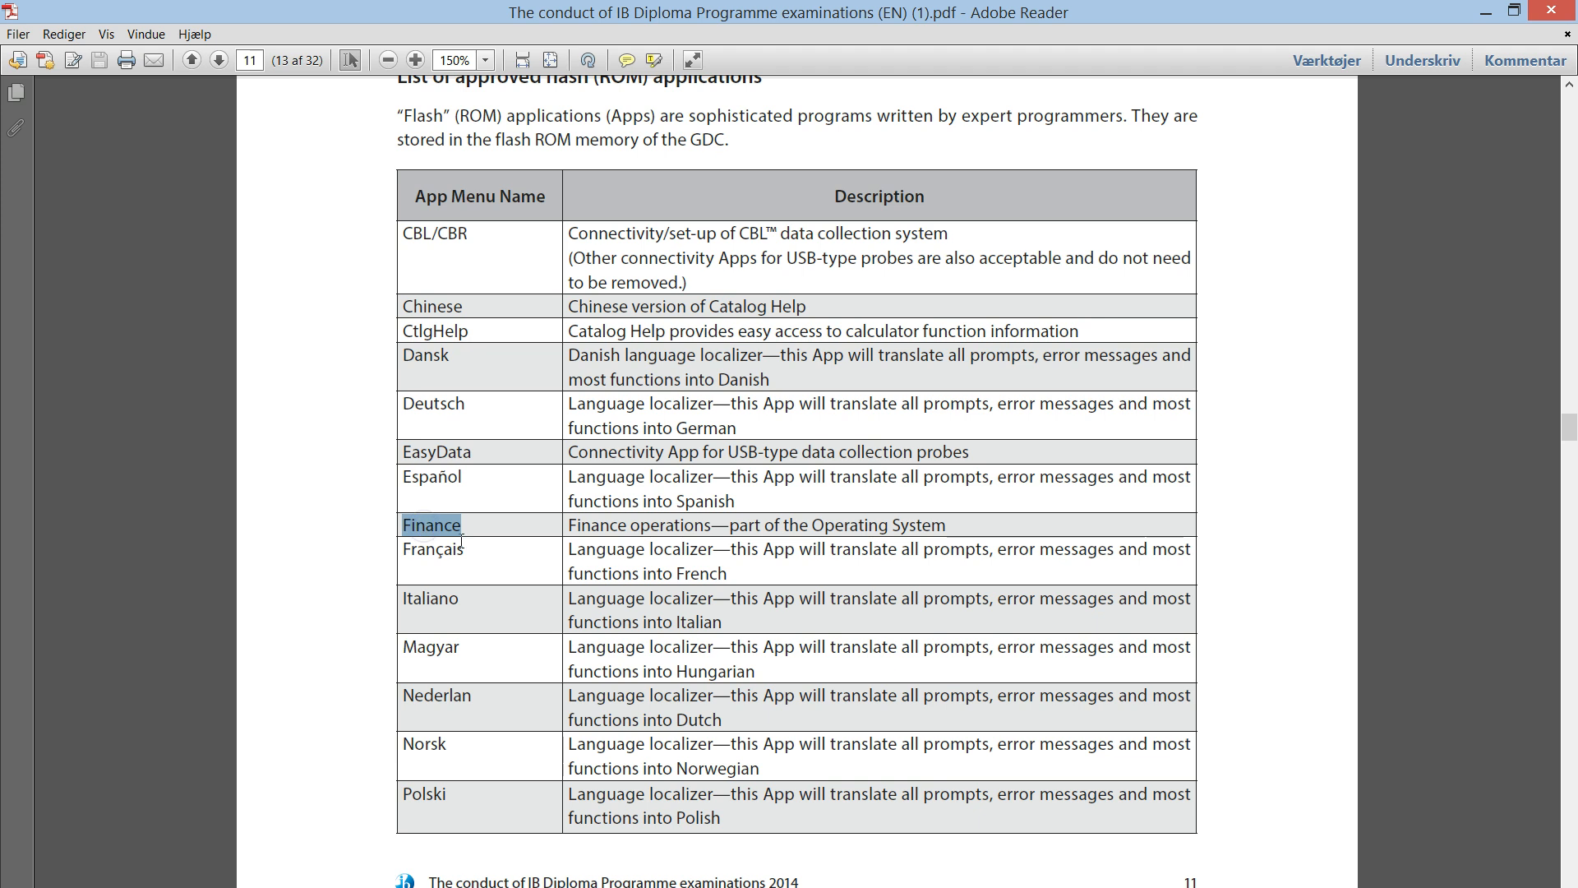
scroll(down, 3)
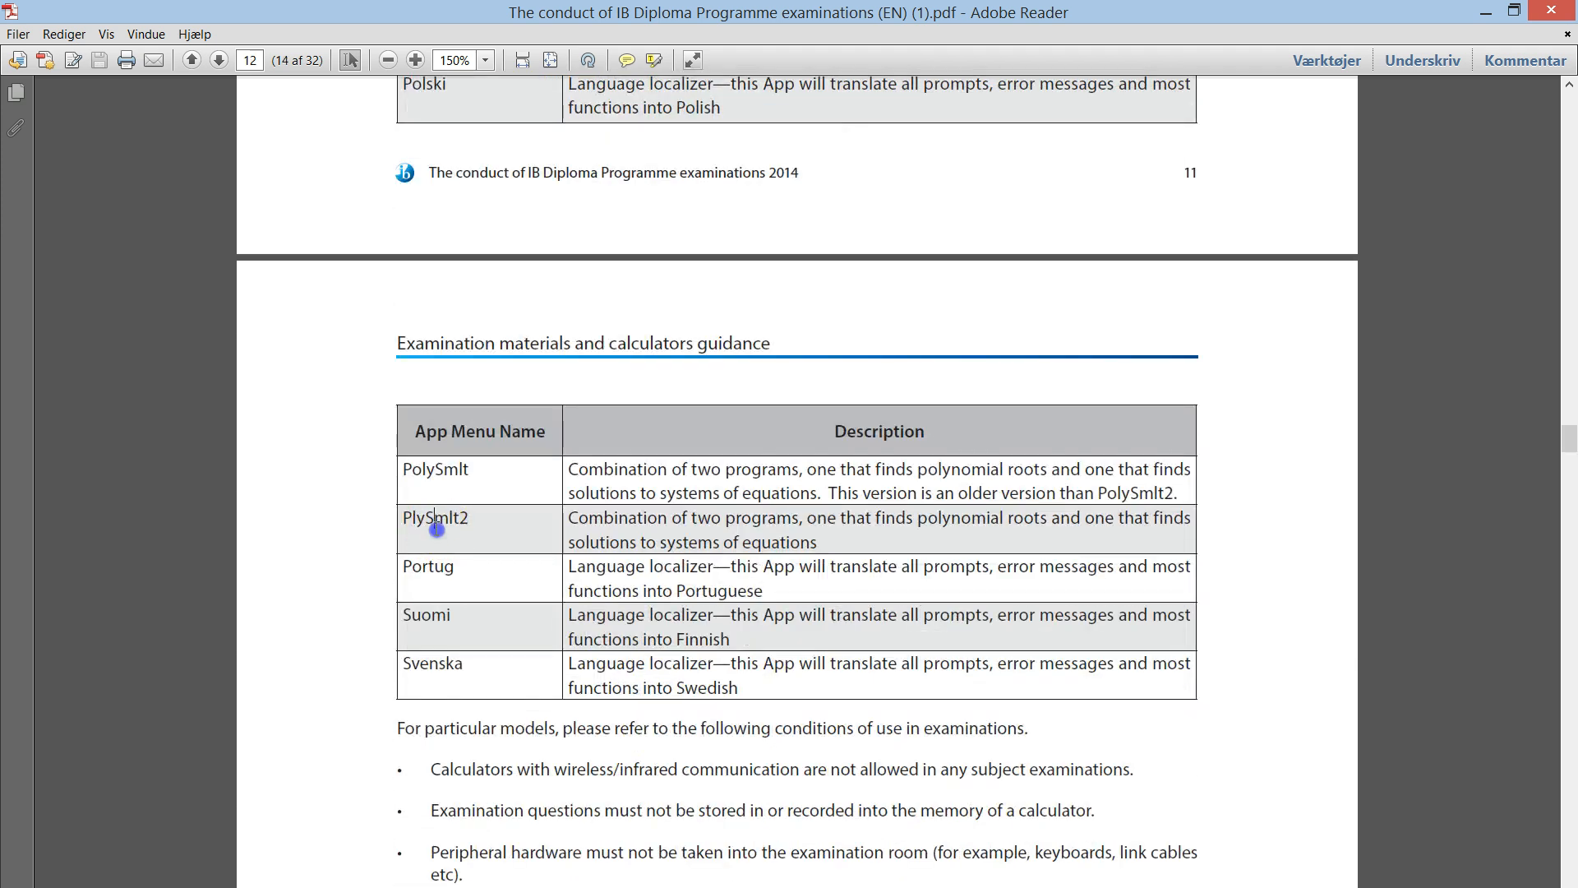
double_click(434, 518)
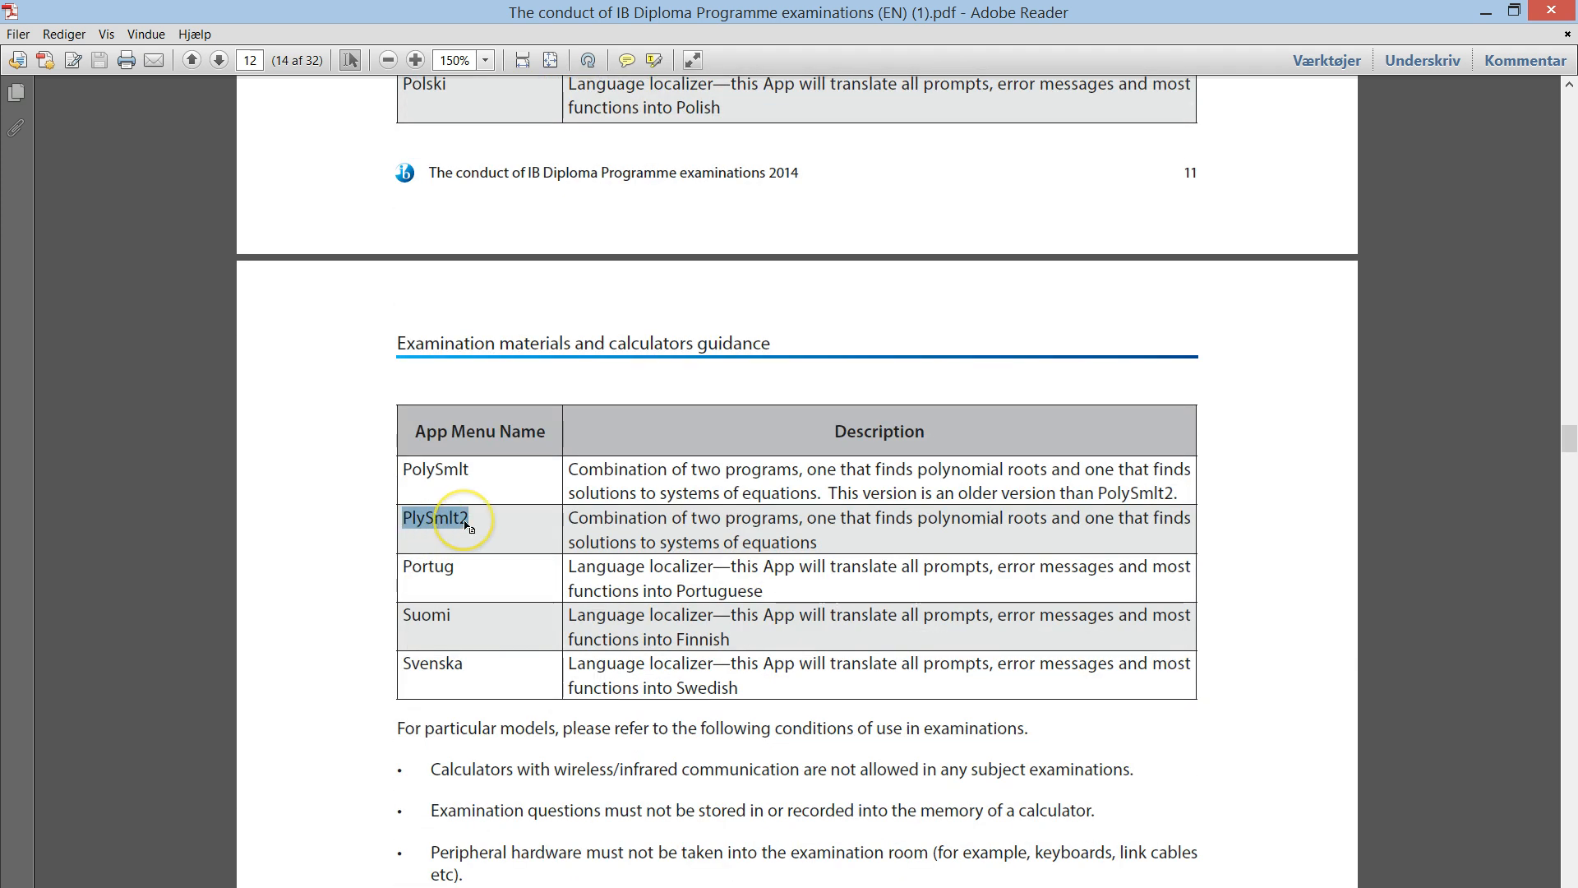
scroll(up, 3)
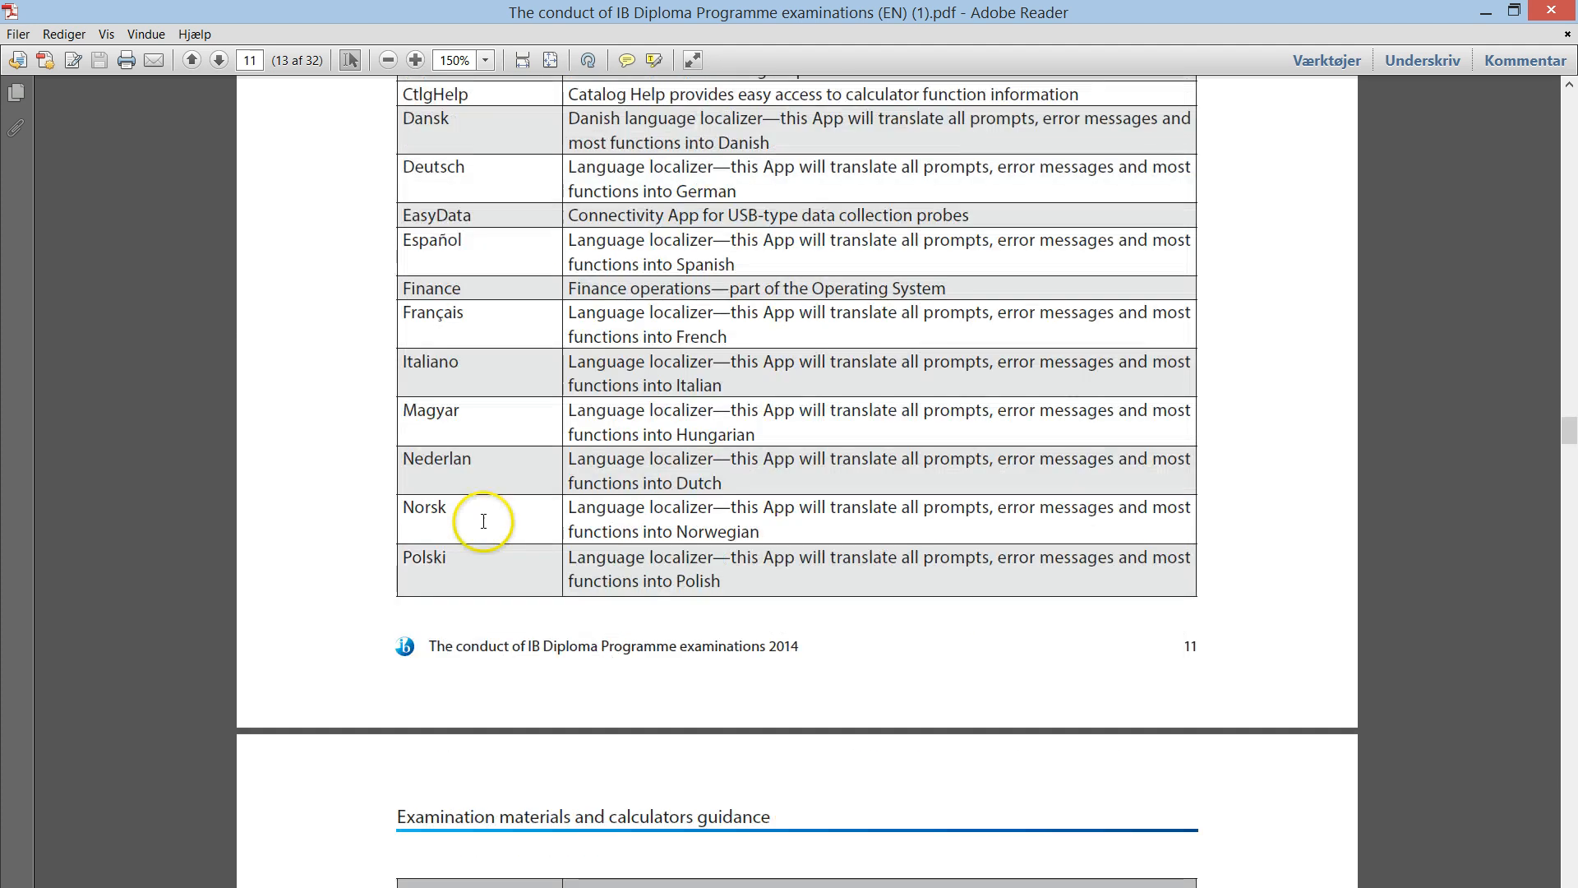
scroll(up, 3)
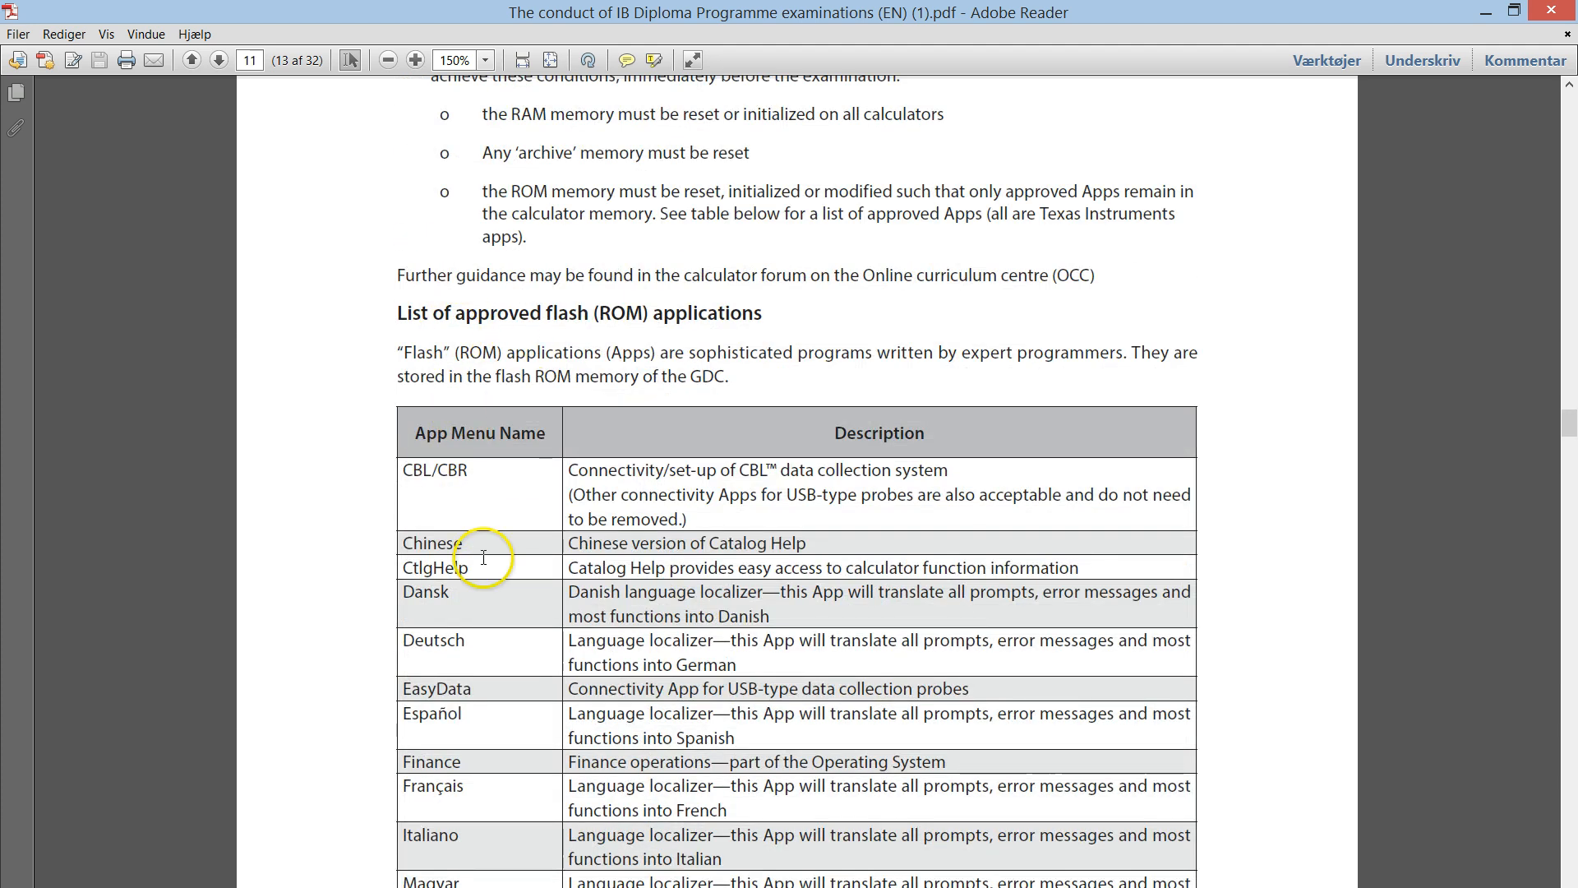
mouse_move(493, 593)
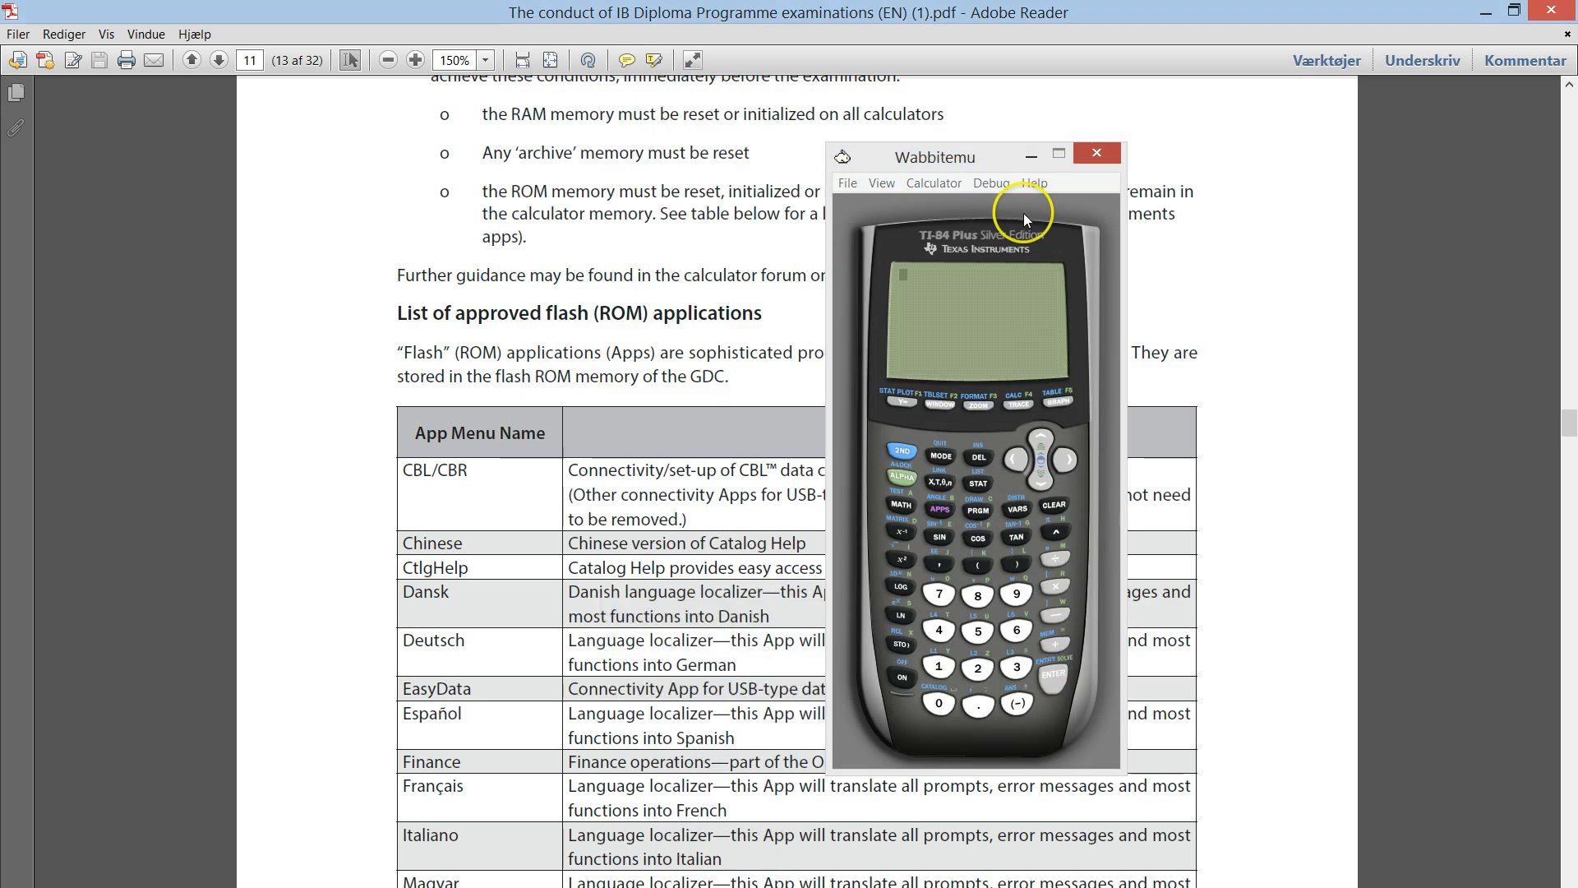
mouse_move(953, 414)
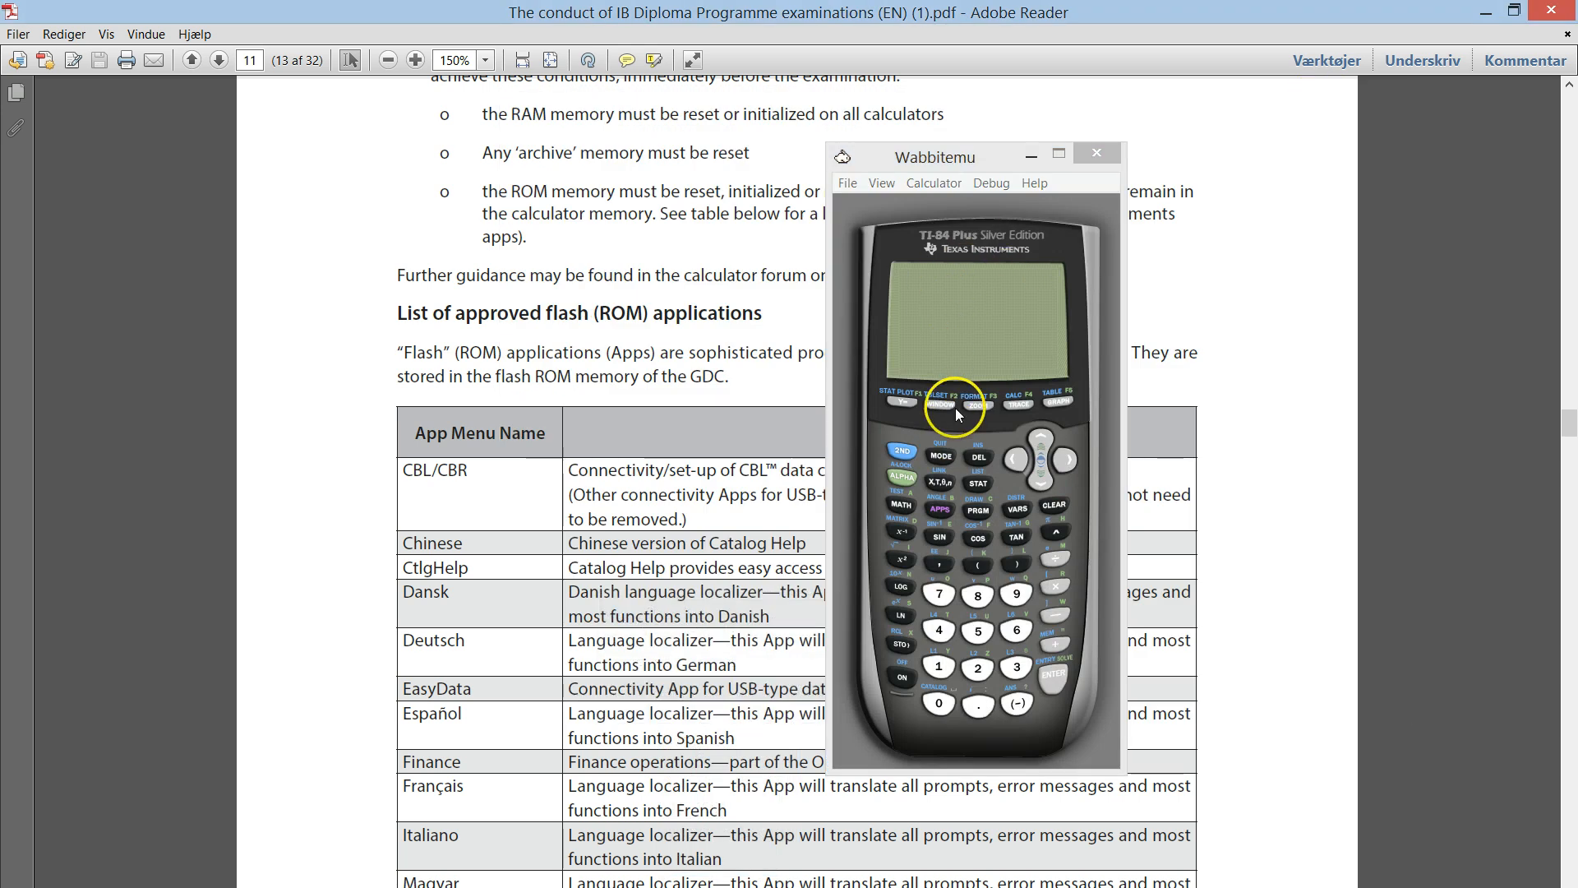
mouse_move(1052, 648)
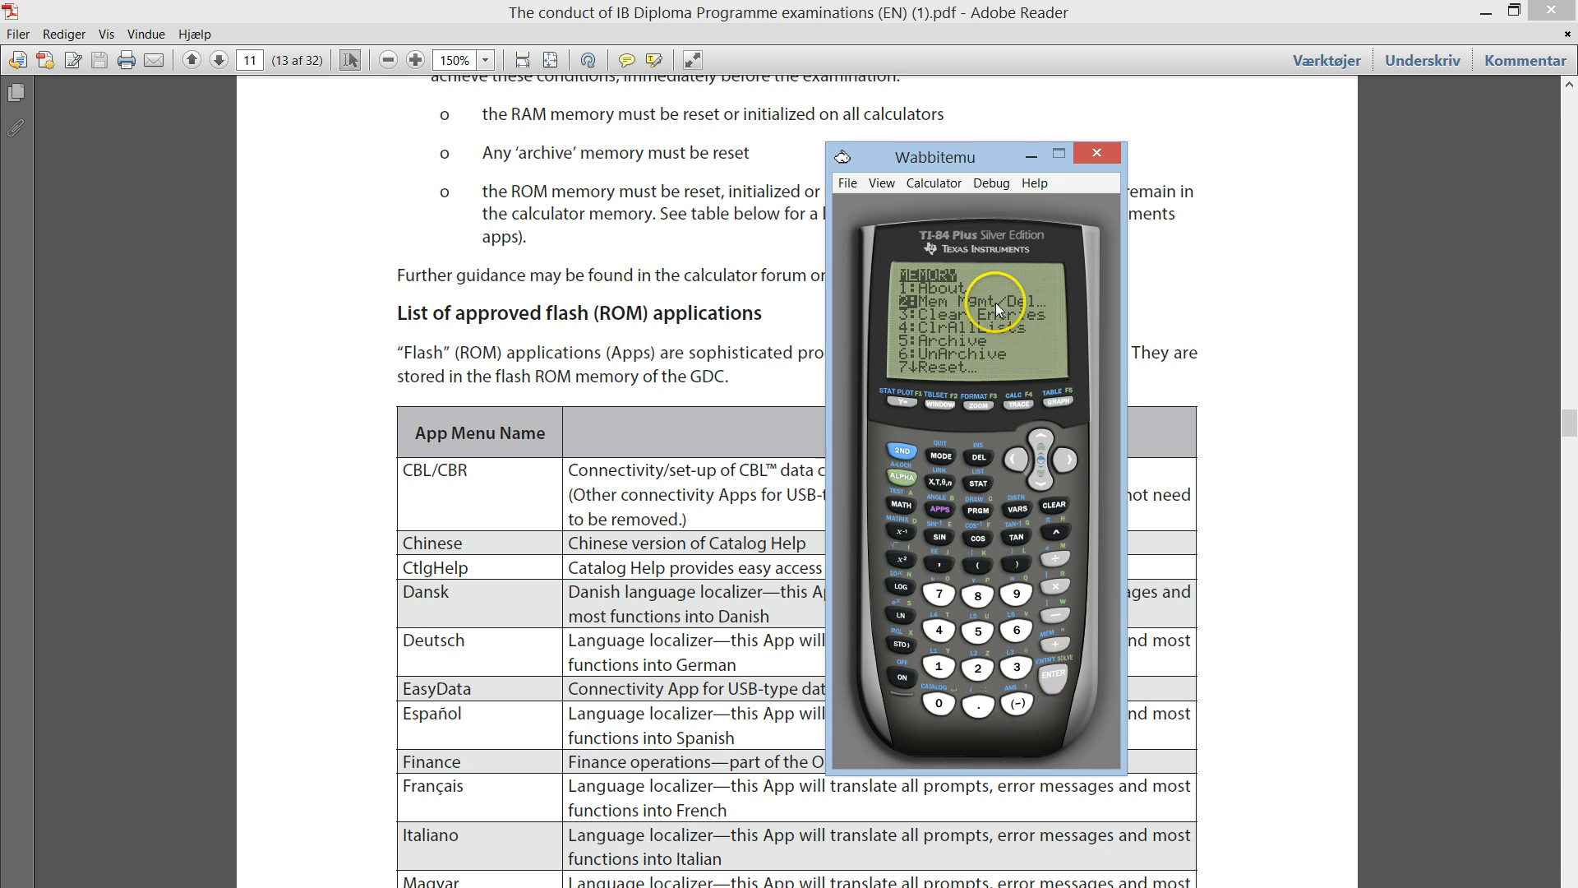
mouse_move(1020, 315)
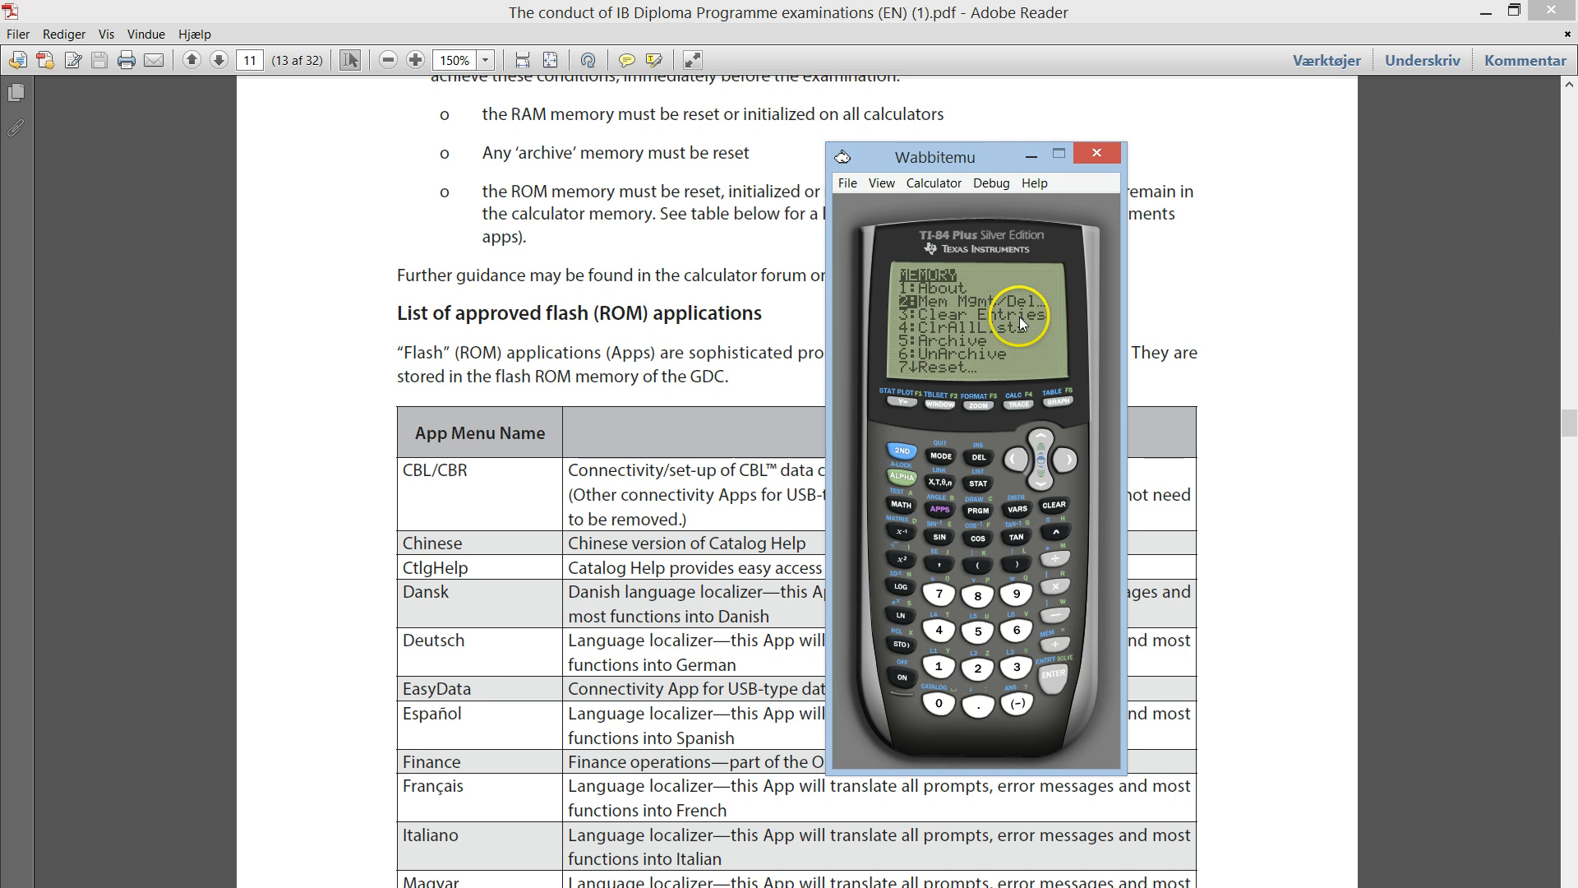
- List all items in Mem Mgmt/Del, showing PlySmlt2 with free RAM and archive space
click(1052, 676)
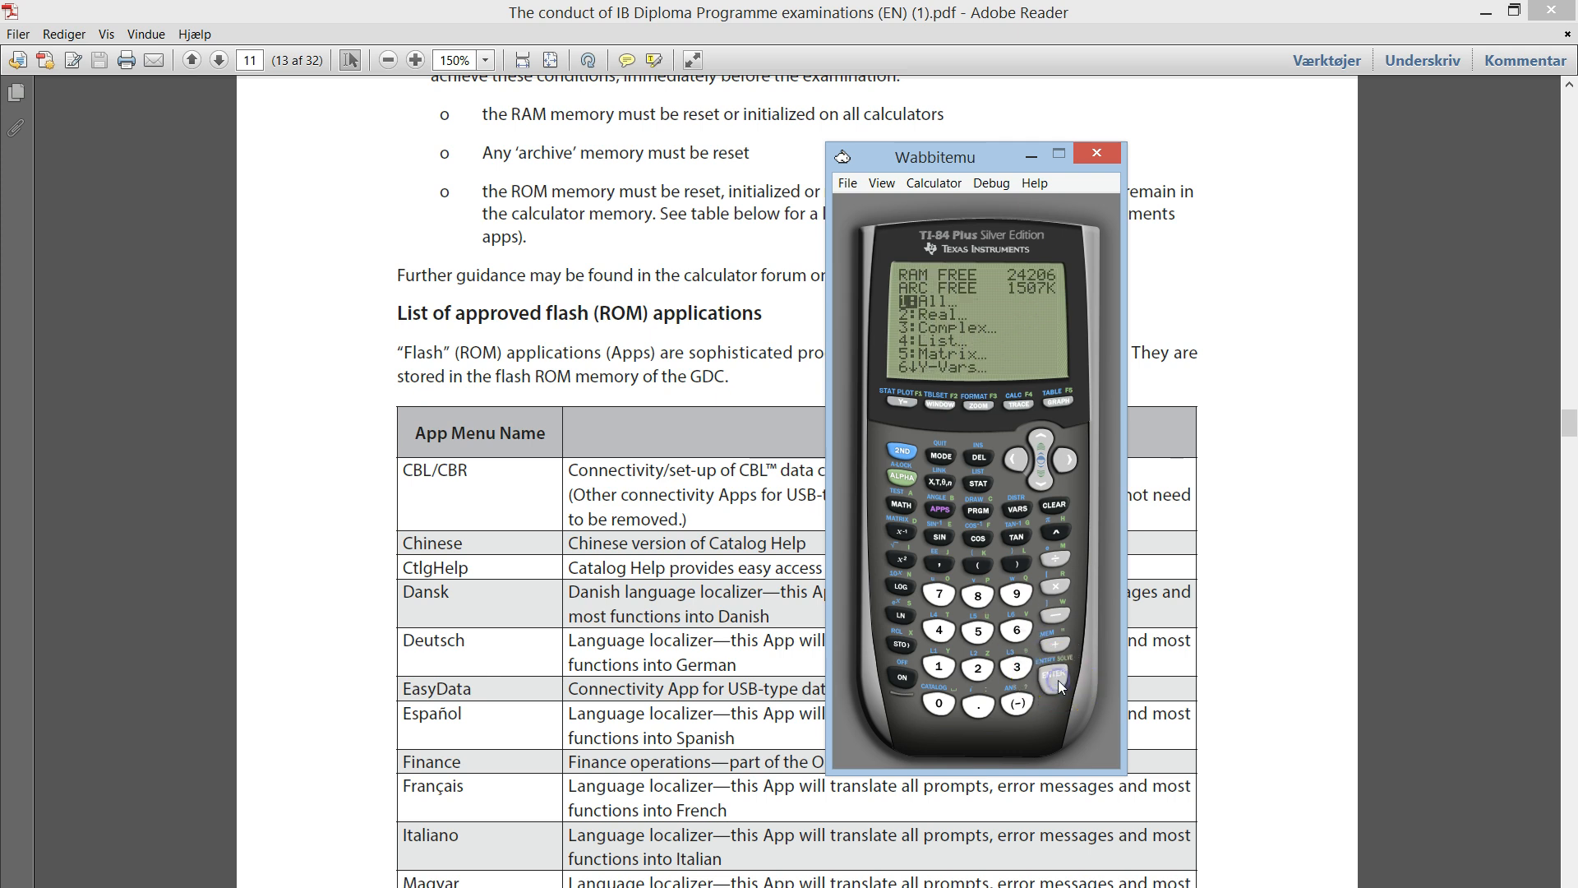
click(1039, 482)
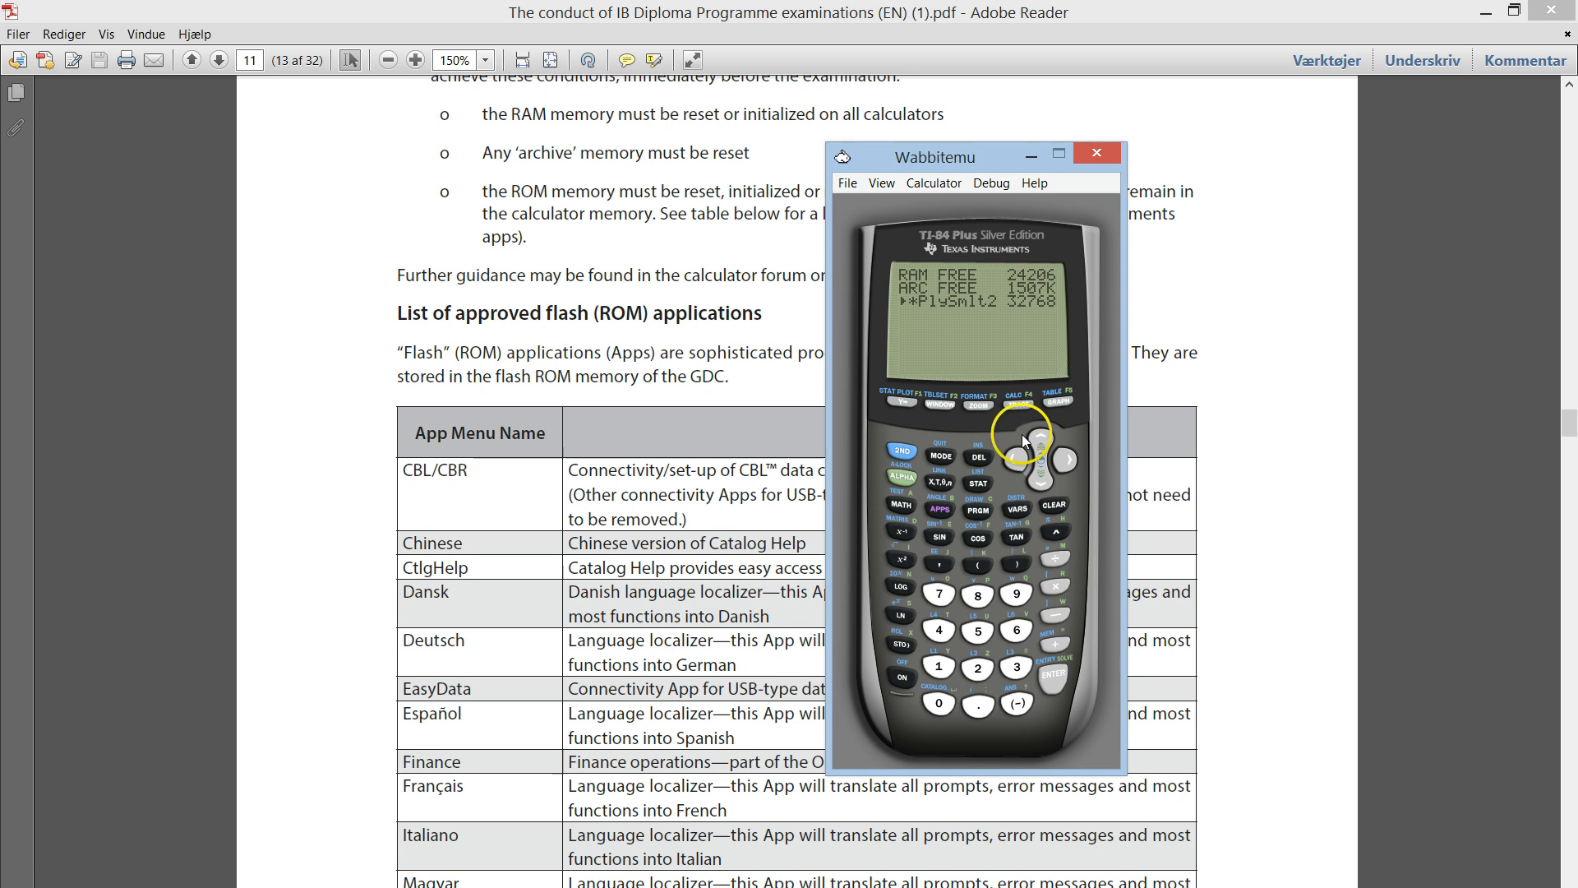
mouse_move(1028, 309)
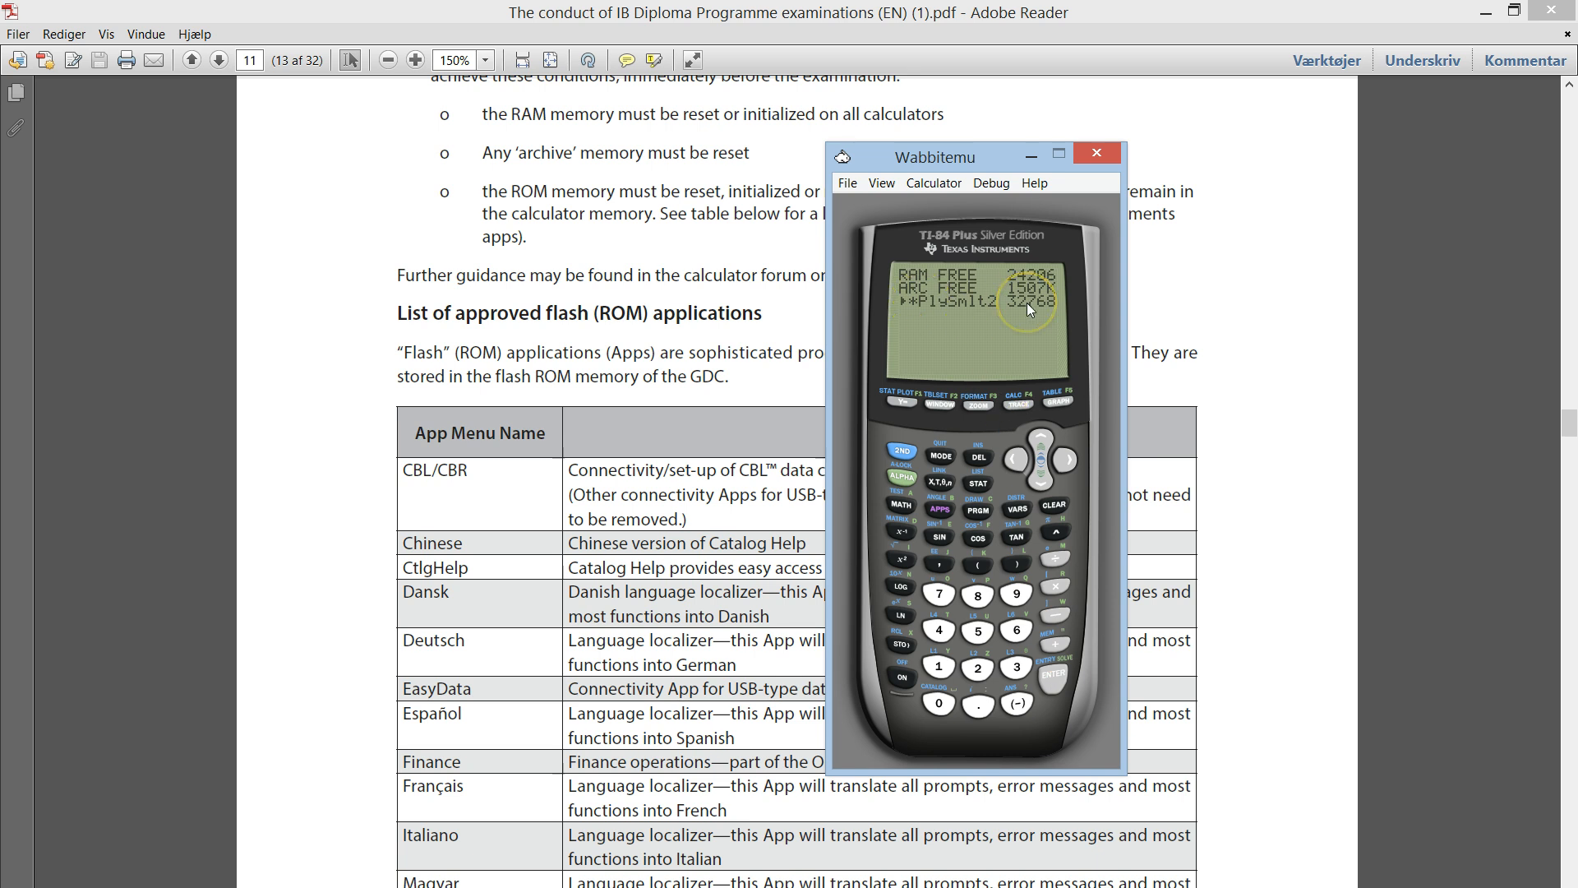
mouse_move(970, 310)
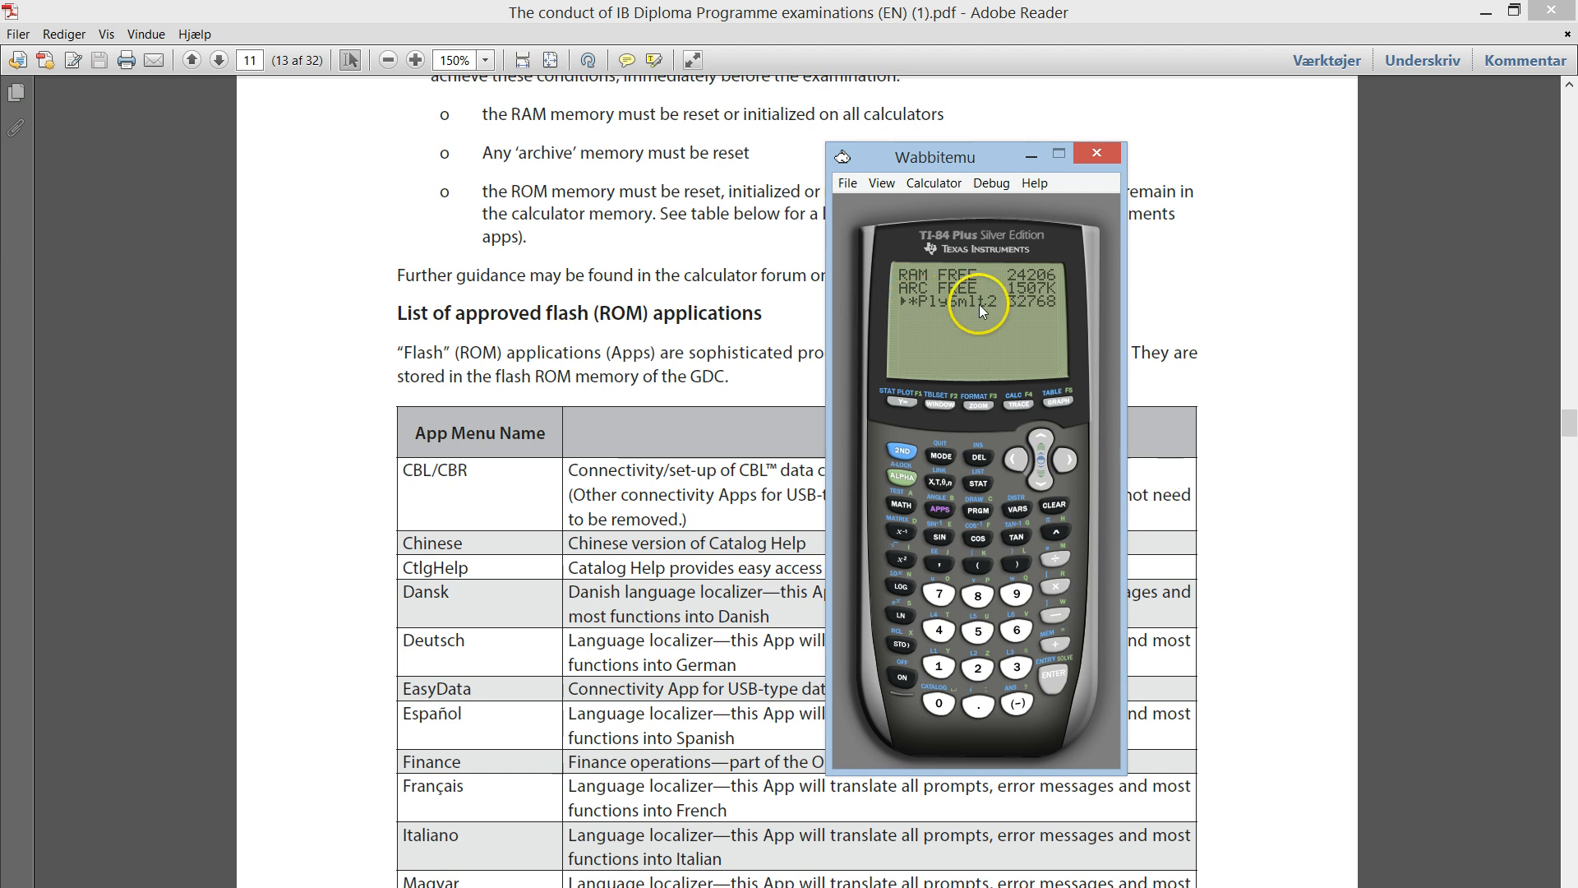
mouse_move(981, 314)
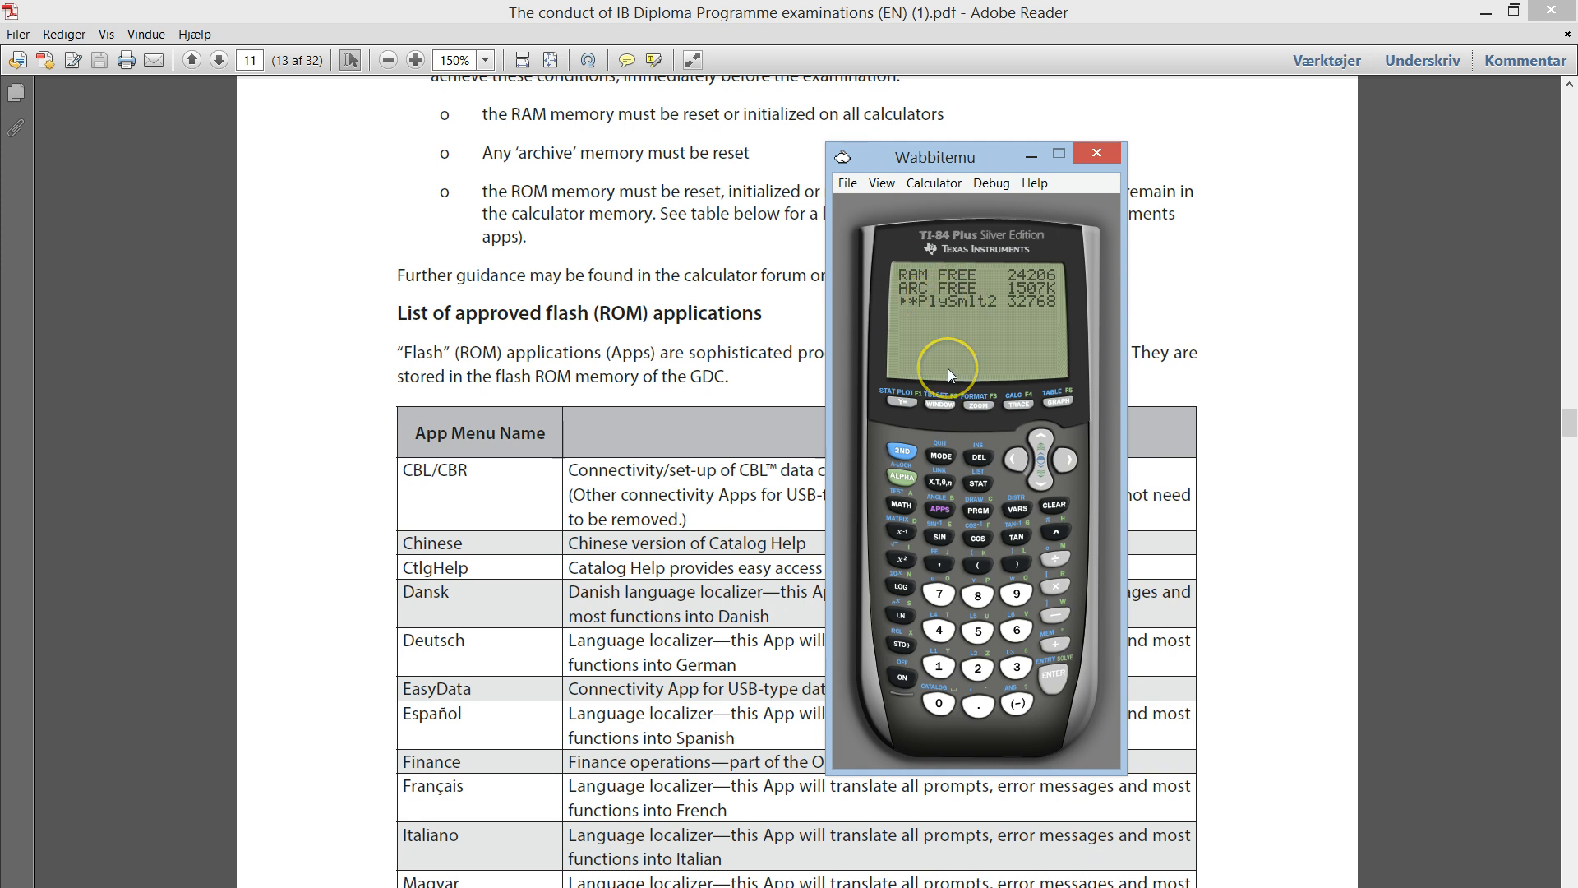
mouse_move(428, 774)
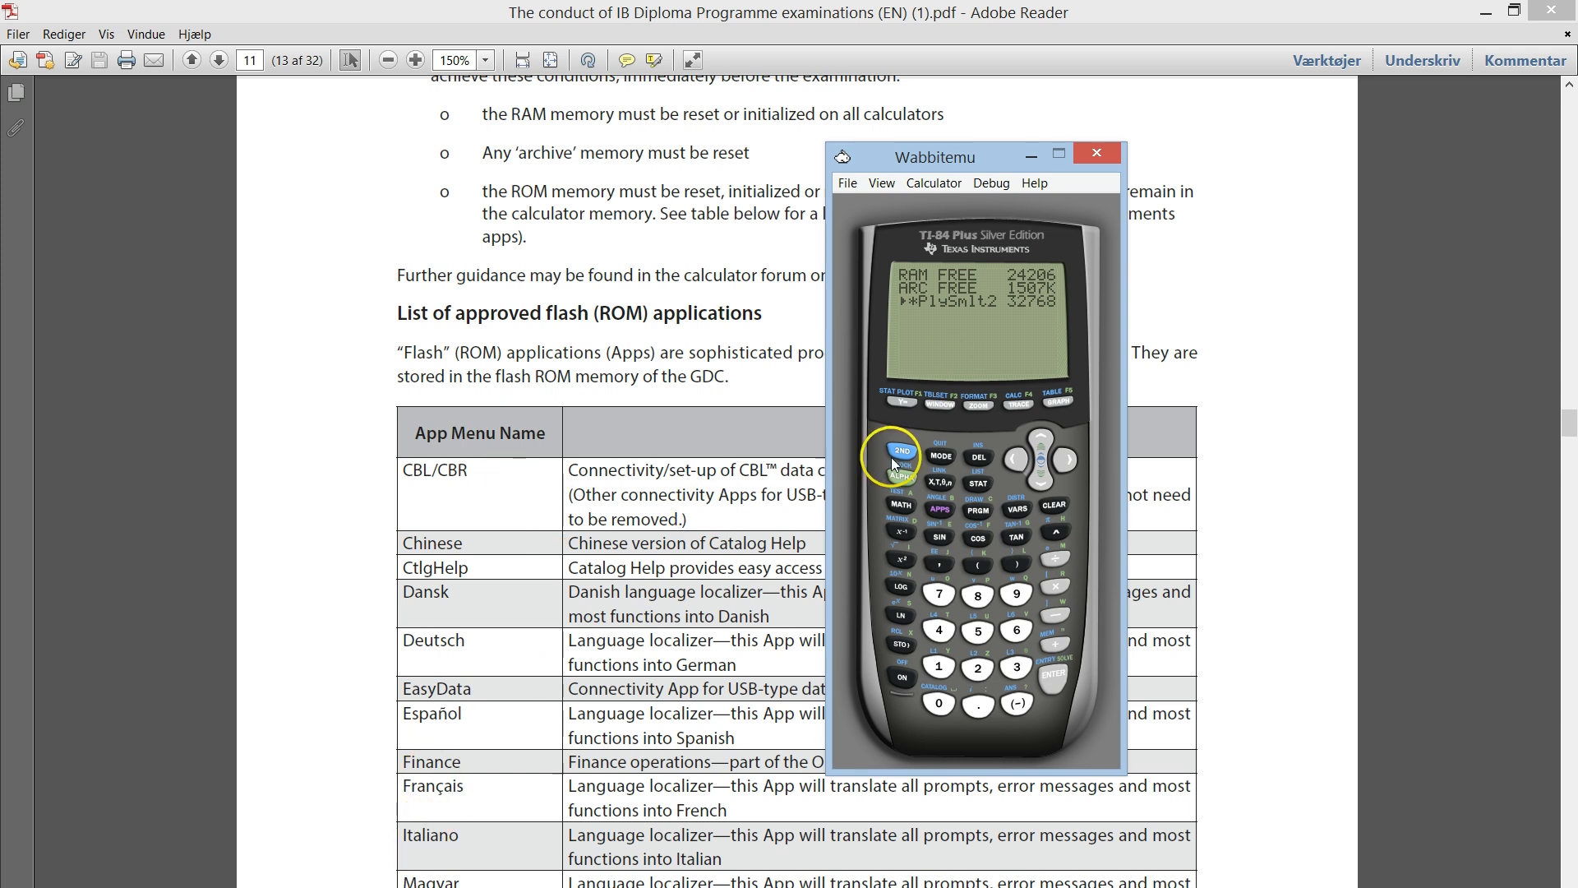
mouse_move(977, 459)
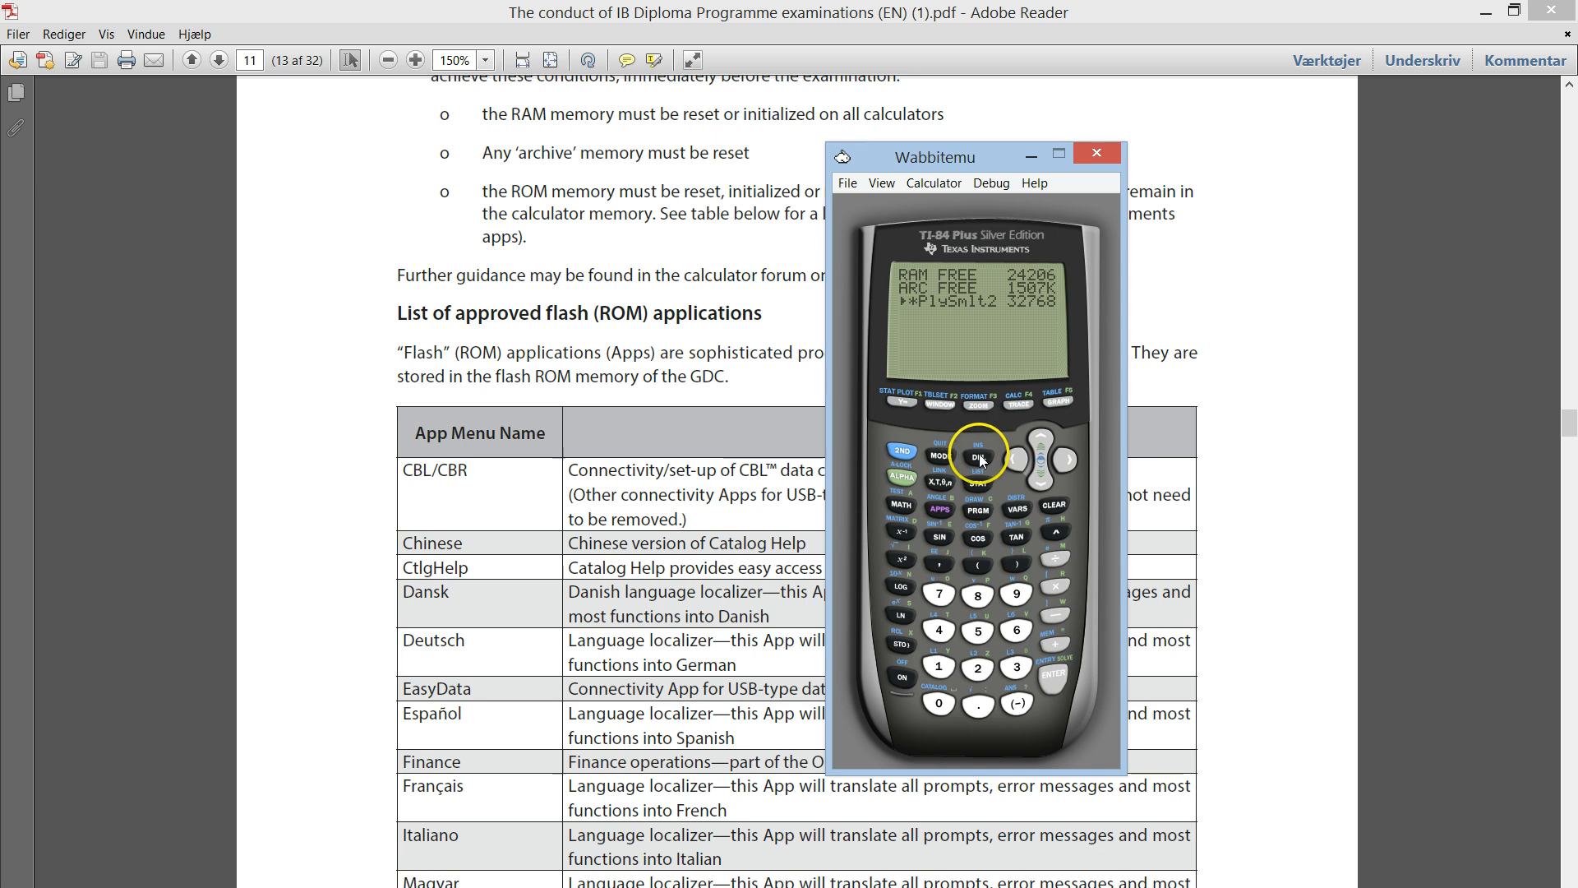
- Delete PlySmlt2 with Yes confirmation so archive free space reads 1540K
click(976, 461)
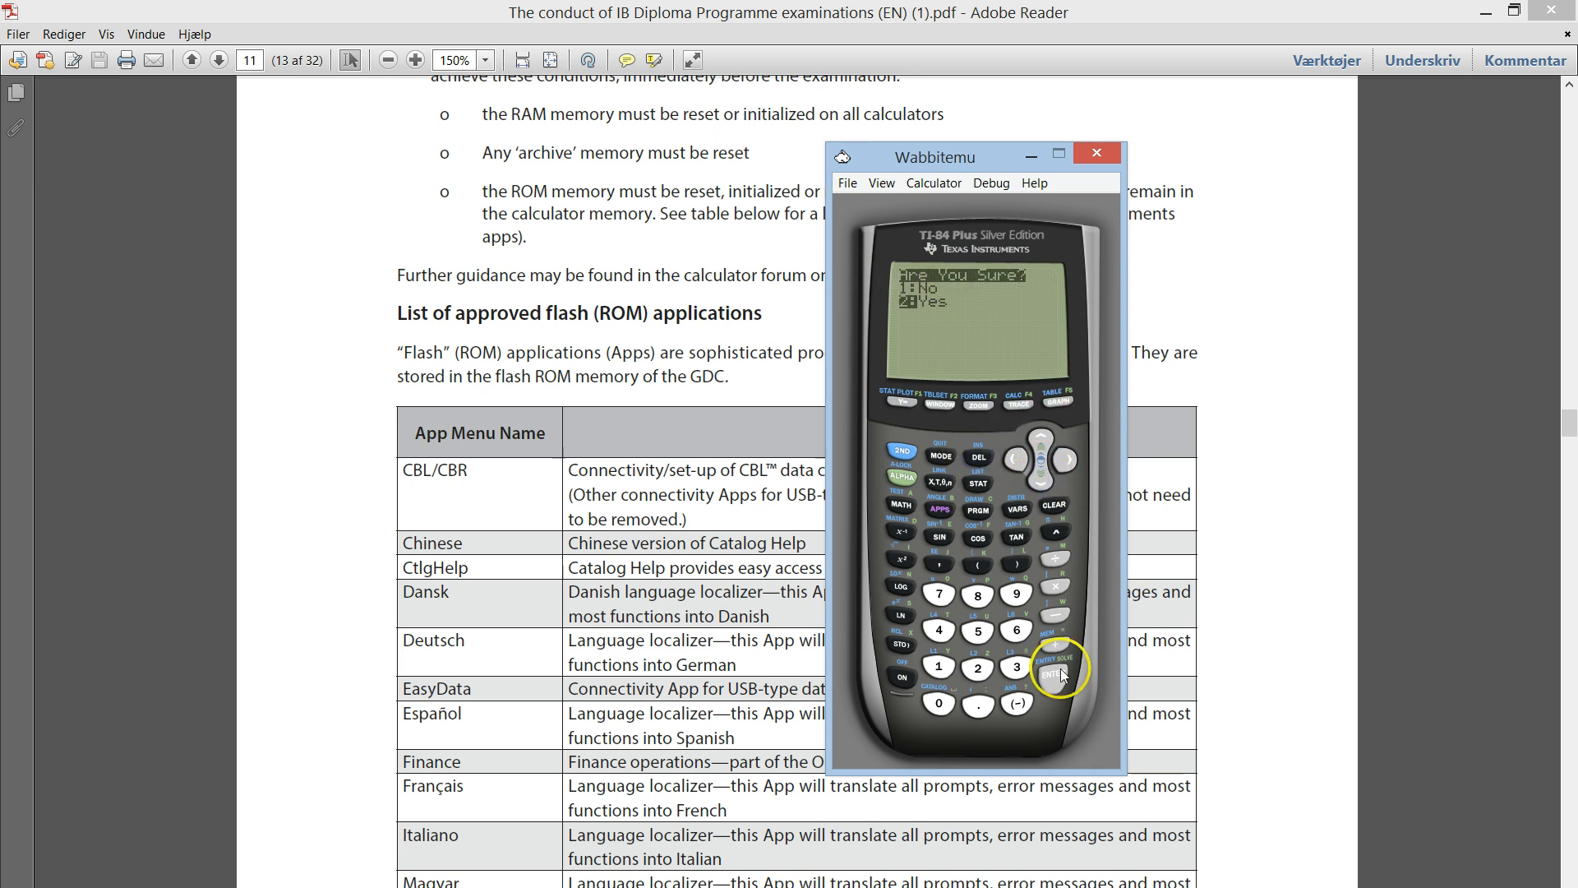
click(1051, 671)
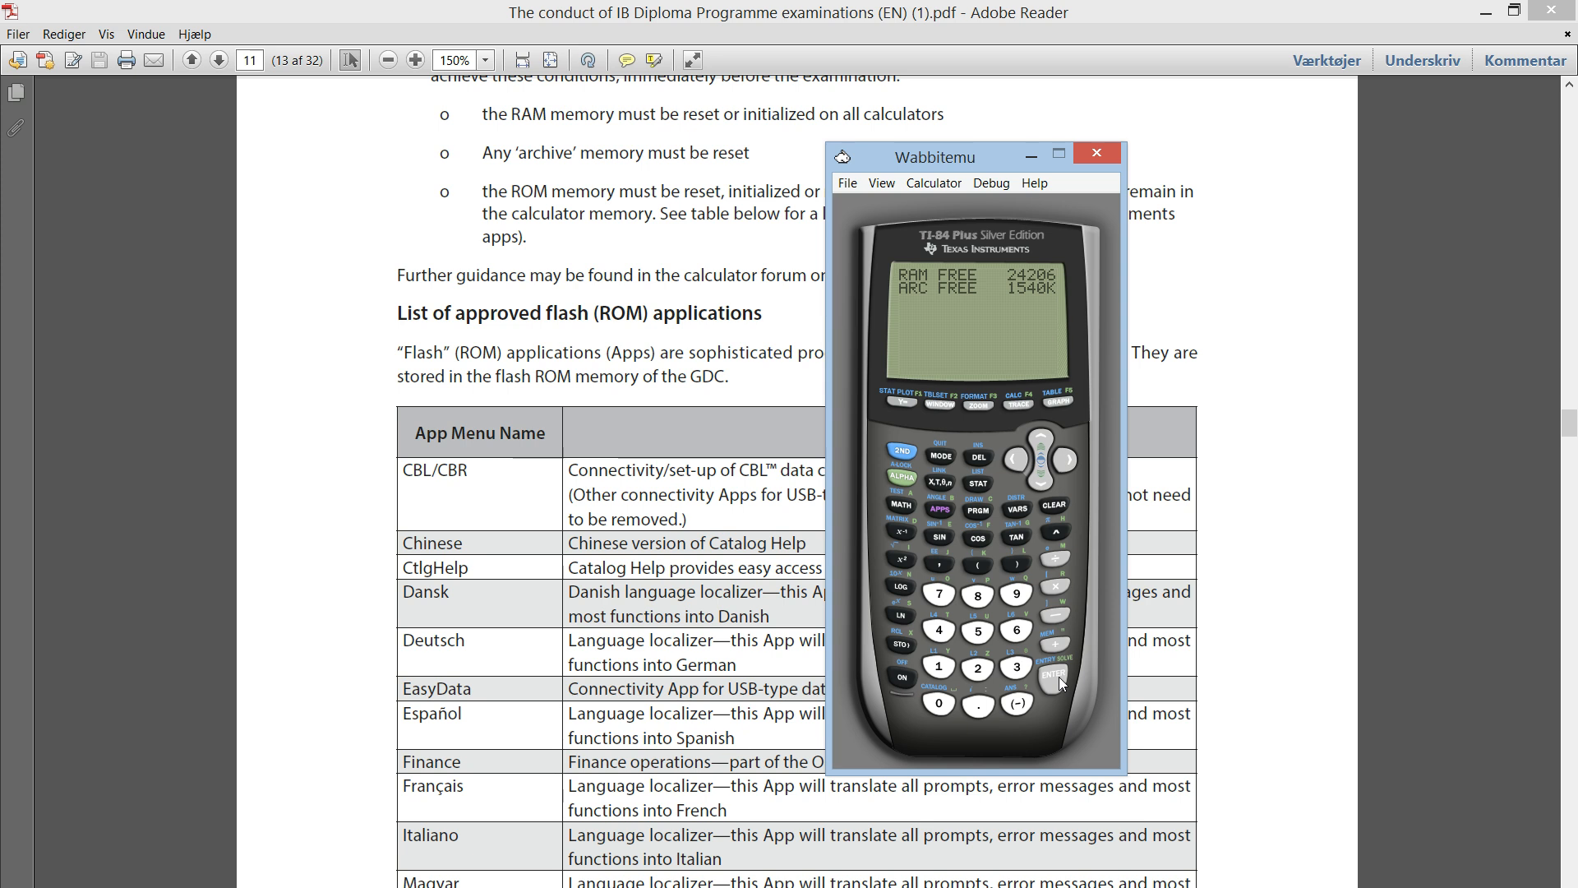
click(1052, 676)
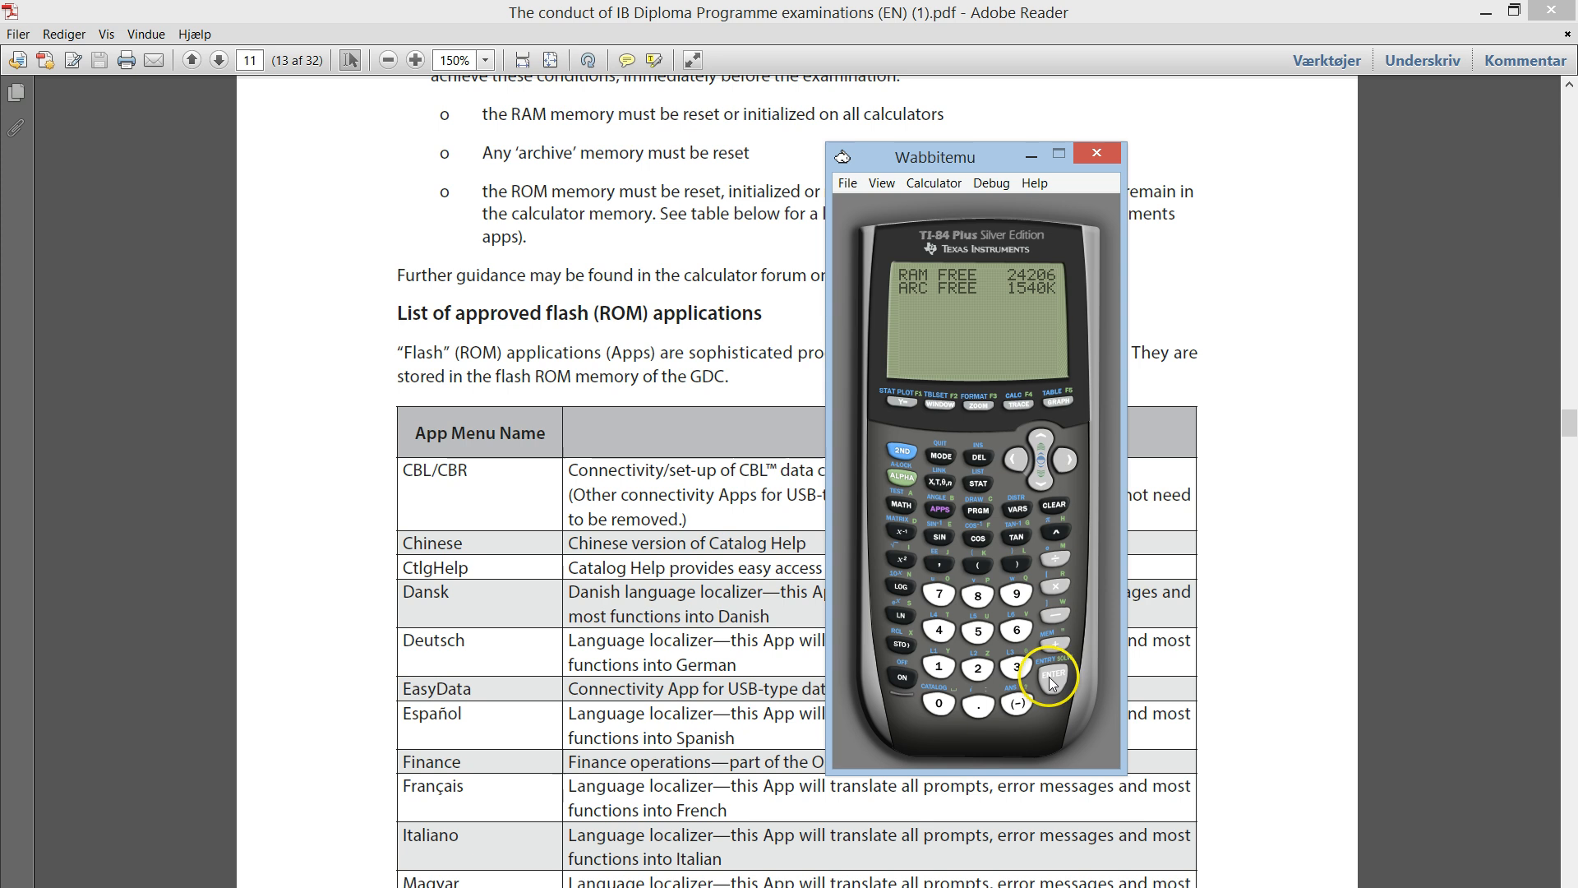
click(846, 183)
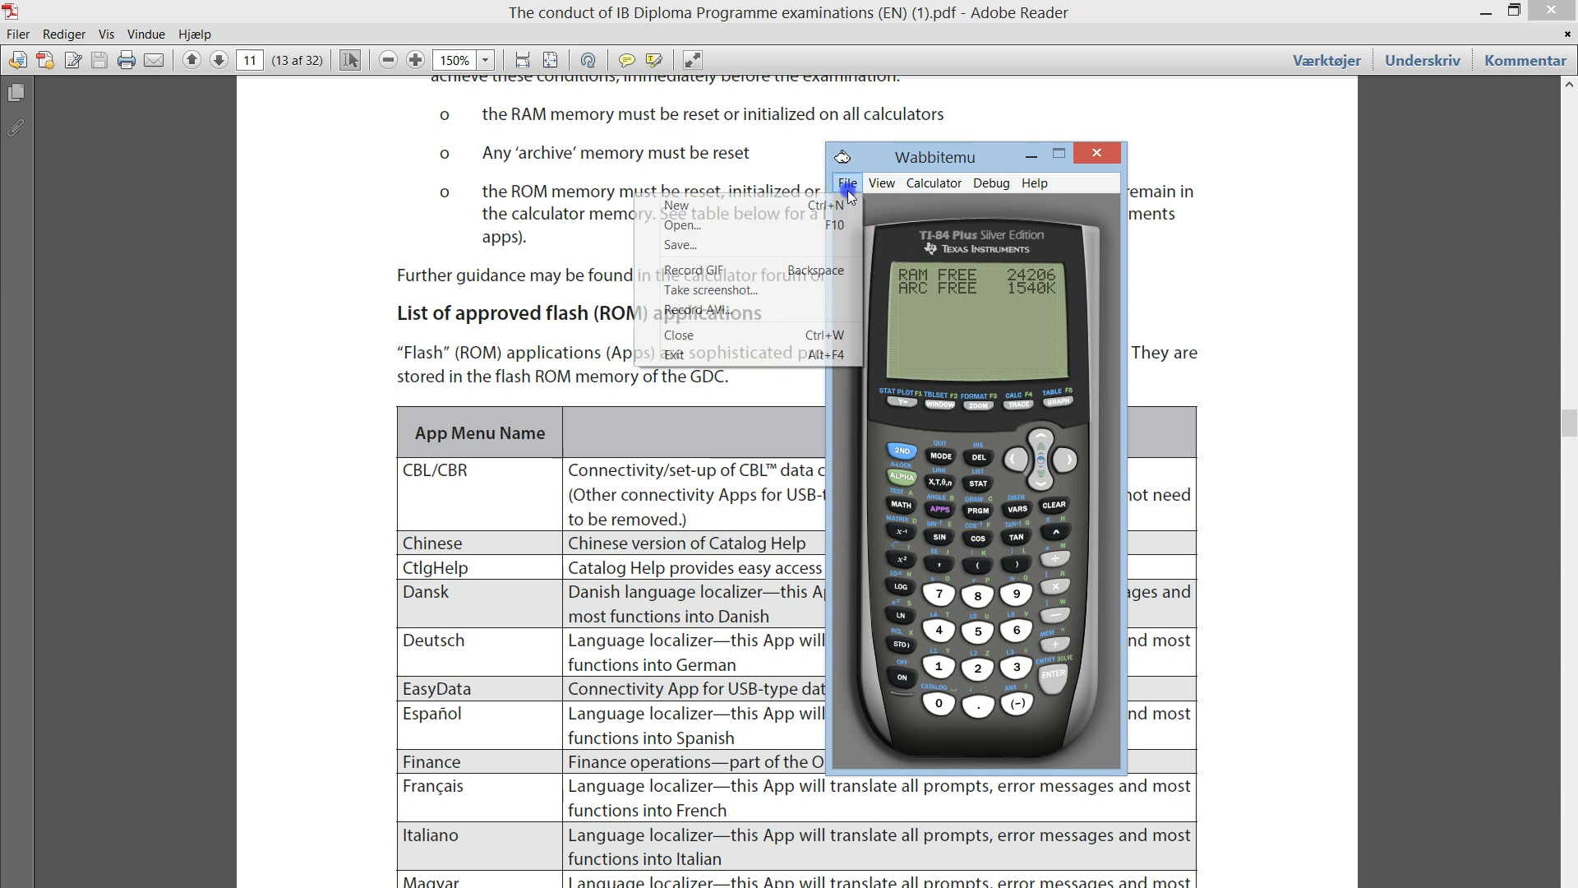
- Send the PlySmlt2.8xk app file to the calculator from the Open File dialog
click(682, 225)
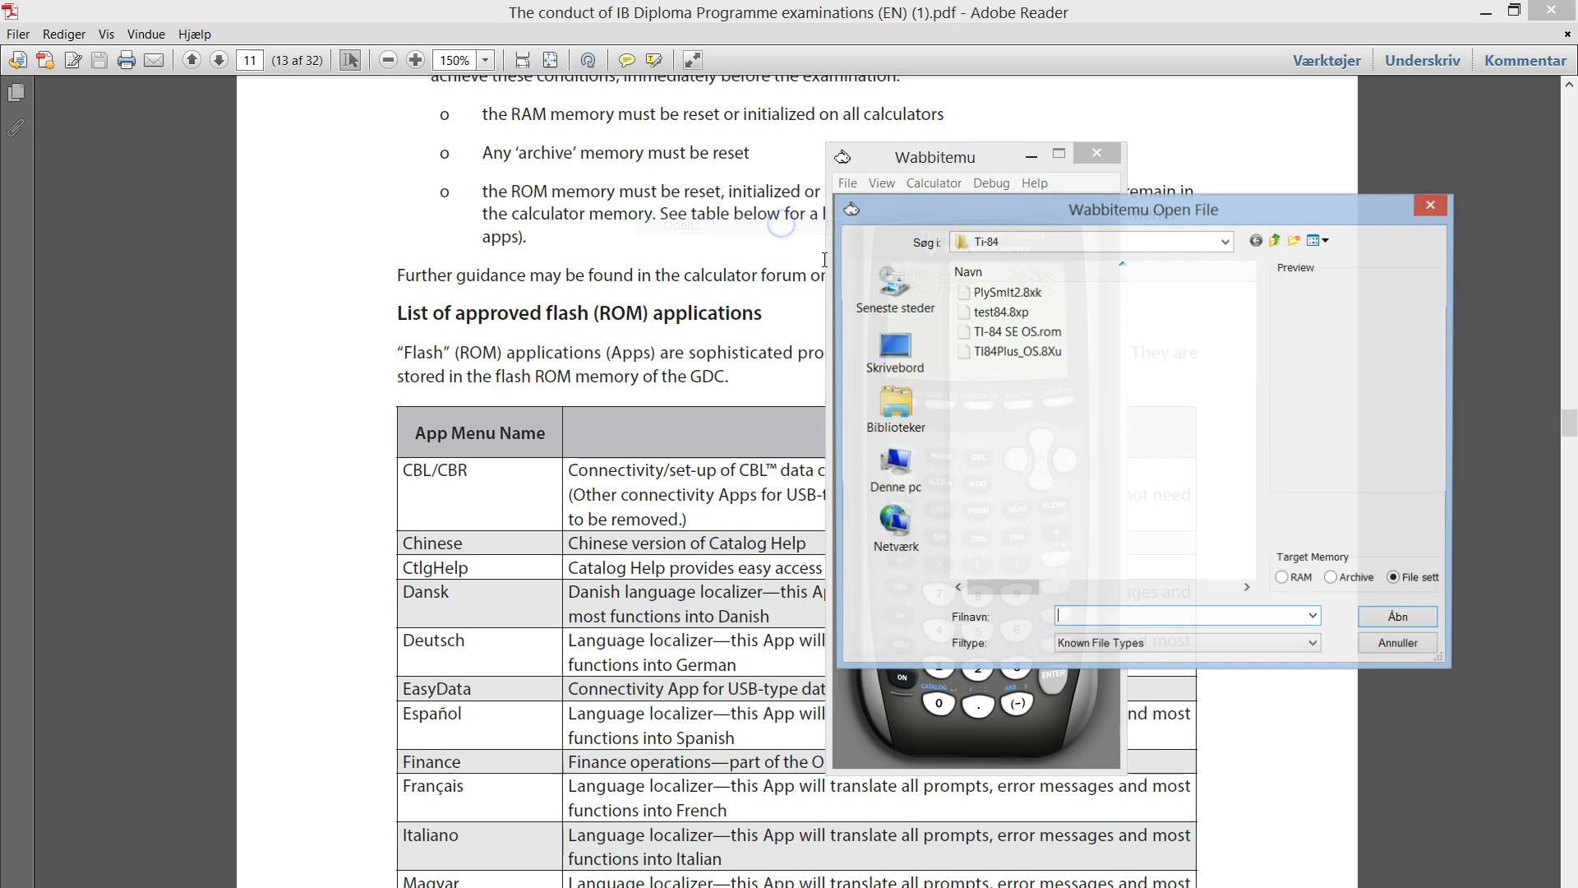
click(1000, 291)
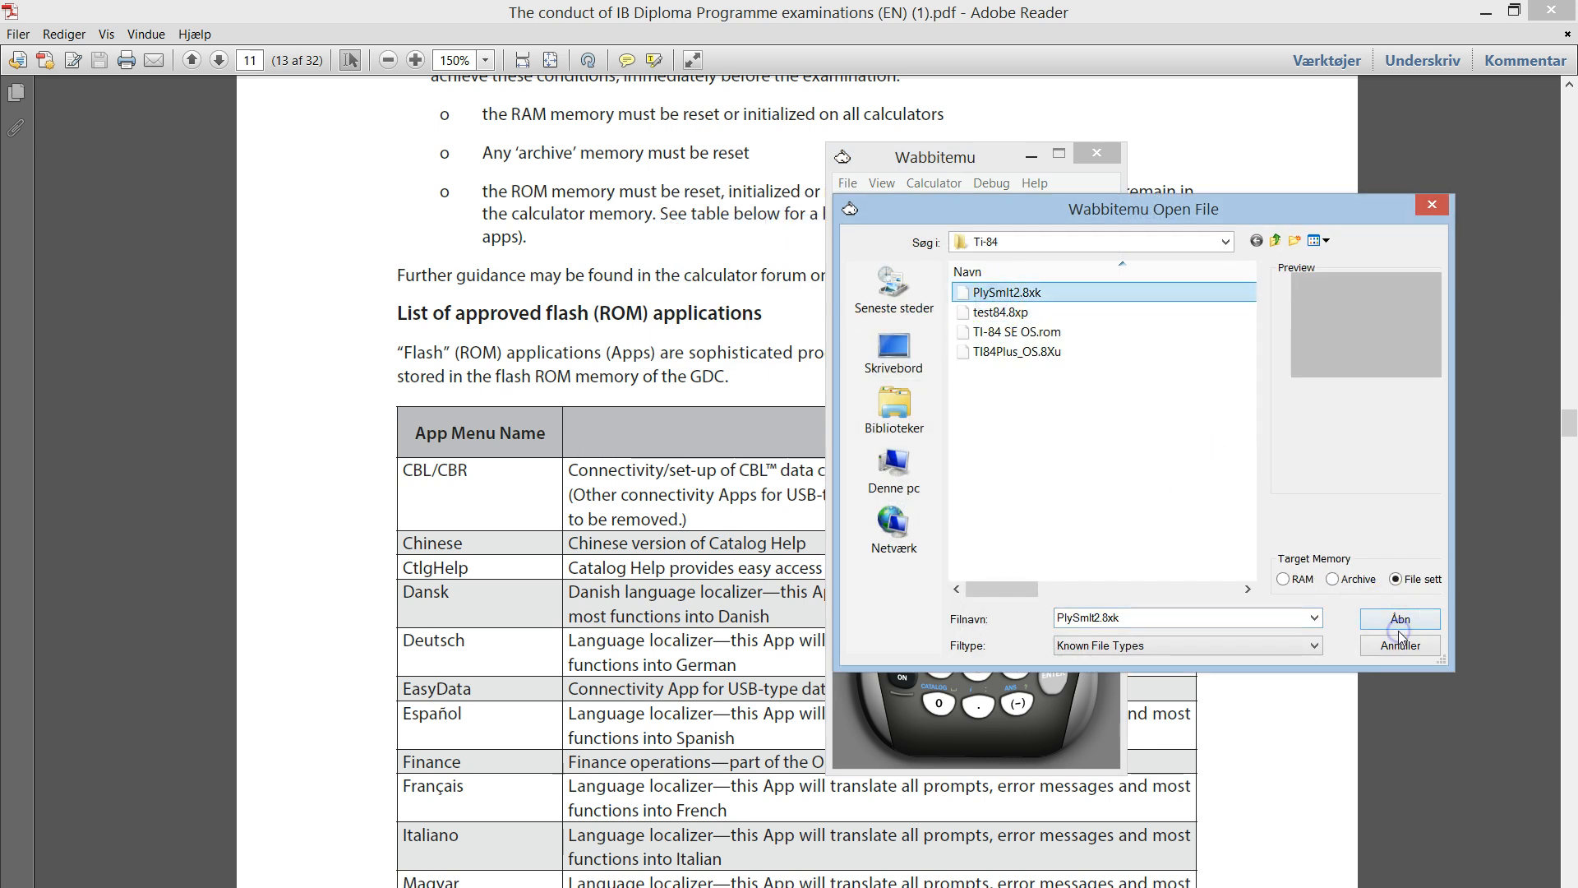
click(1398, 618)
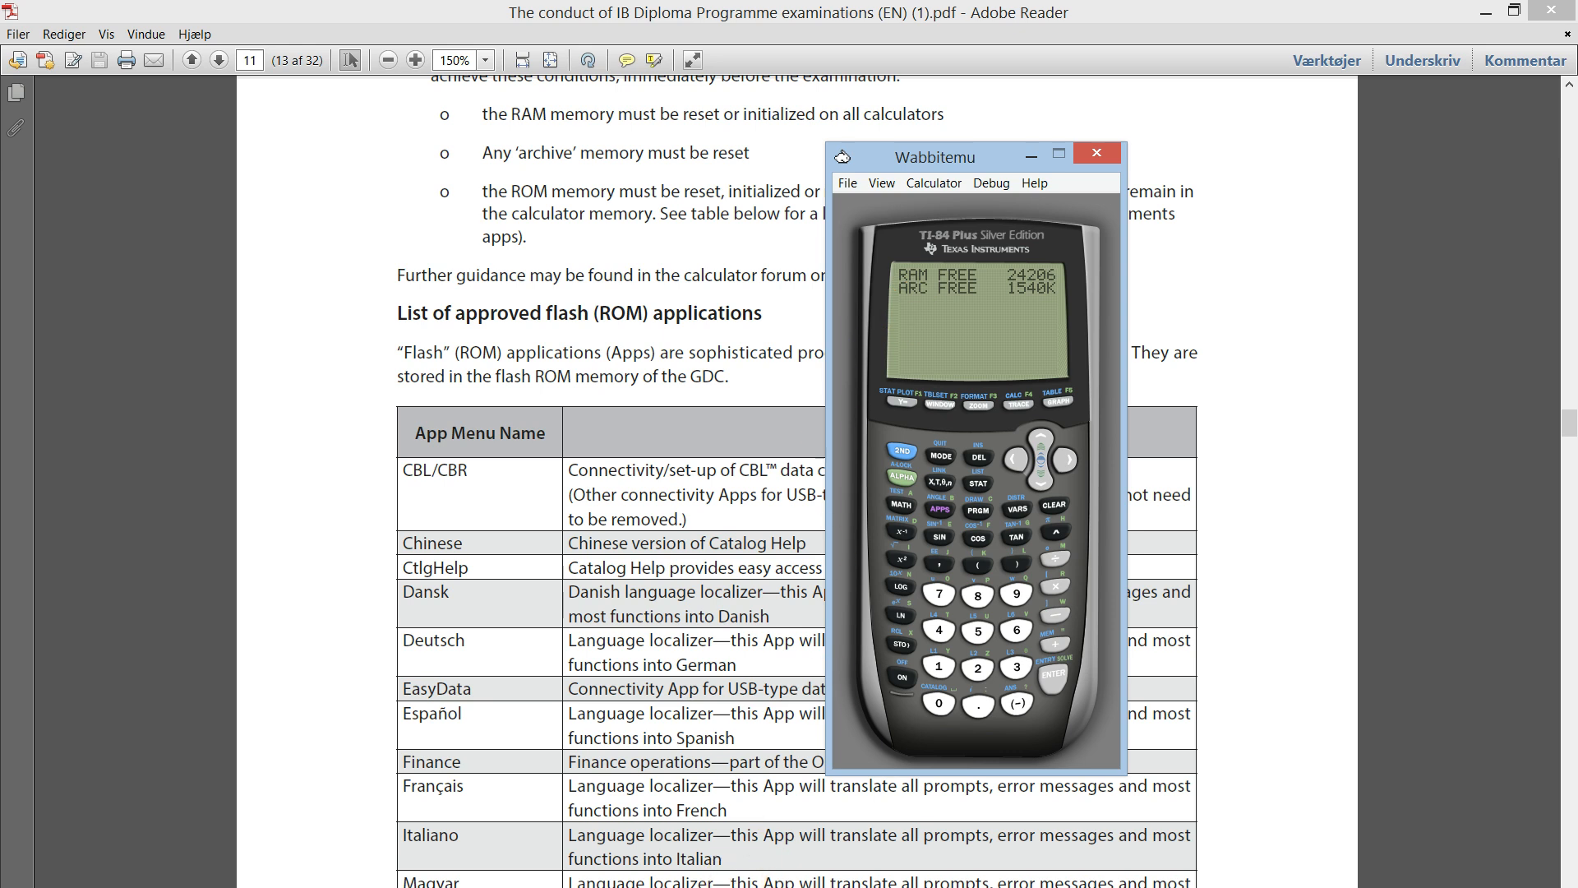
mouse_move(850, 217)
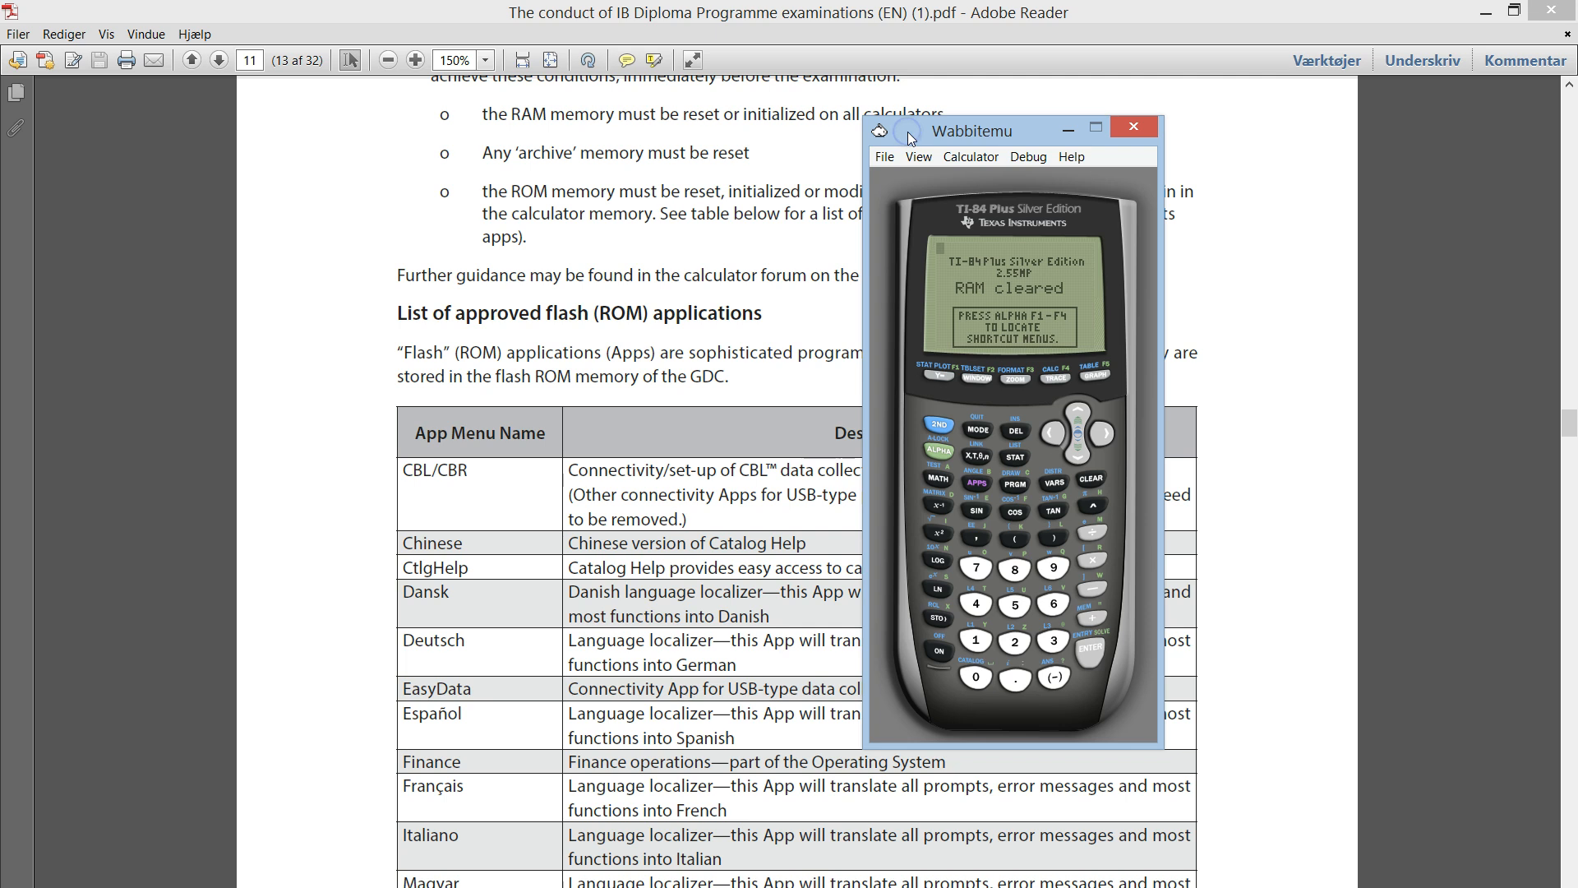
- Acknowledge RAM cleared and reopen the MEMORY menu with About, Mem Mgmt/Del and Reset
click(975, 483)
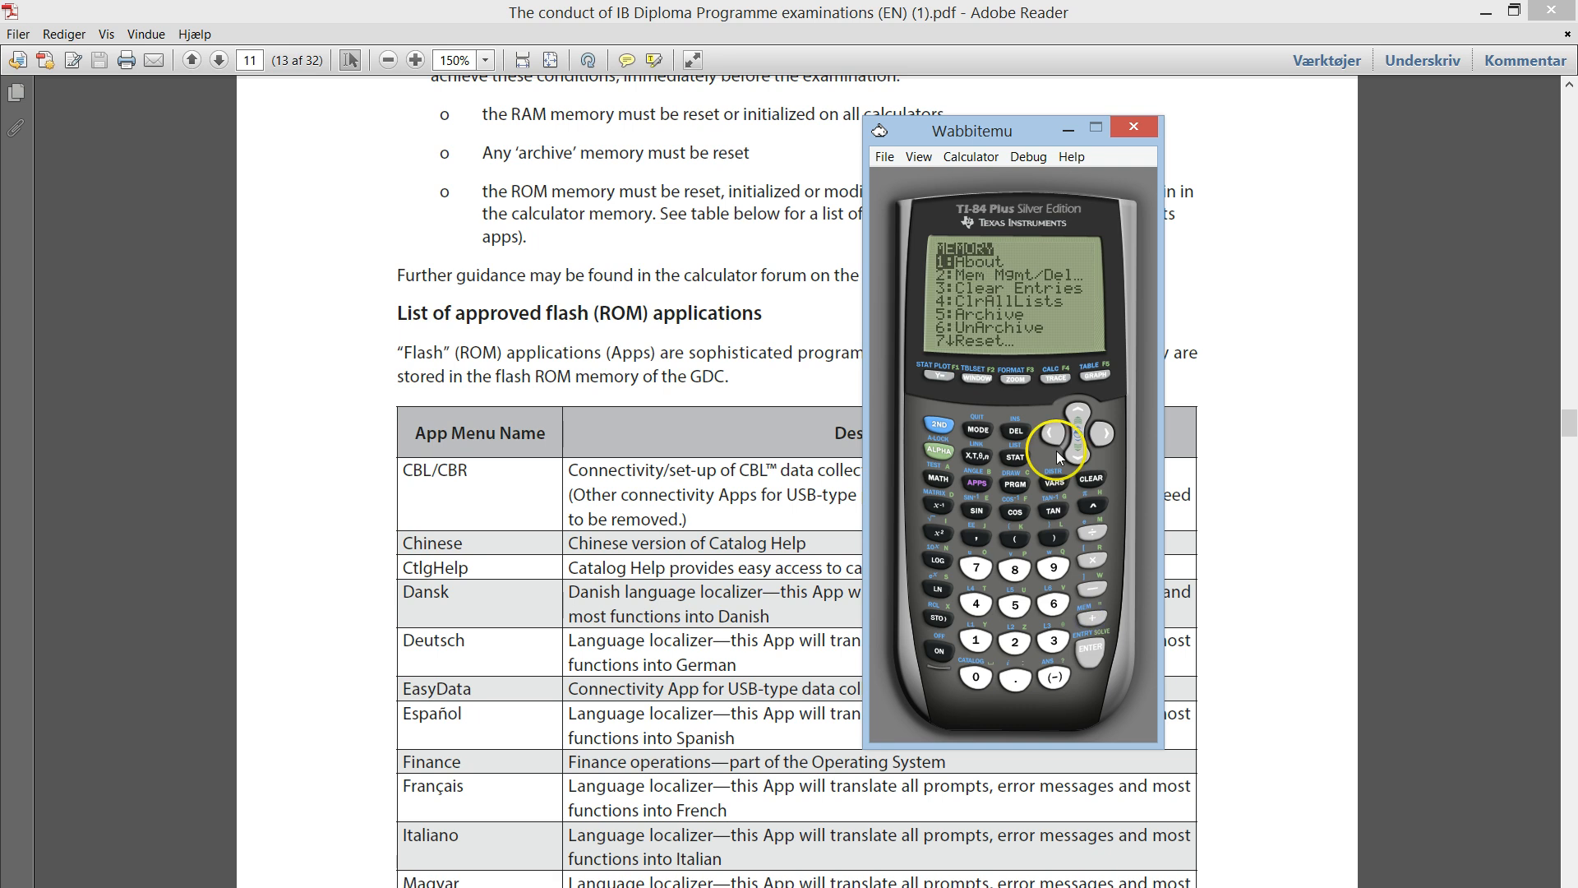
mouse_move(991, 310)
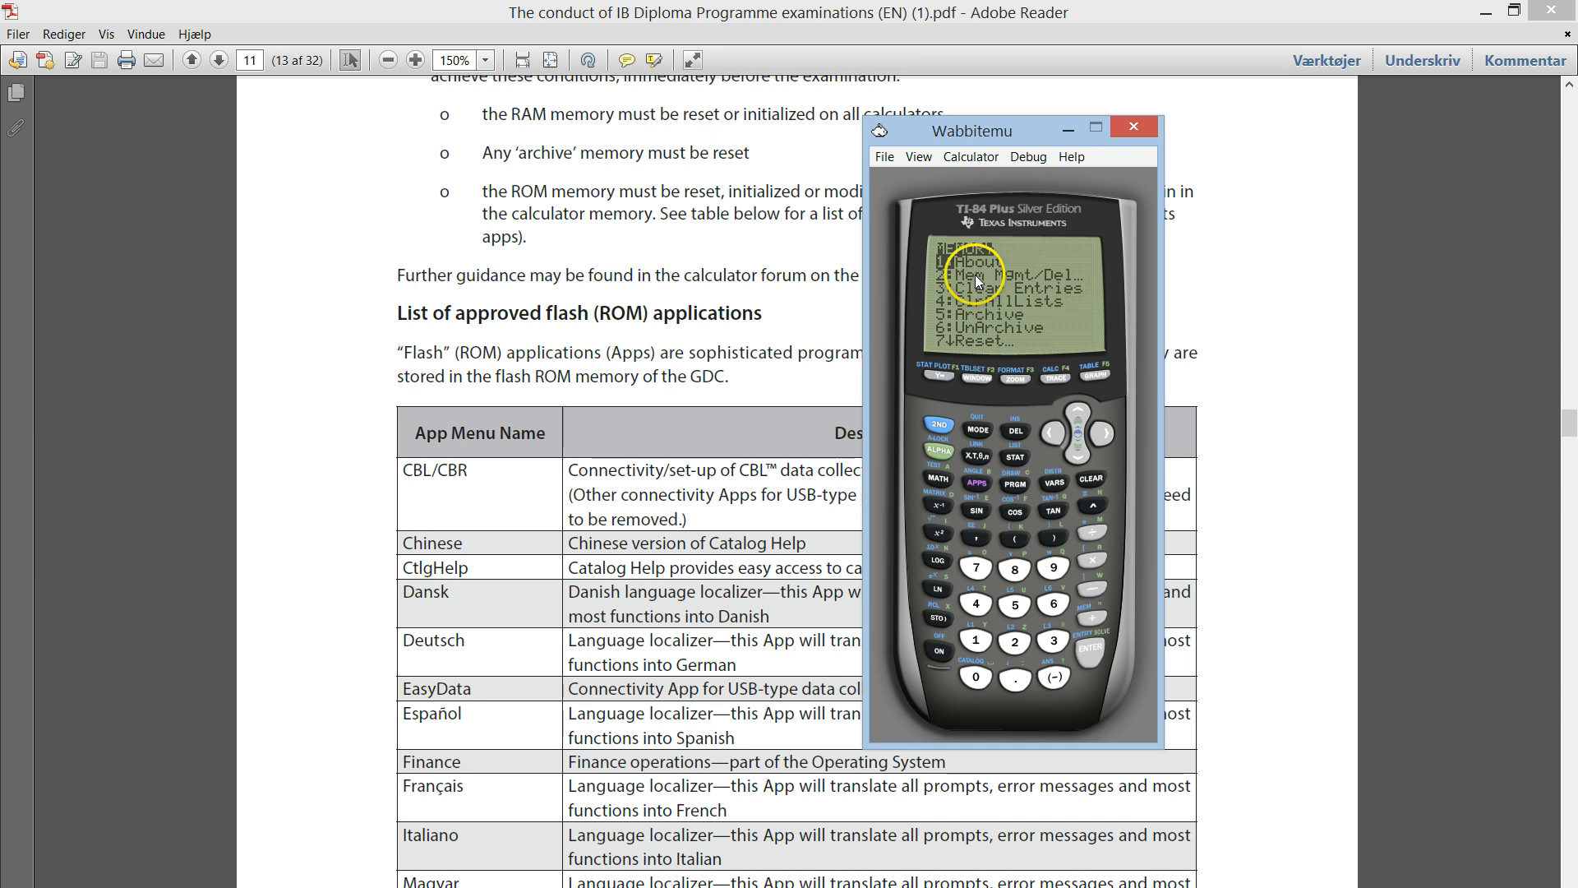
mouse_move(1067, 282)
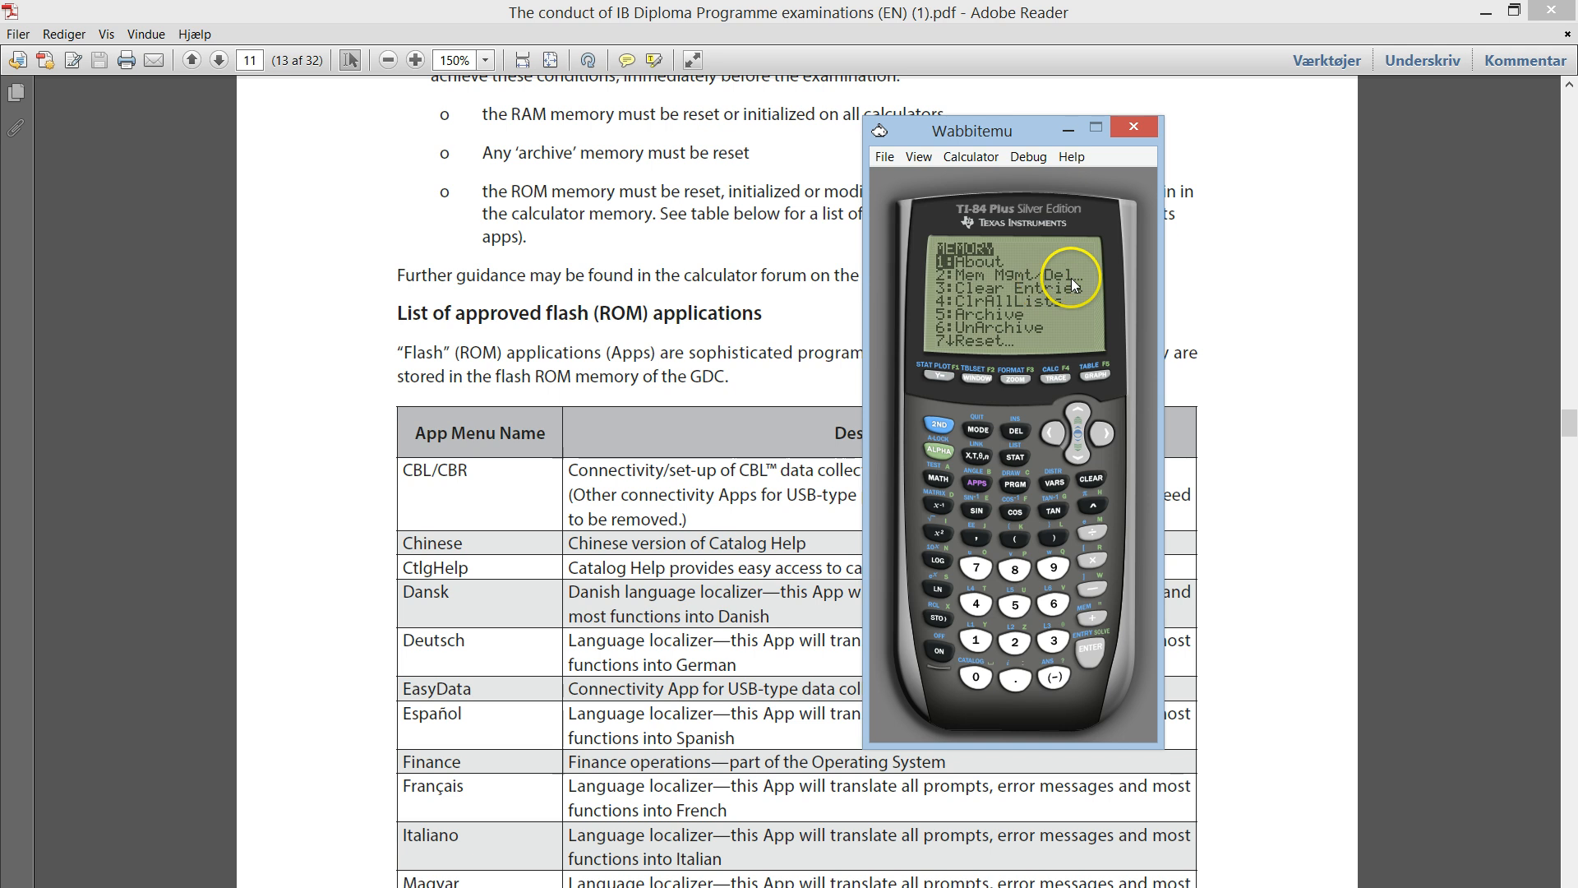
mouse_move(1080, 281)
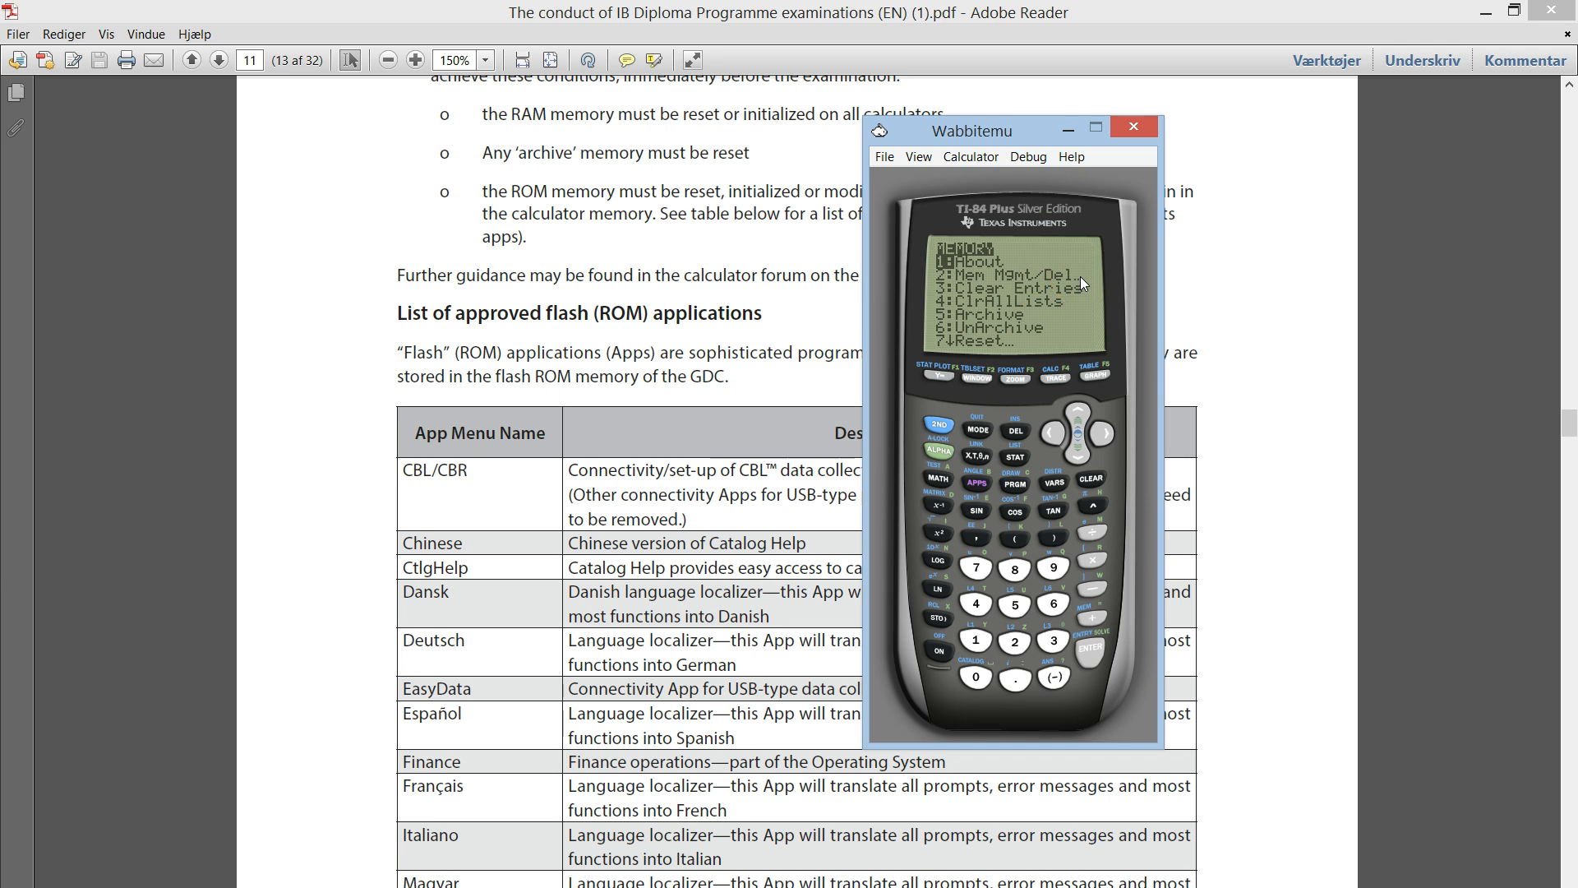
click(975, 286)
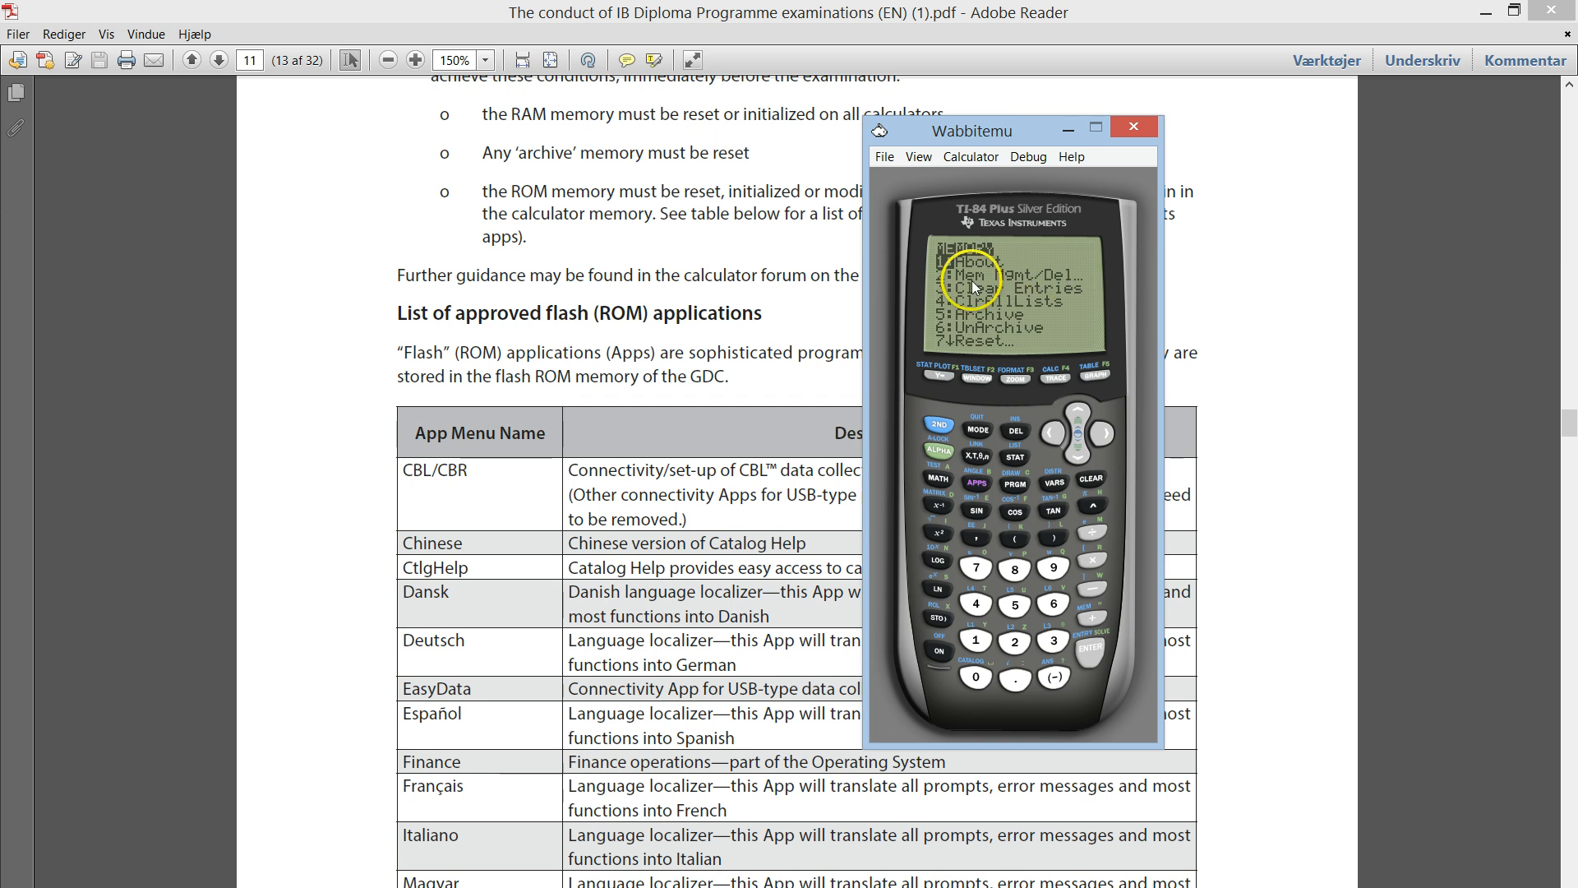
mouse_move(1079, 284)
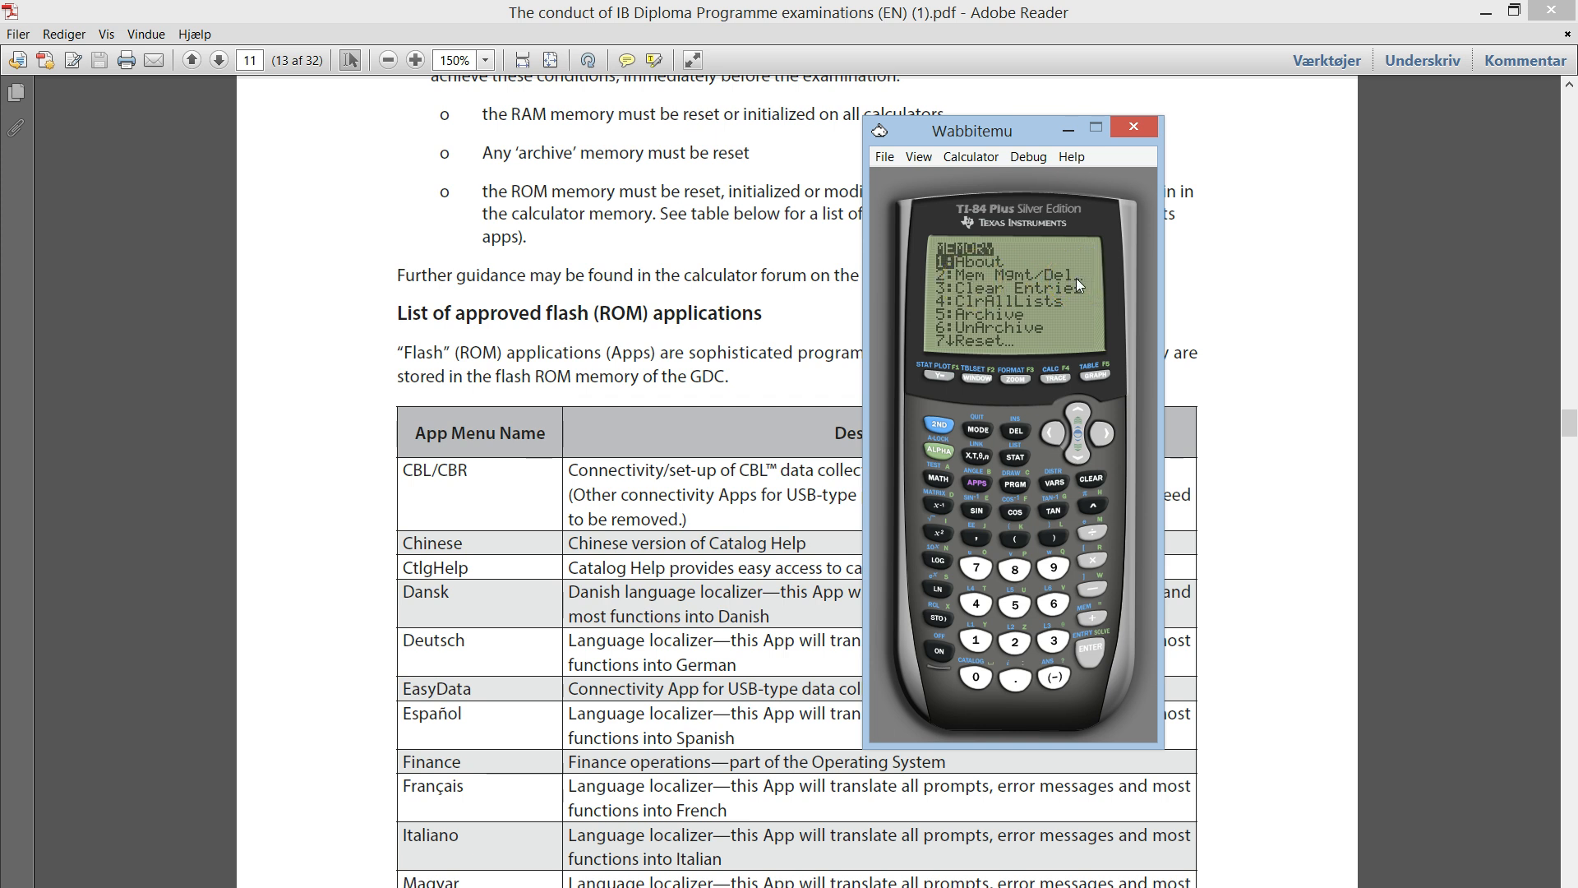
mouse_move(484, 671)
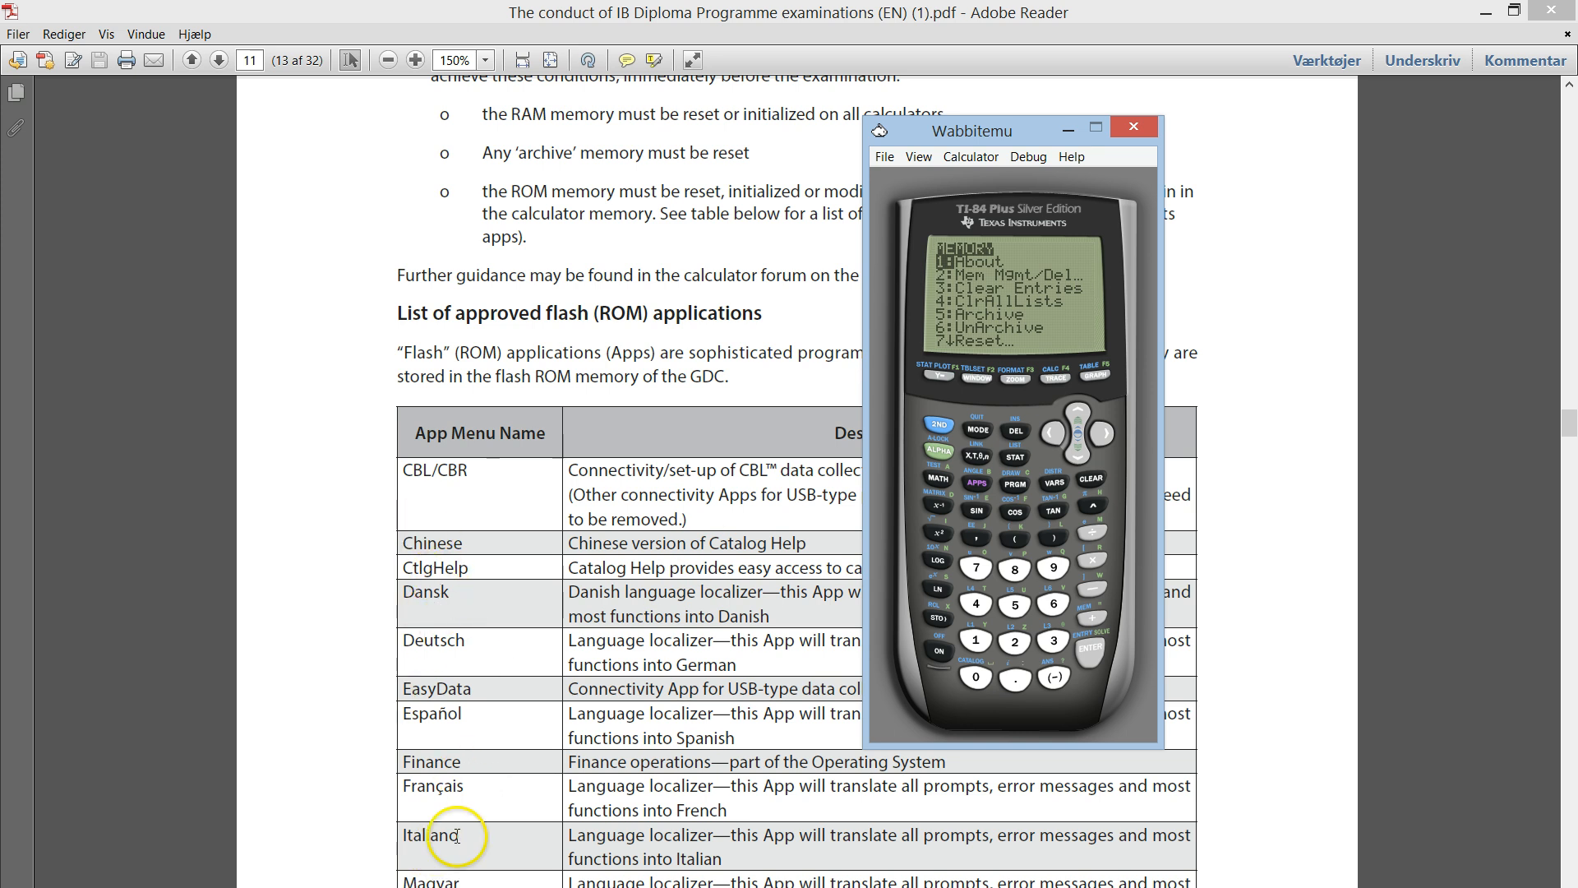
mouse_move(423, 691)
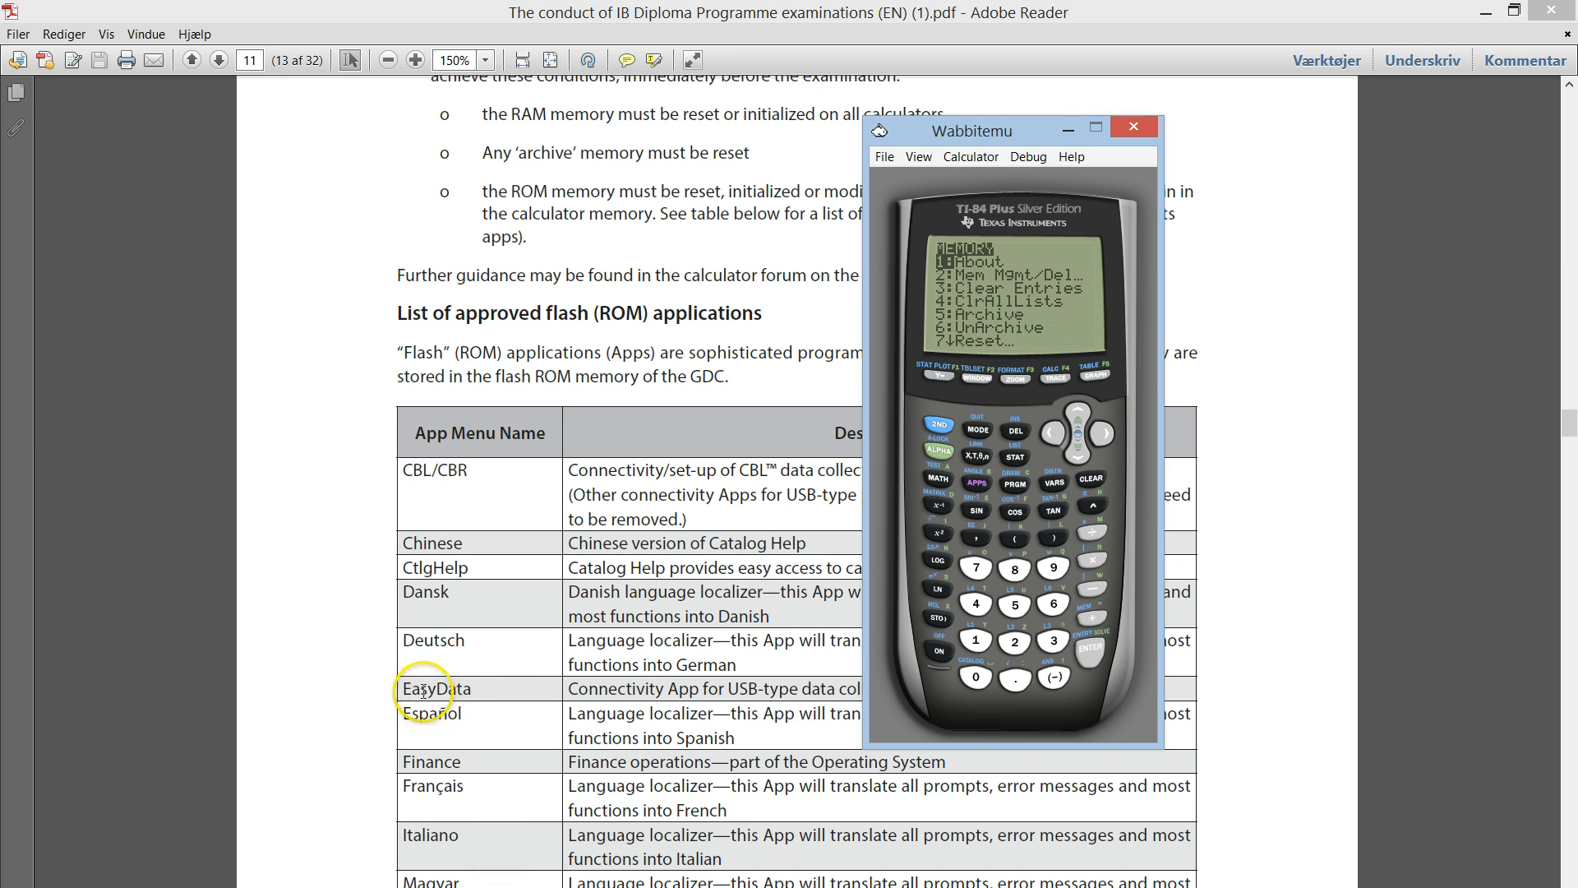
mouse_move(449, 749)
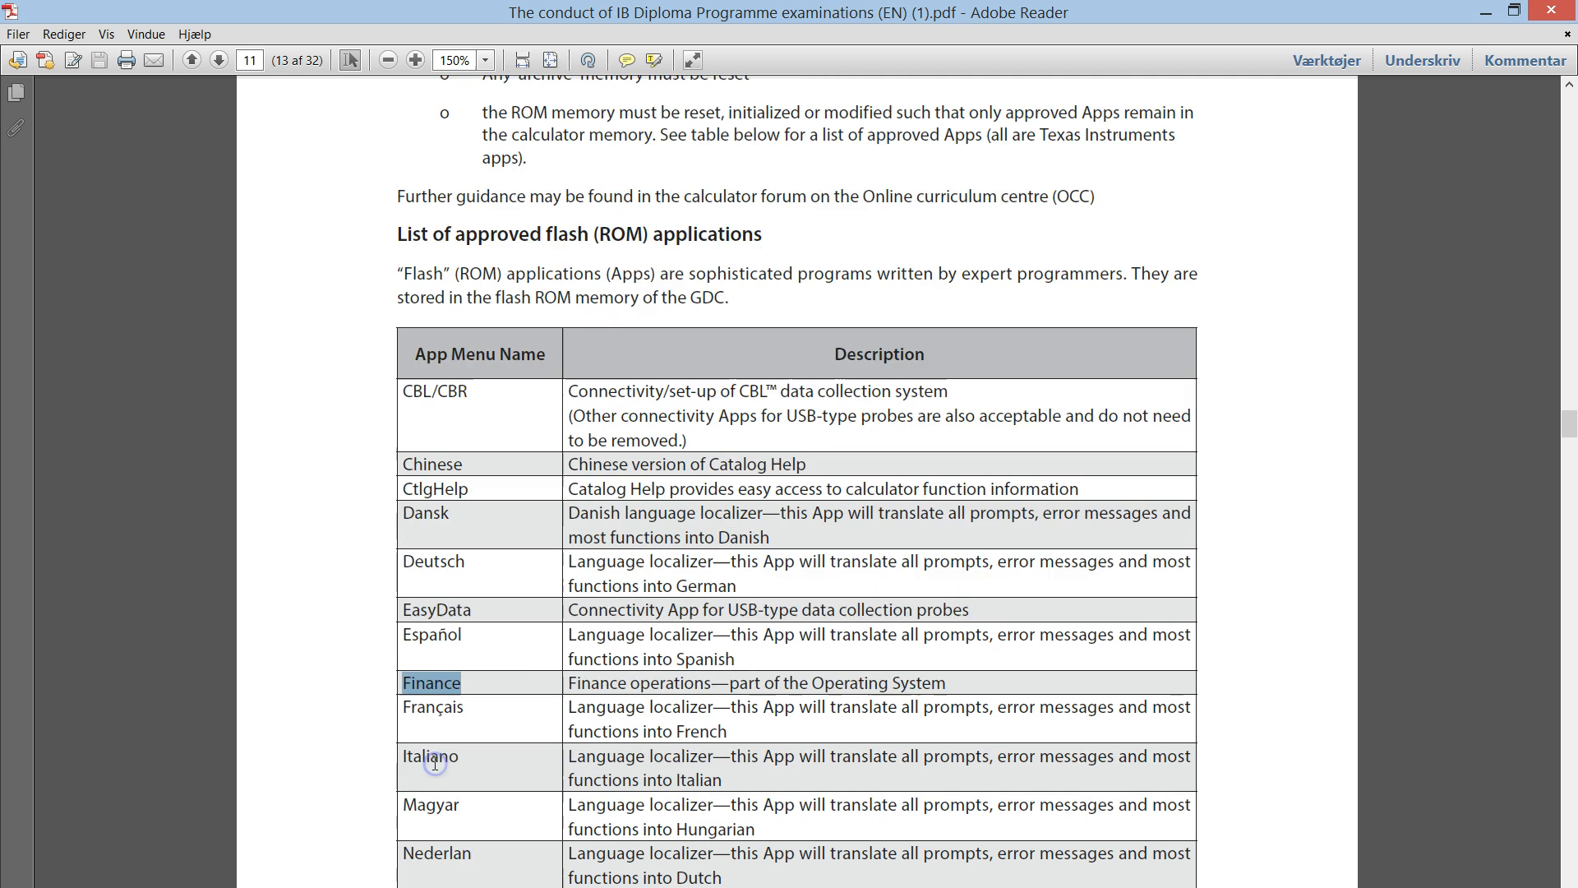
- Show the table page listing PlySmlt2 and return the calculator to its home screen
scroll(down, 3)
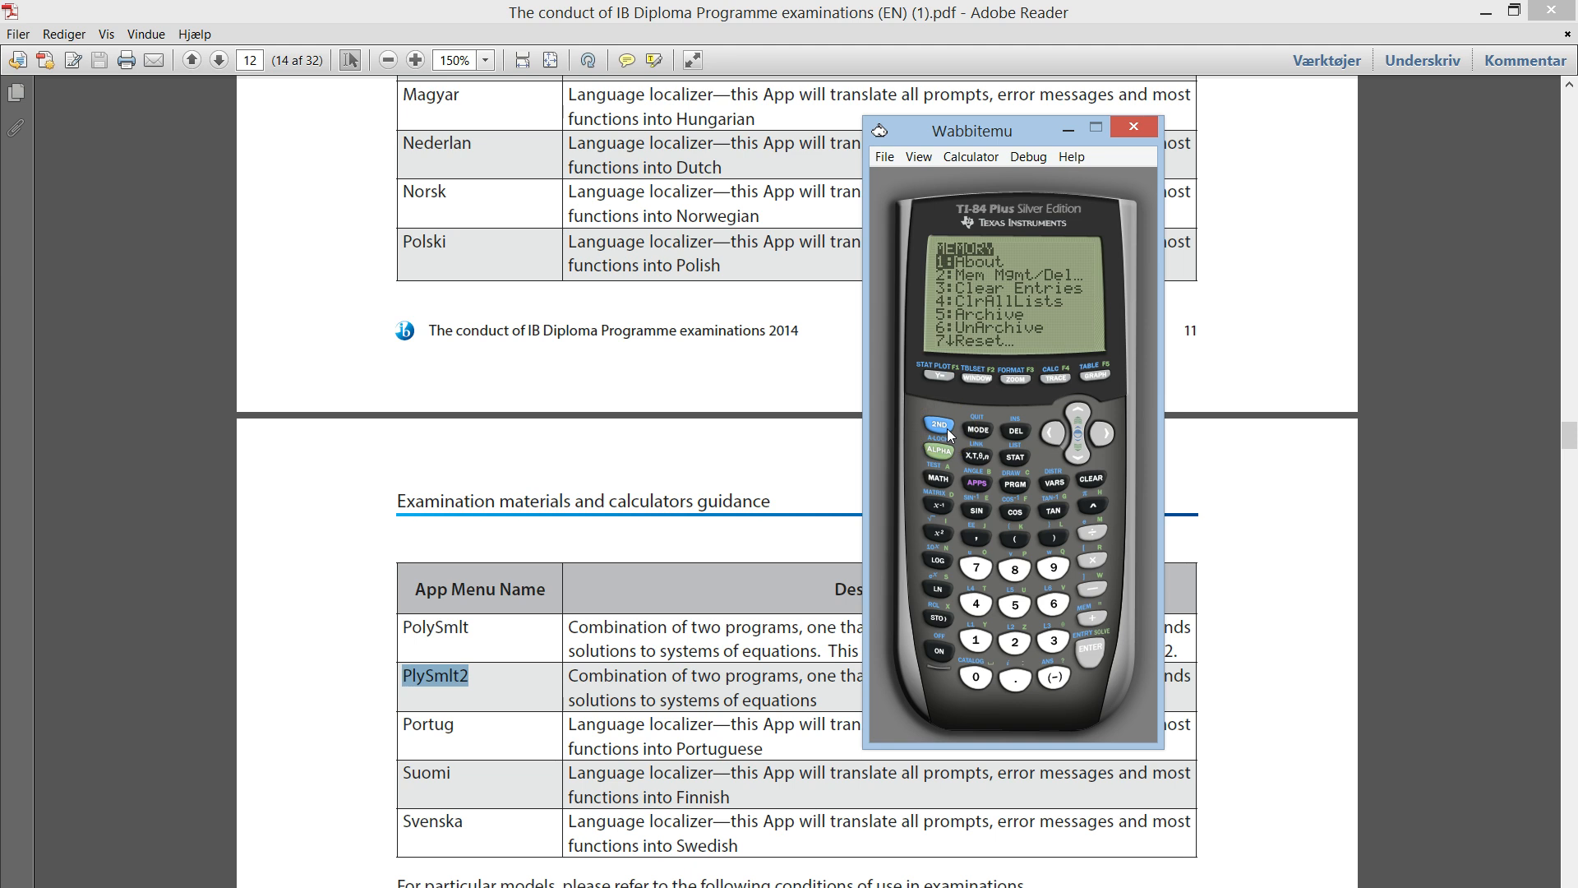
click(975, 431)
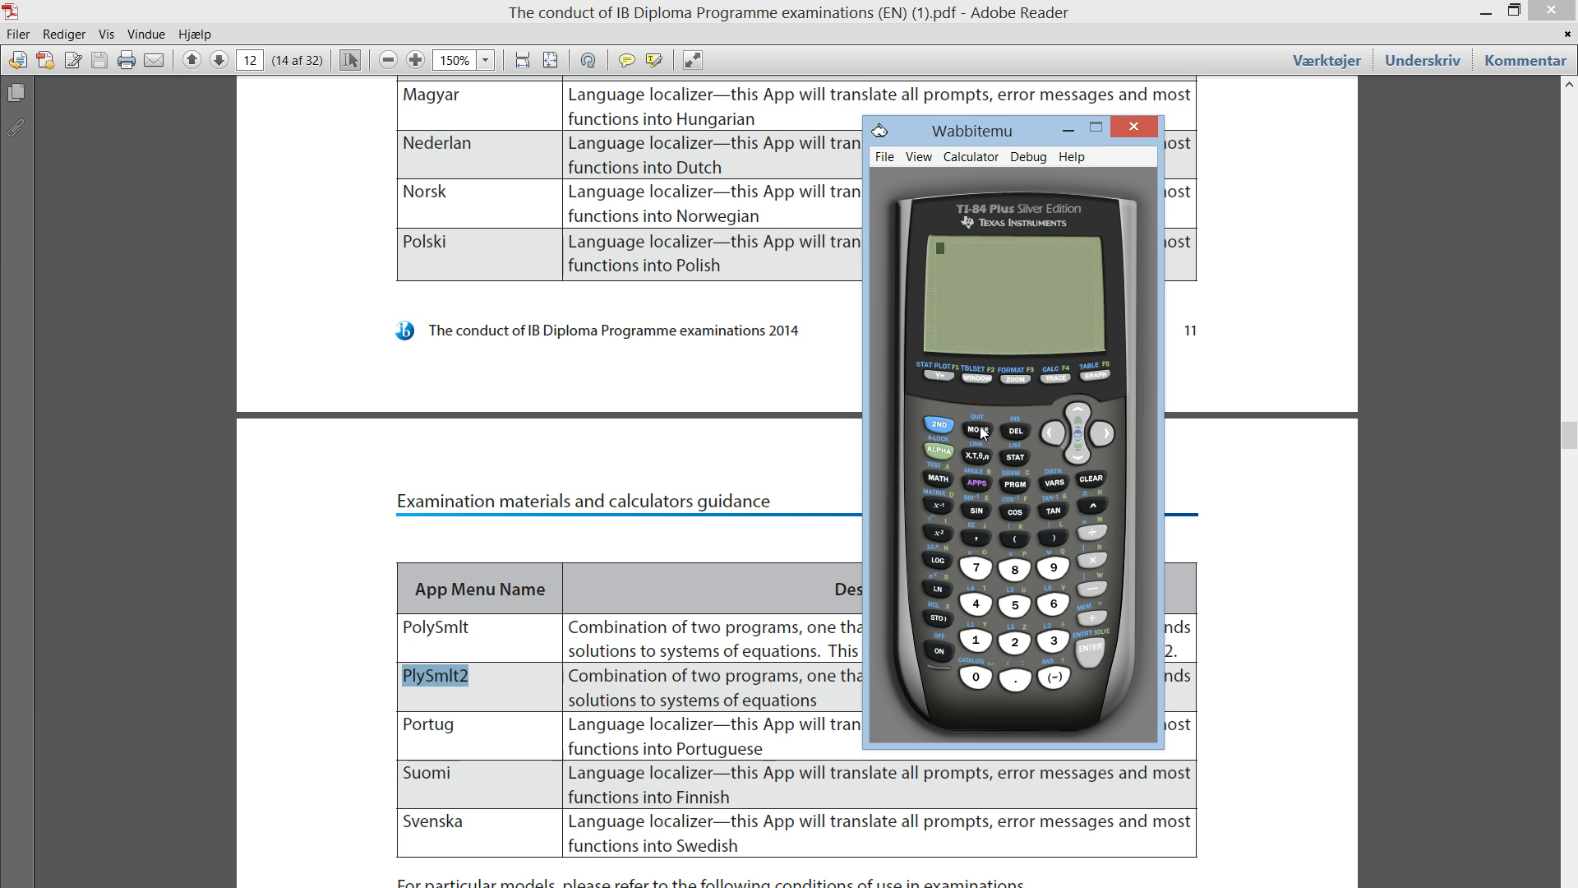
- Set the angle mode to DEGREE and quit back to a blank home screen
click(976, 431)
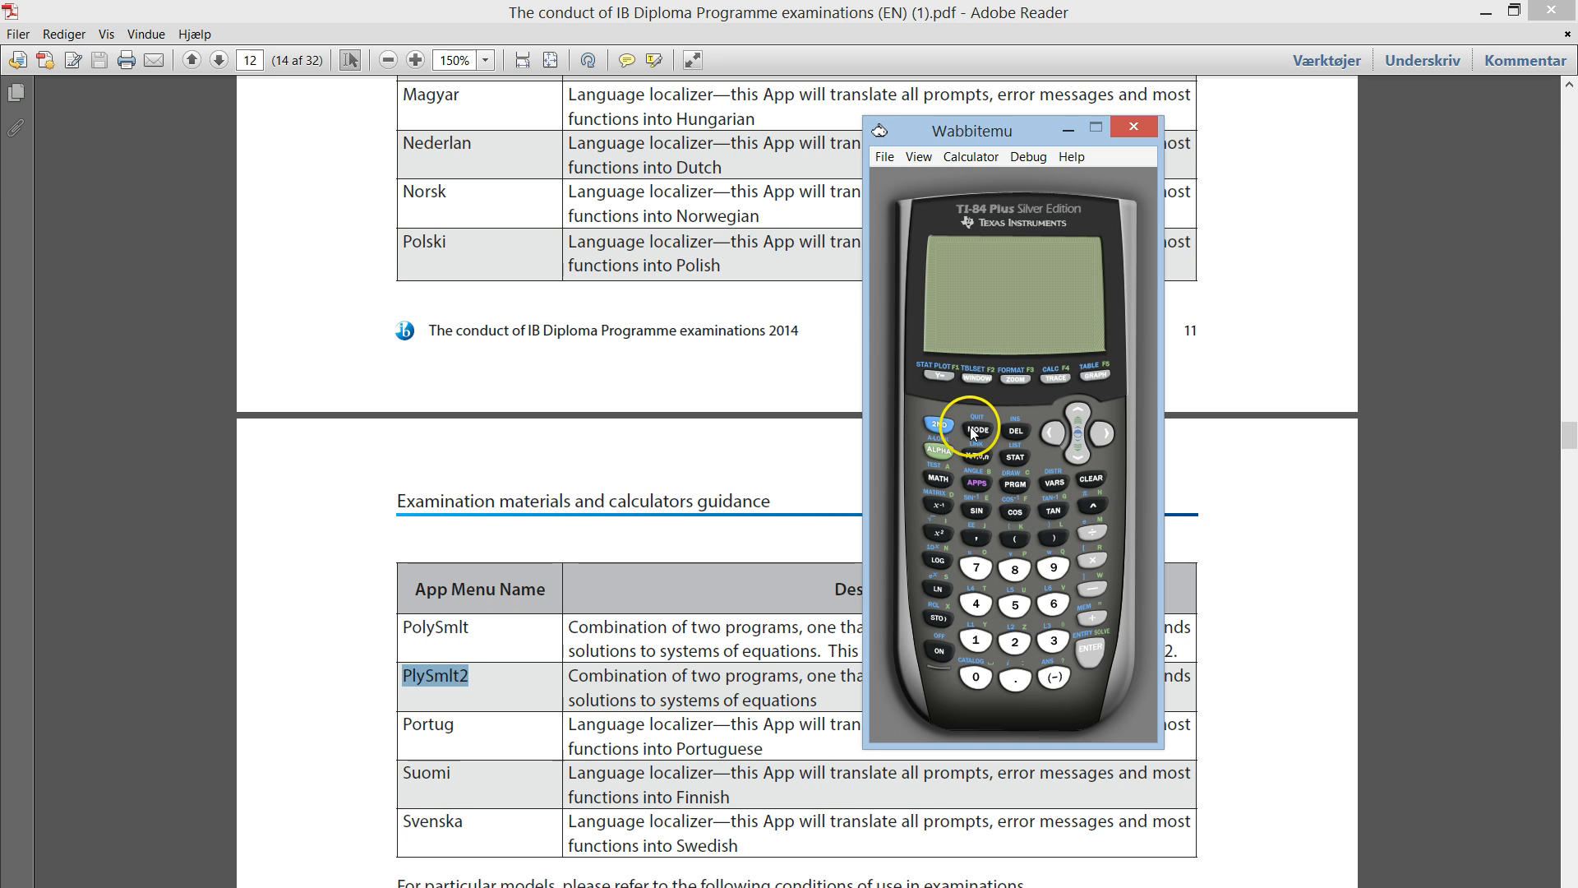
mouse_move(981, 474)
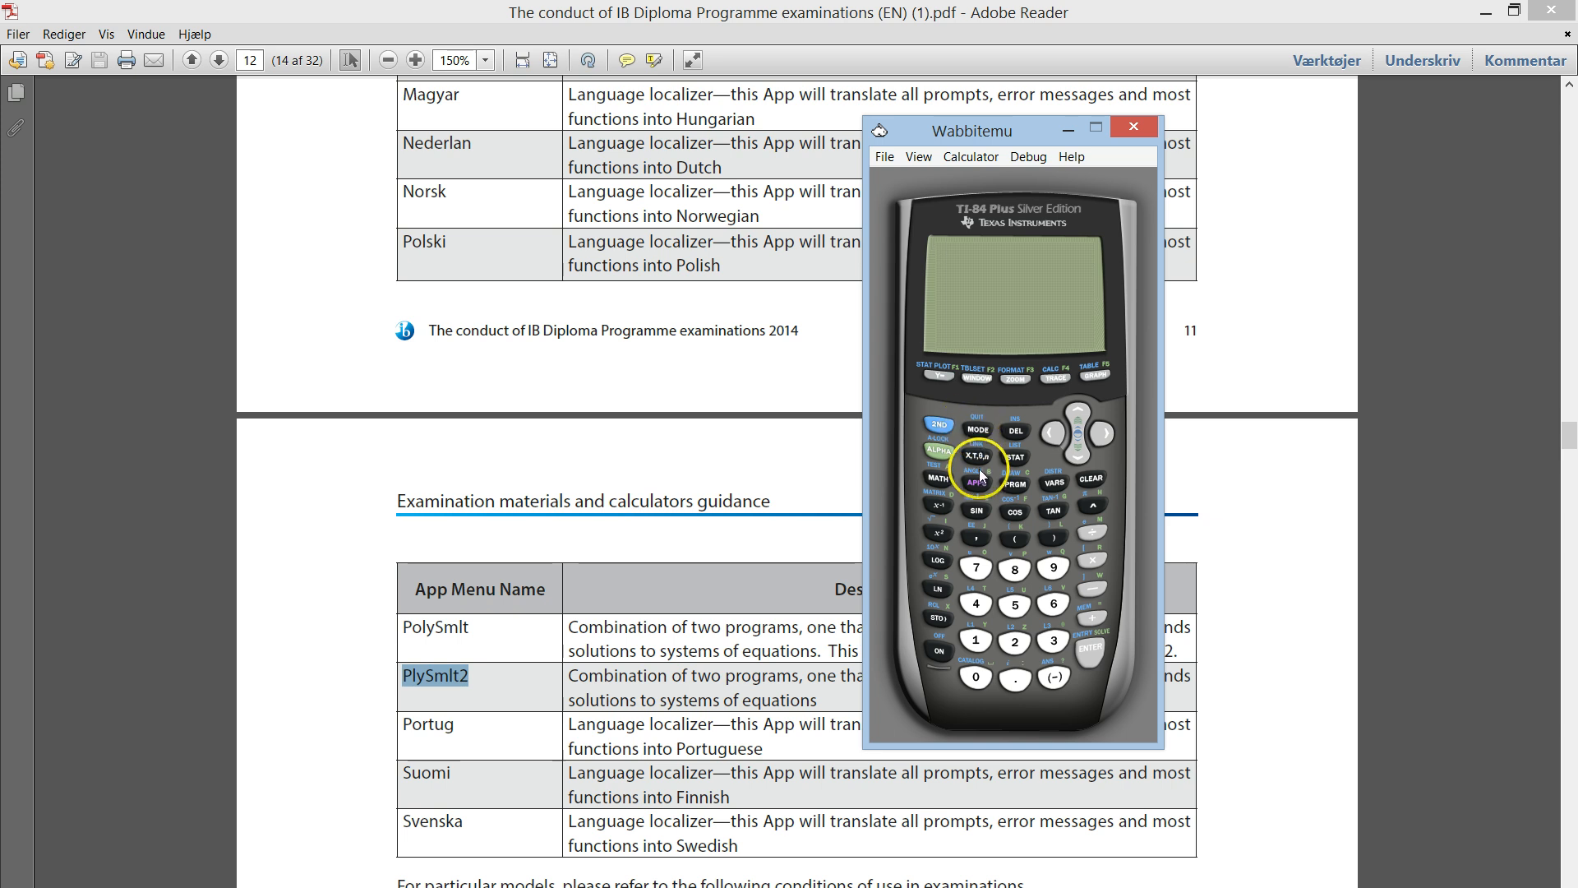
click(975, 431)
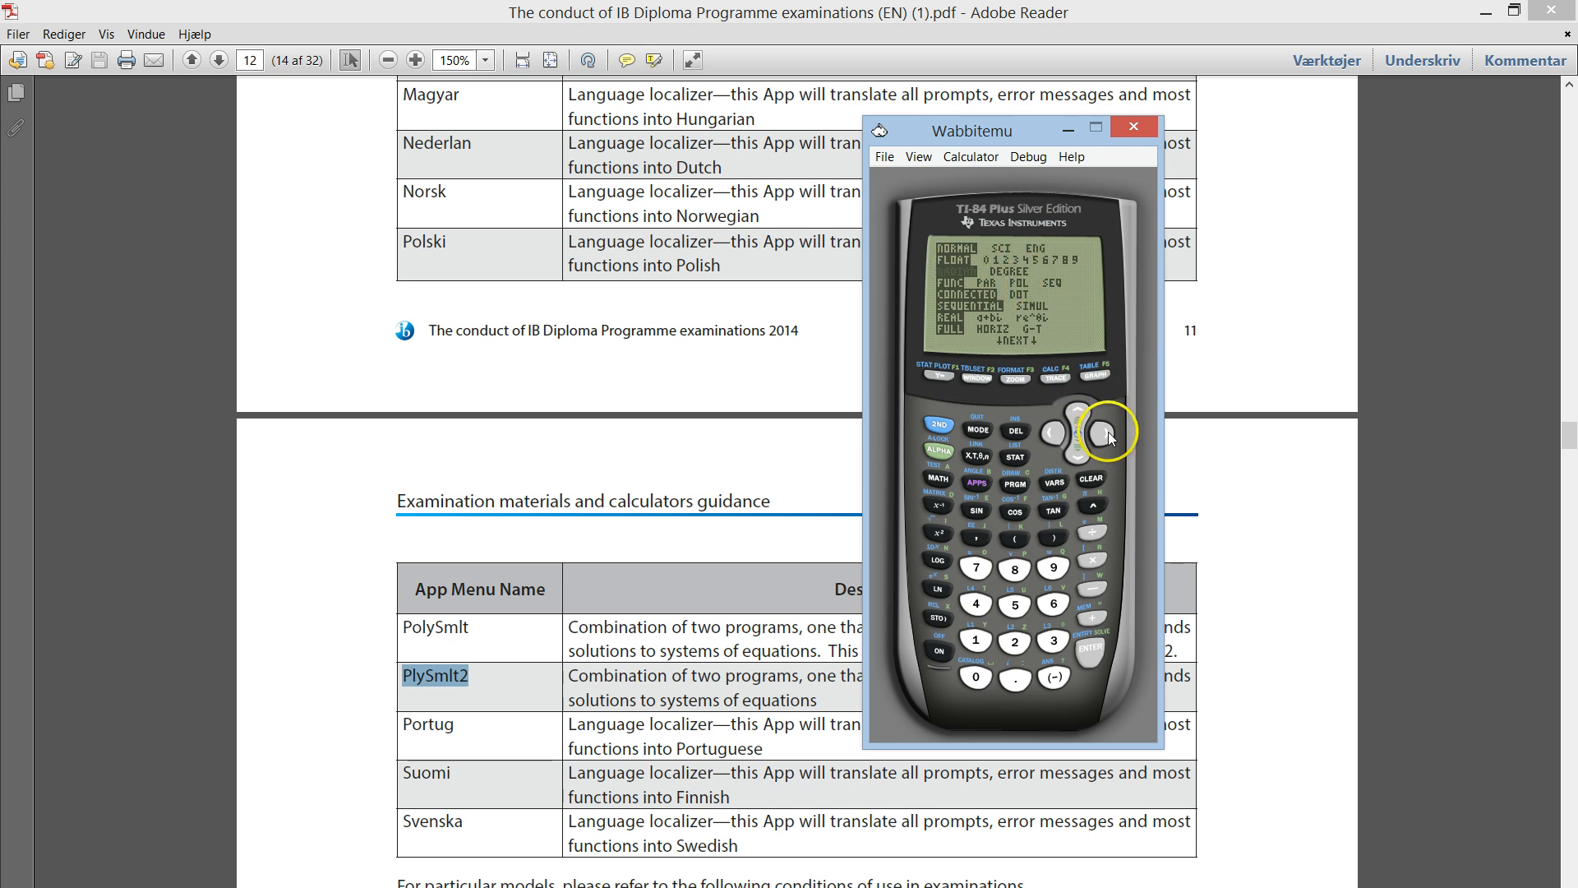
click(1102, 432)
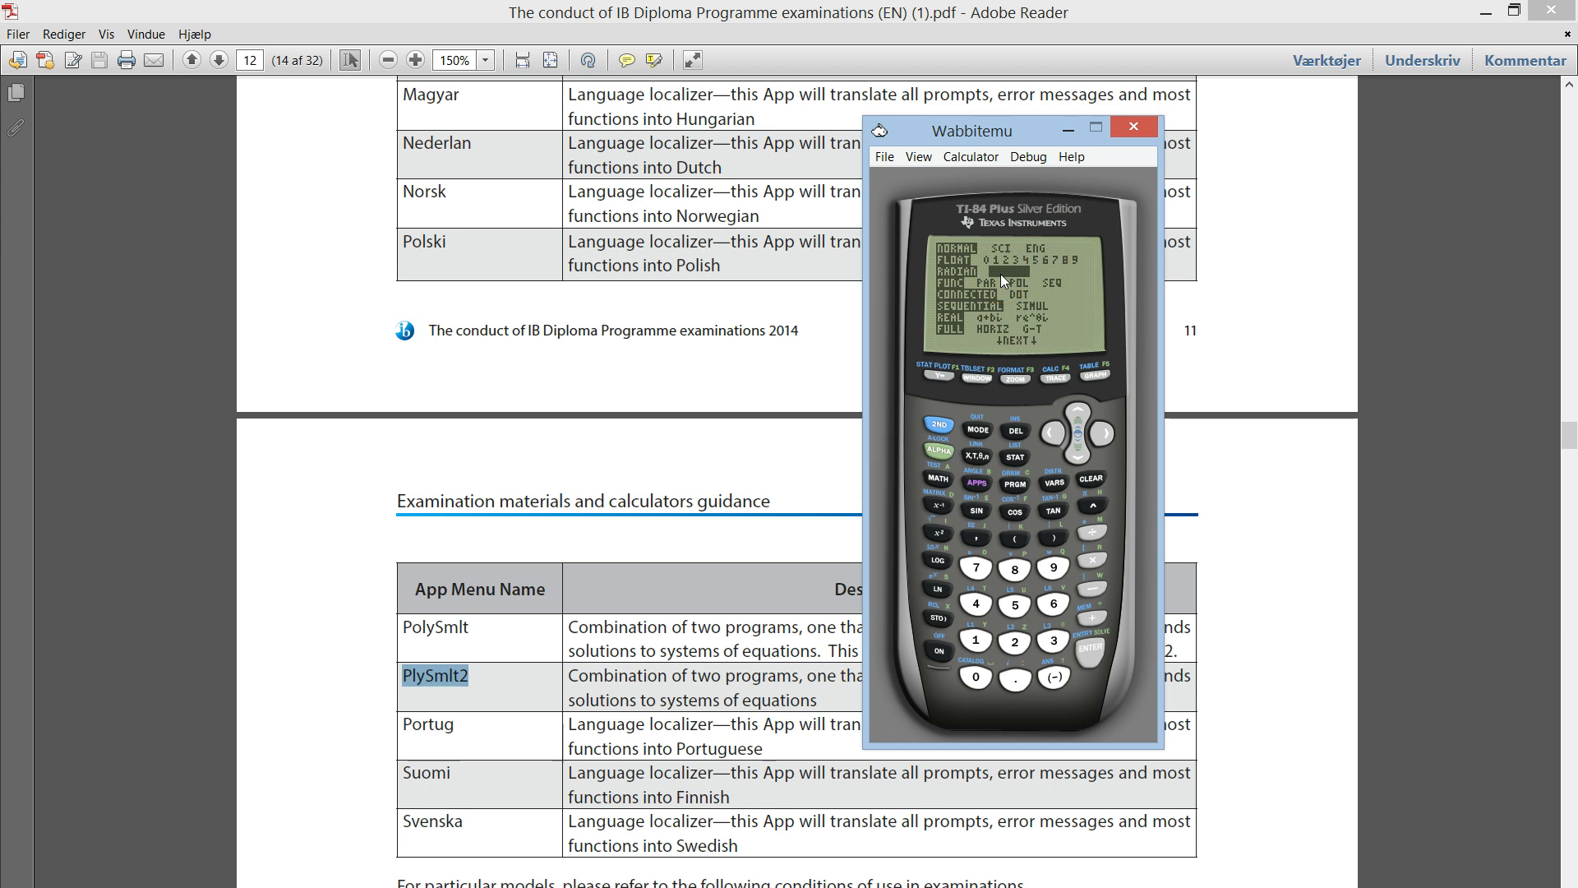
click(998, 279)
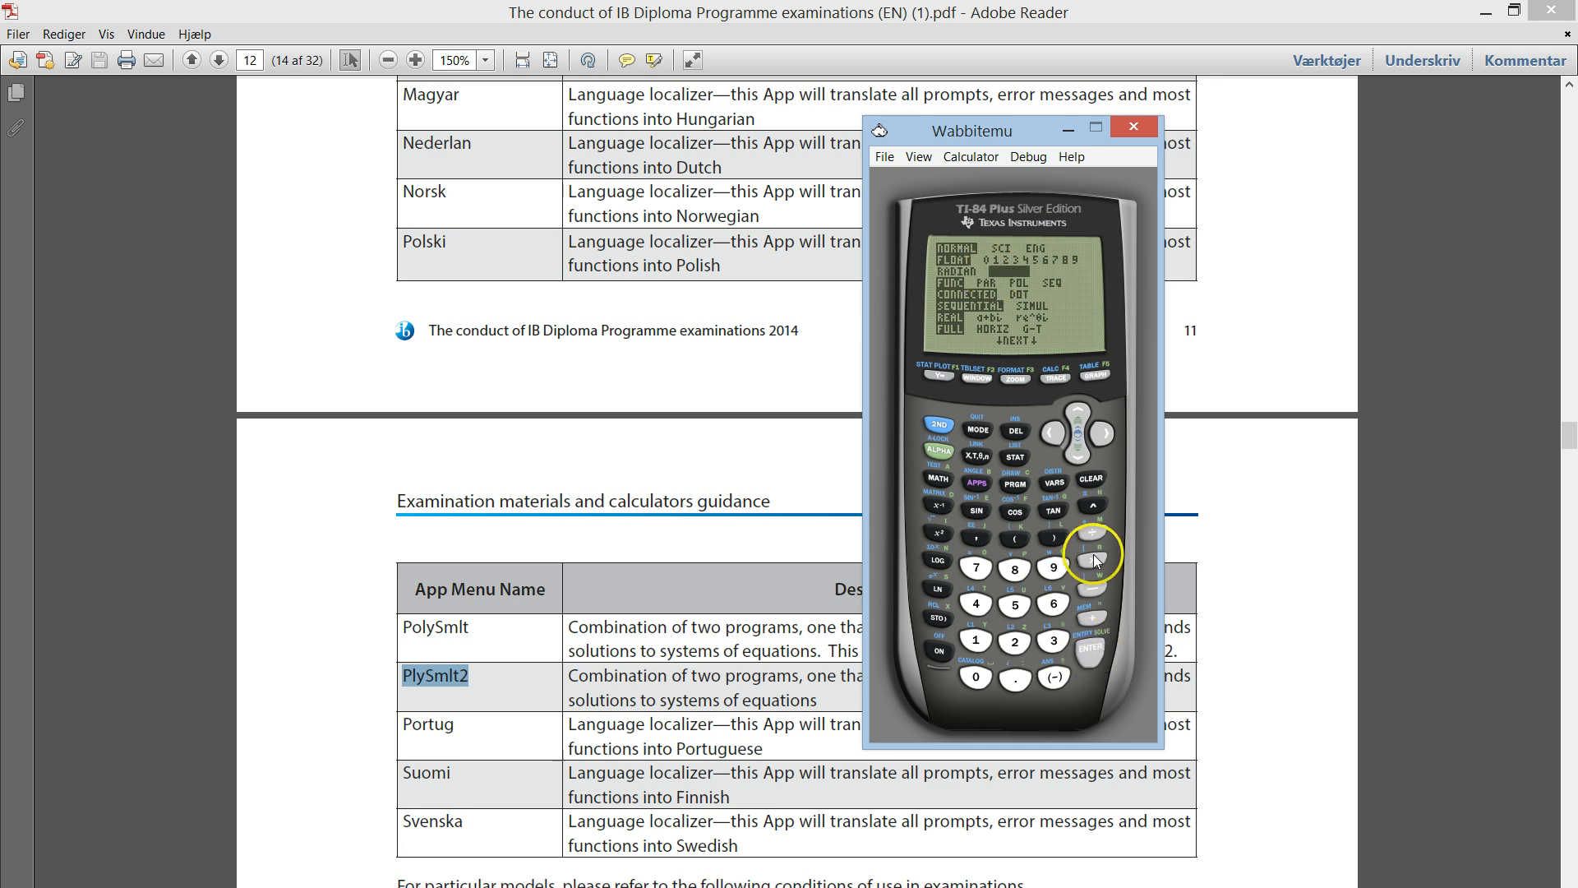
mouse_move(1023, 414)
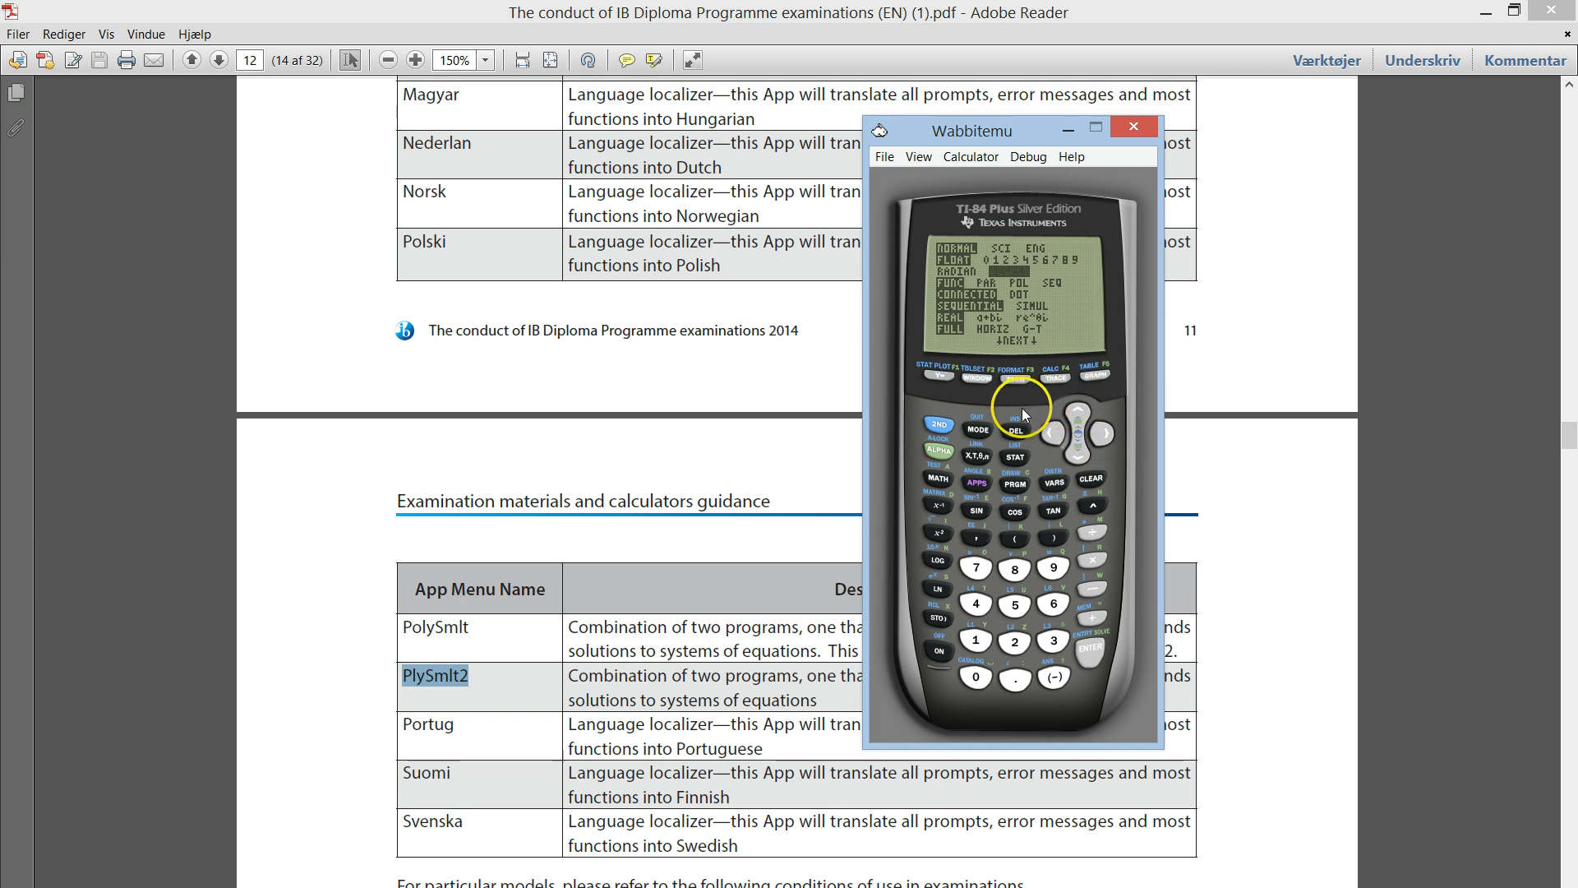
click(976, 431)
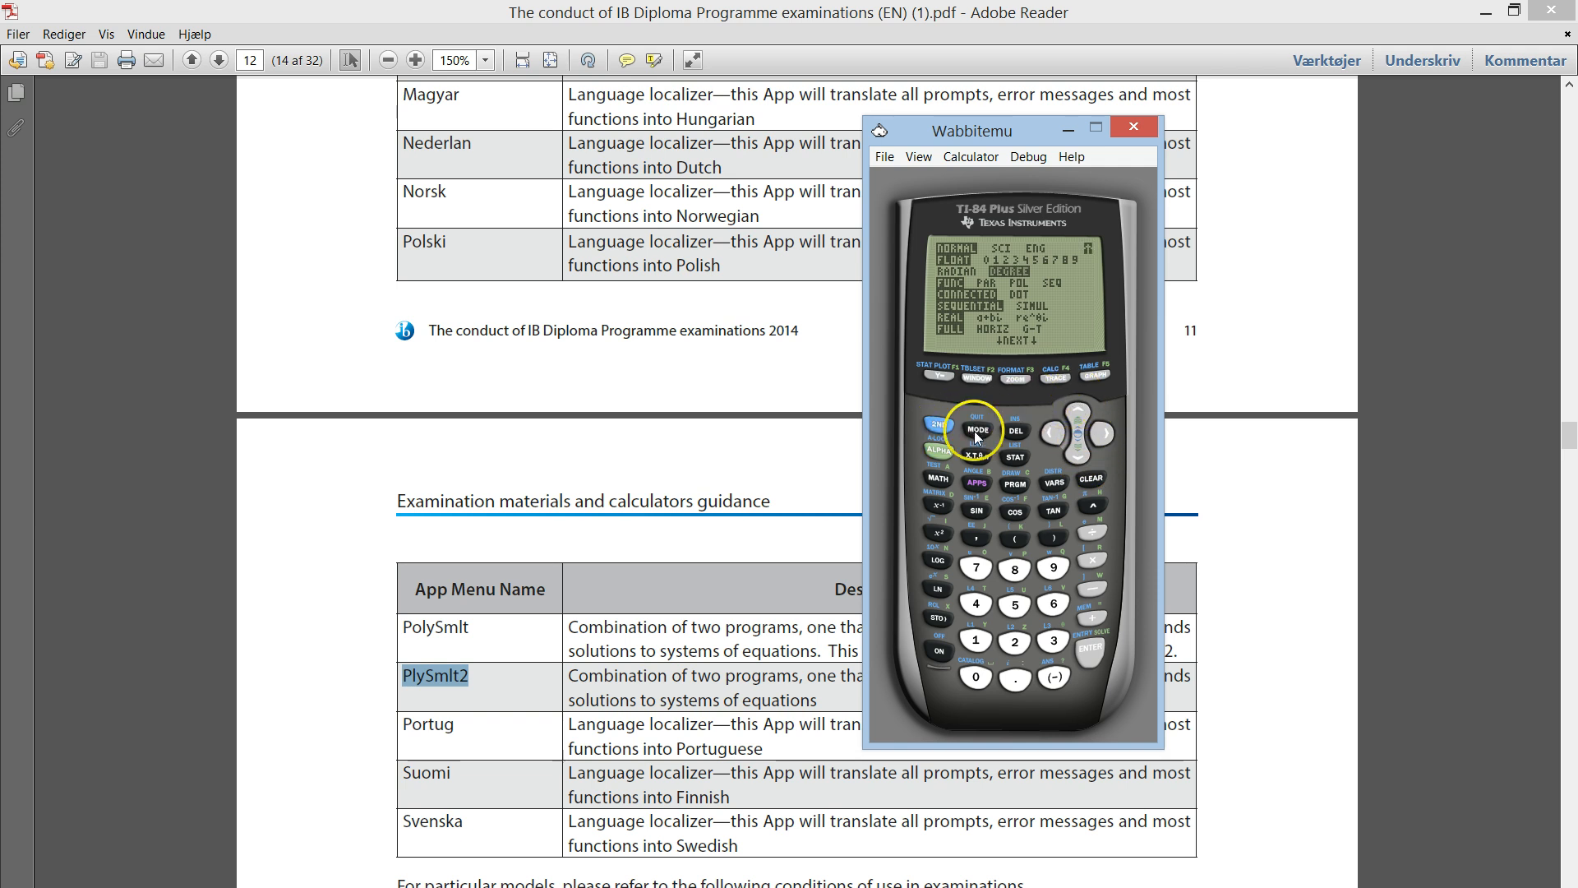
click(975, 431)
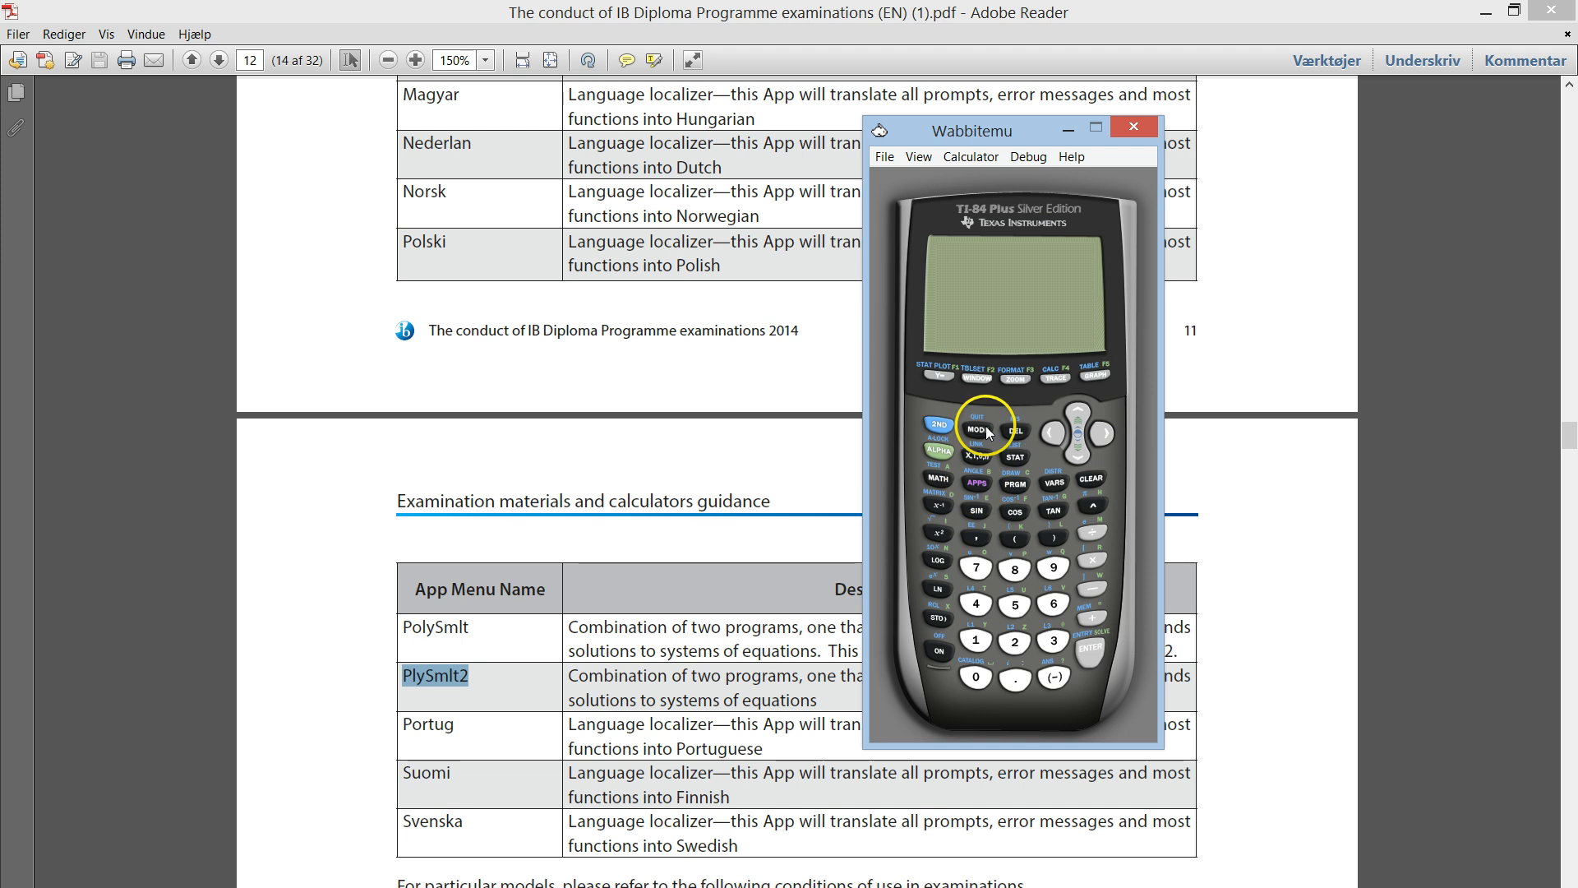
- Show the second mode page with STAT DIAGNOSTICS still off
click(973, 431)
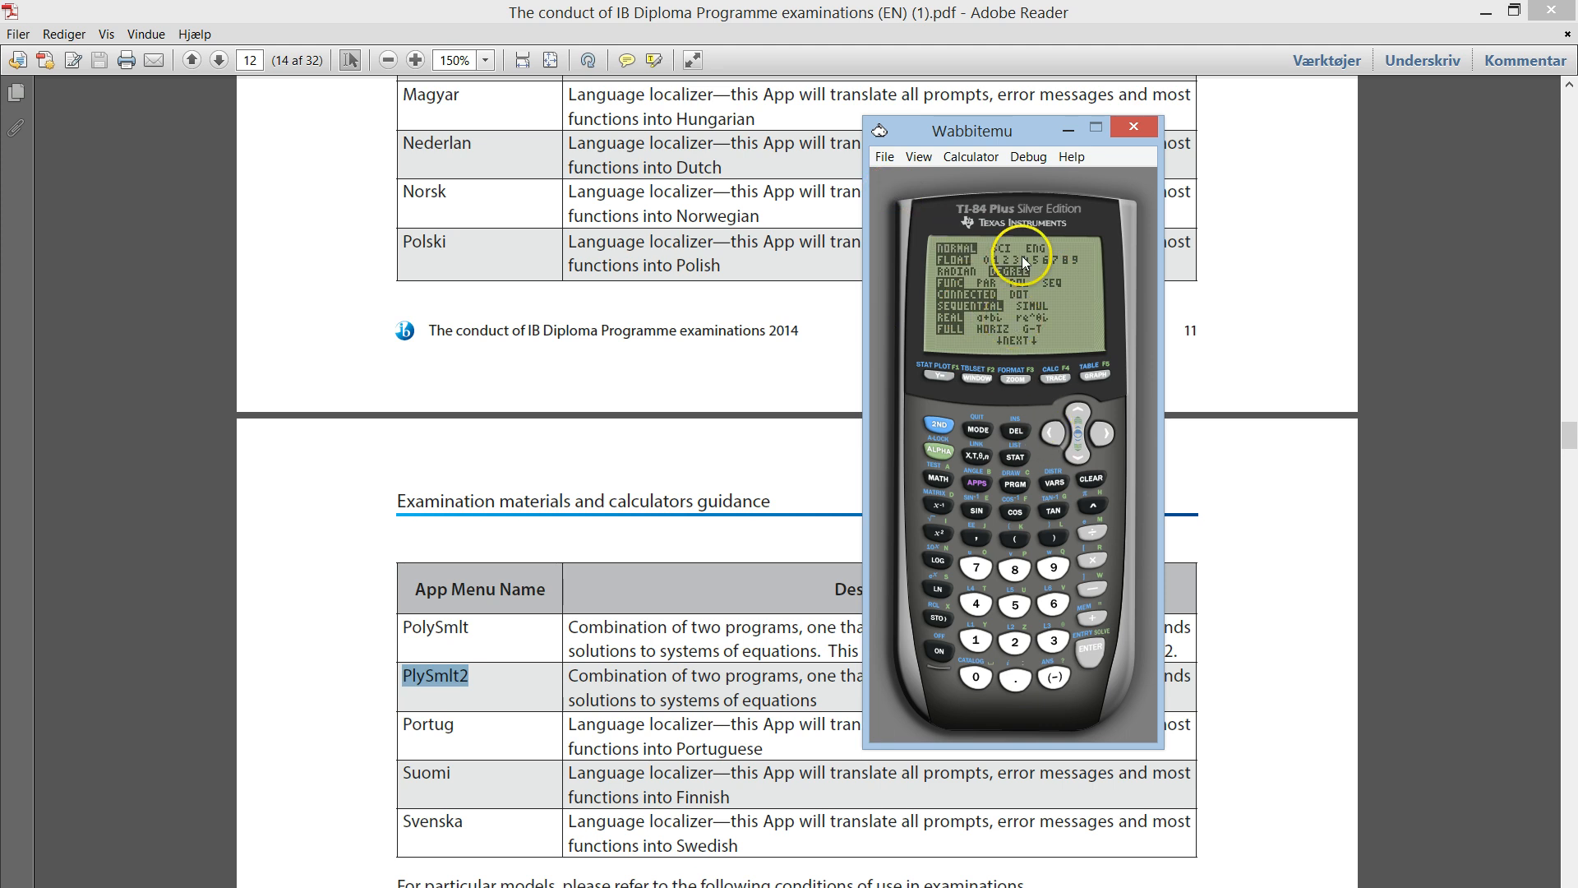
click(1080, 456)
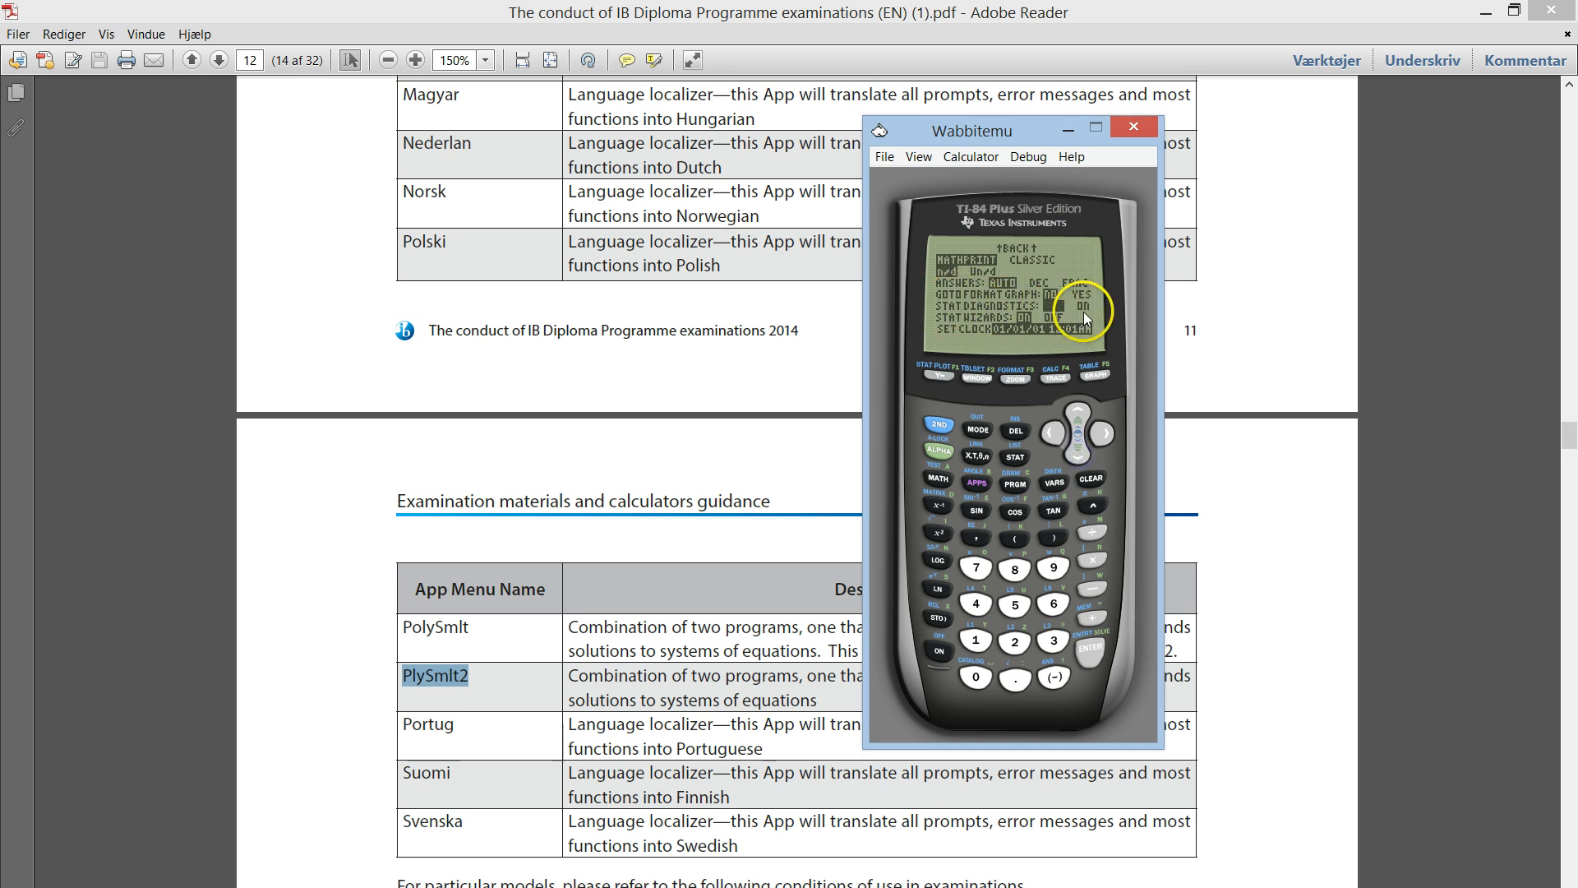
mouse_move(1120, 411)
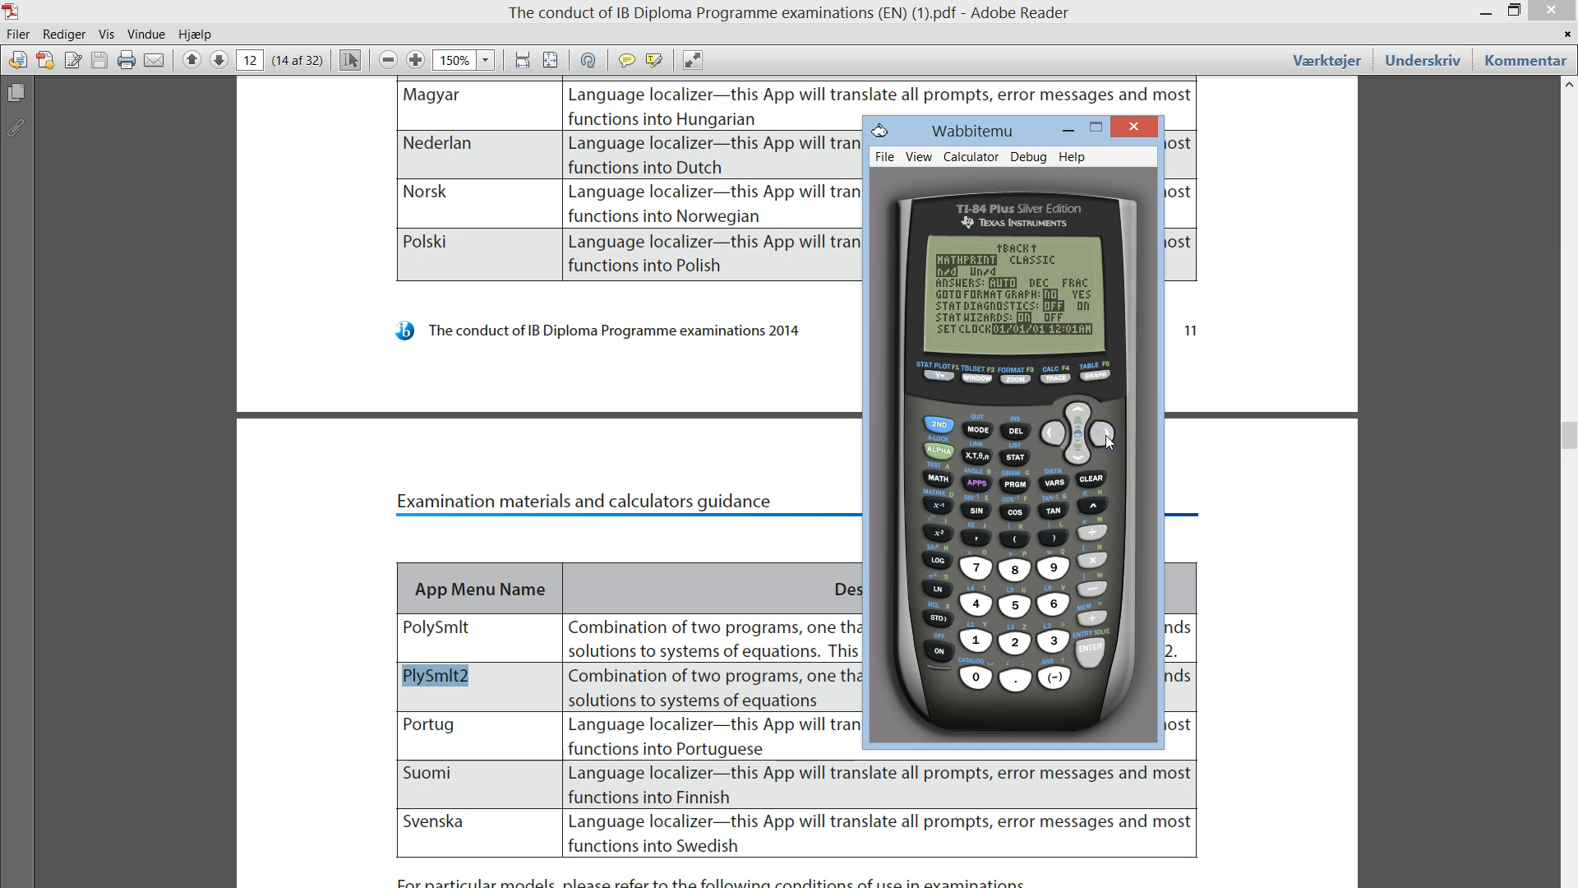
mouse_move(1051, 347)
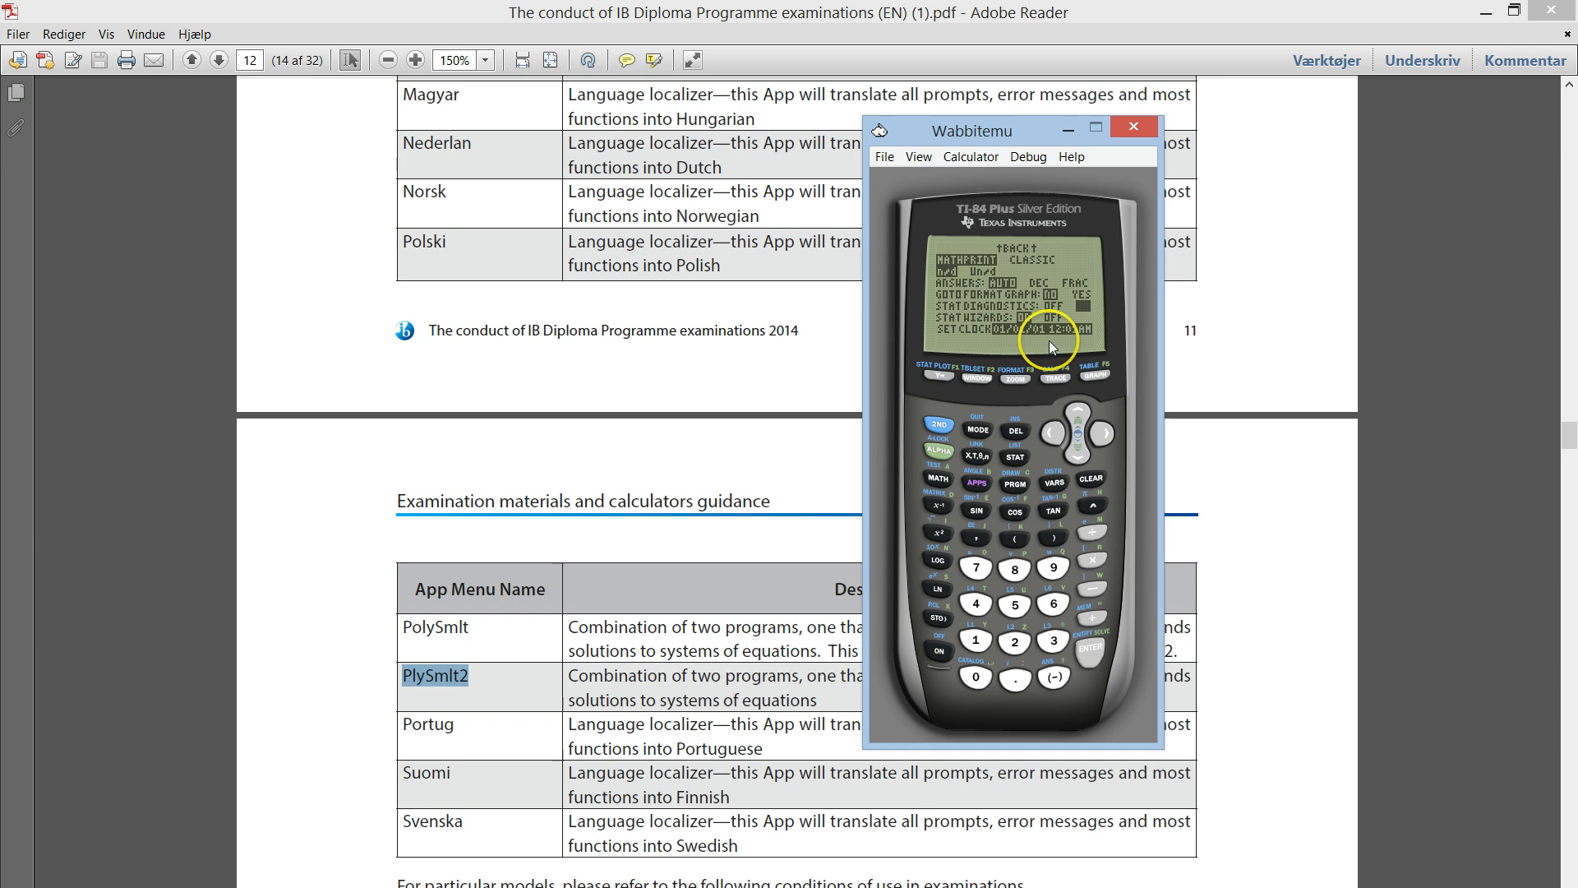
mouse_move(987, 318)
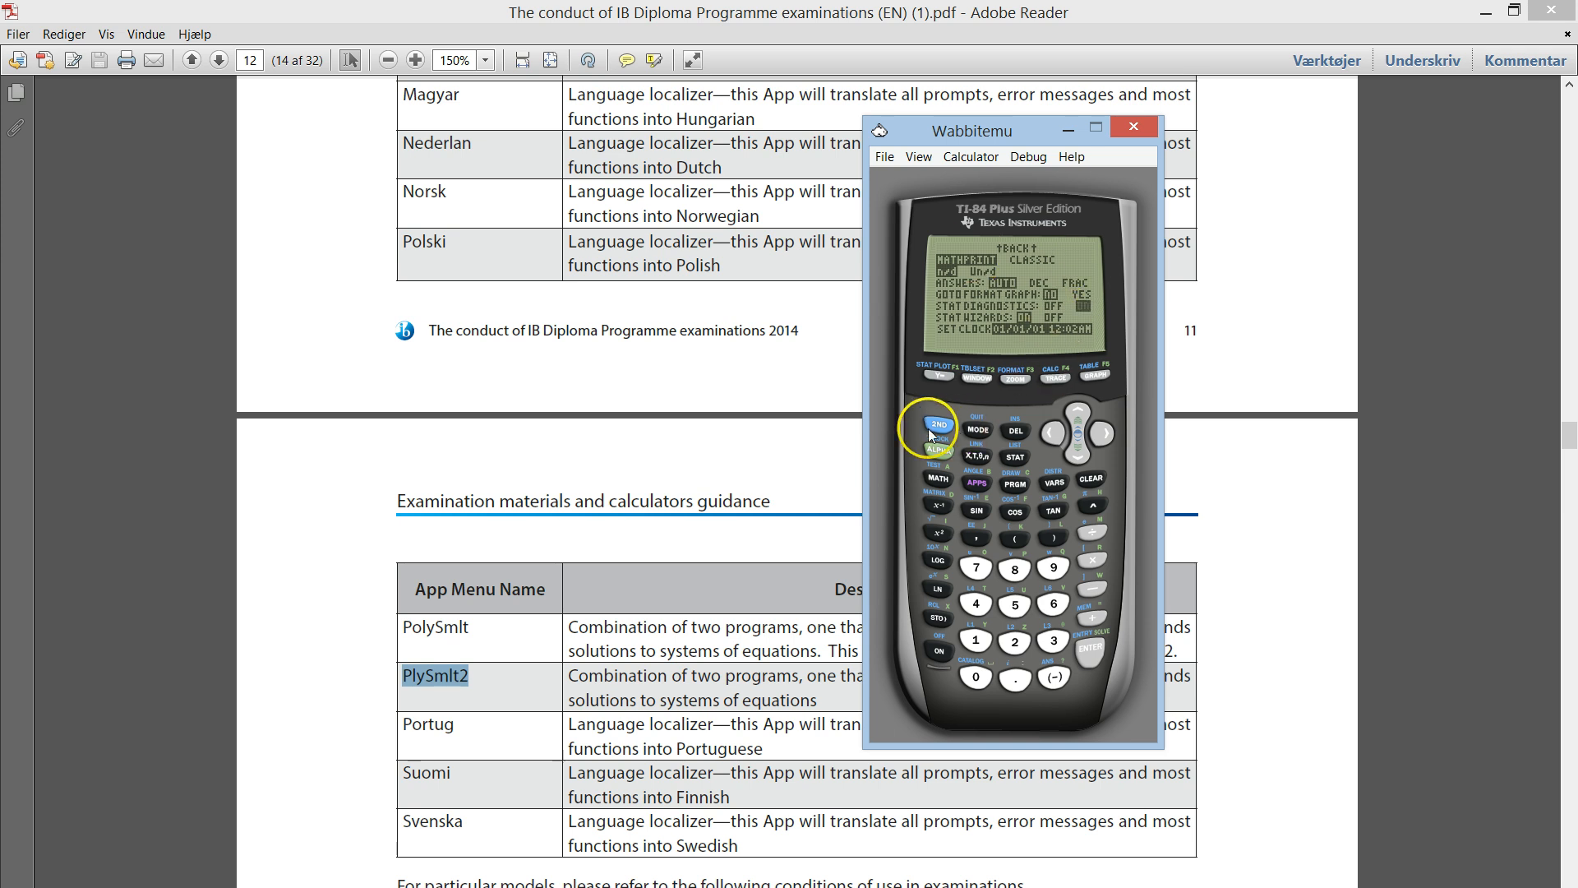
- Run DiagnosticOn from the CATALOG so the home screen reports Done
click(975, 431)
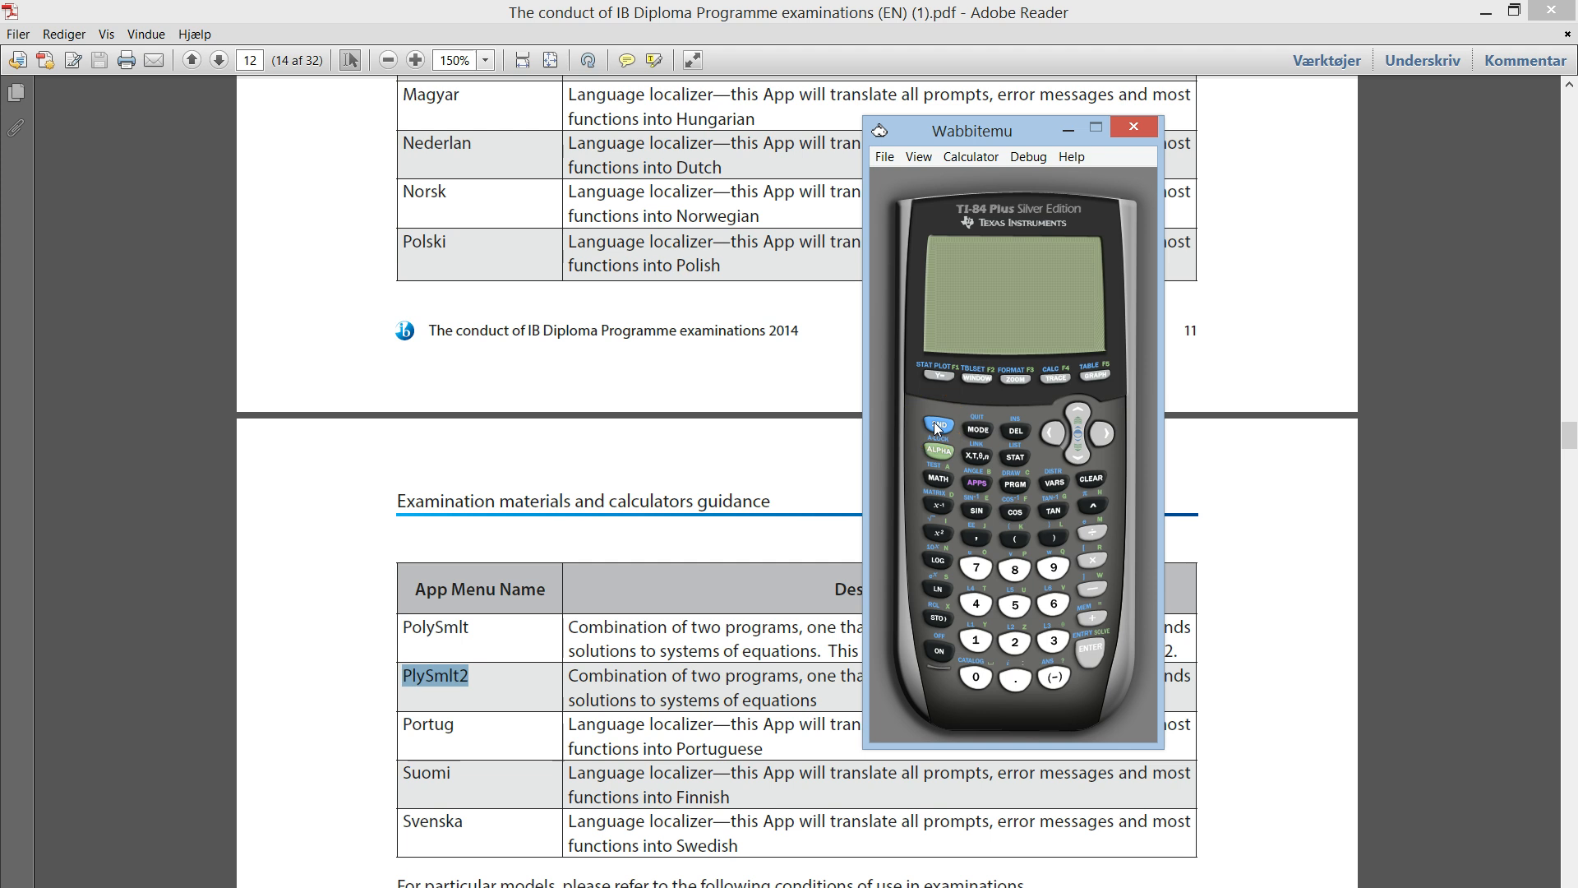
click(975, 675)
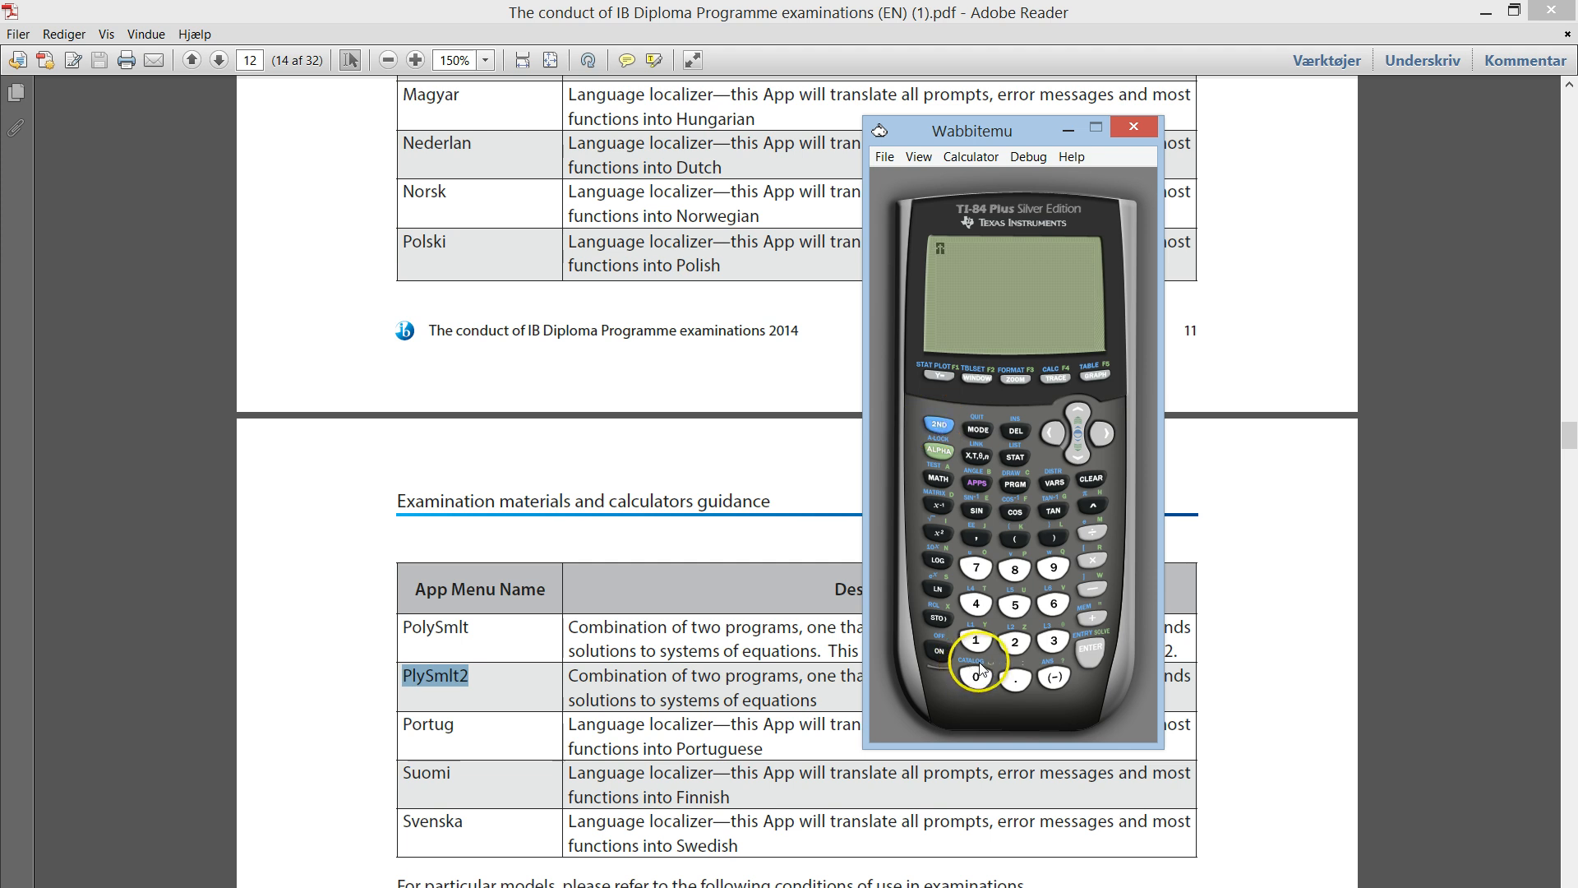
click(975, 676)
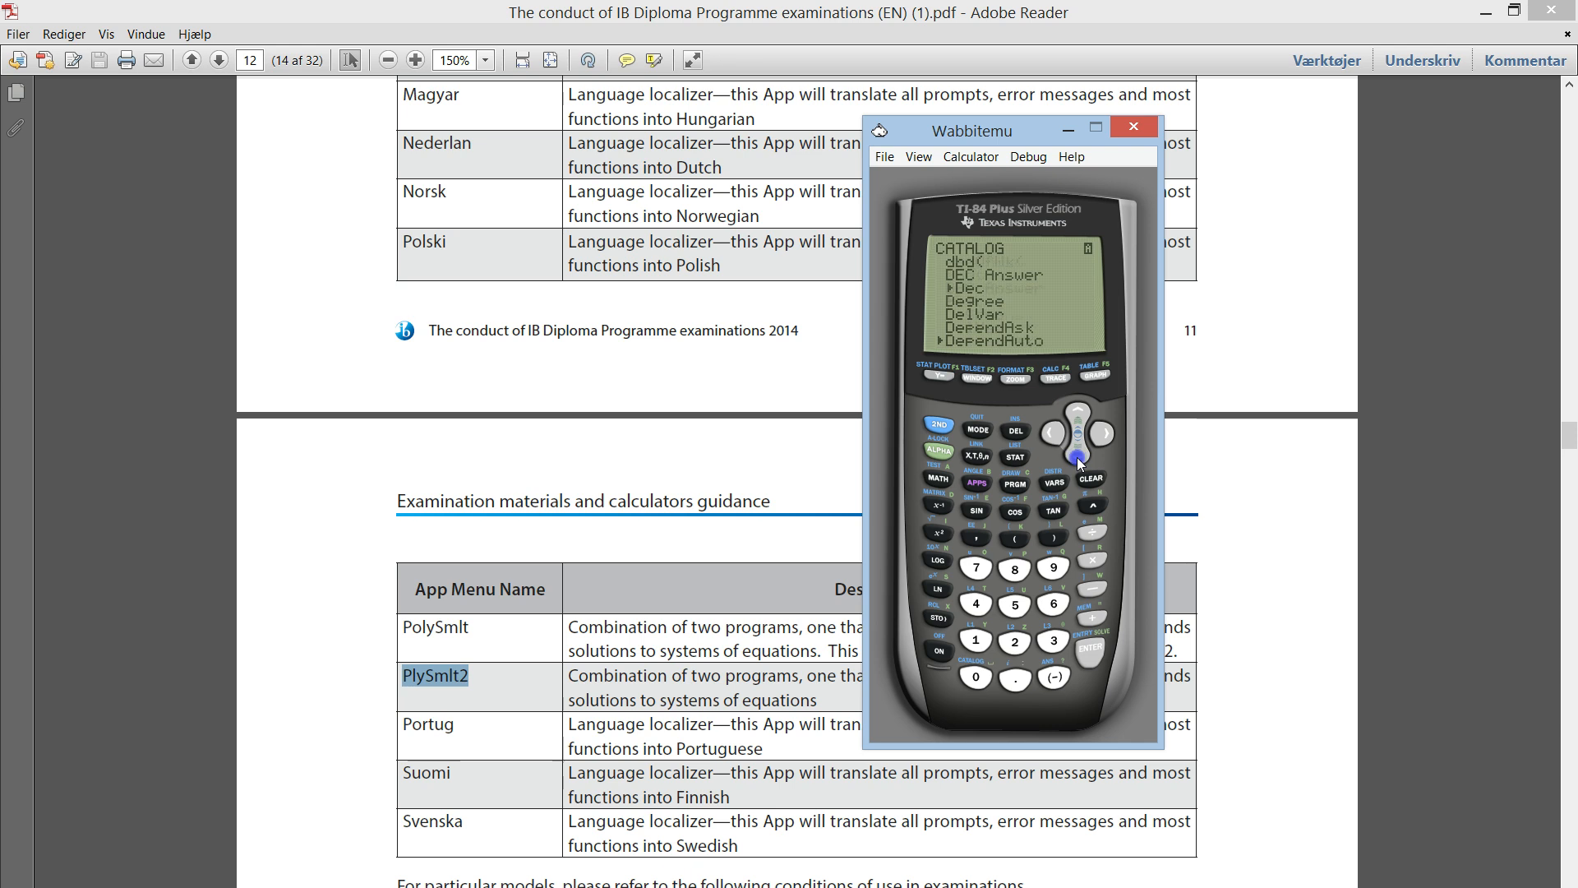
click(1090, 589)
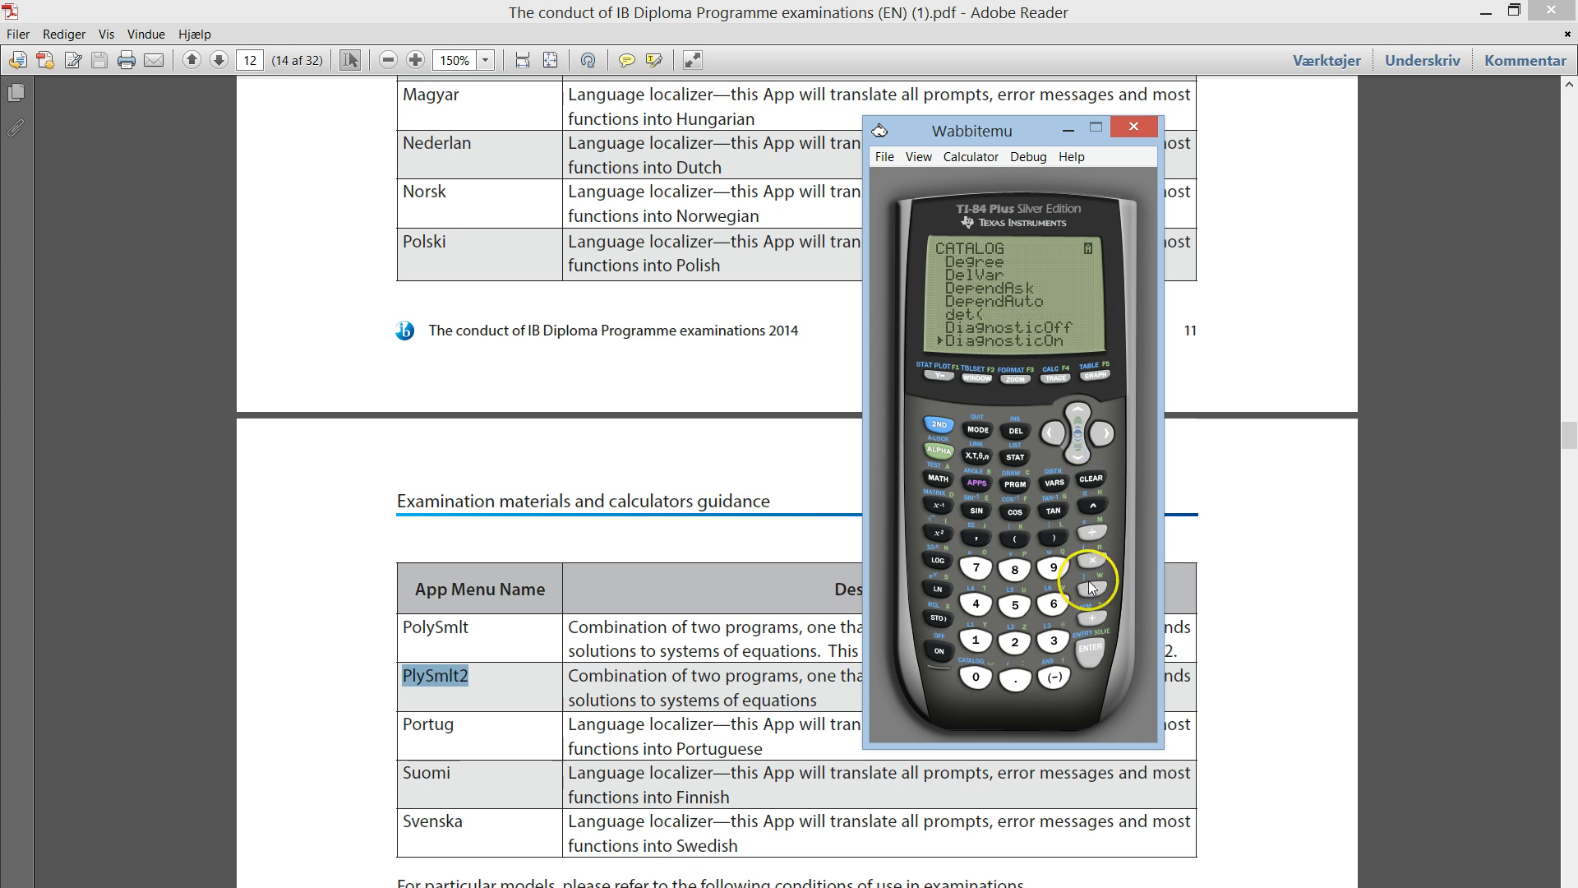
mouse_move(1051, 347)
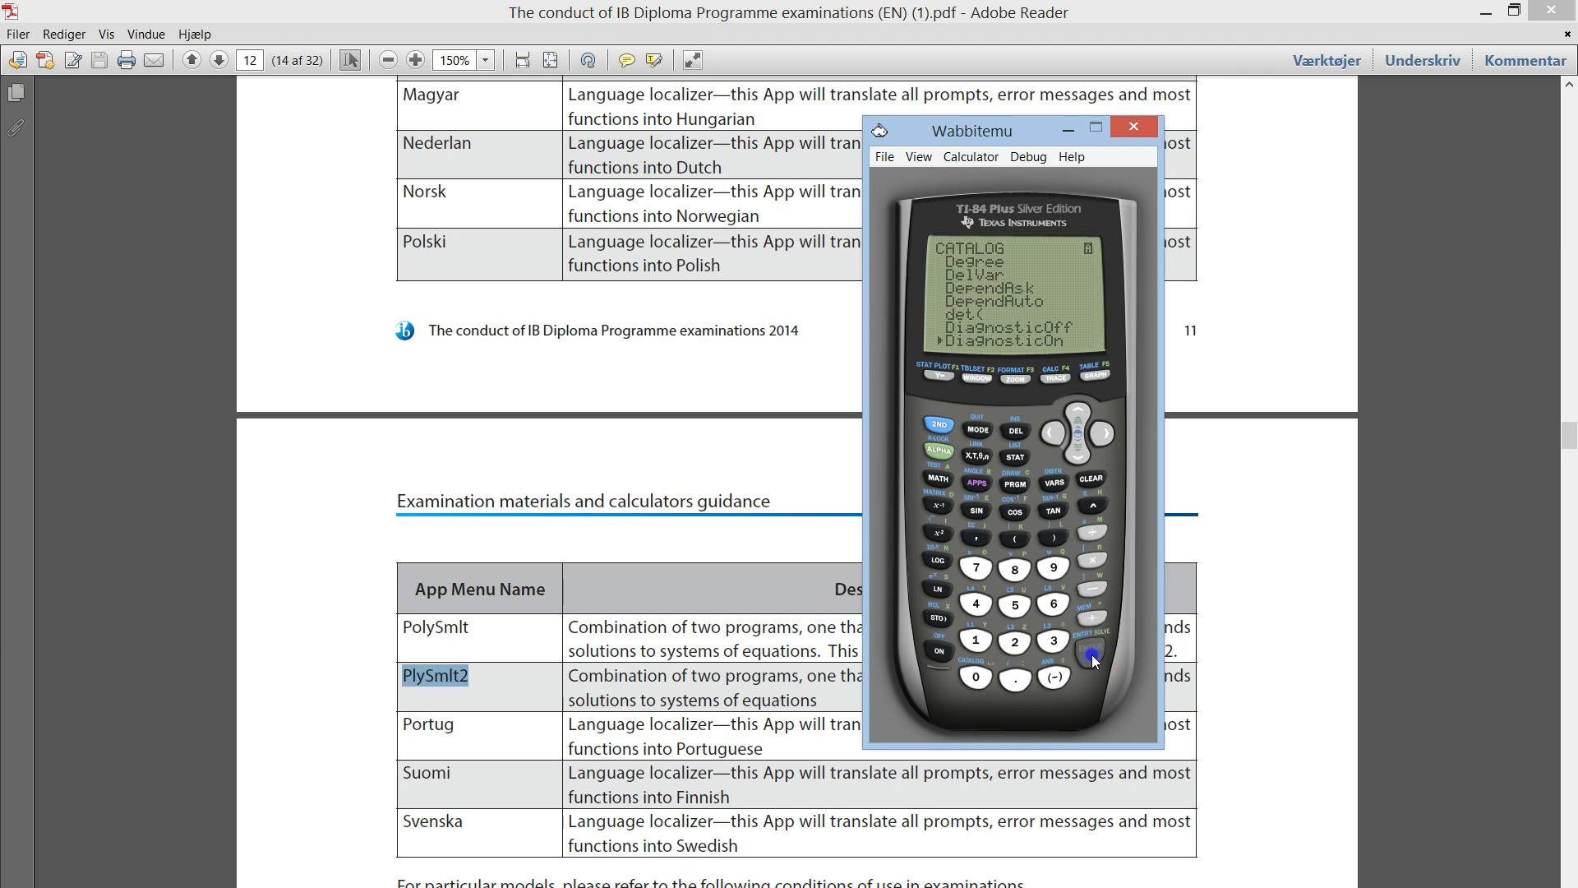
click(1091, 650)
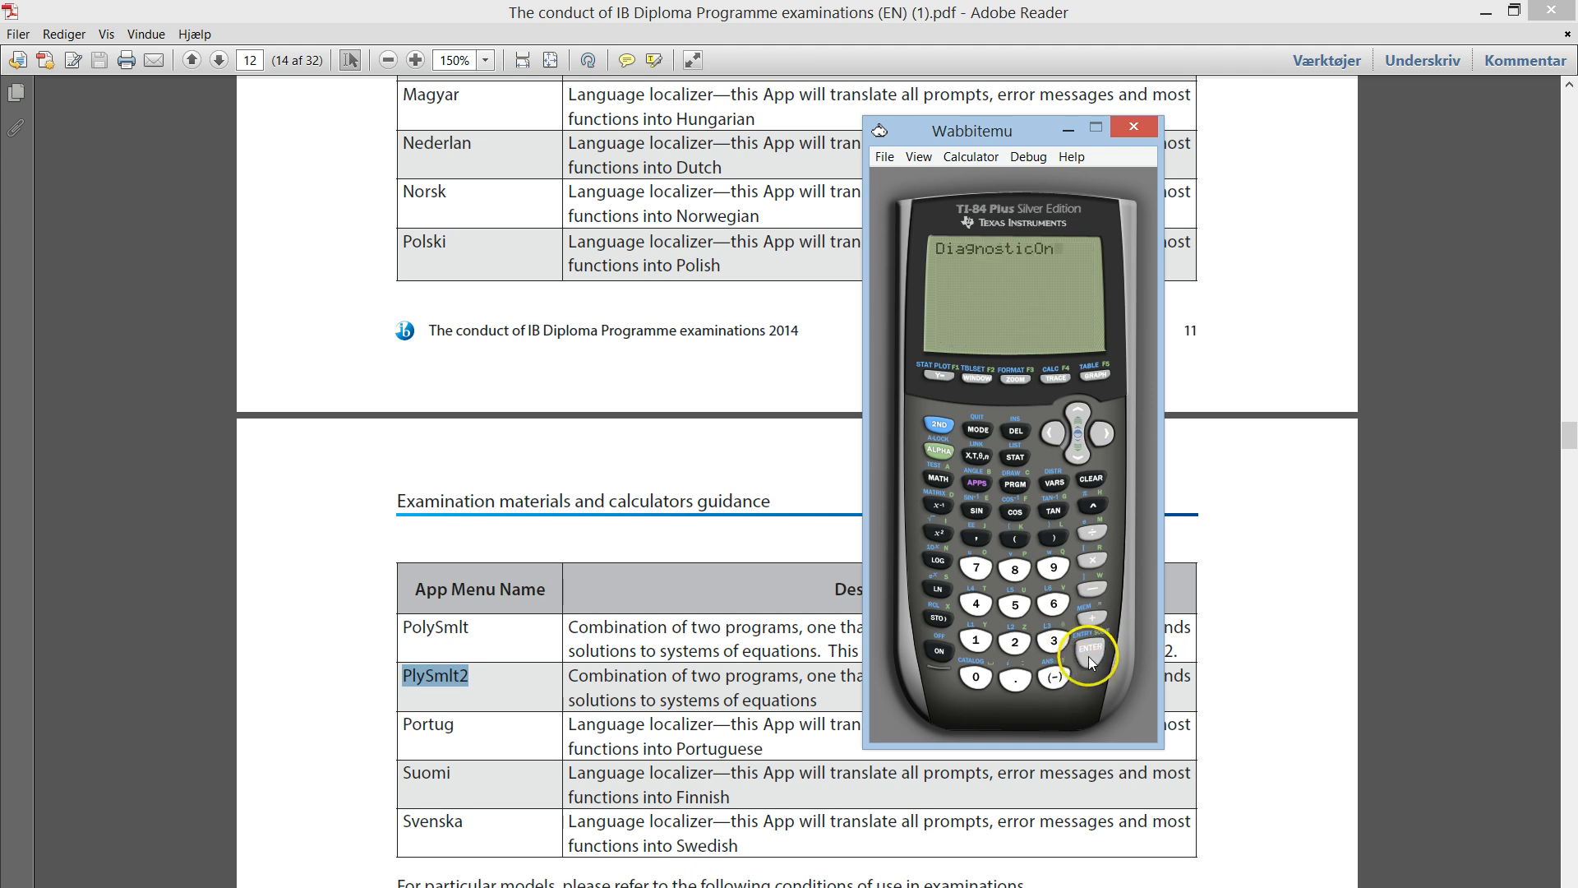
click(1090, 648)
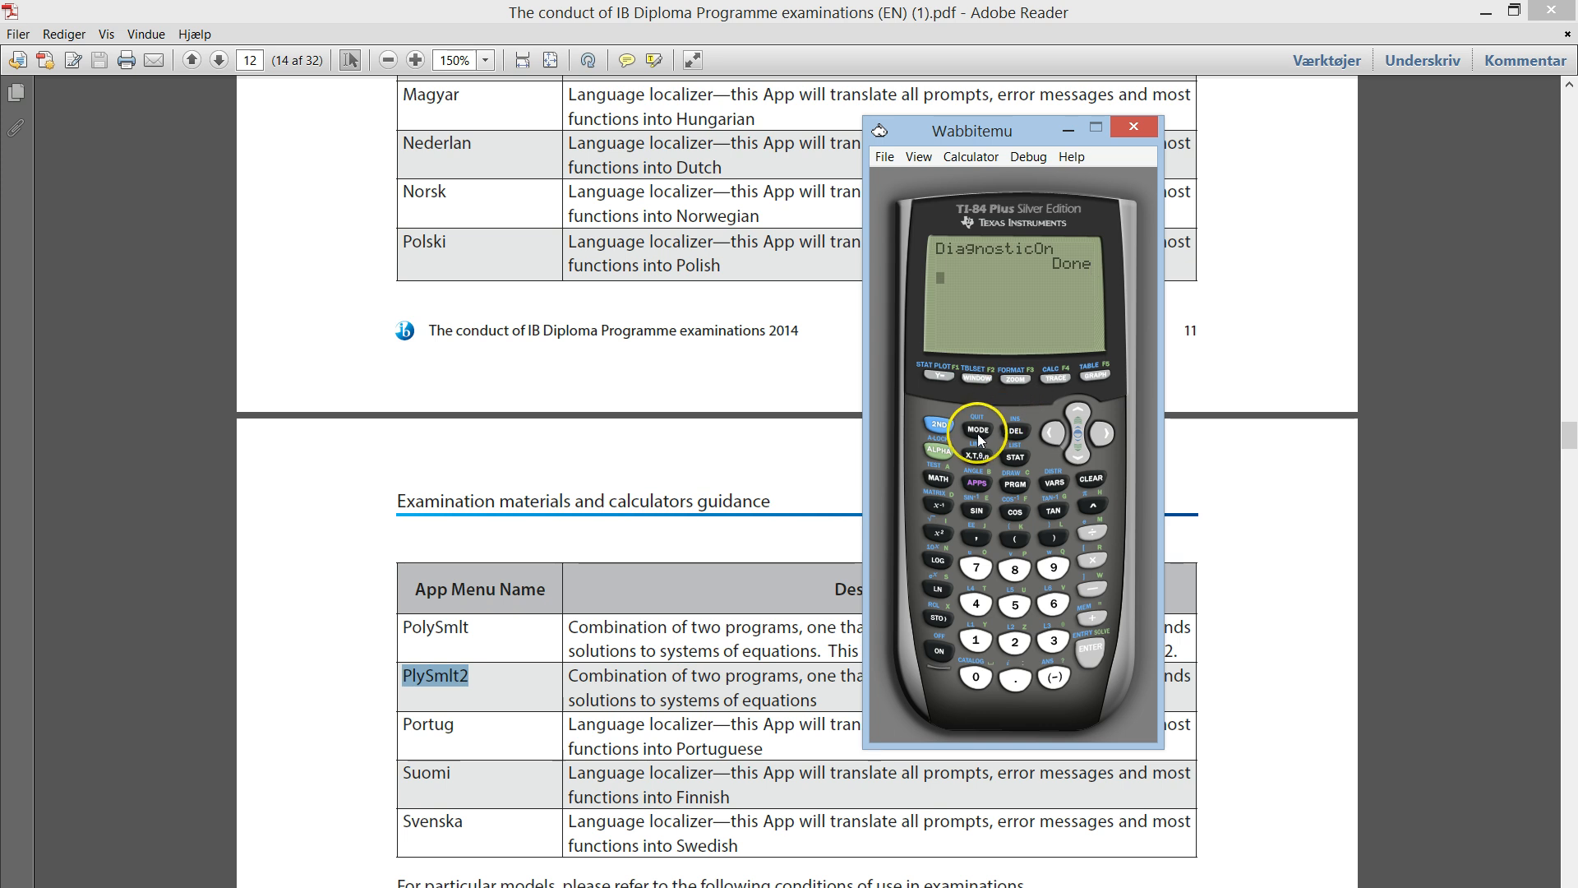
- Check DEGREE in the mode settings, then view the Y= editor with Plot1–Plot3 unhighlighted
click(977, 431)
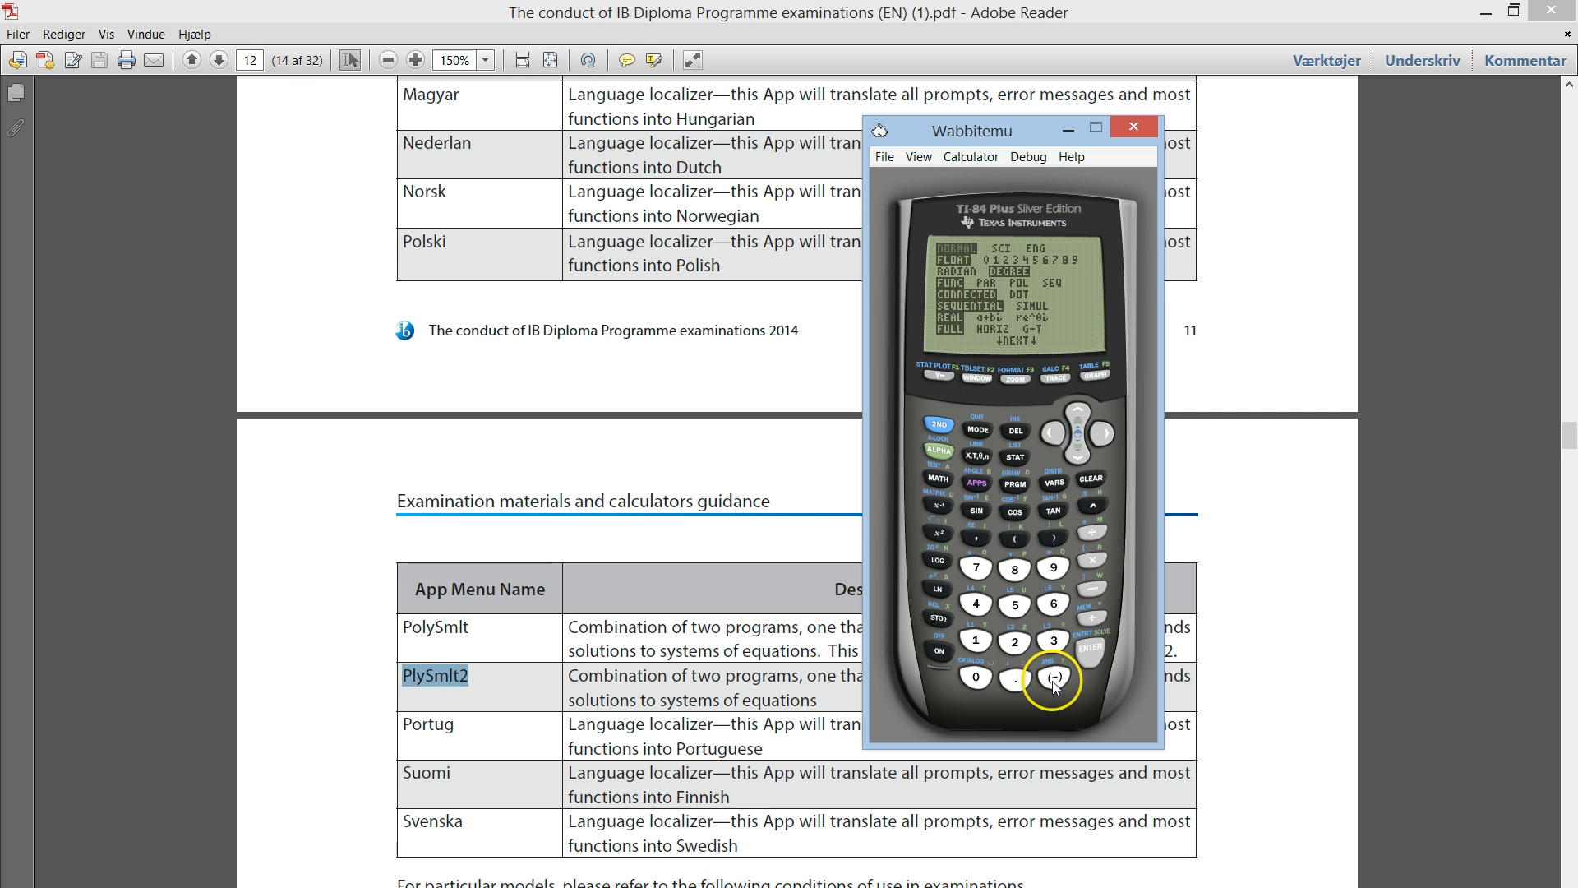
mouse_move(961, 428)
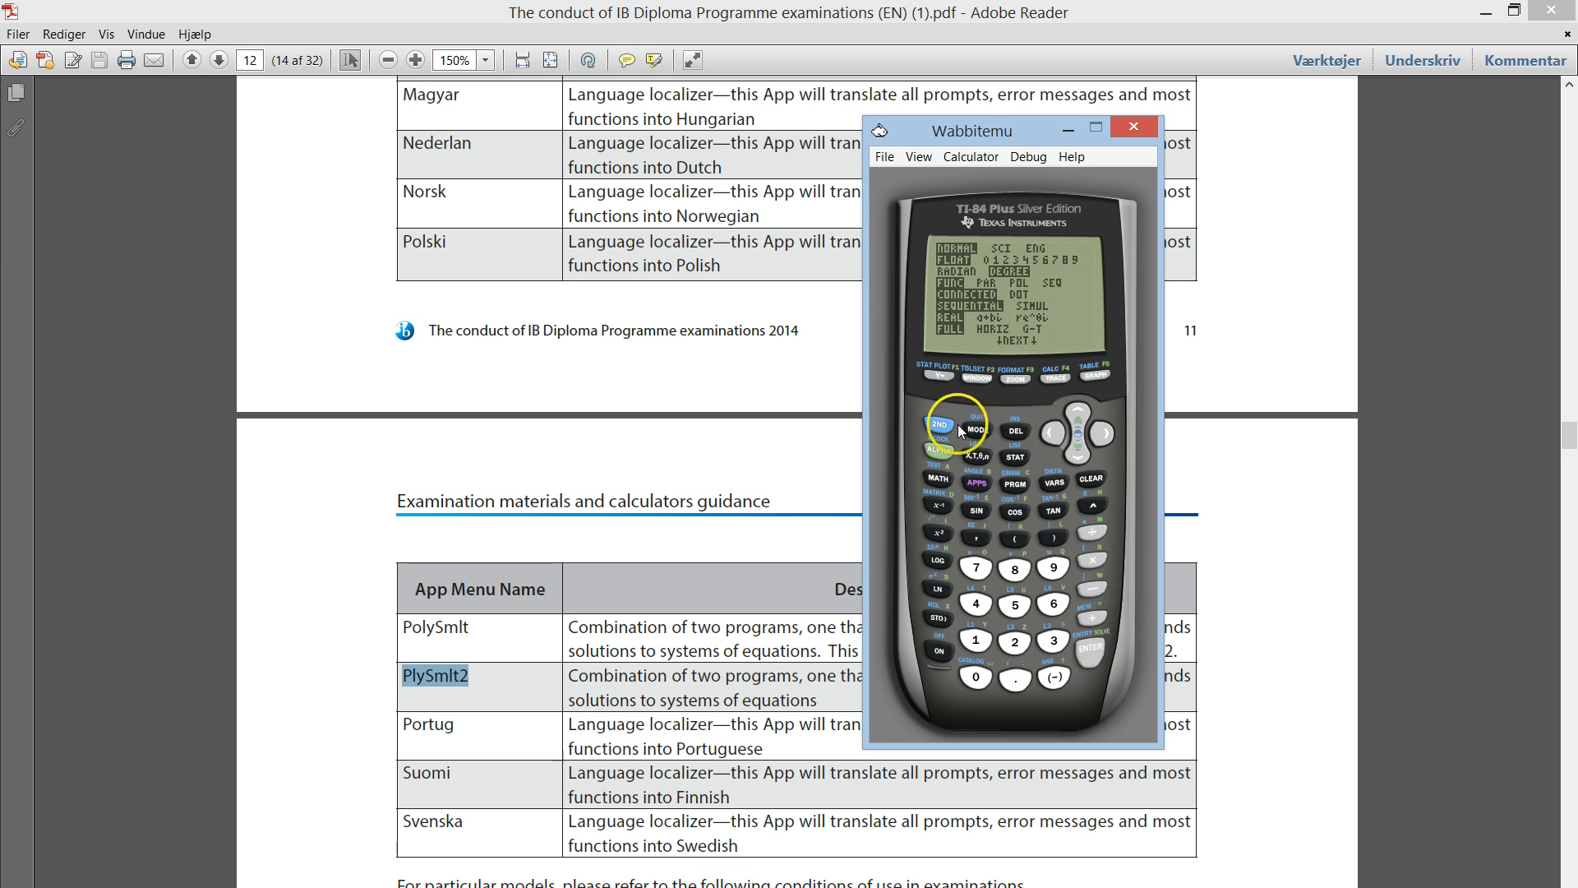
click(937, 423)
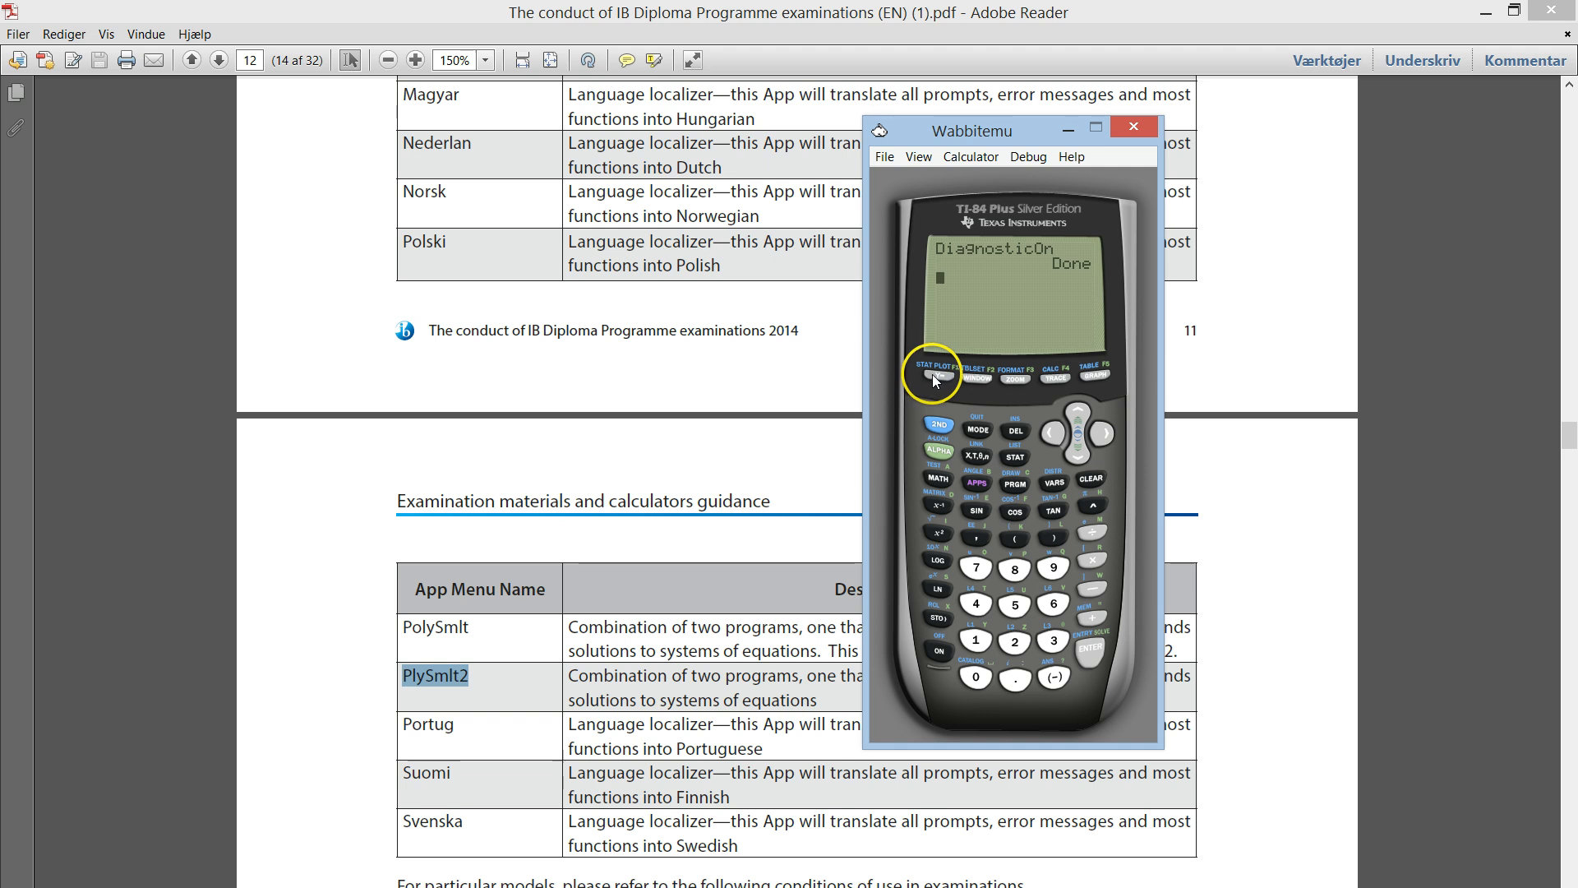
click(944, 380)
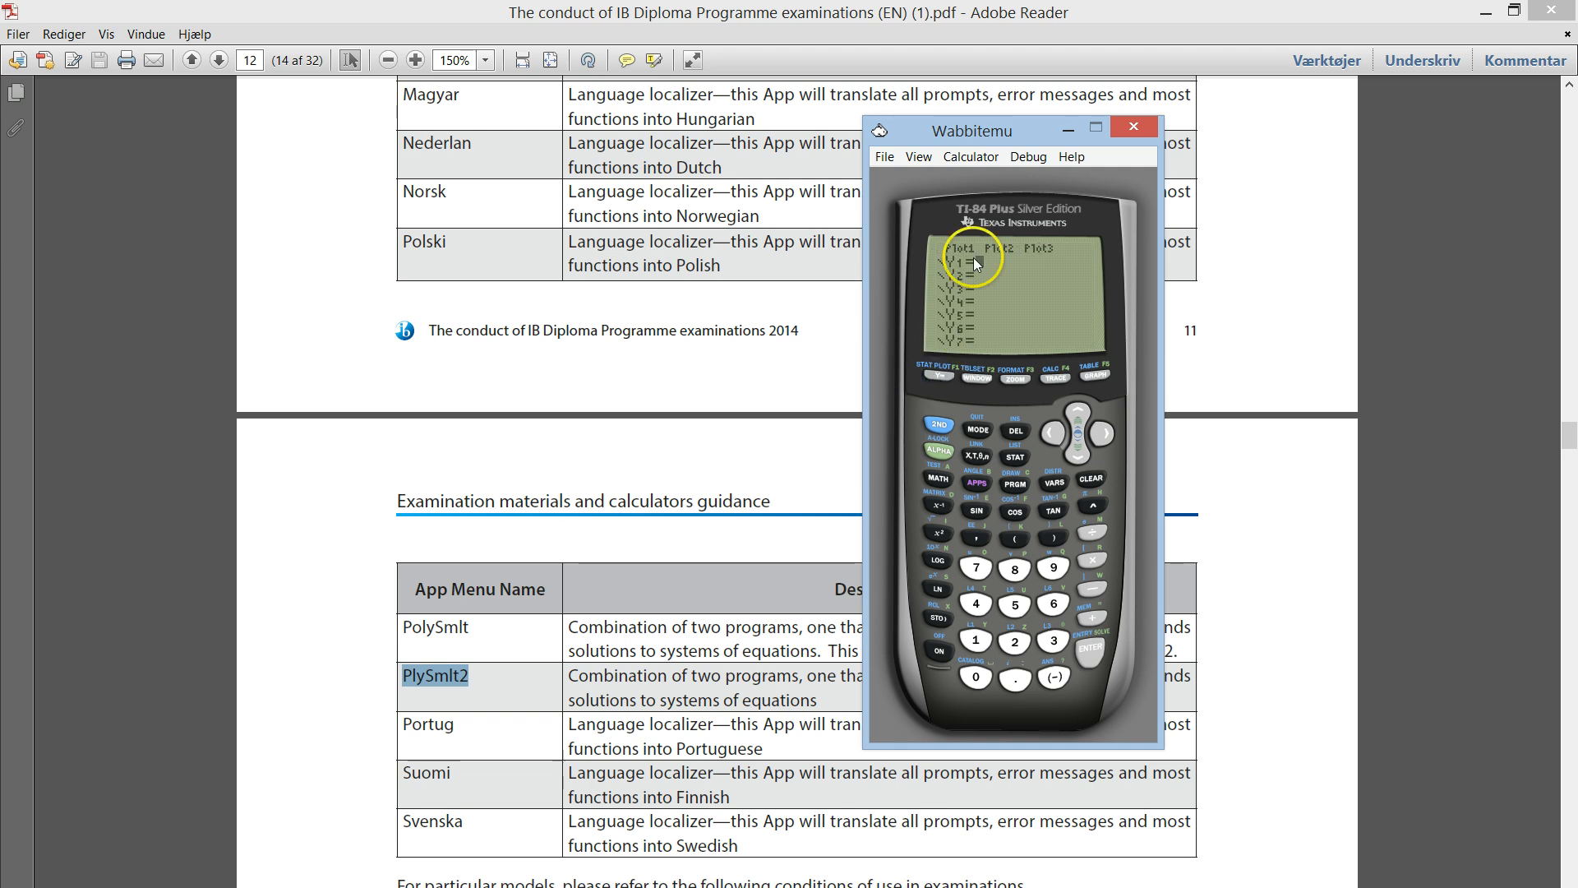
mouse_move(1043, 255)
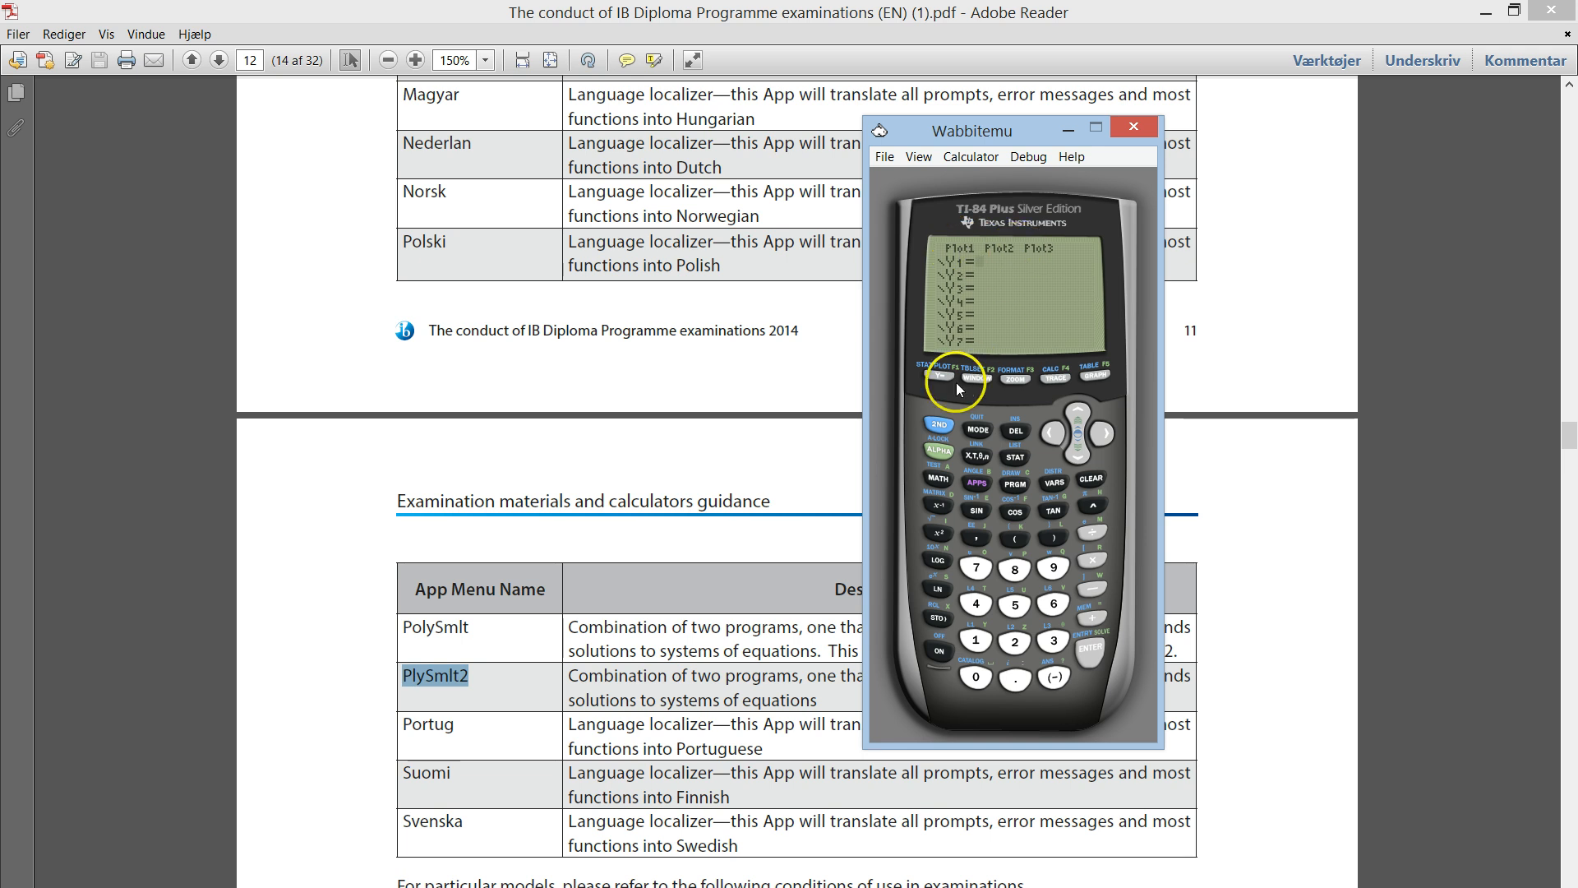
mouse_move(1014, 283)
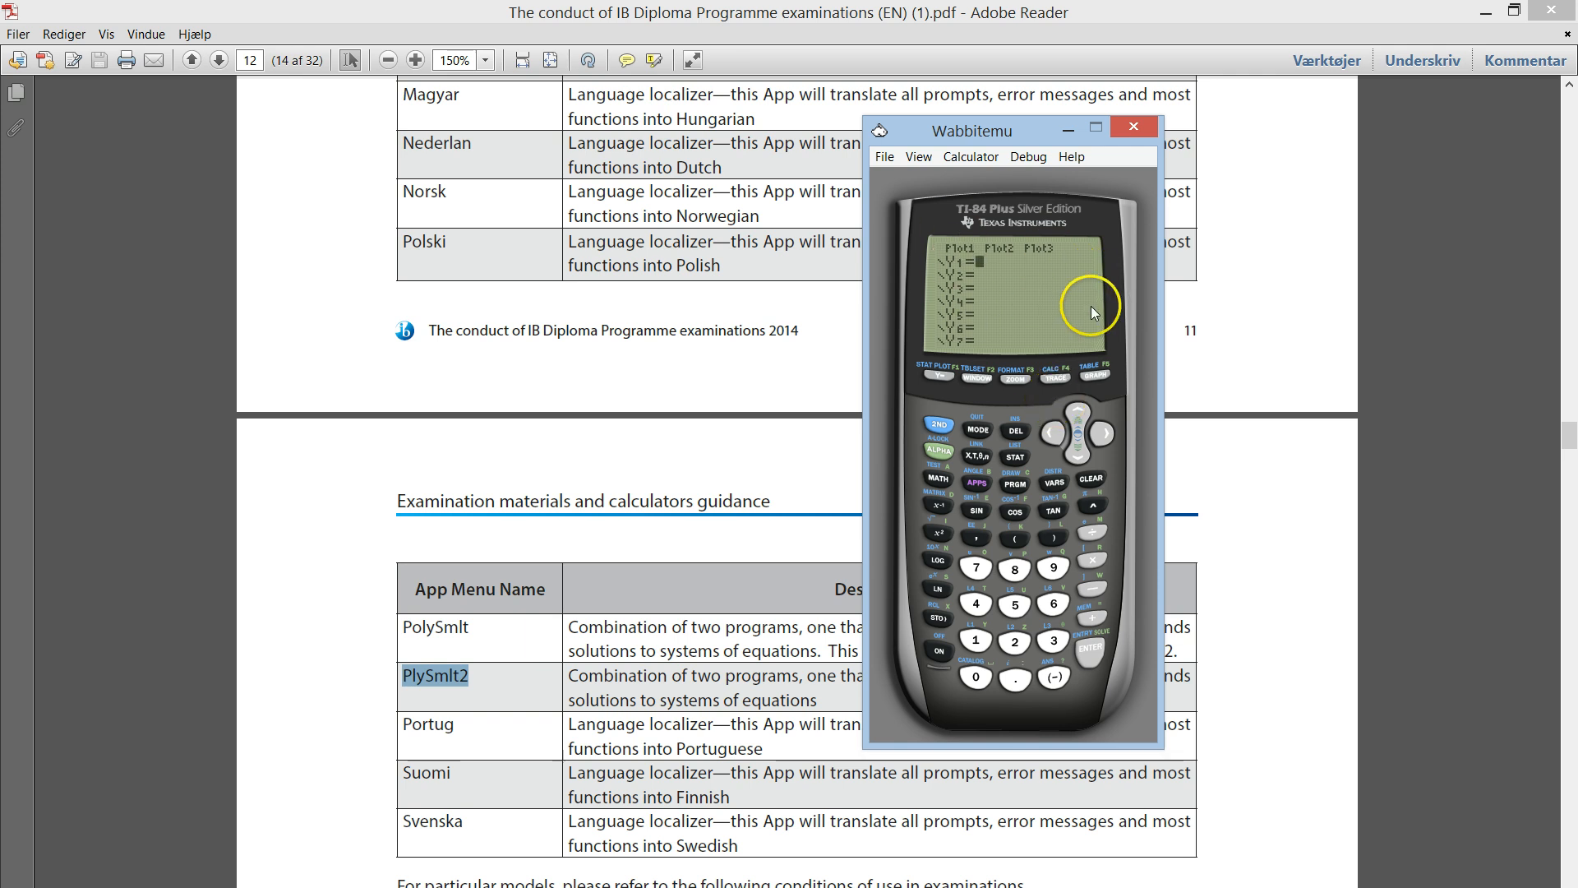
mouse_move(1078, 612)
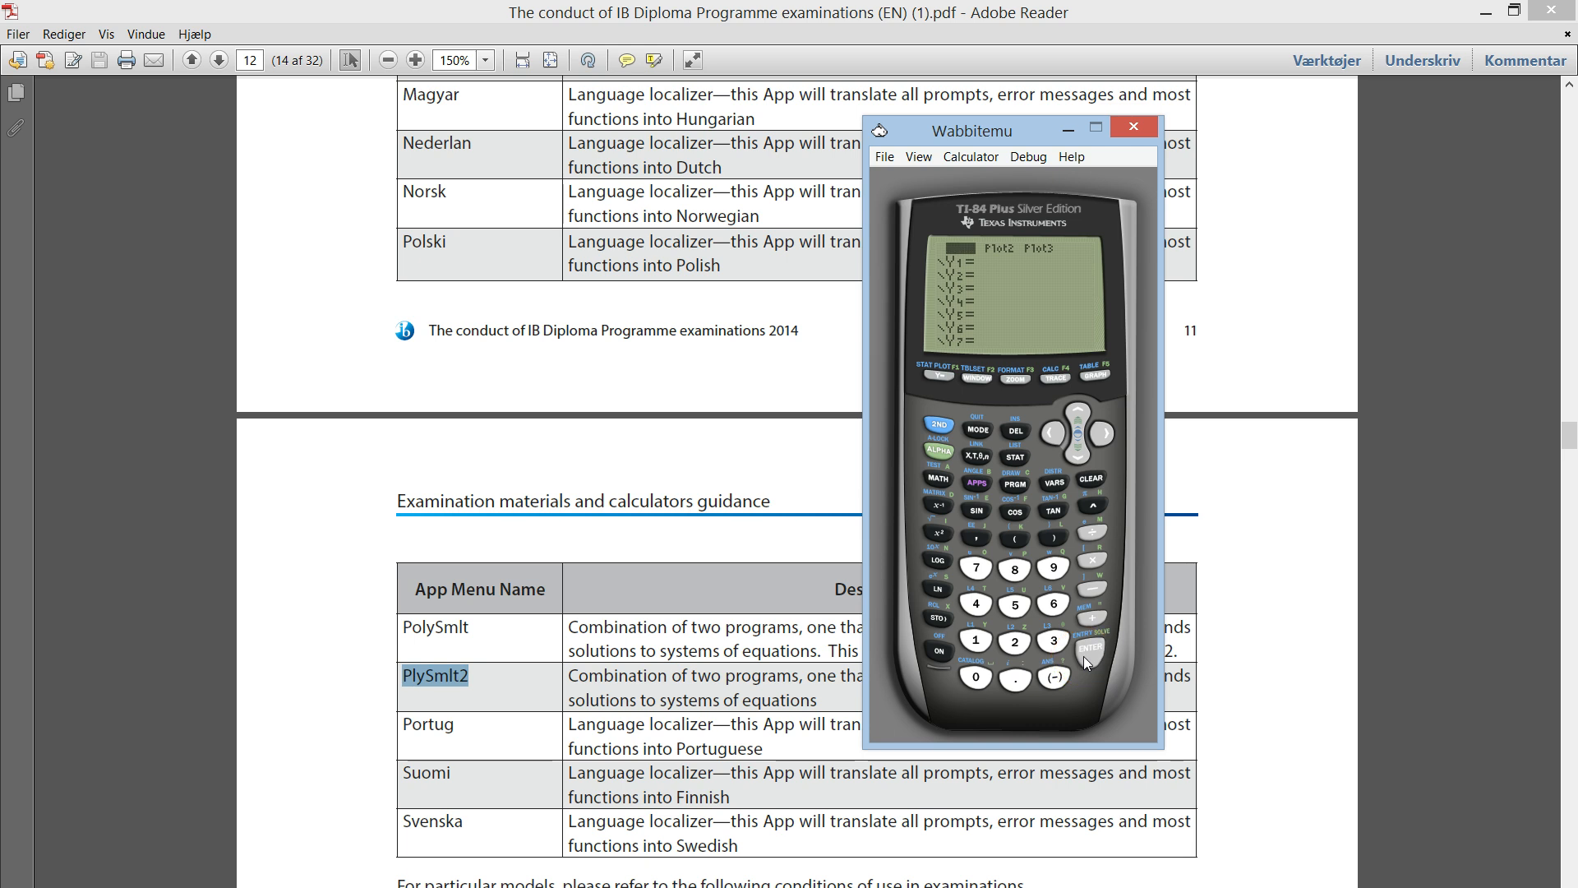
mouse_move(988, 365)
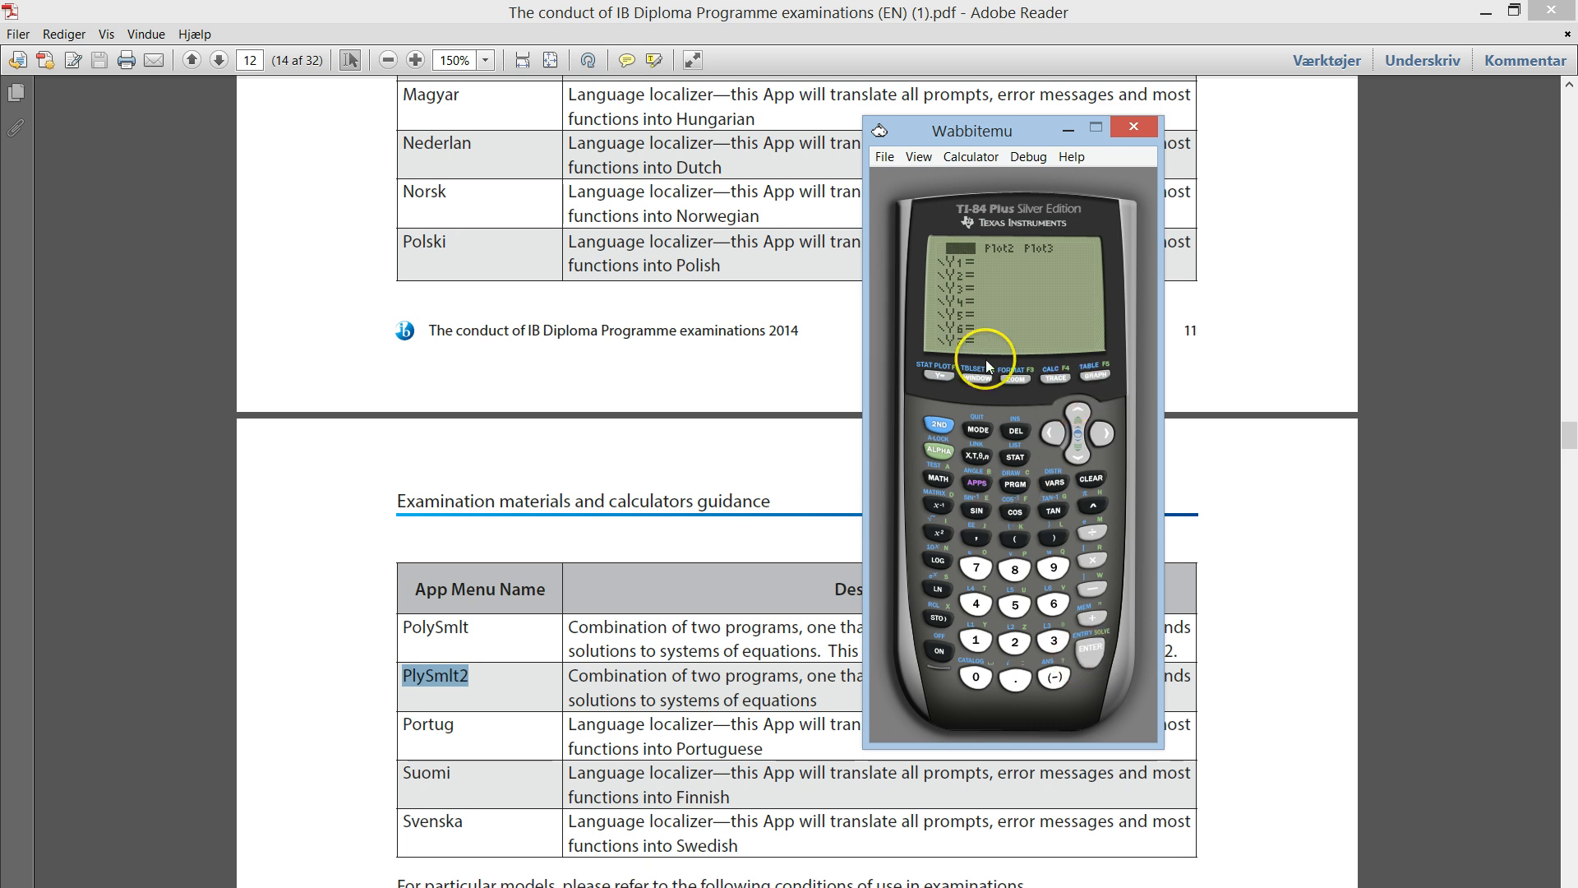
mouse_move(934, 419)
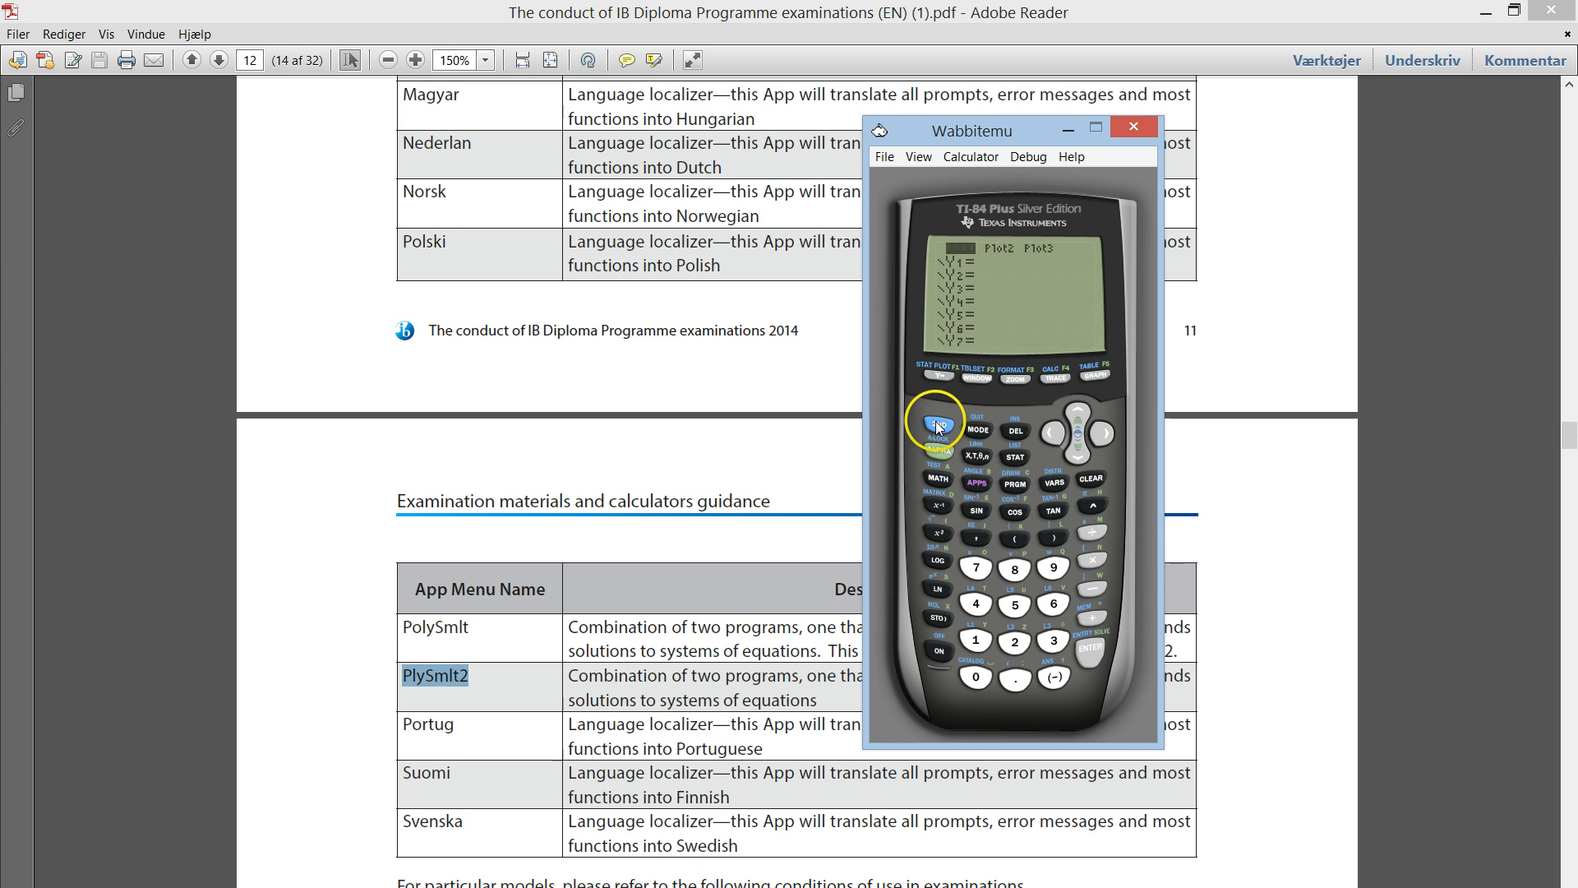
click(931, 421)
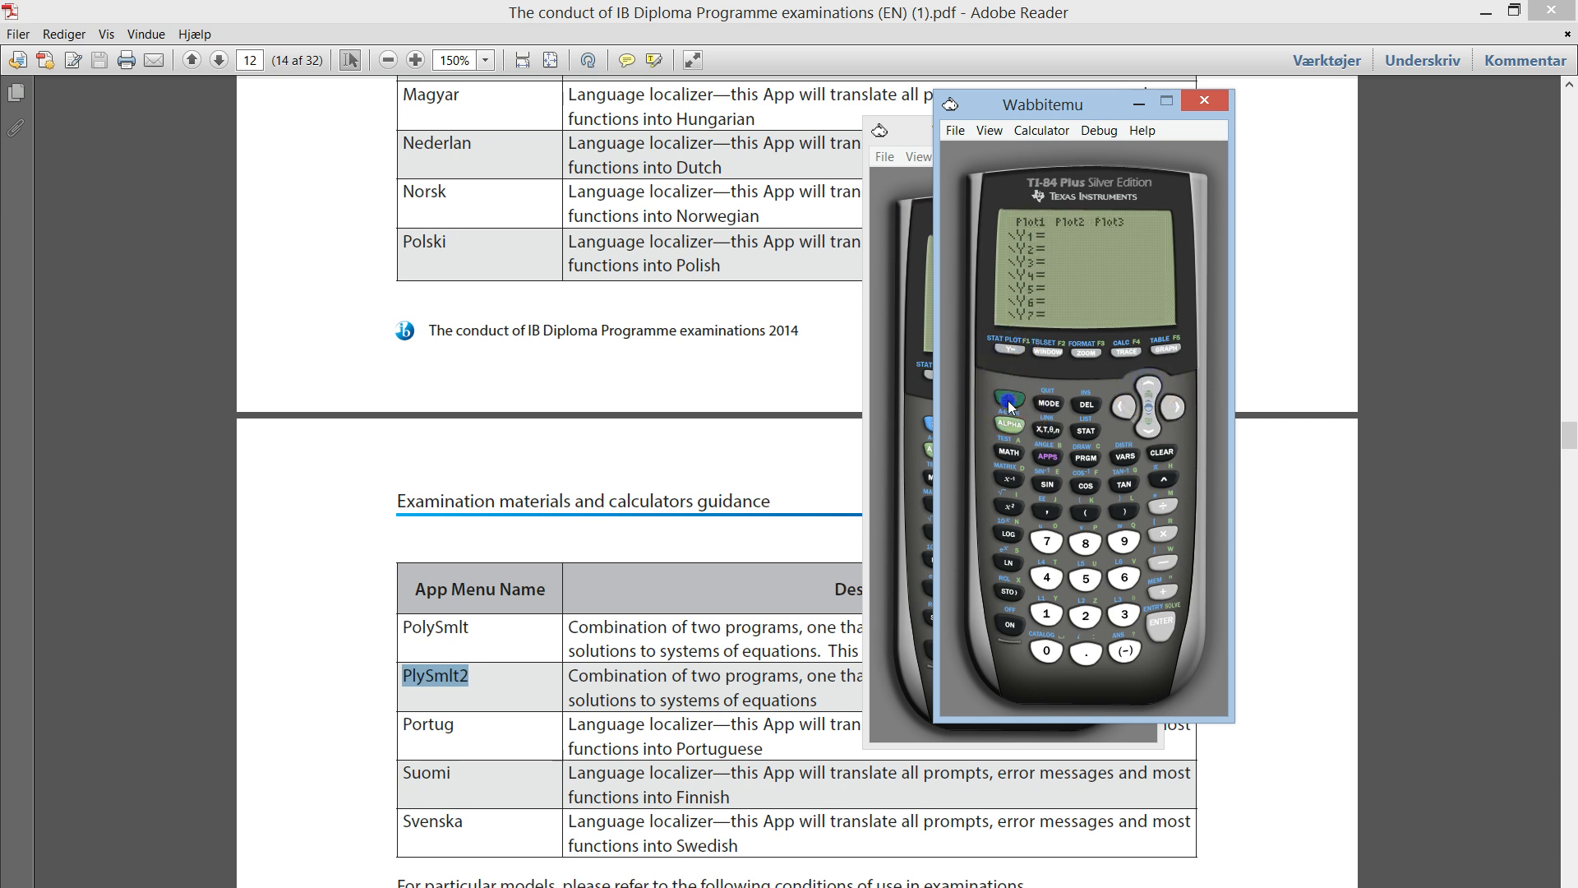
- Fill sample values into list L1 and the first entries of L2 in the stat list editor
click(1008, 398)
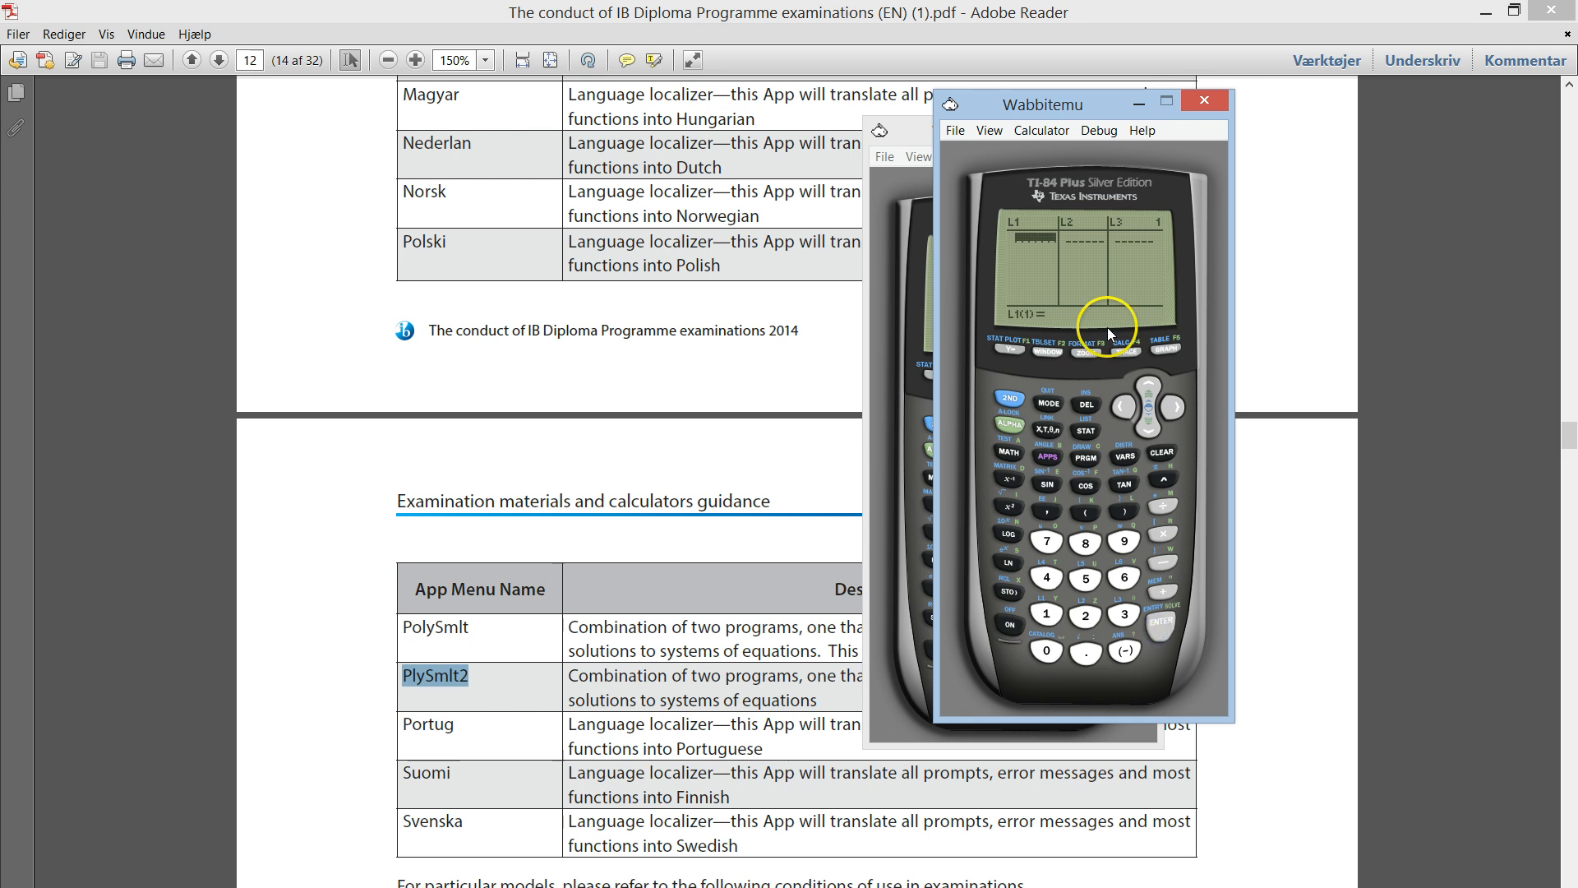
click(1159, 619)
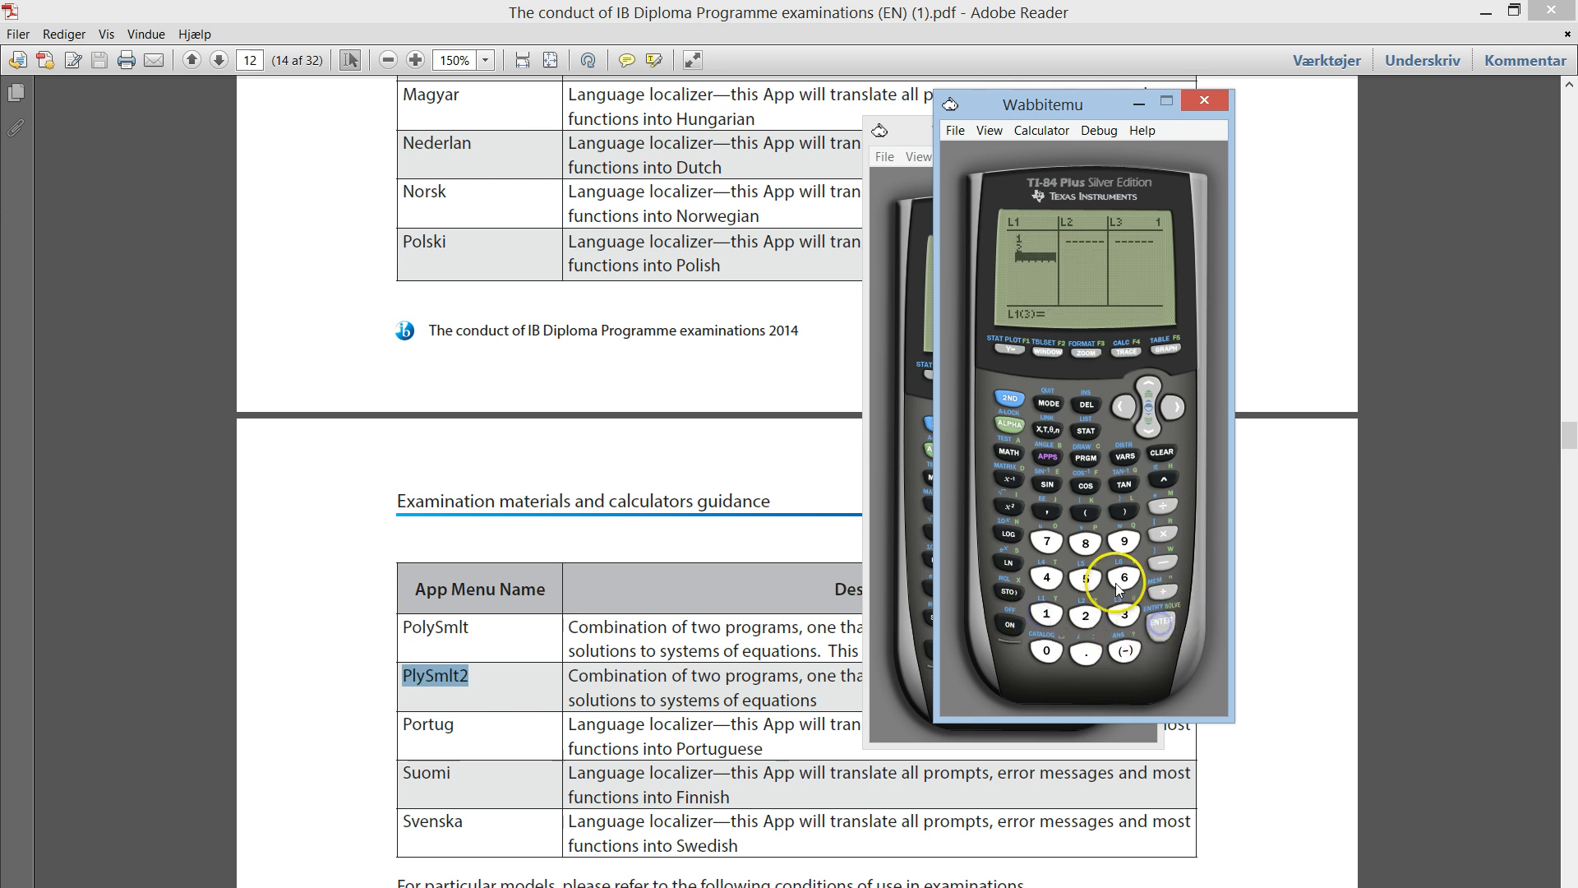
click(1149, 385)
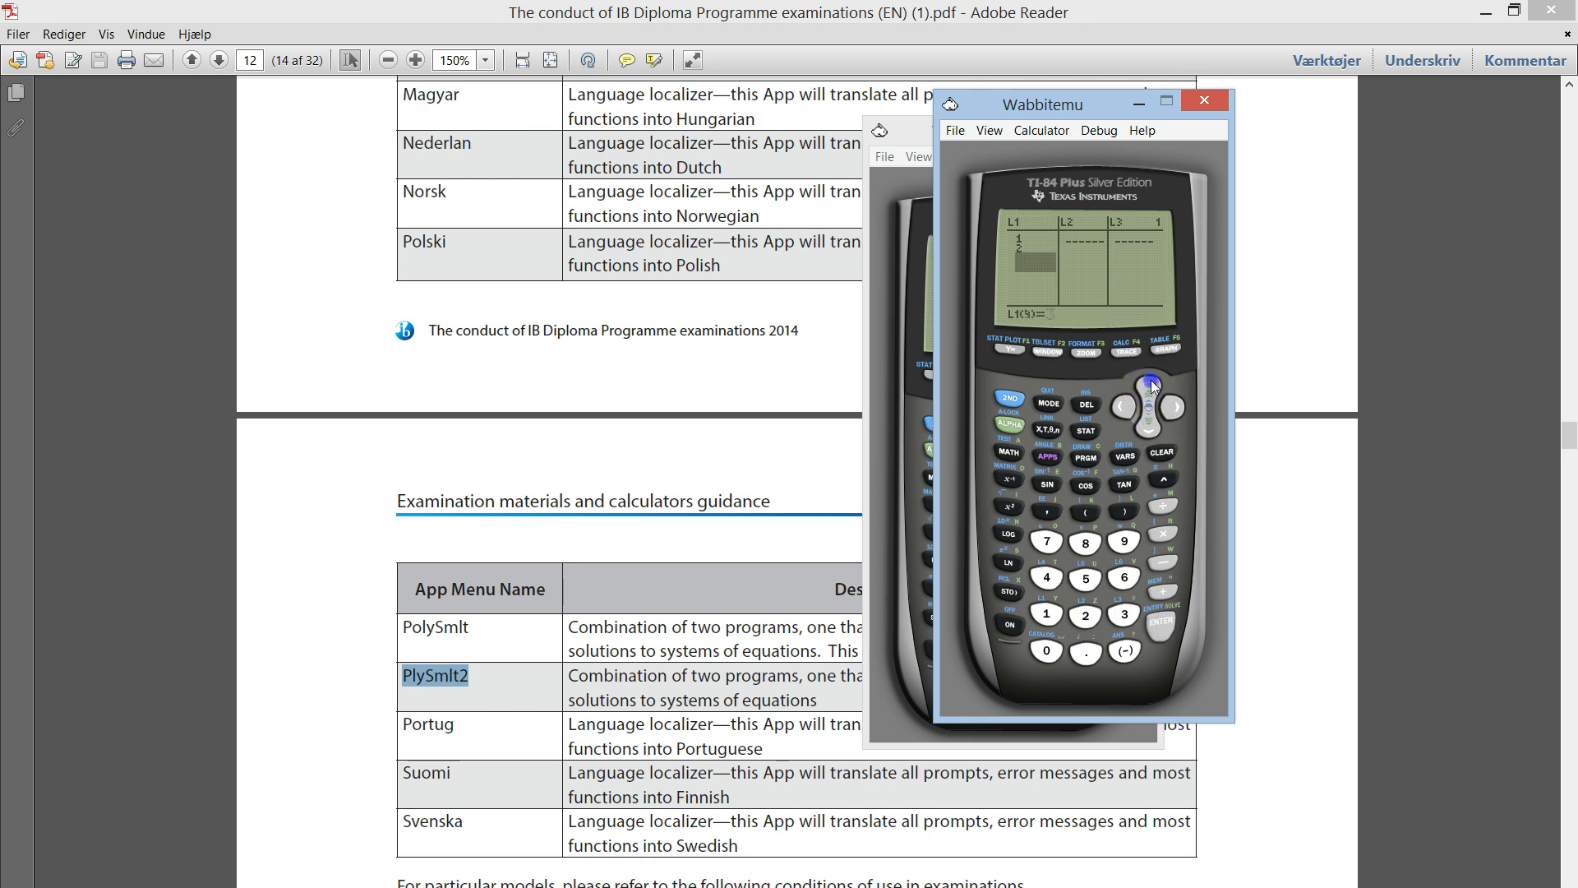
click(1147, 424)
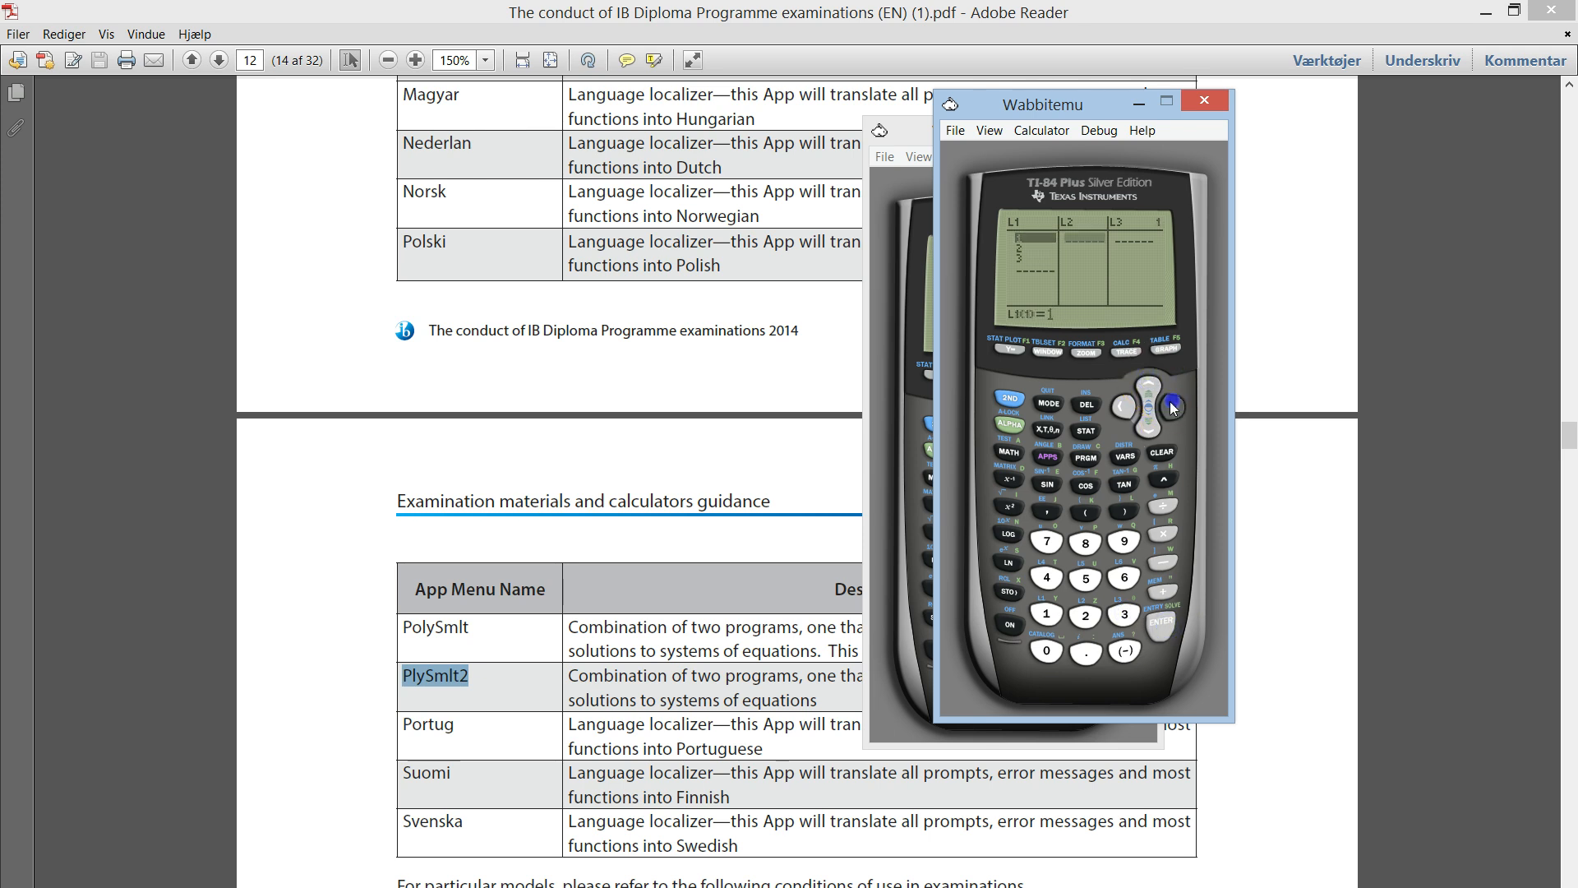
click(1159, 622)
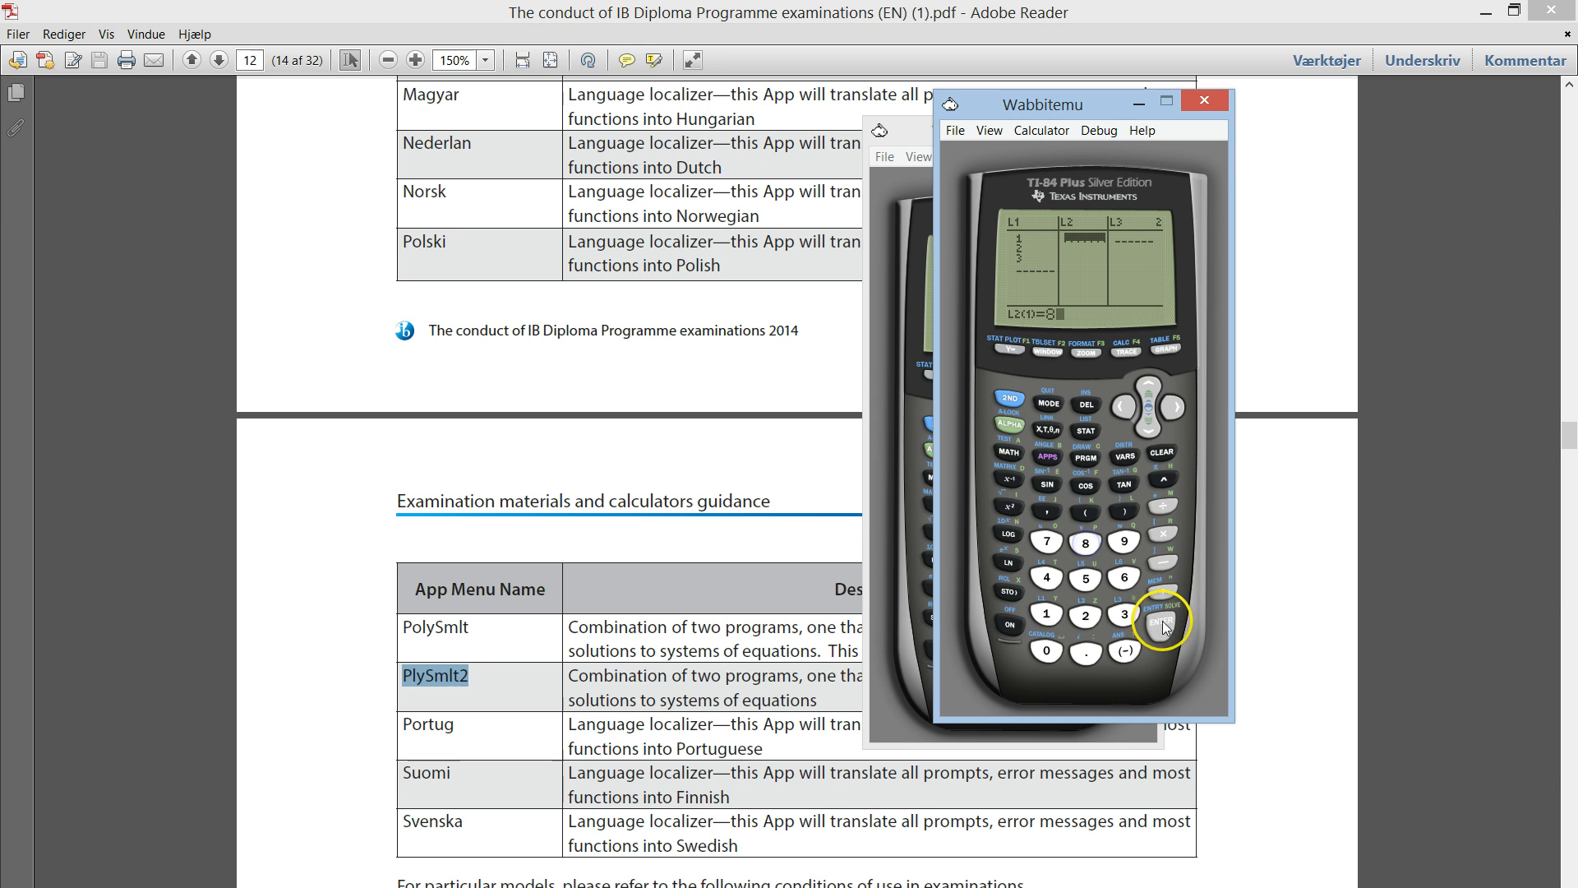
click(1083, 613)
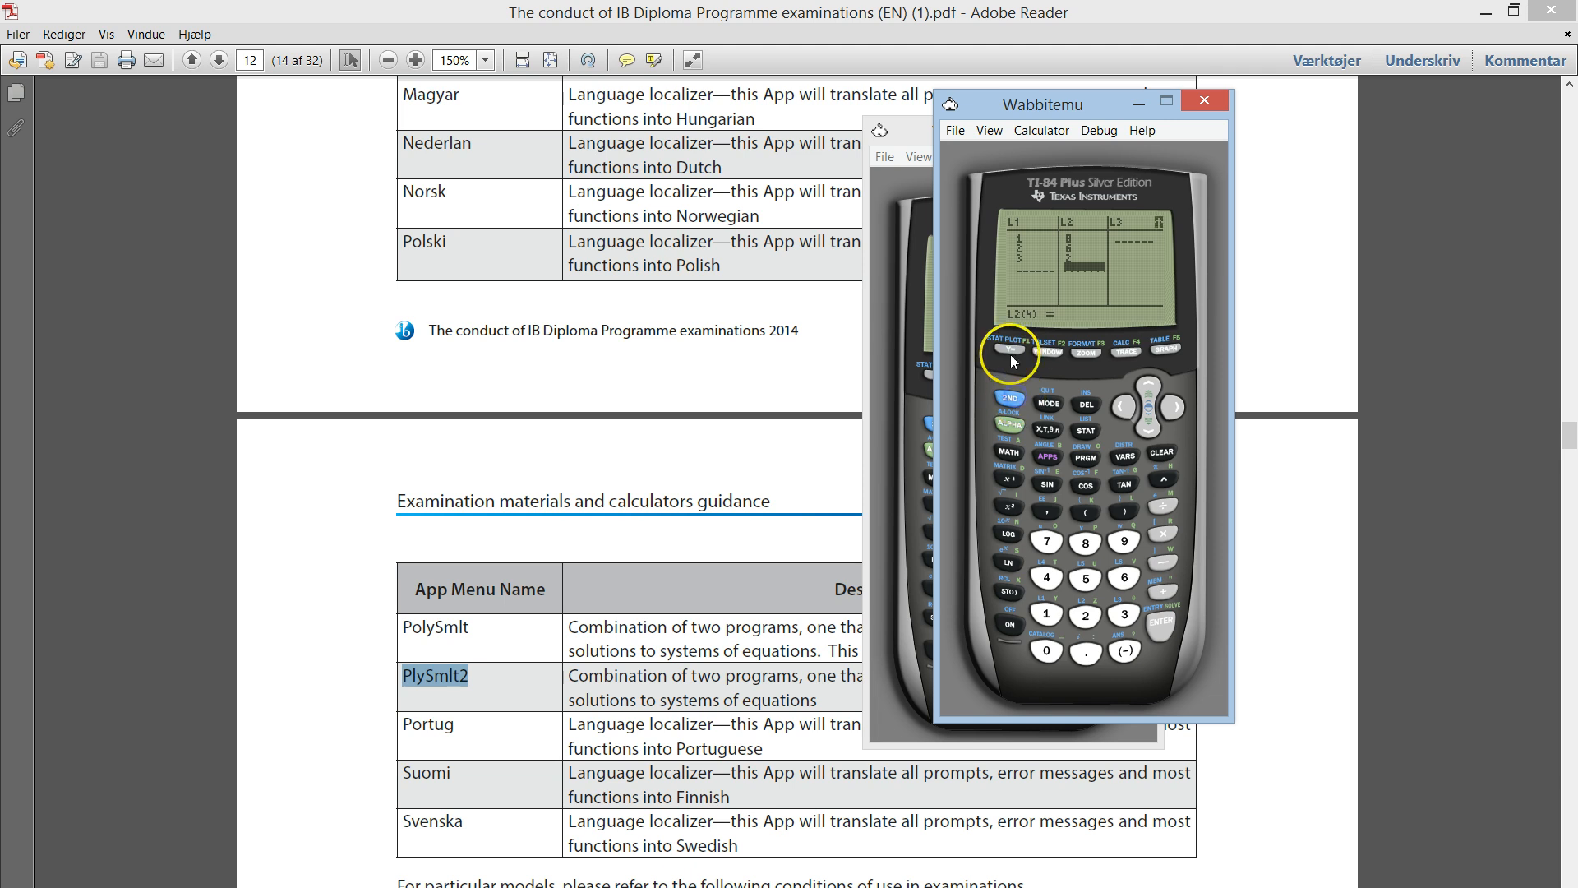
- Set Plot1 to On in STAT PLOT and graph the L1/L2 points as a scatter plot
click(1011, 352)
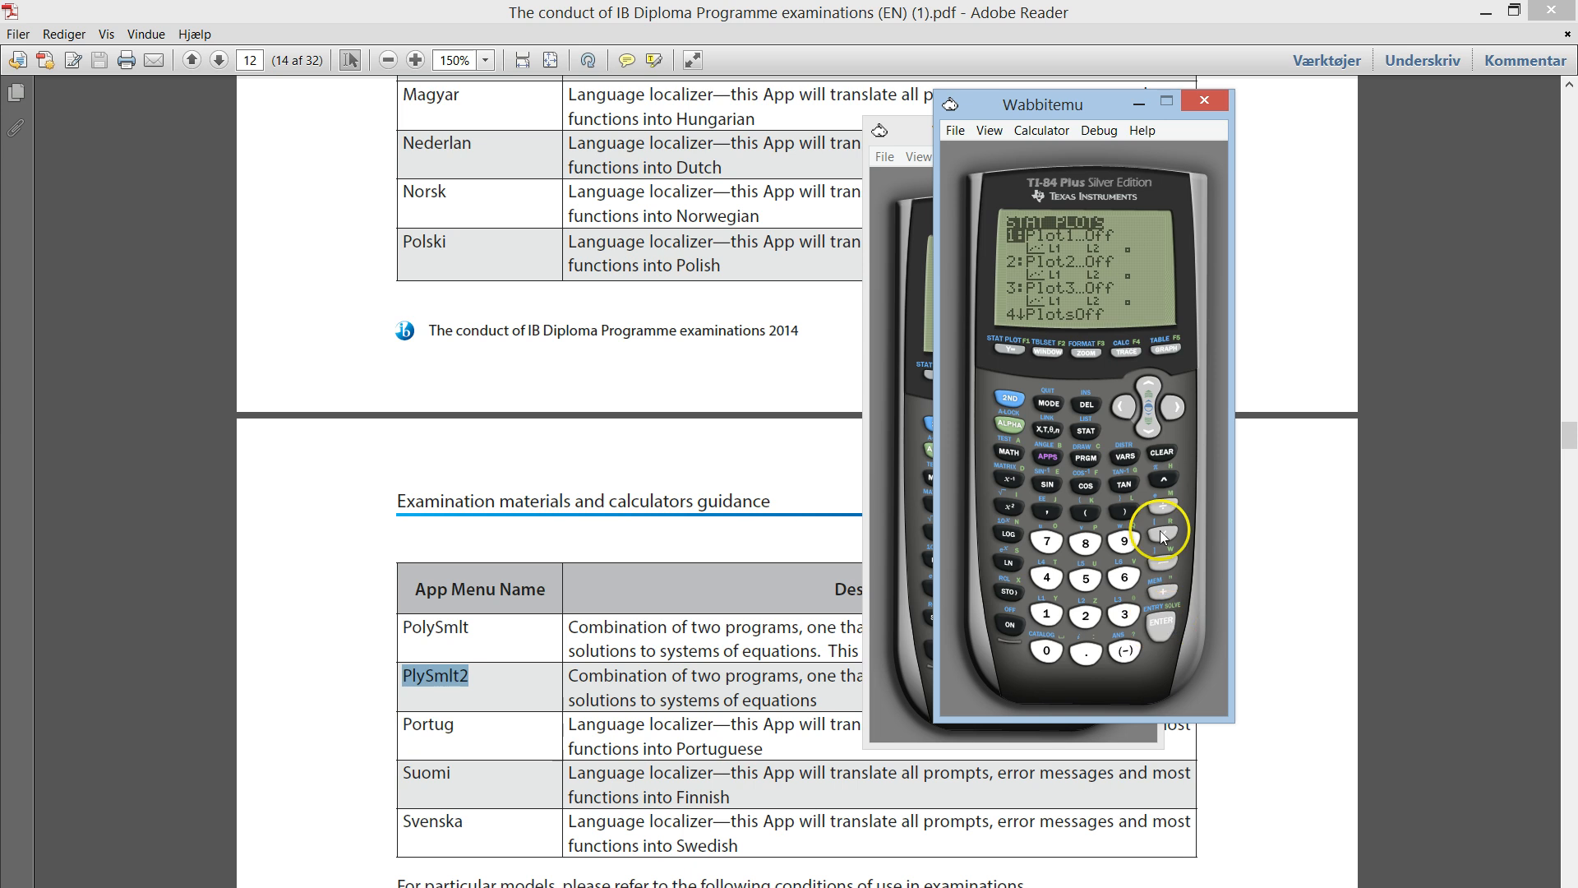
click(1159, 621)
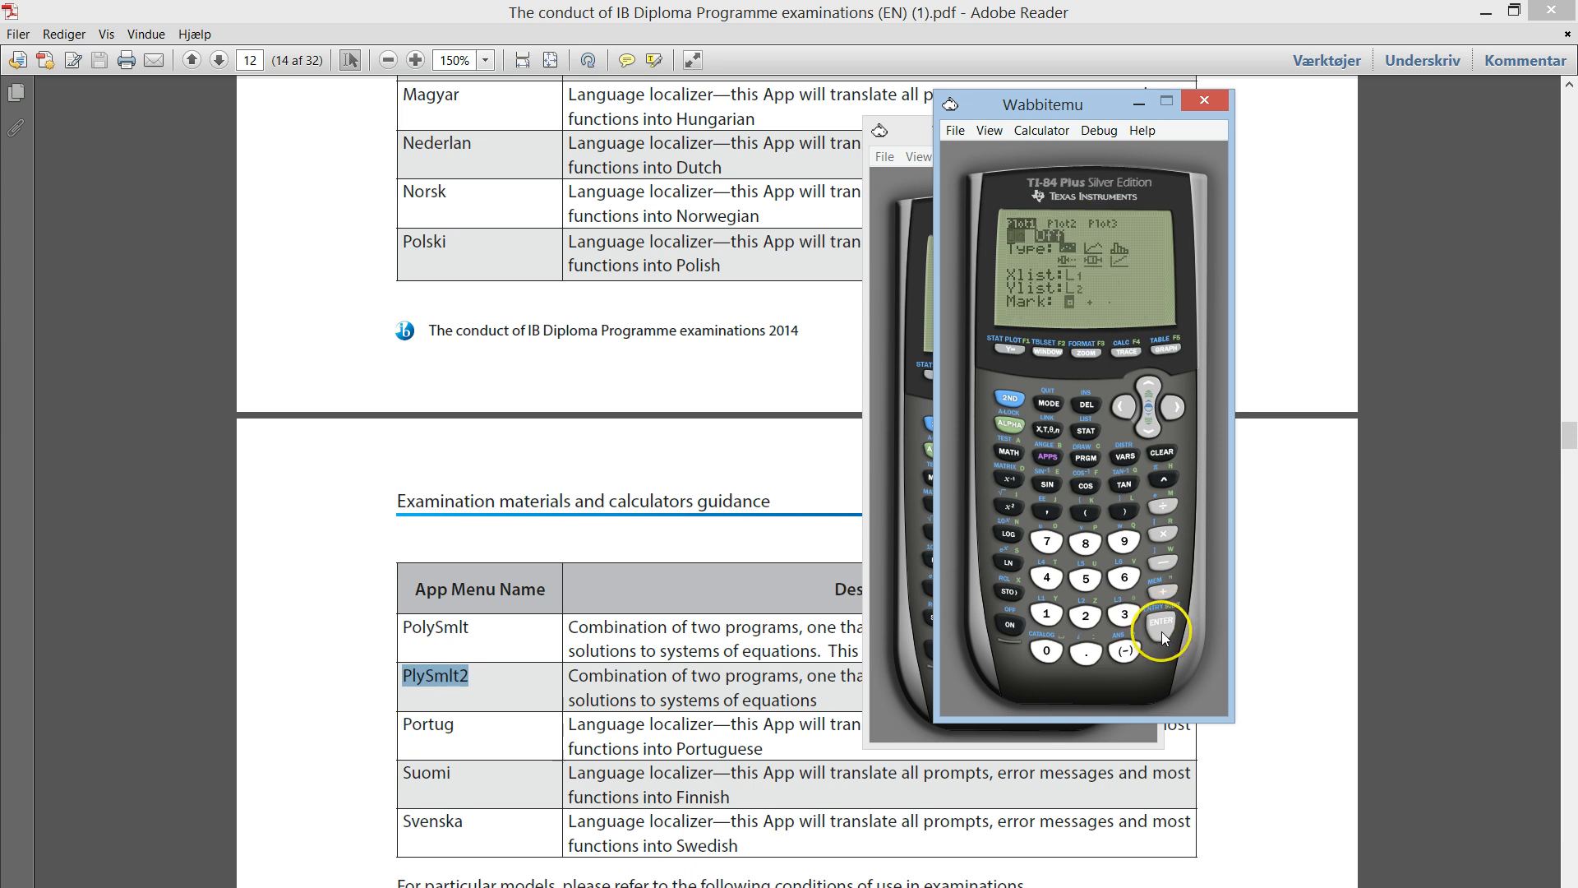
click(1161, 627)
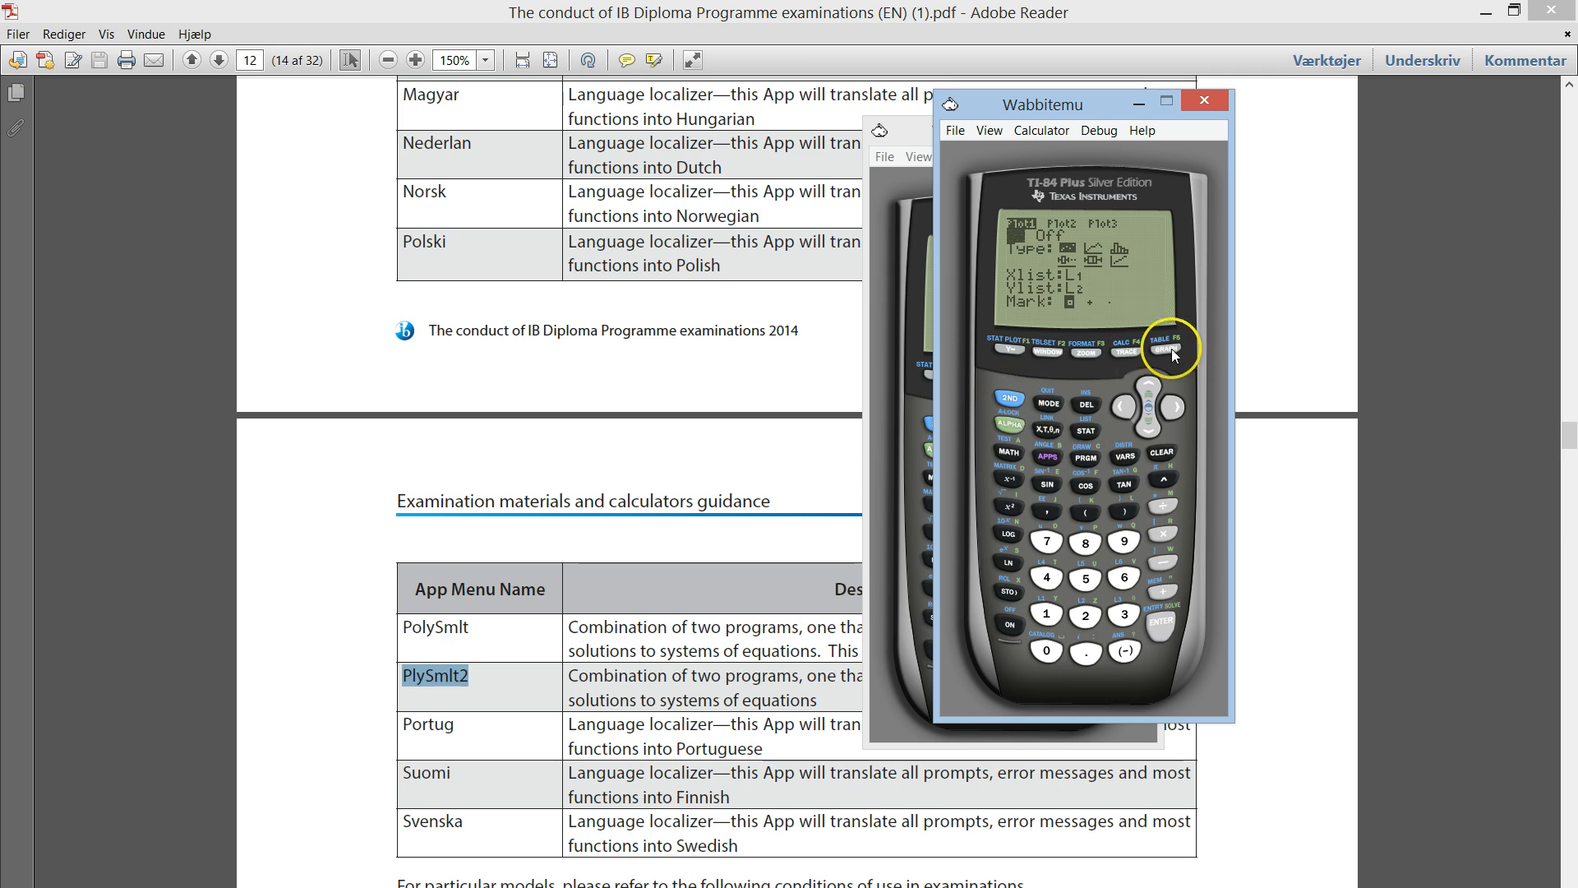
click(1171, 347)
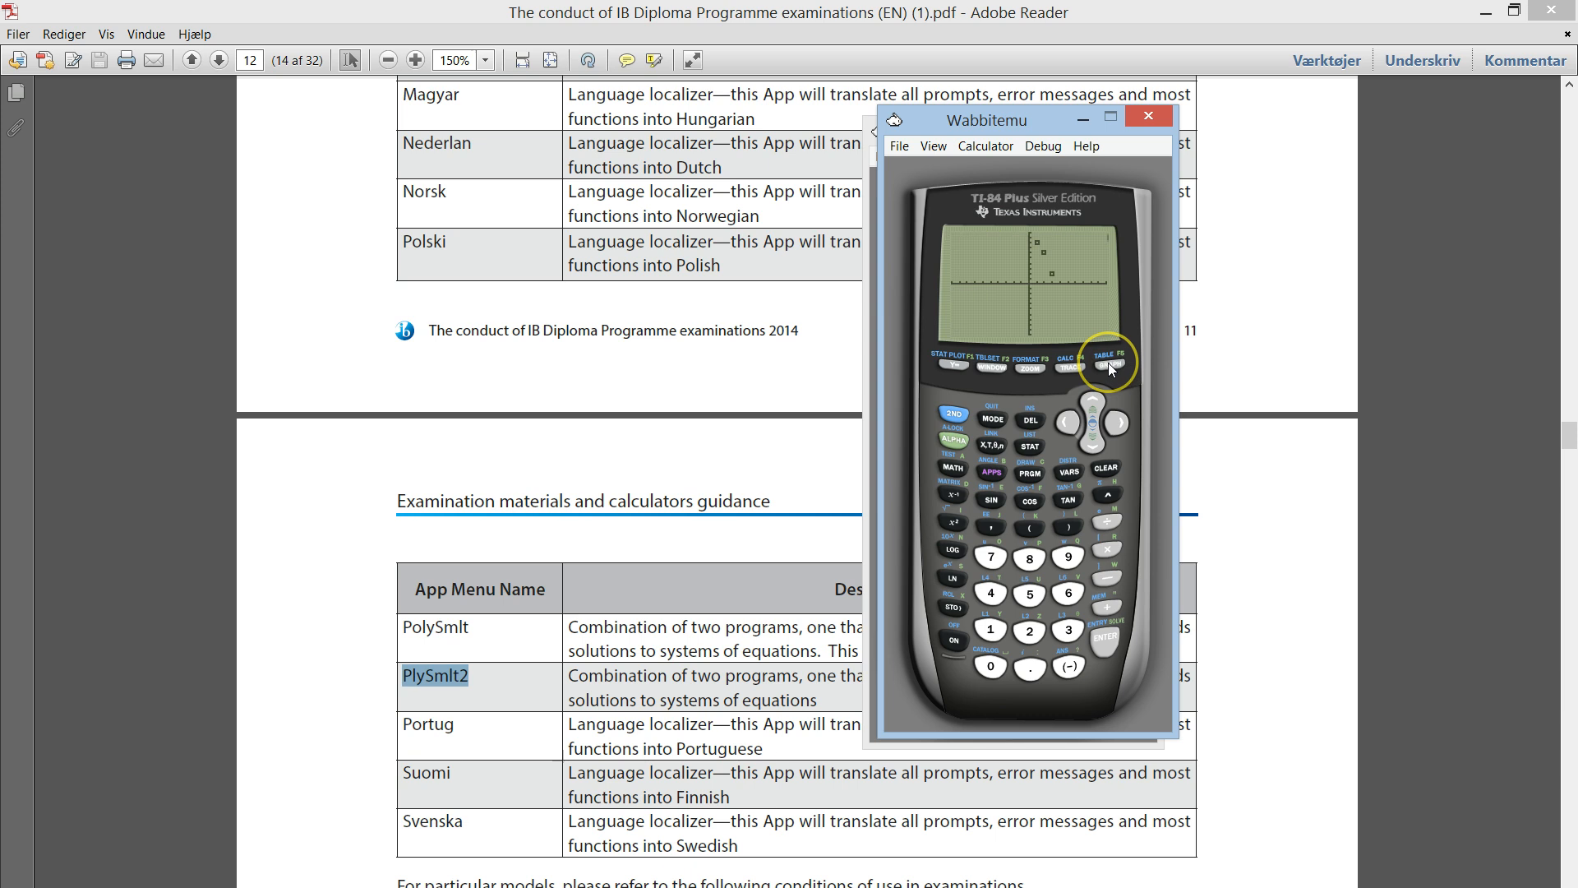
- Redraw the graph so the parabola and the Plot1 data points appear together
click(1108, 365)
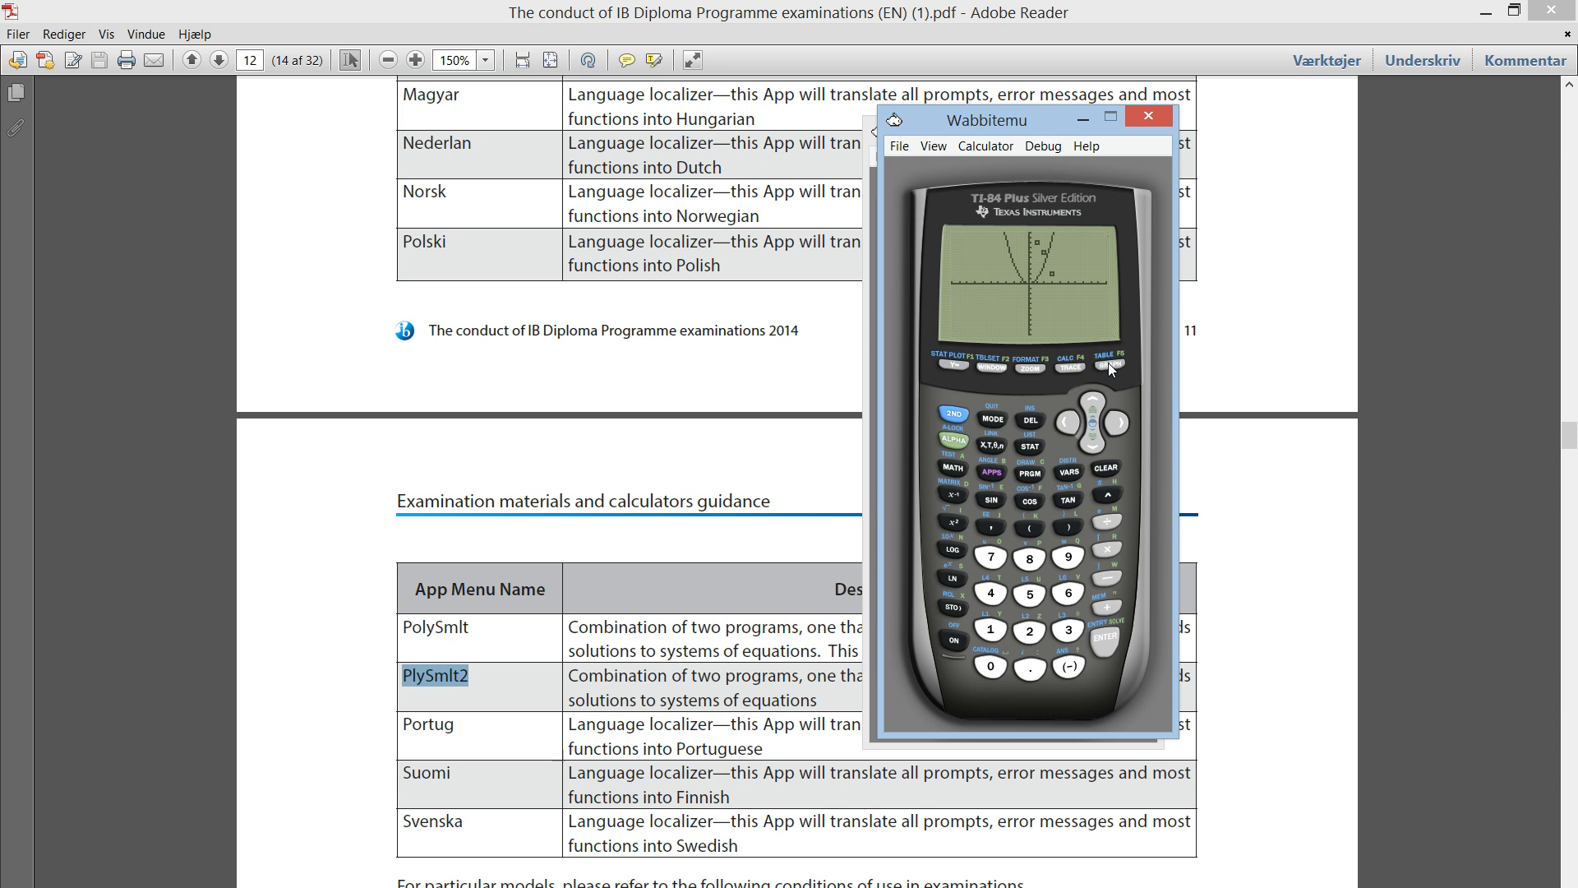
click(1039, 245)
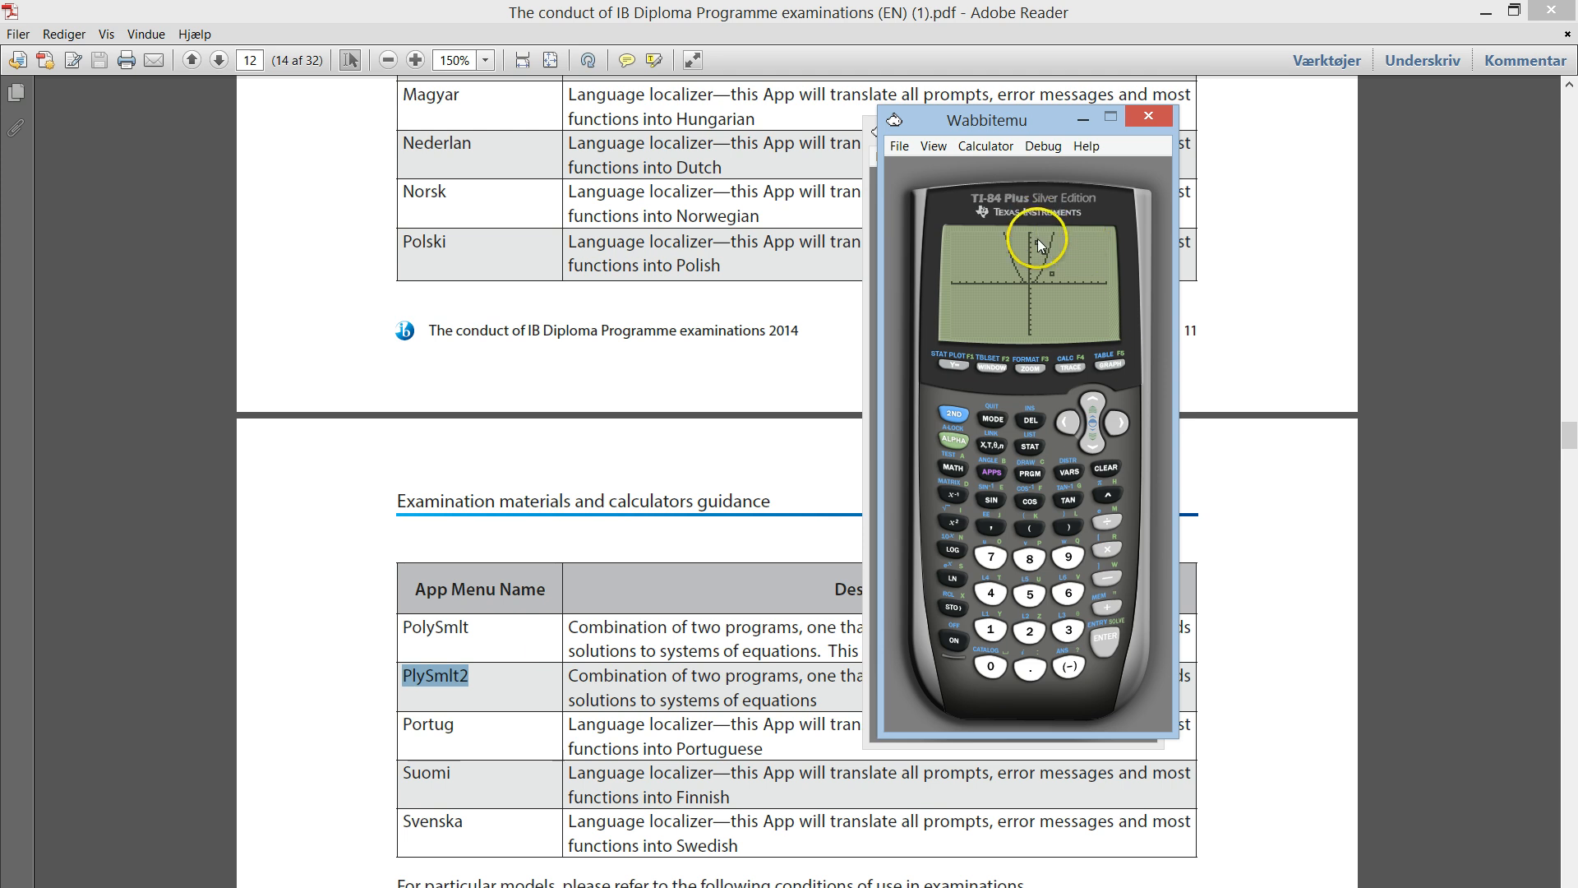
mouse_move(1033, 242)
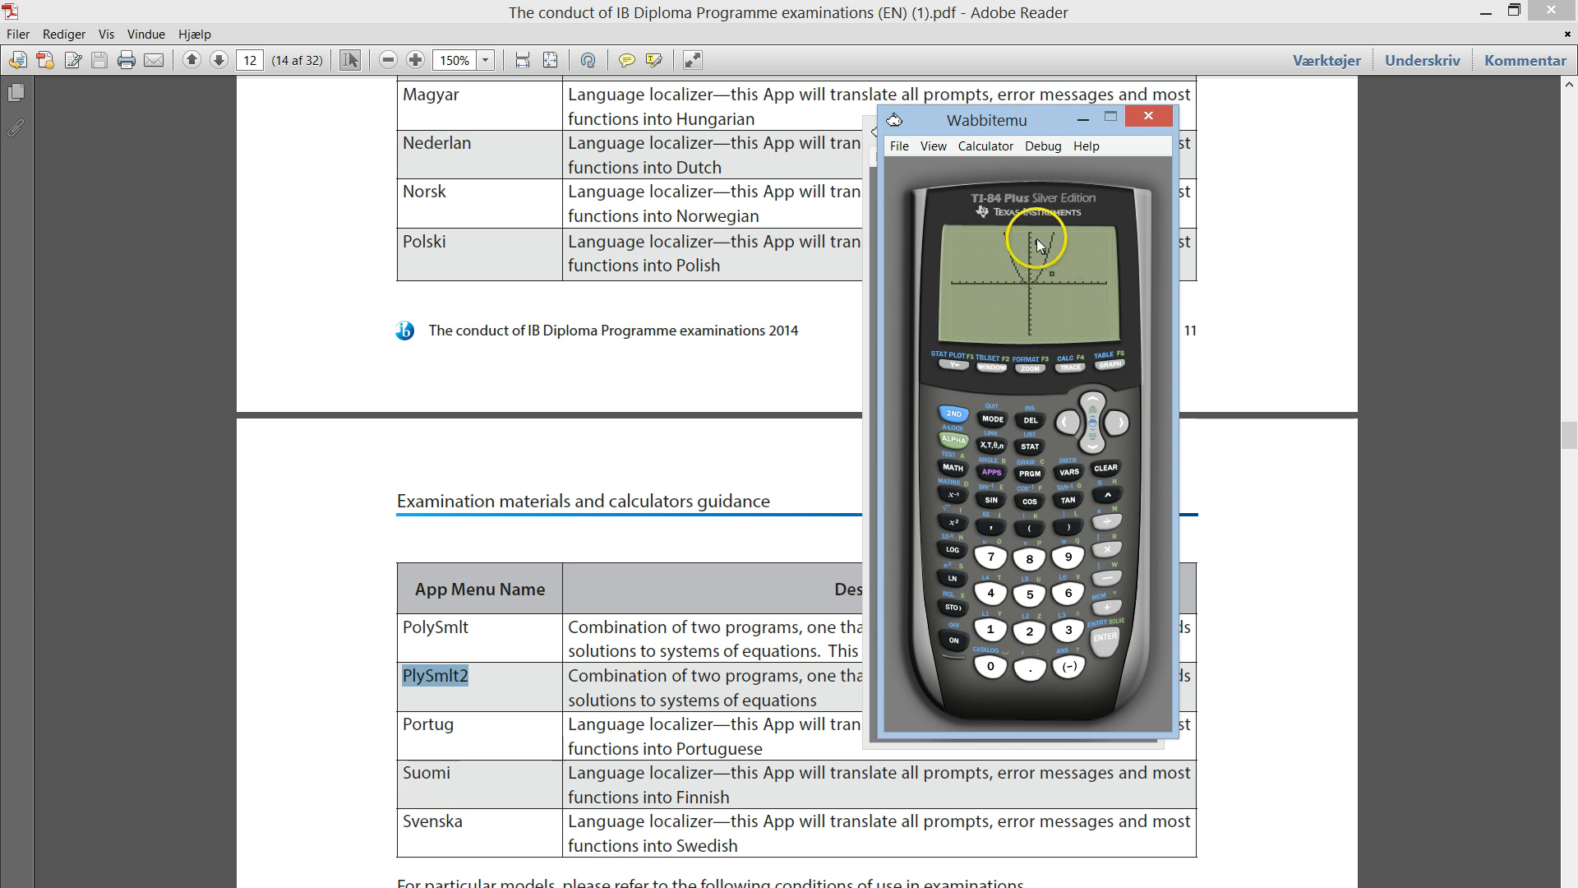
mouse_move(1051, 276)
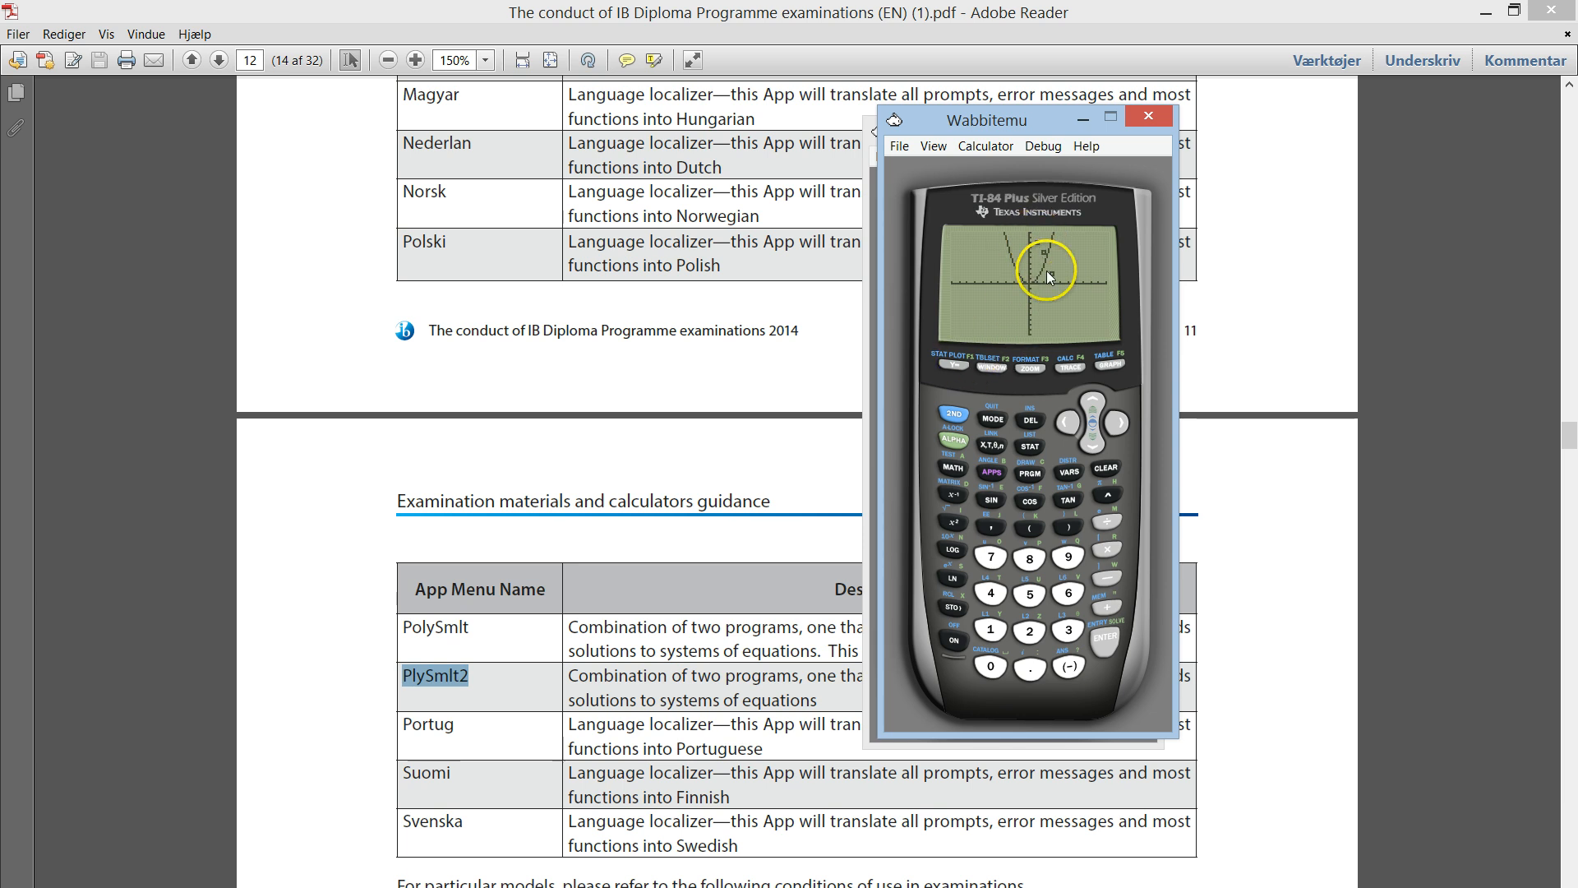
mouse_move(1063, 306)
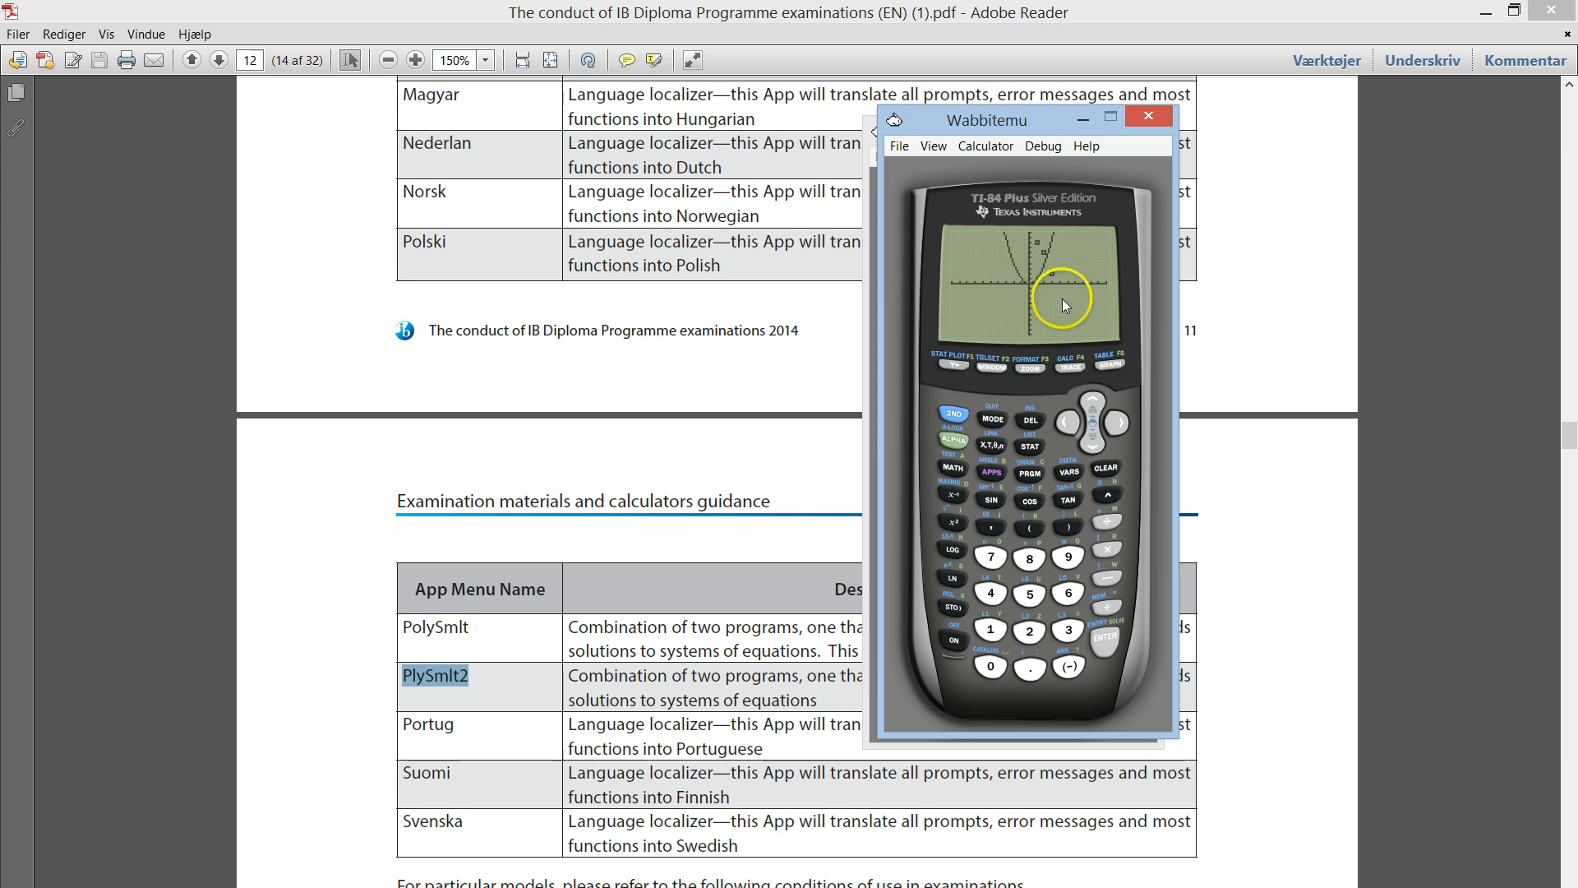
mouse_move(1049, 274)
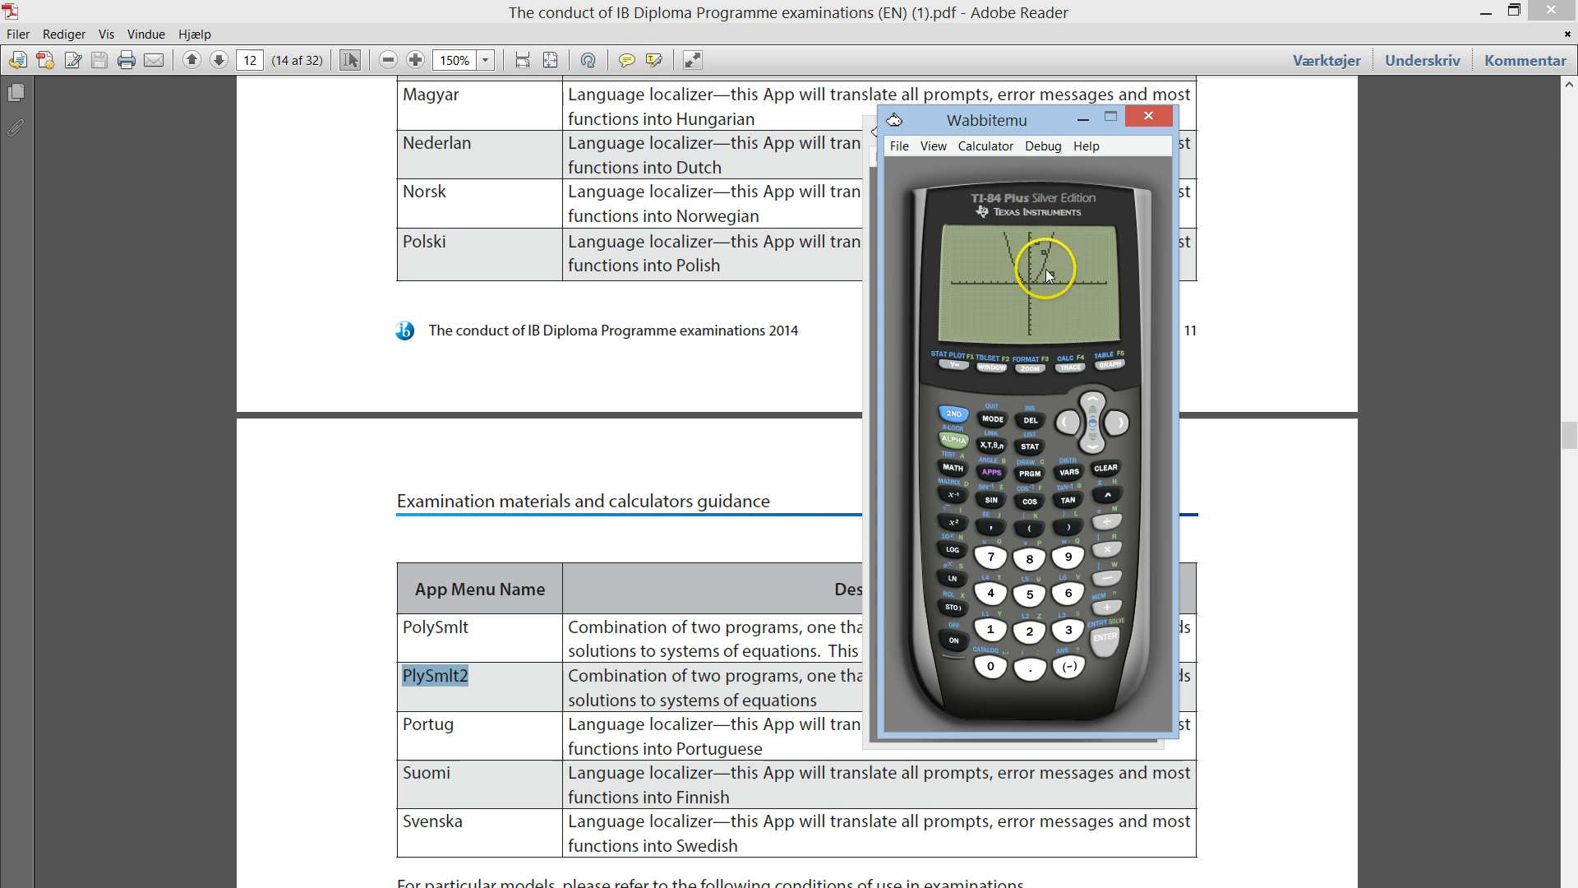
mouse_move(1057, 290)
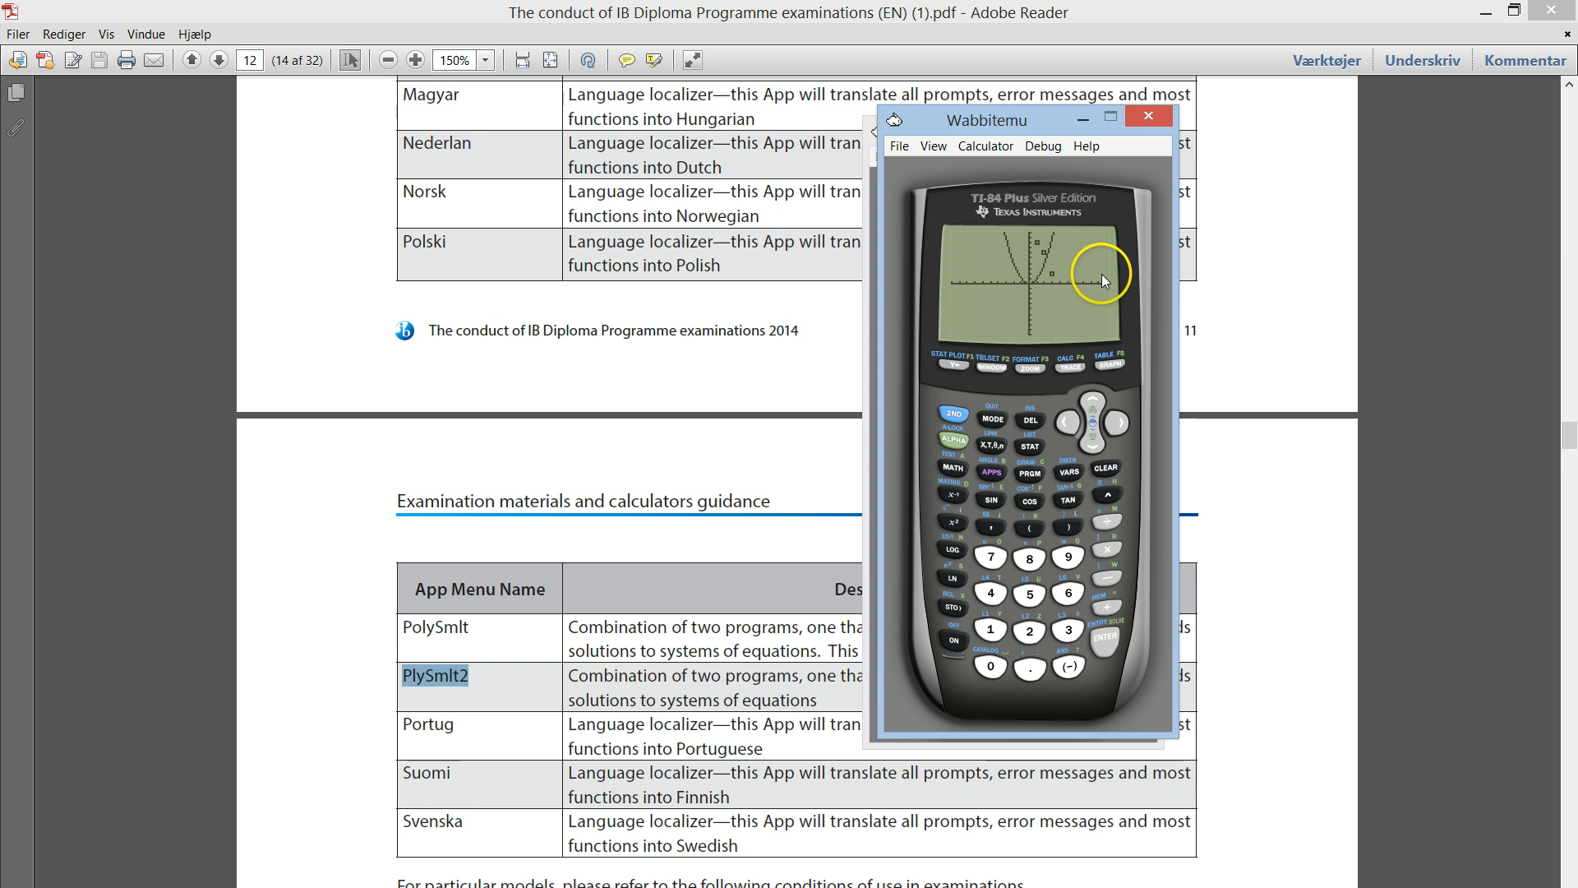
mouse_move(958, 367)
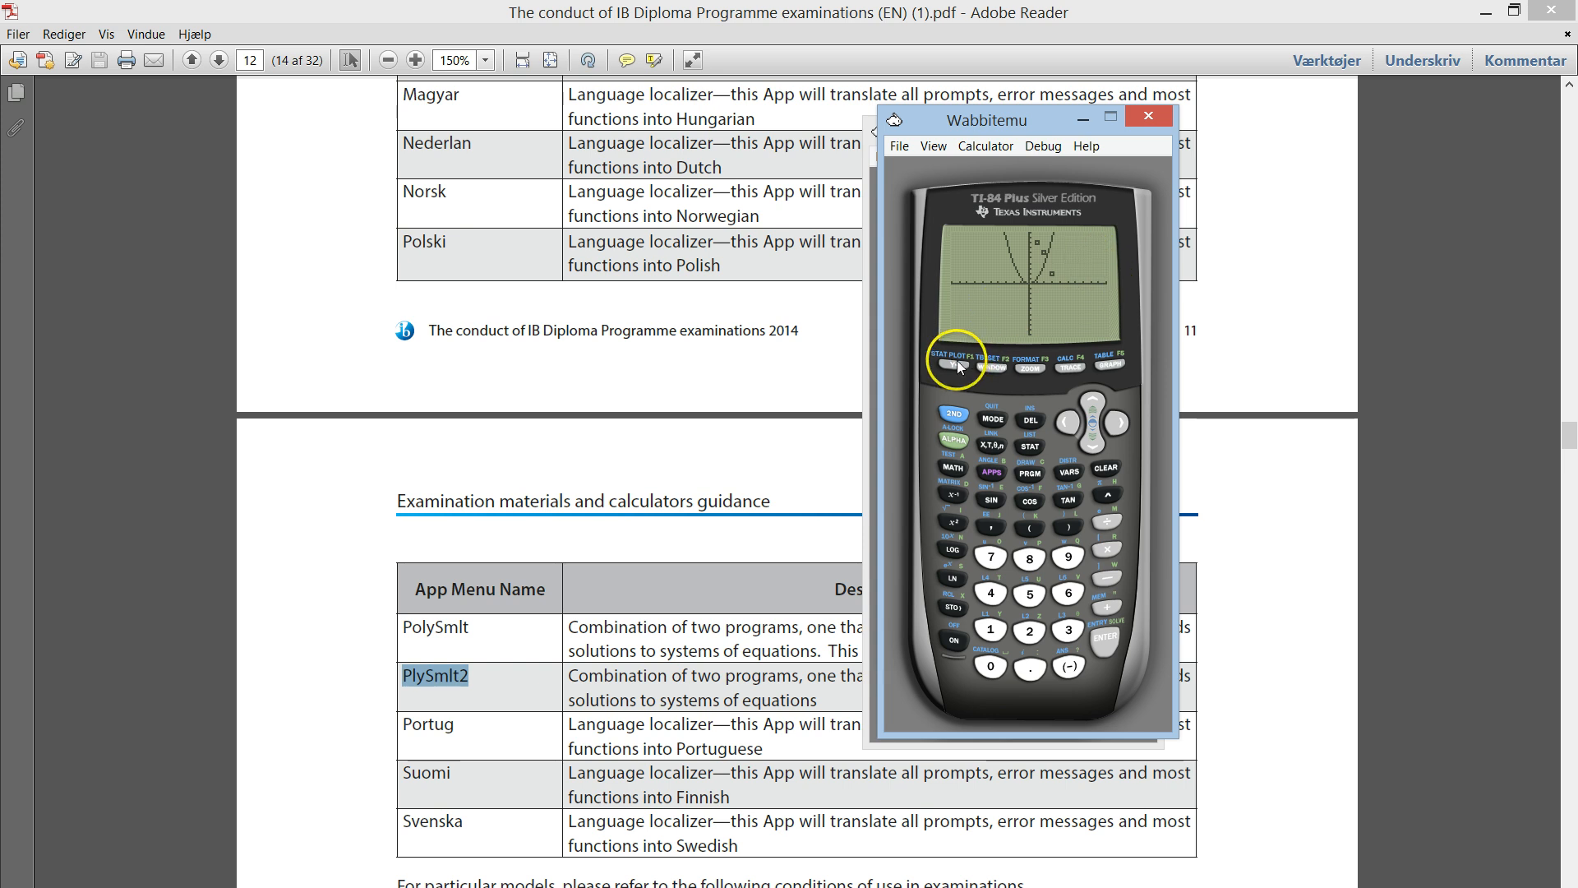
mouse_move(952, 406)
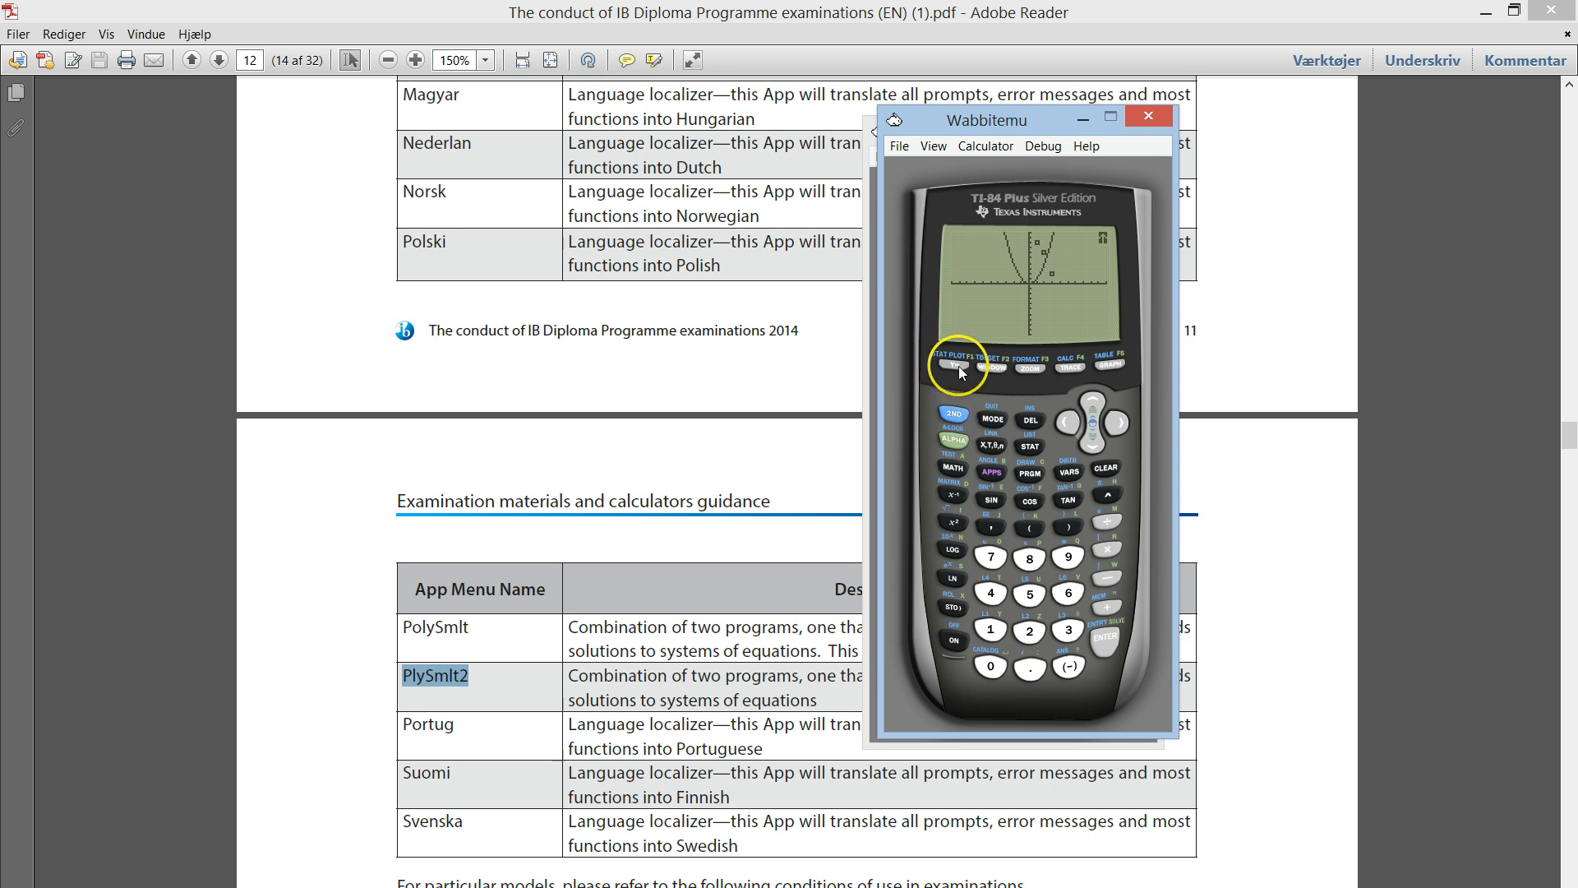
- Set Plot1 to Off and regraph so only the parabola remains
click(955, 365)
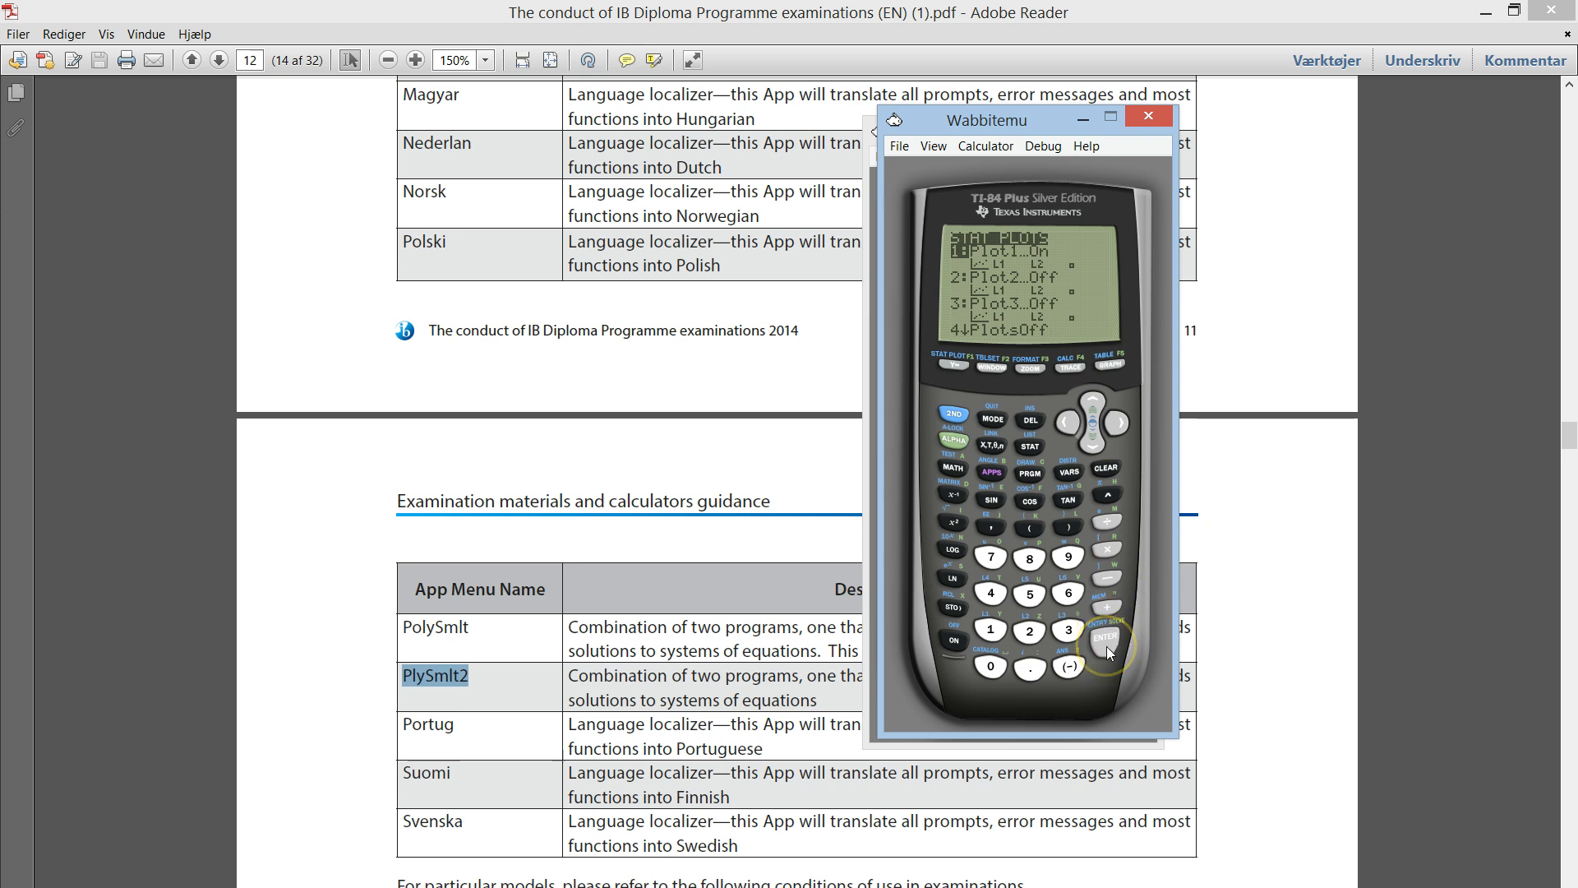
click(1105, 632)
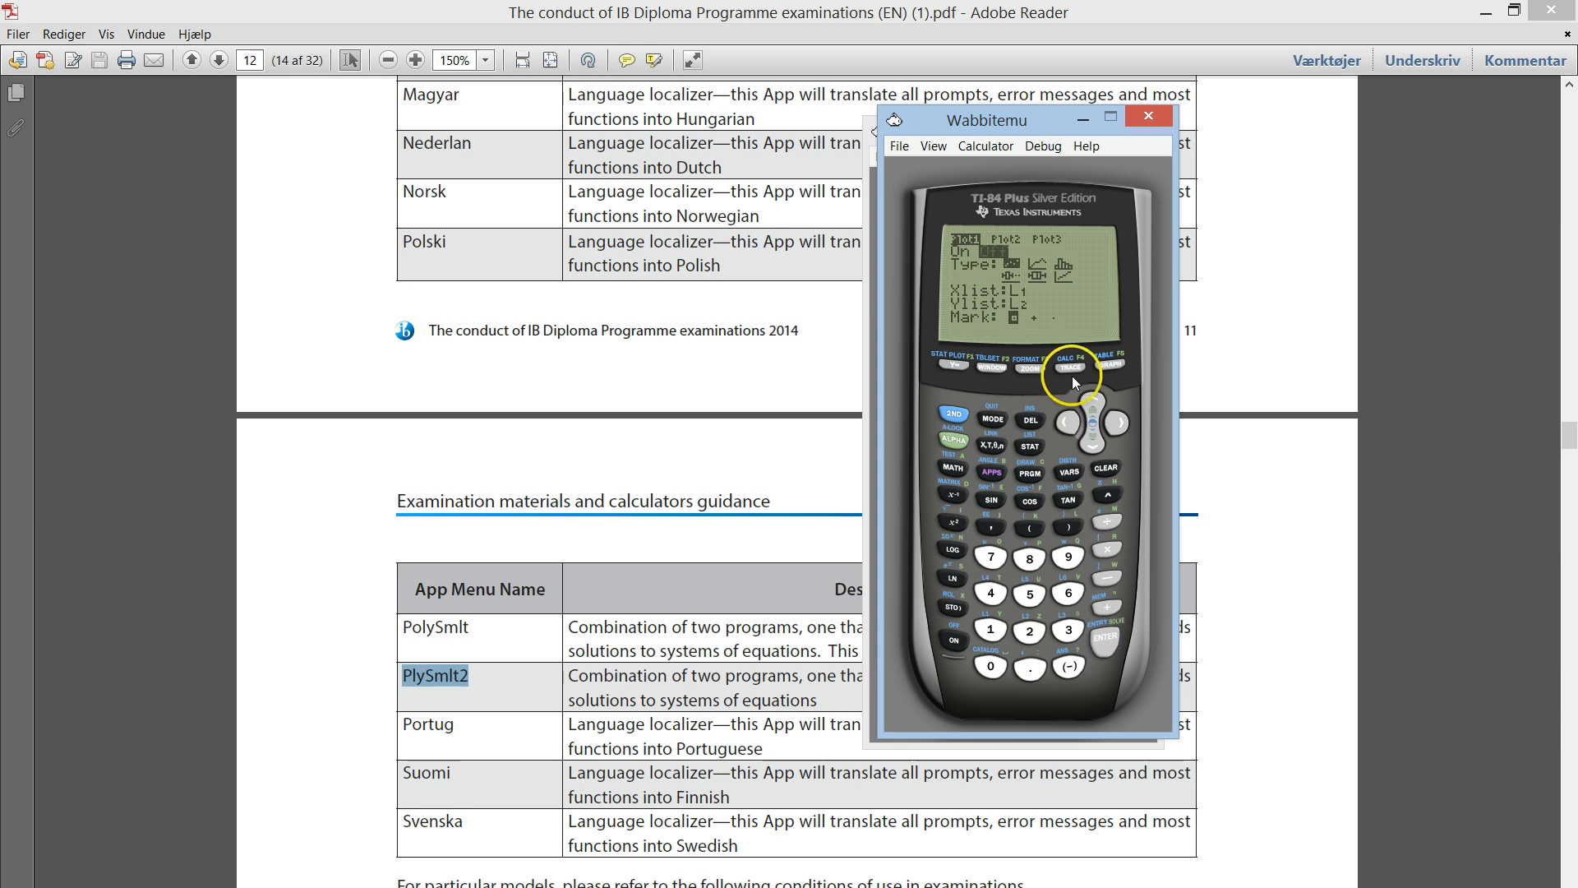
click(1105, 367)
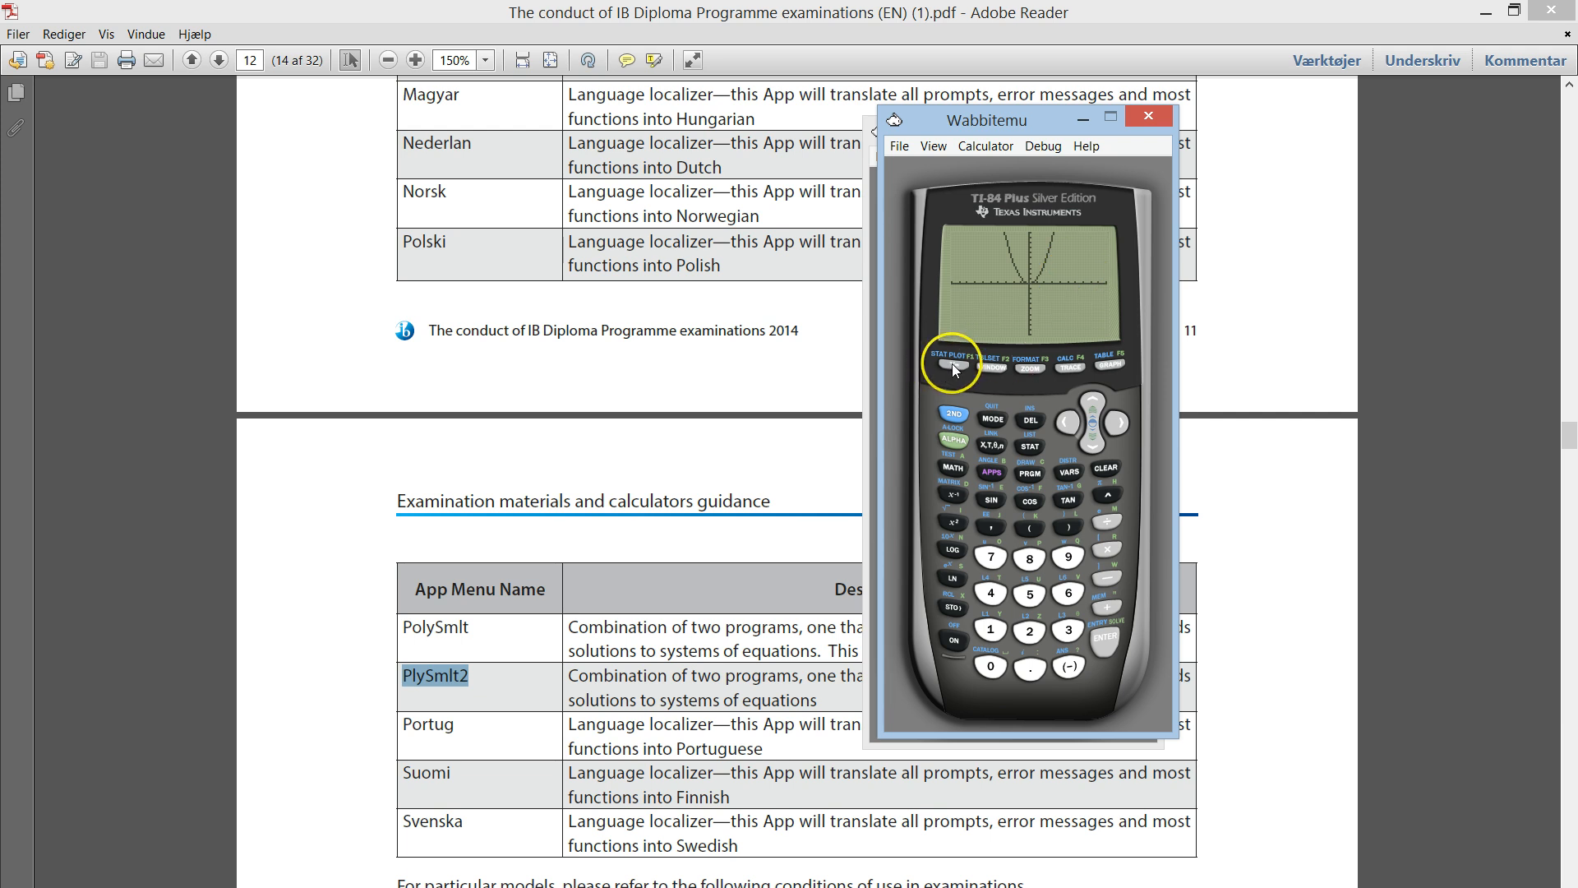
mouse_move(953, 389)
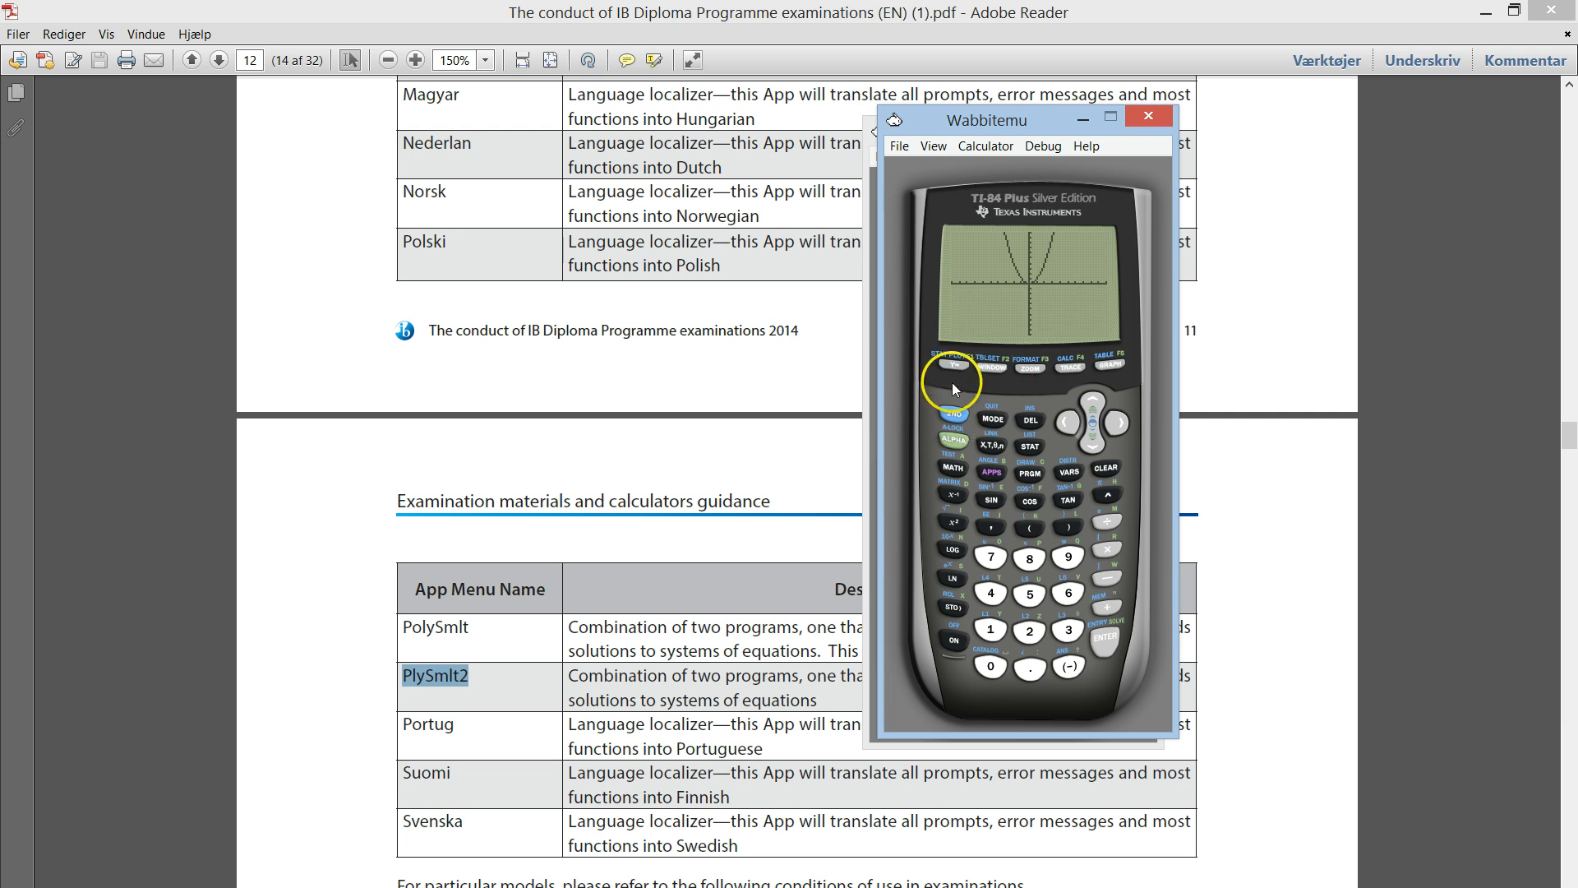
- Toggle Plot1 and Plot2 on from the Y= editor above Y1=X²
click(954, 368)
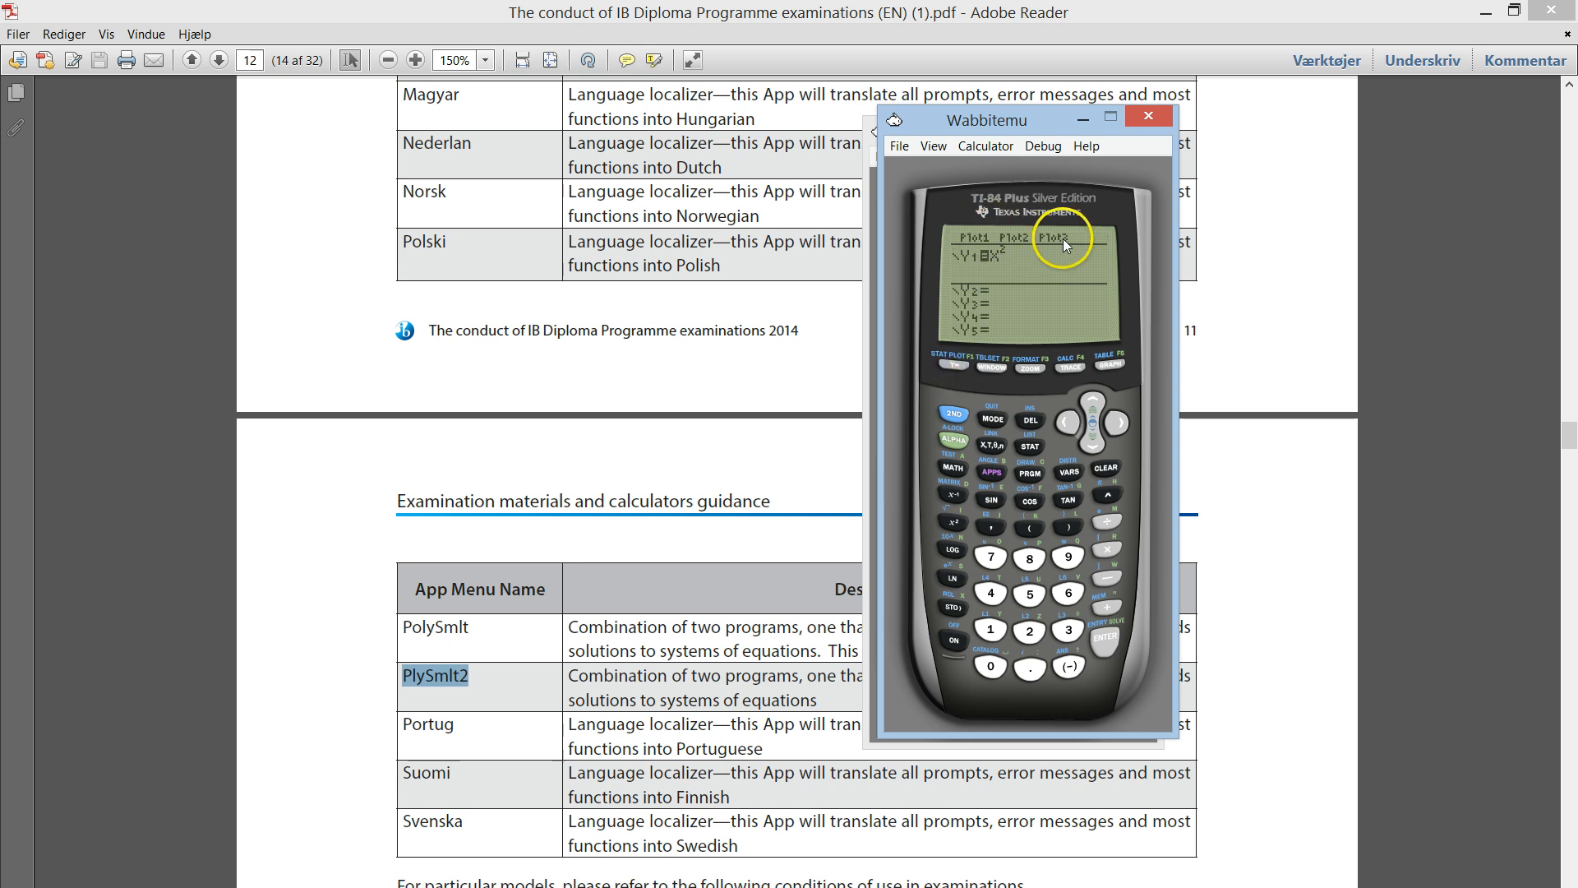
mouse_move(1079, 380)
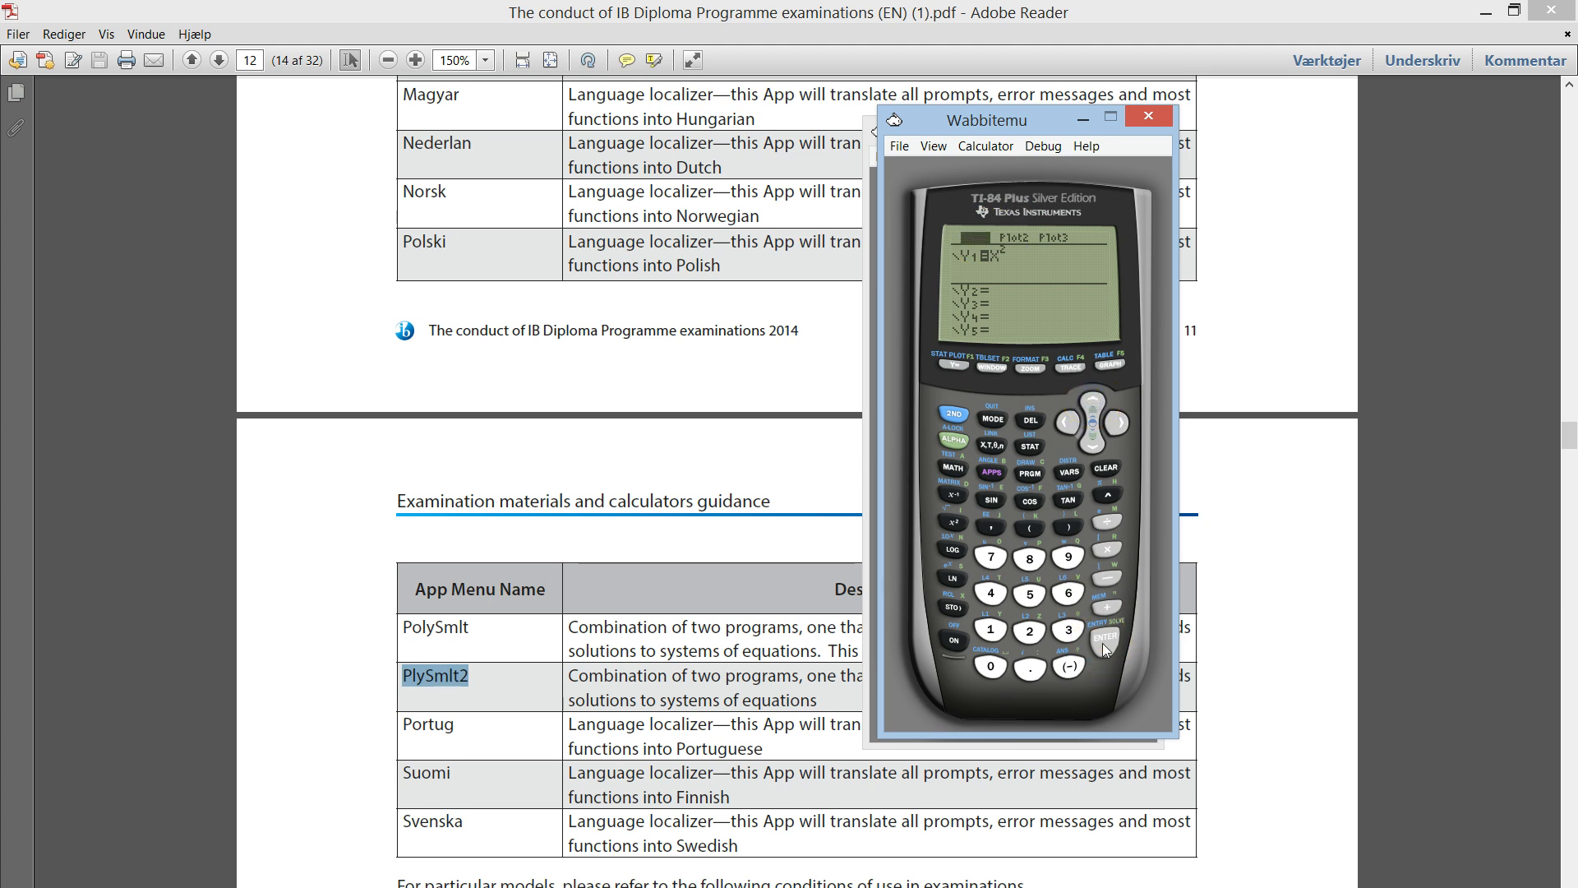
click(1105, 640)
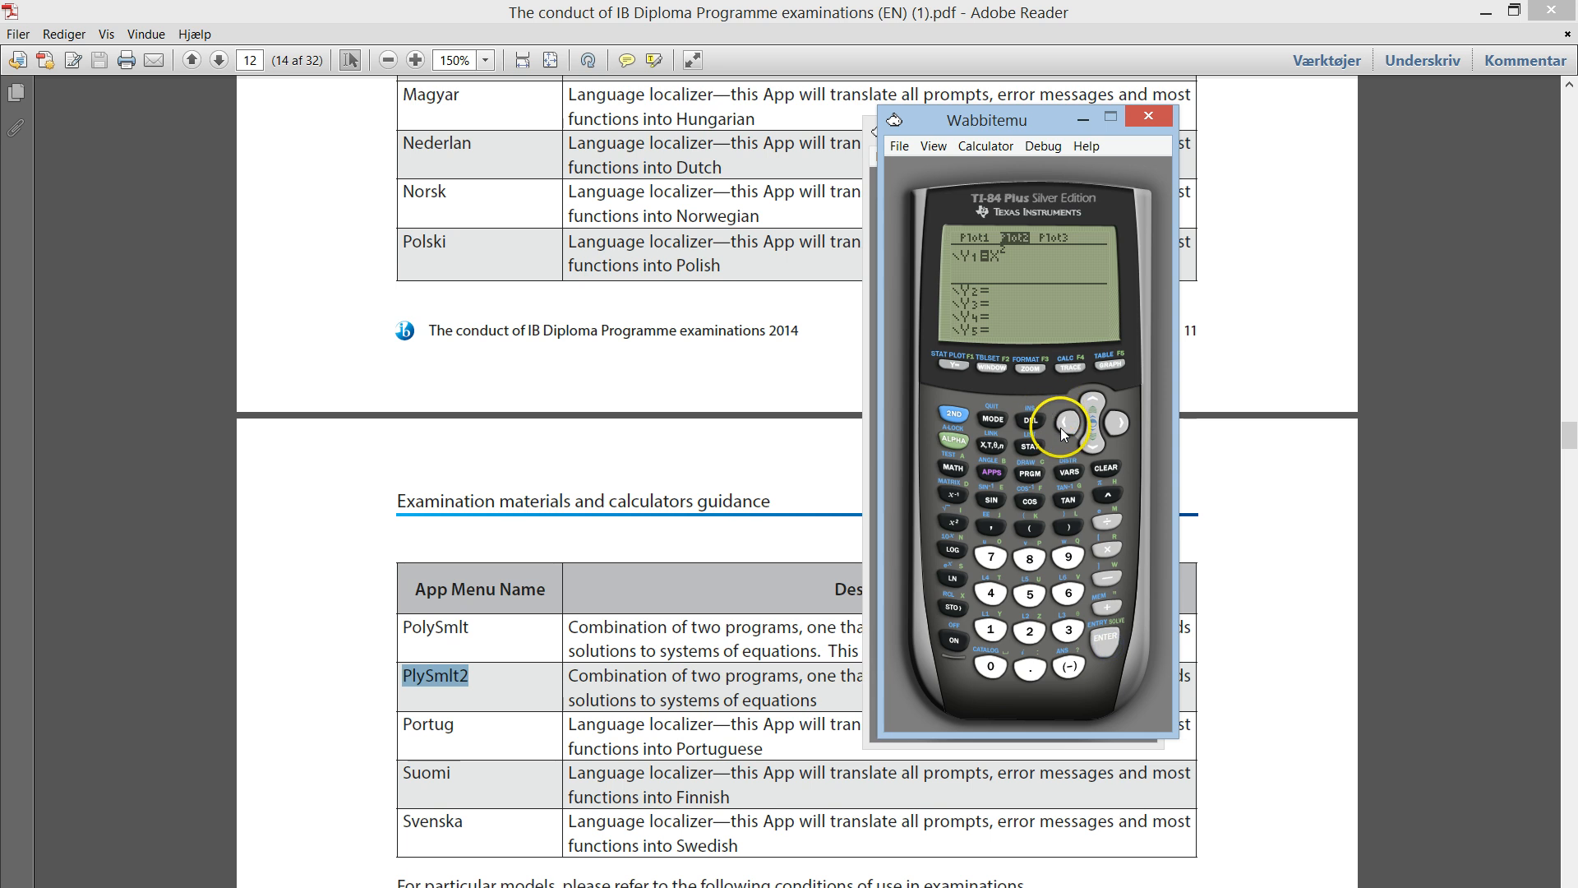
mouse_move(1097, 646)
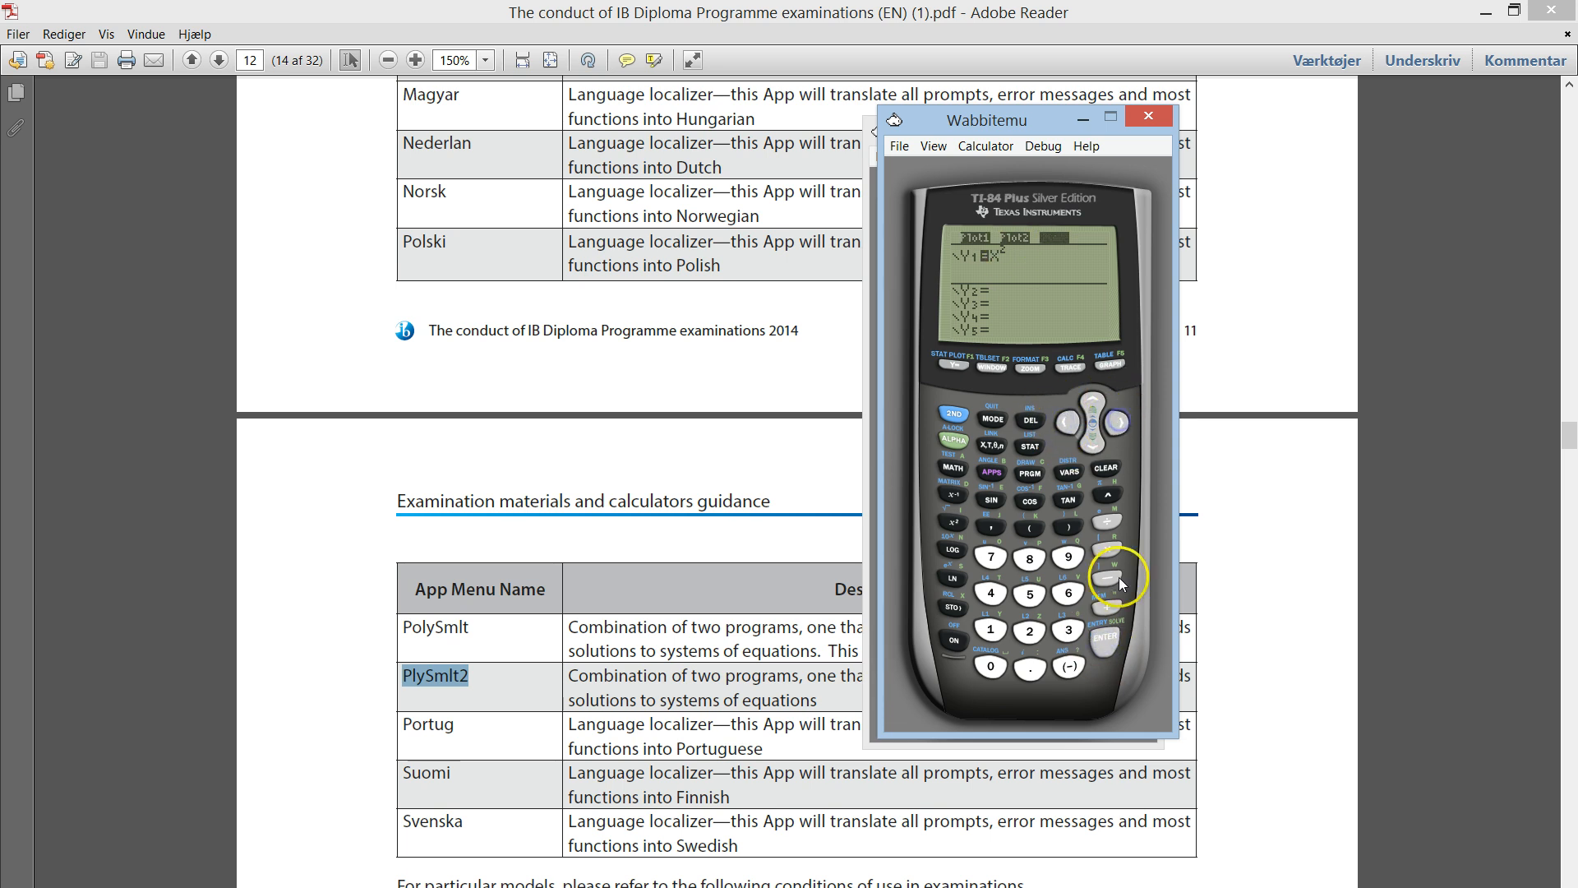
mouse_move(1105, 646)
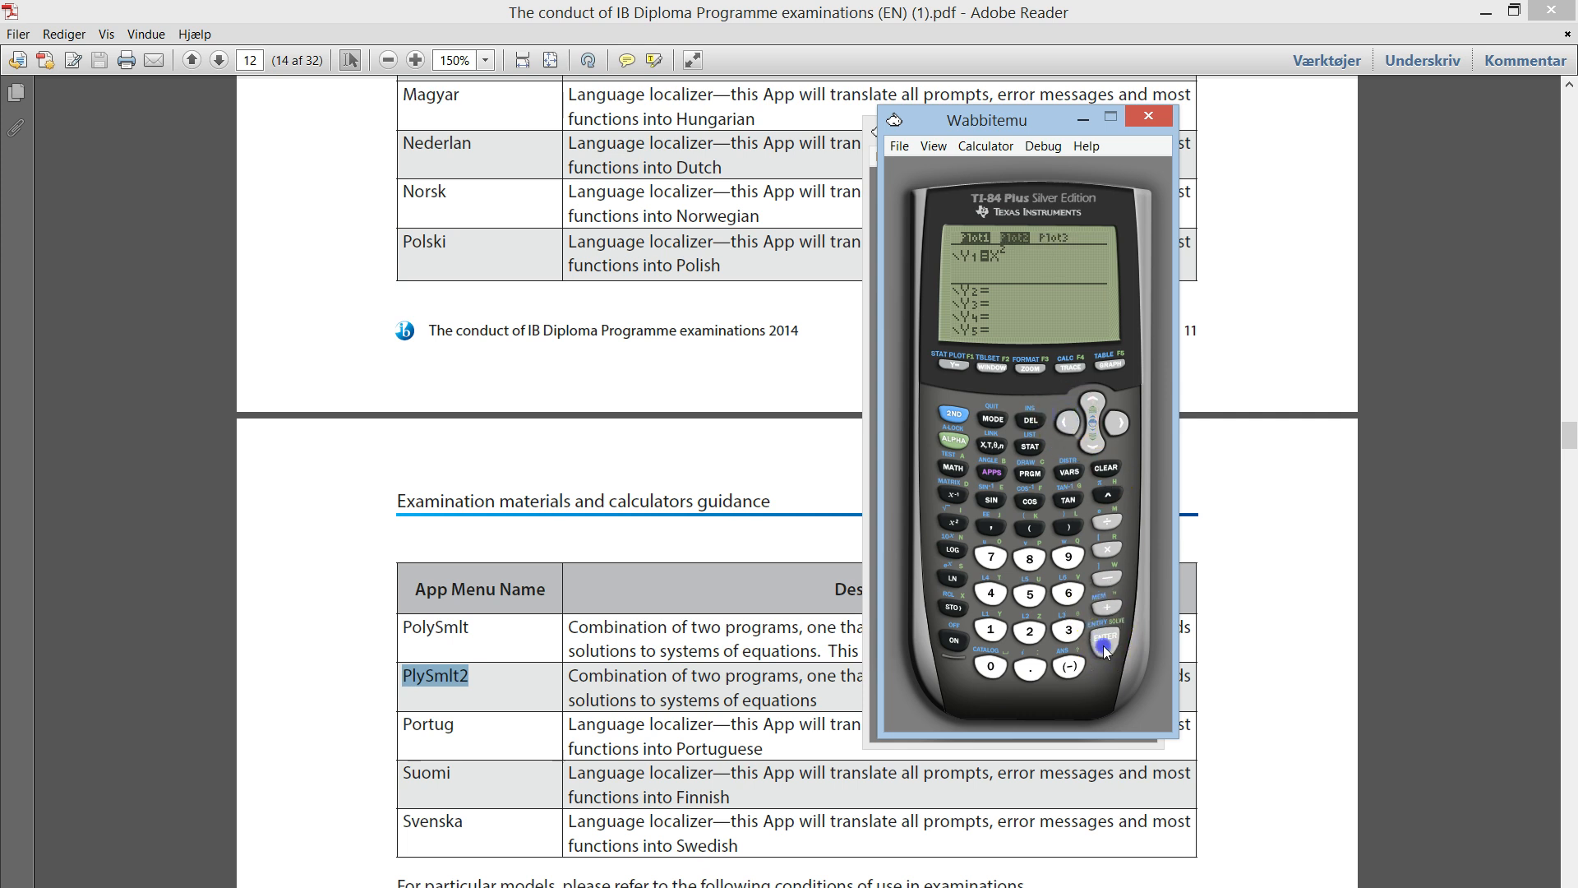
click(1103, 644)
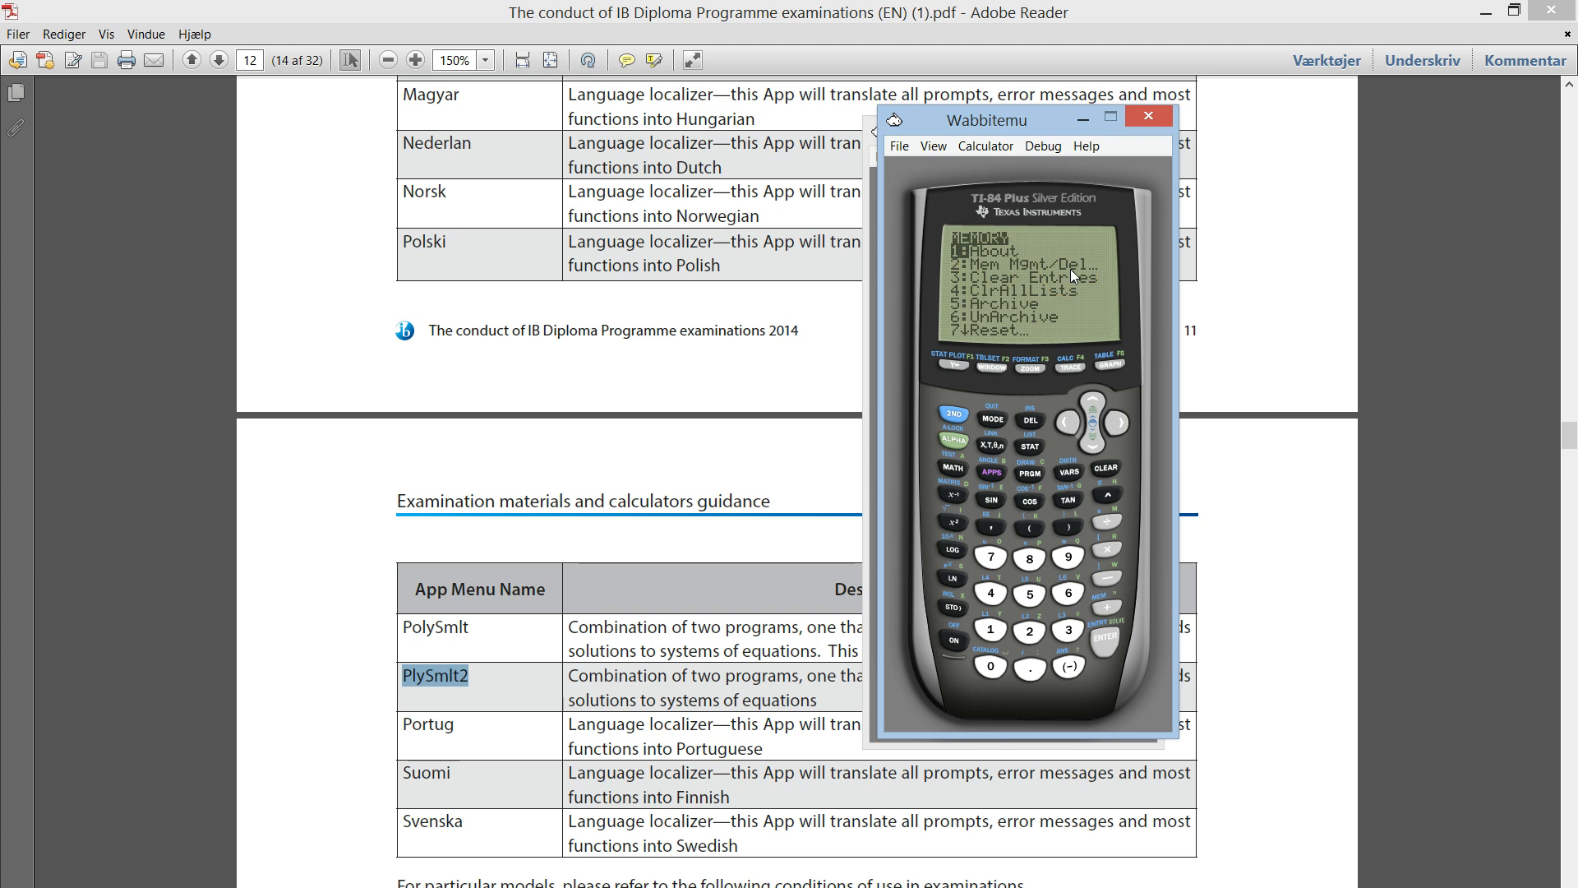
- Leave the memory menu and bring up the mode settings screen
click(1077, 269)
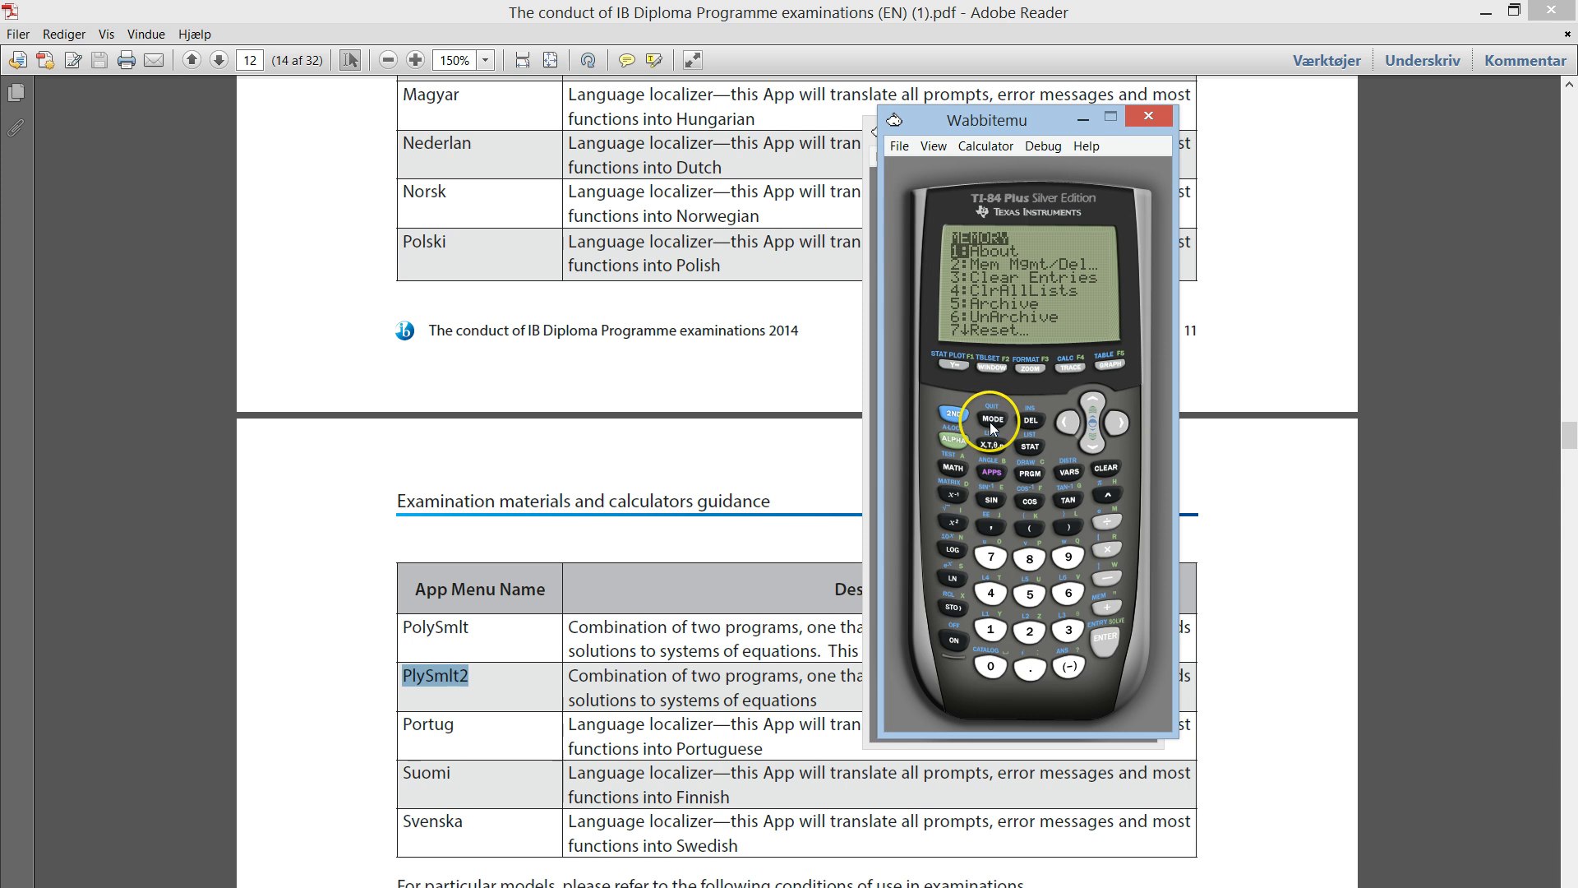
click(992, 420)
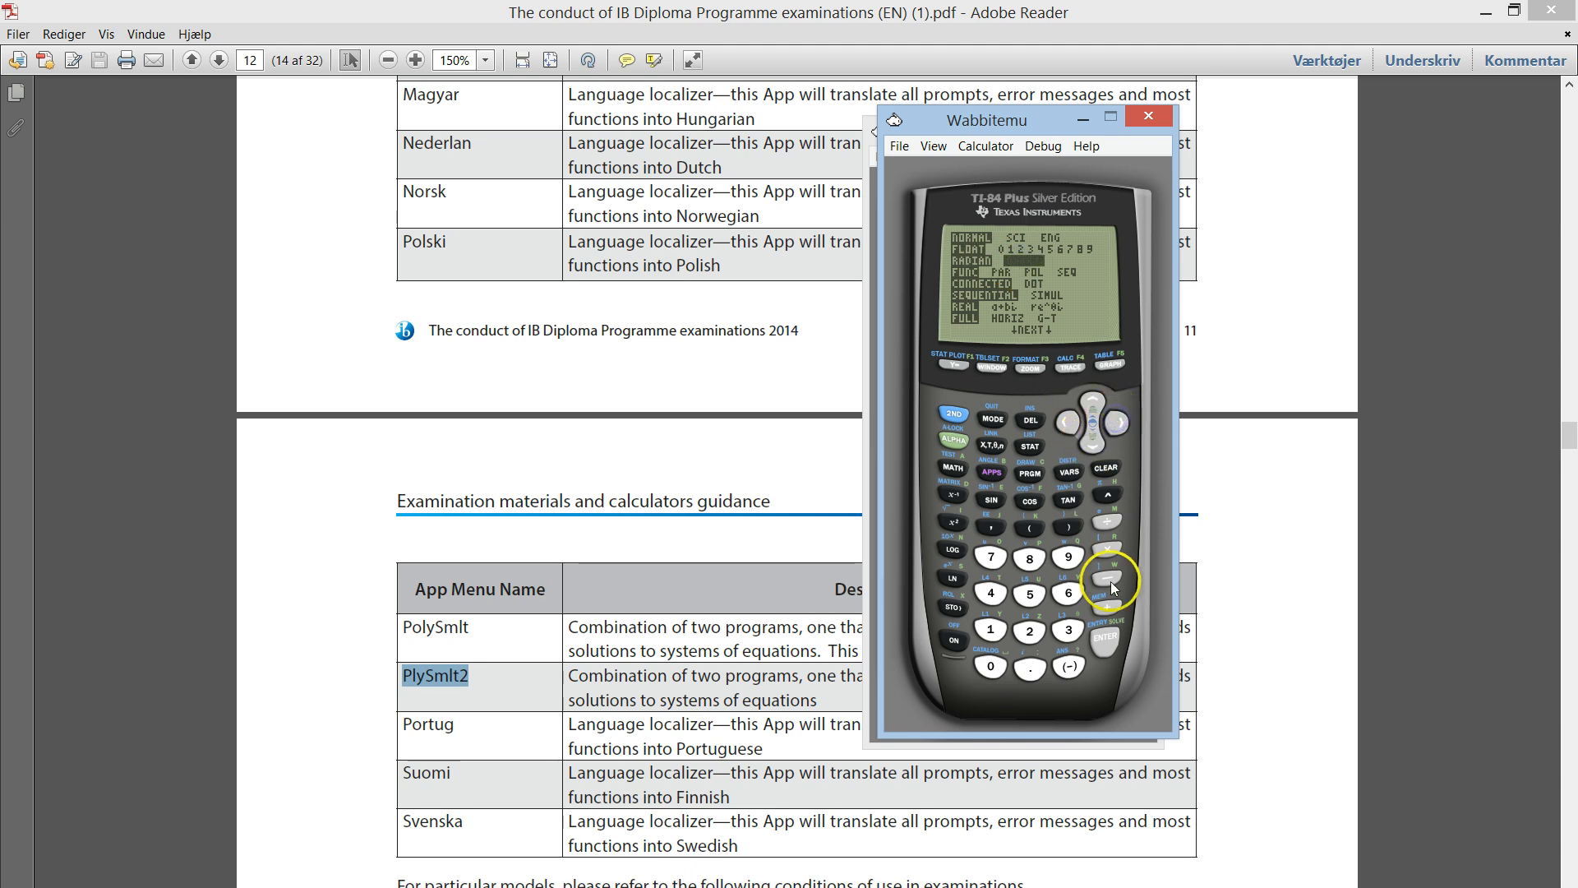
mouse_move(1049, 456)
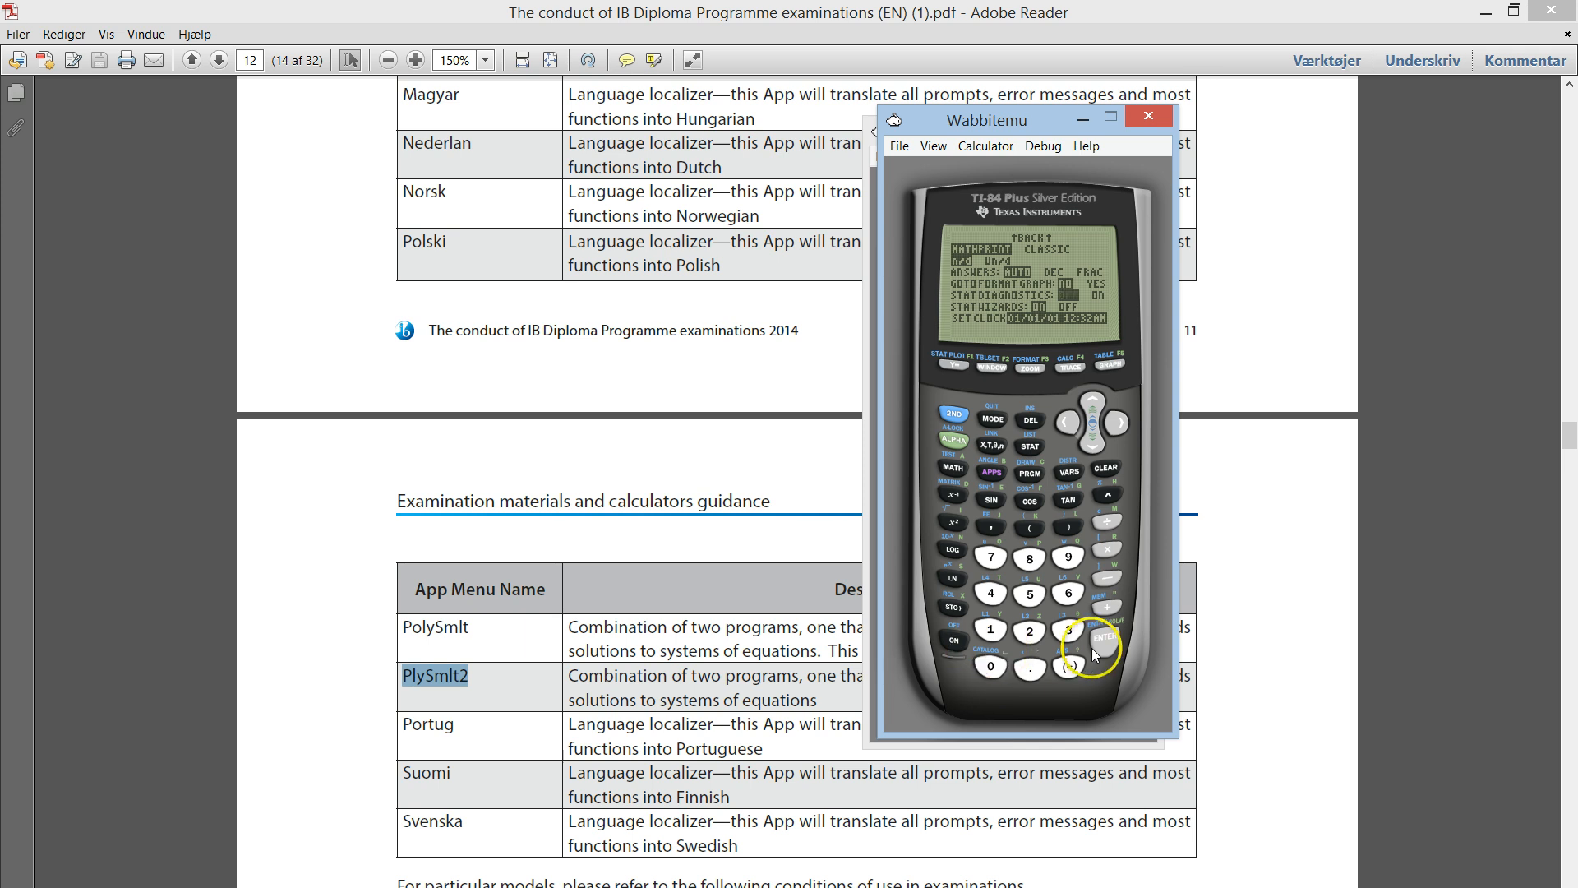
mouse_move(1062, 258)
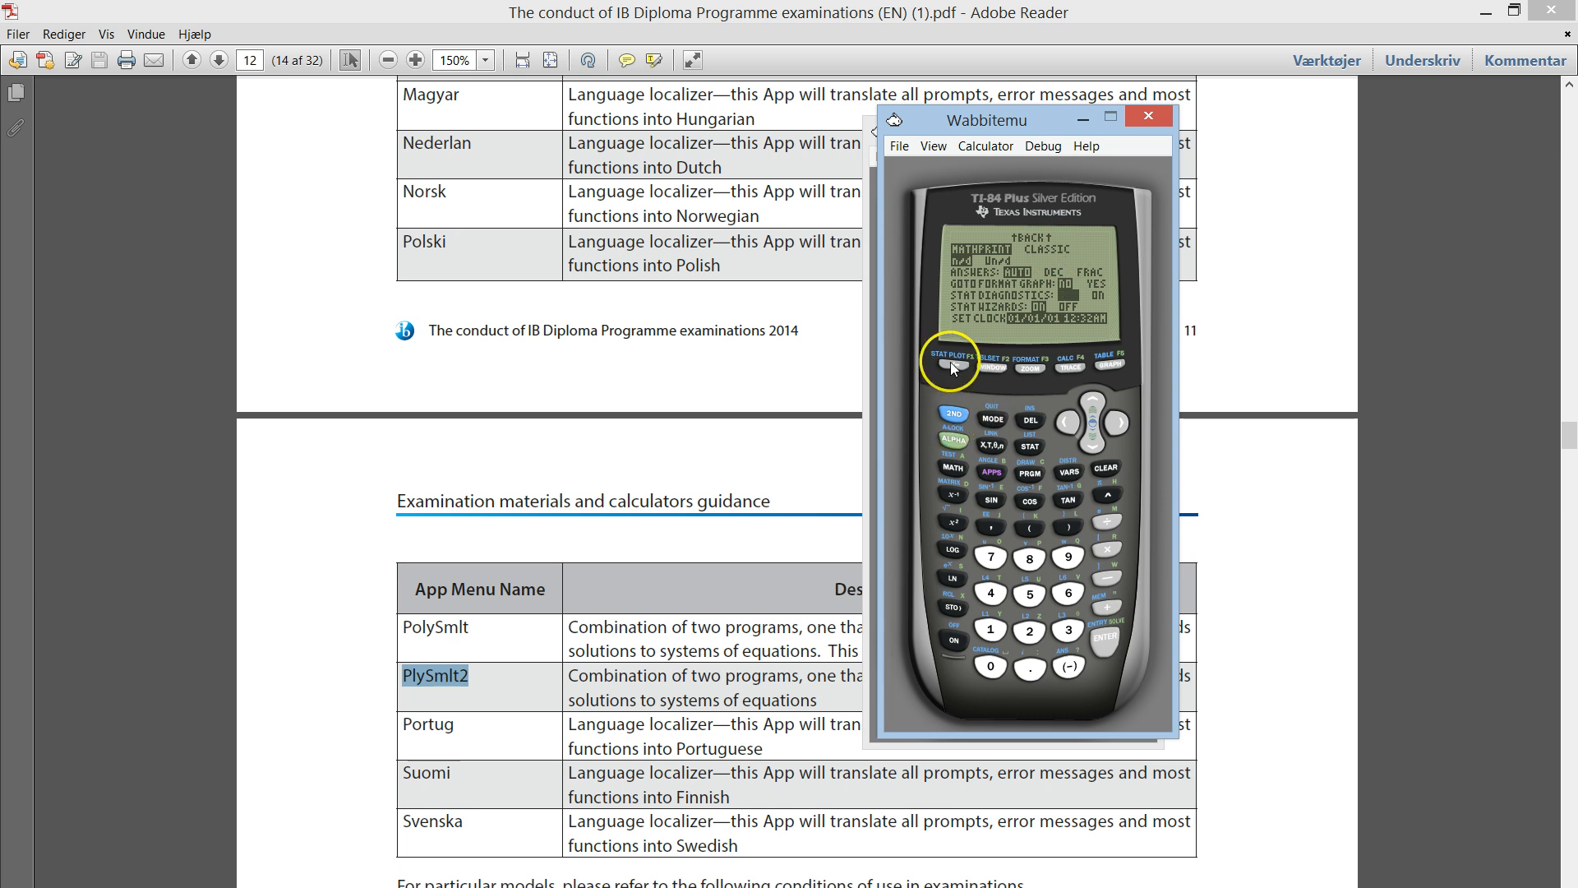
- View the Y= editor showing Plot1, Plot2 and Plot3 all unhighlighted
click(952, 360)
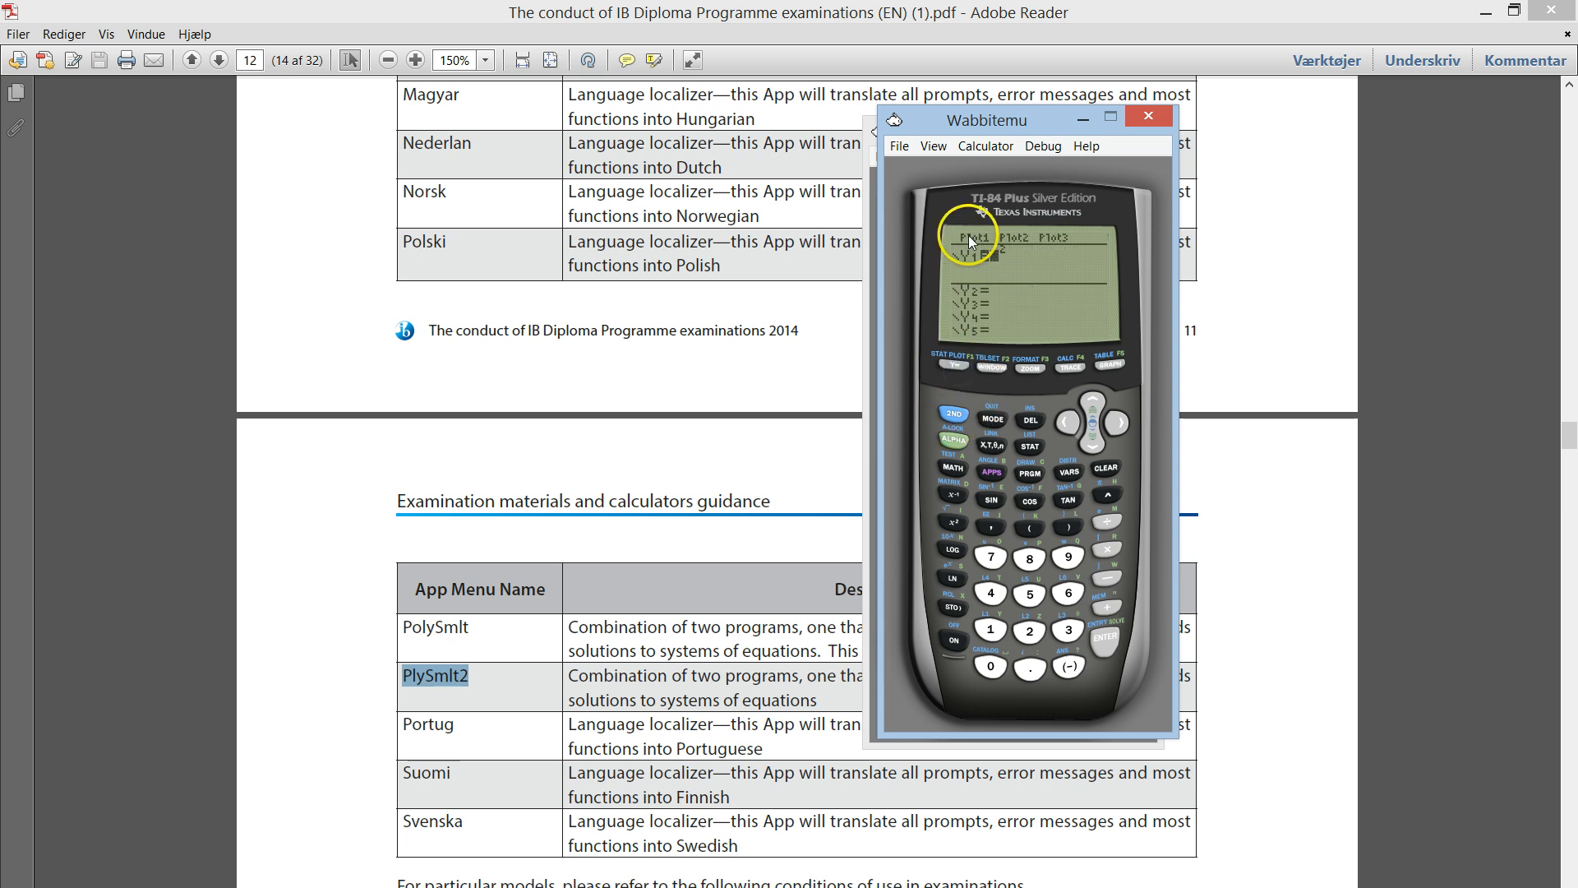